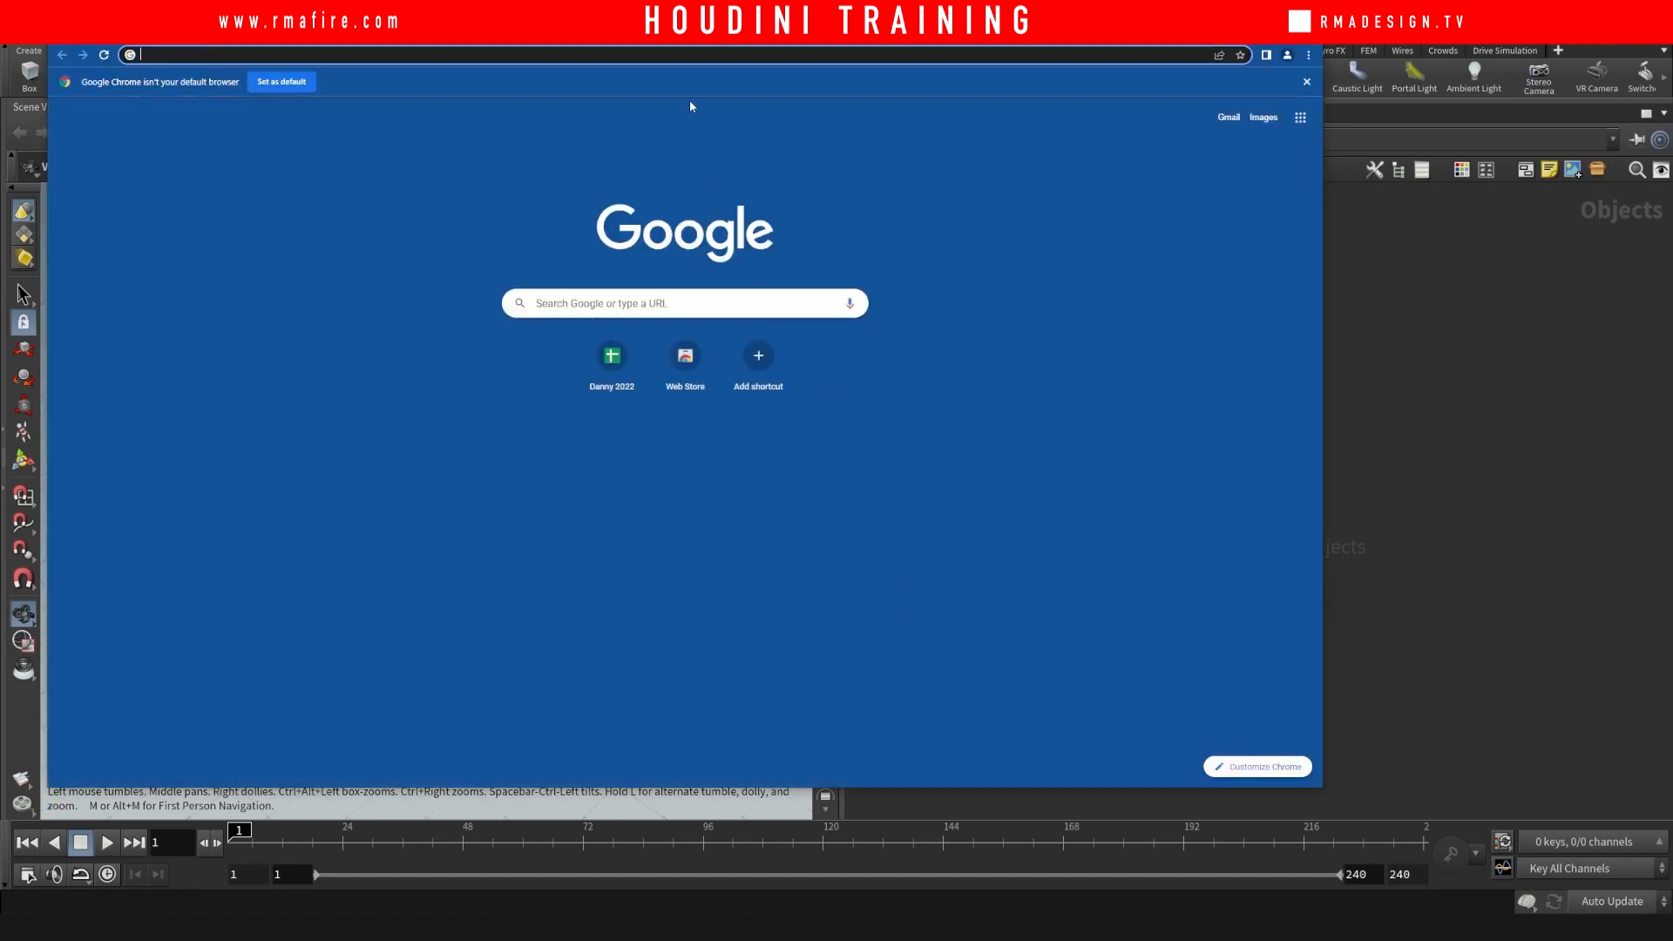
# - Search Google for 'wayuu' and switch to the image results
pyautogui.write('wayuu')
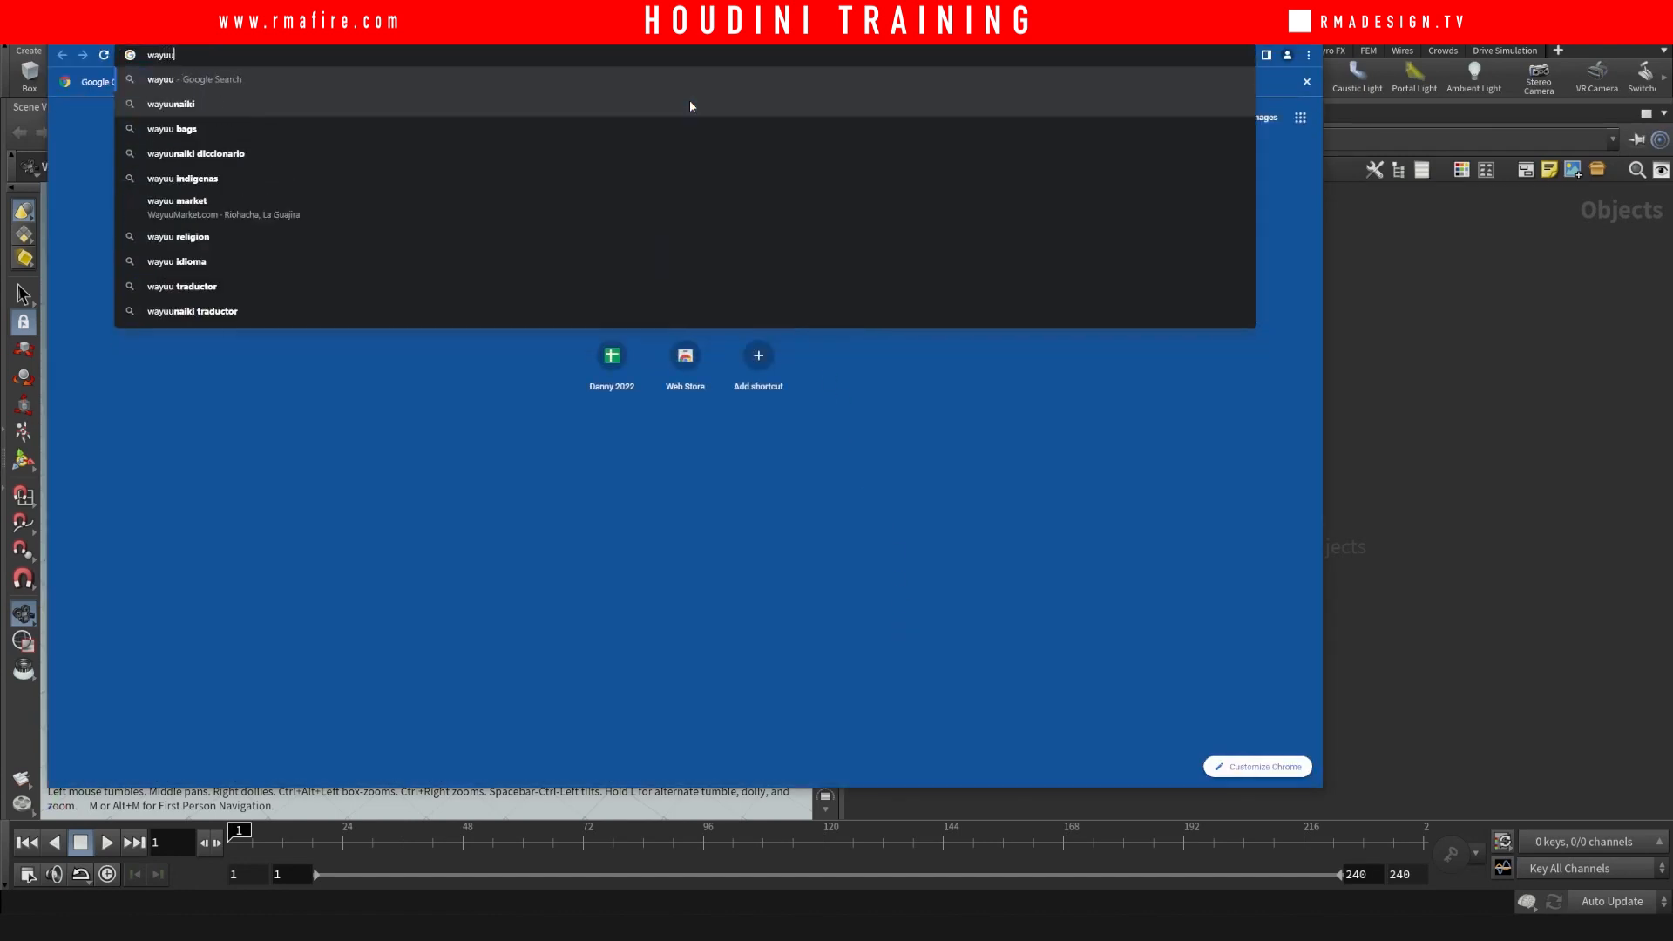
pyautogui.press('Return')
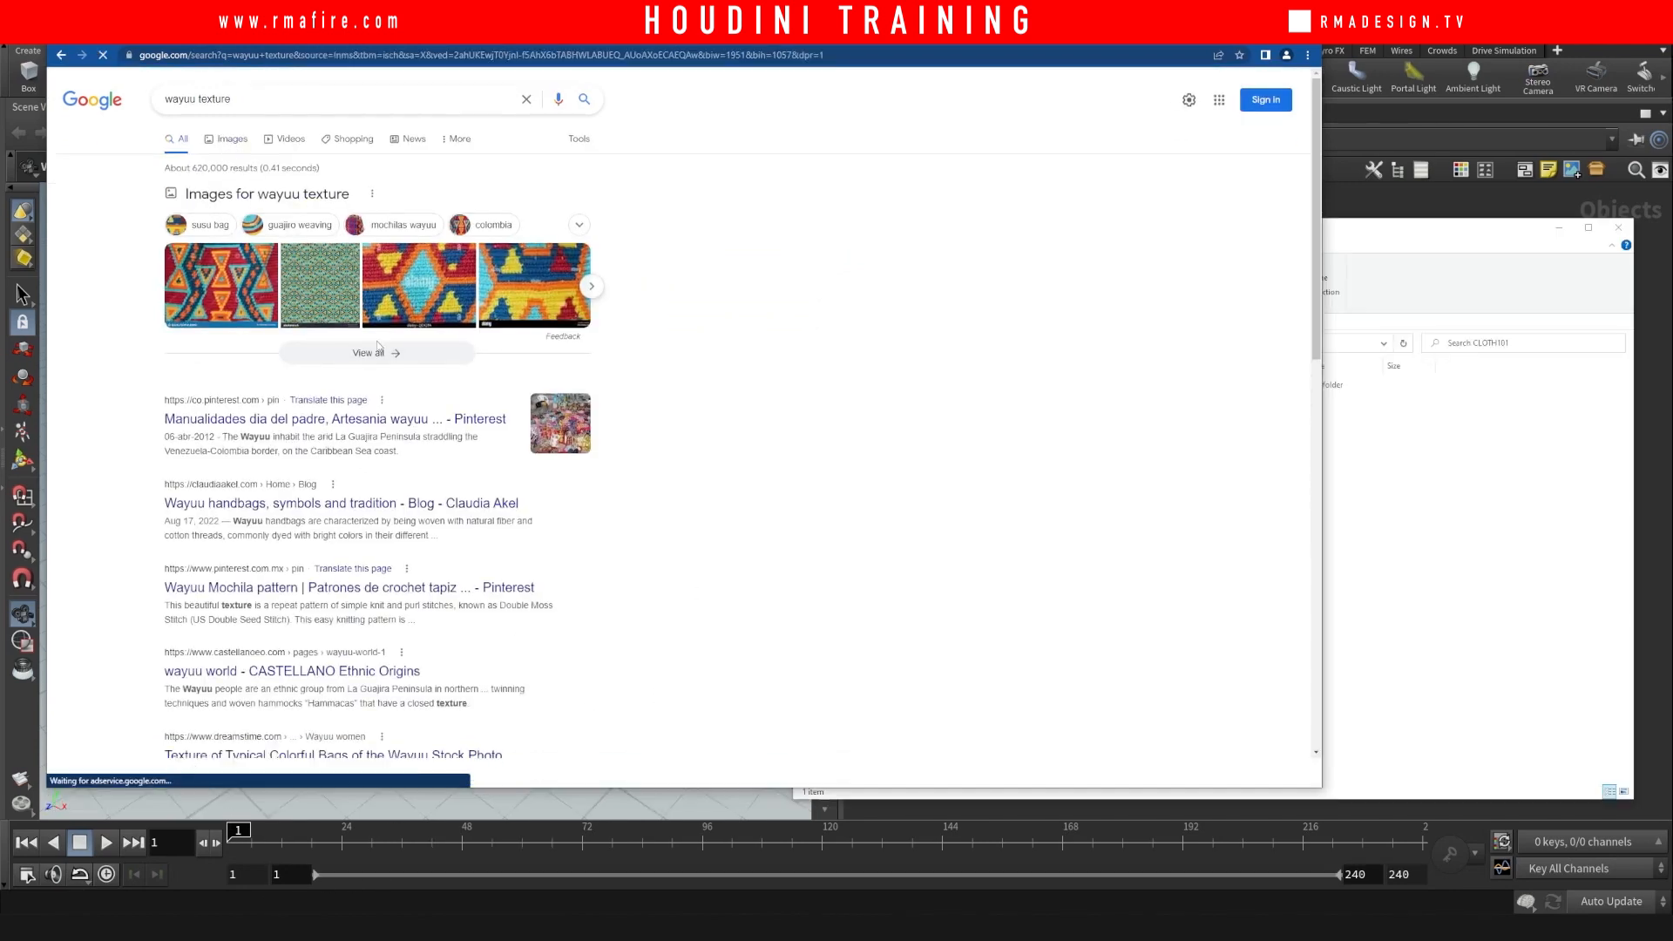
pyautogui.click(230, 139)
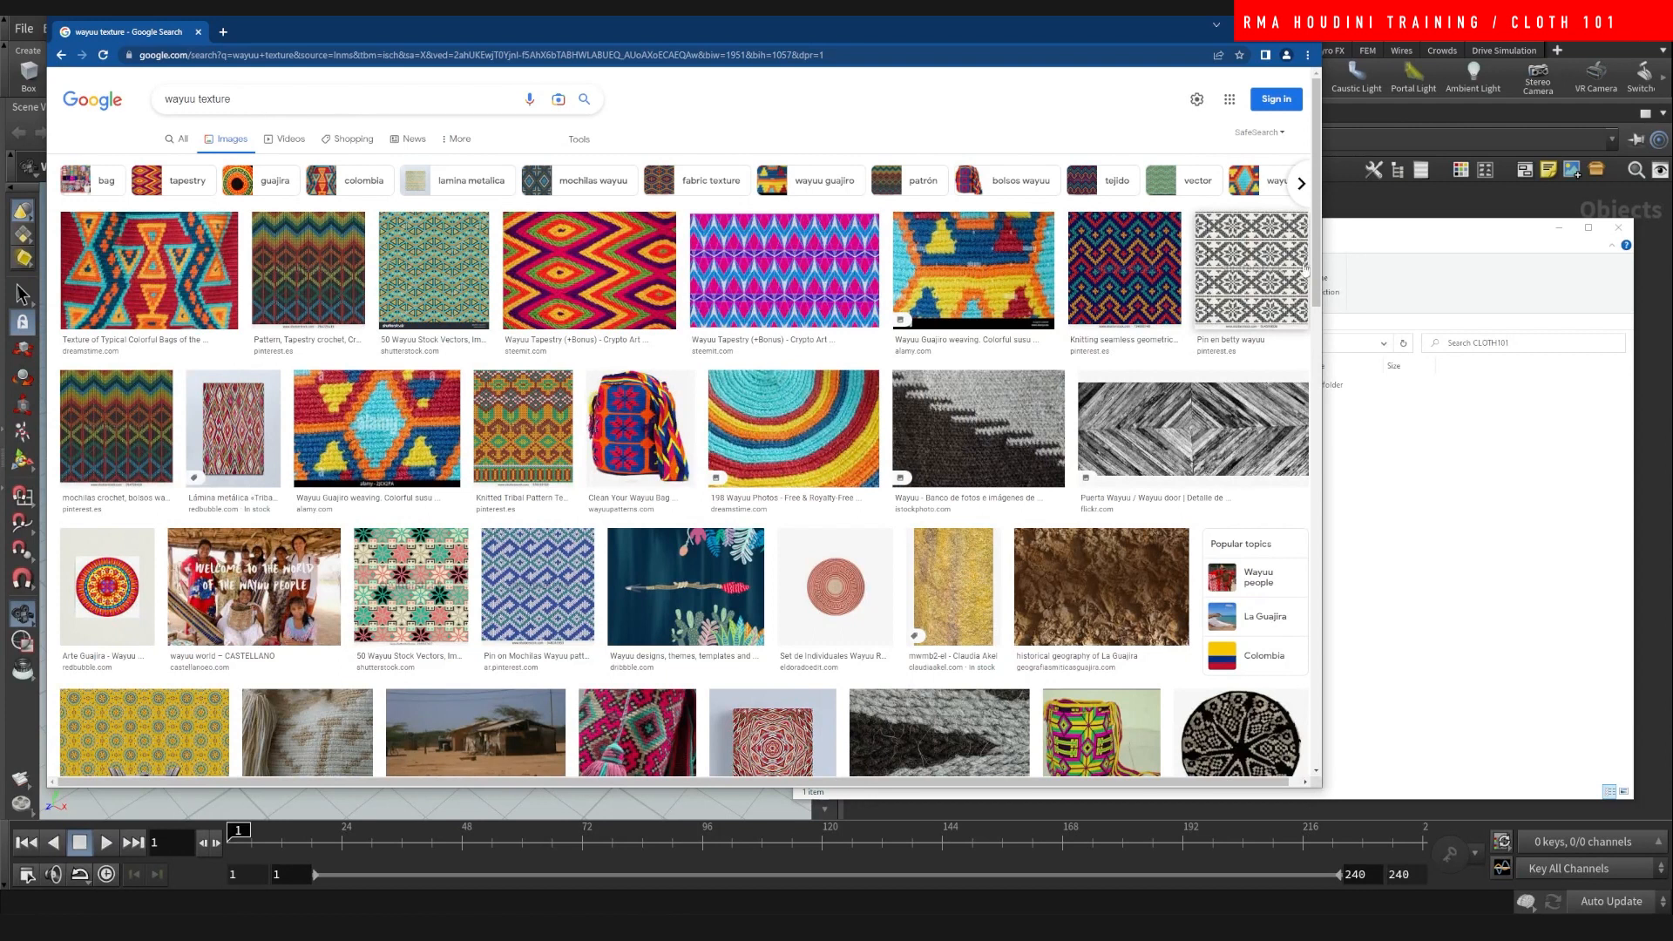
# - Scroll the results and preview the teal and orange diamond-pattern textile
pyautogui.scroll(-3)
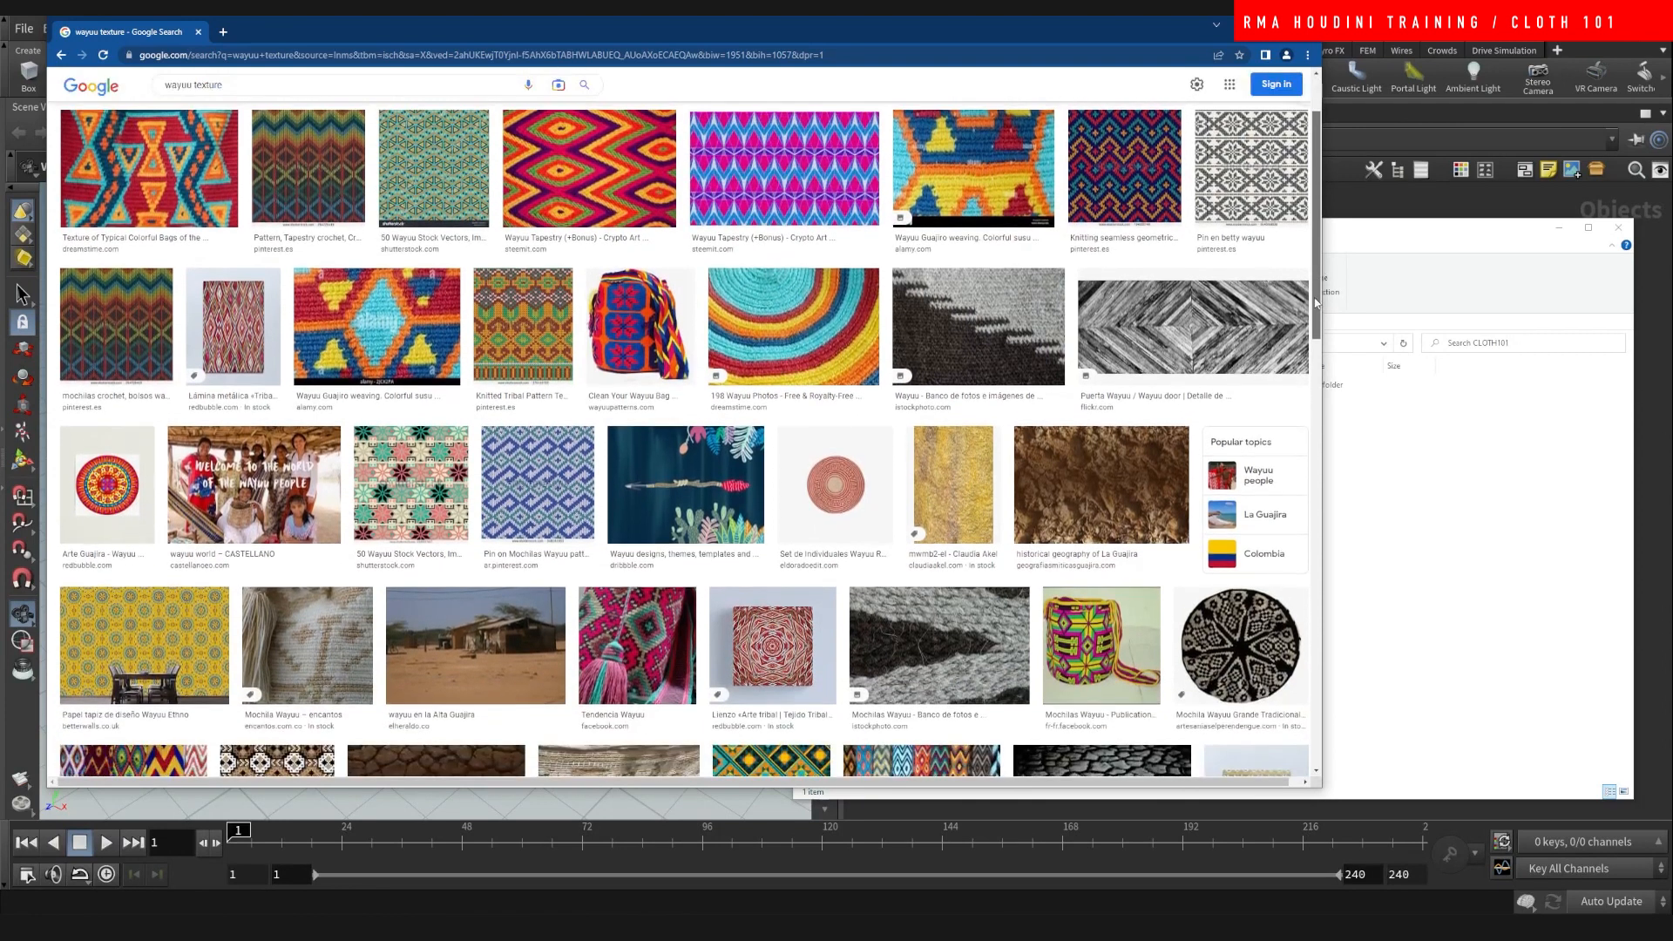
pyautogui.scroll(-3)
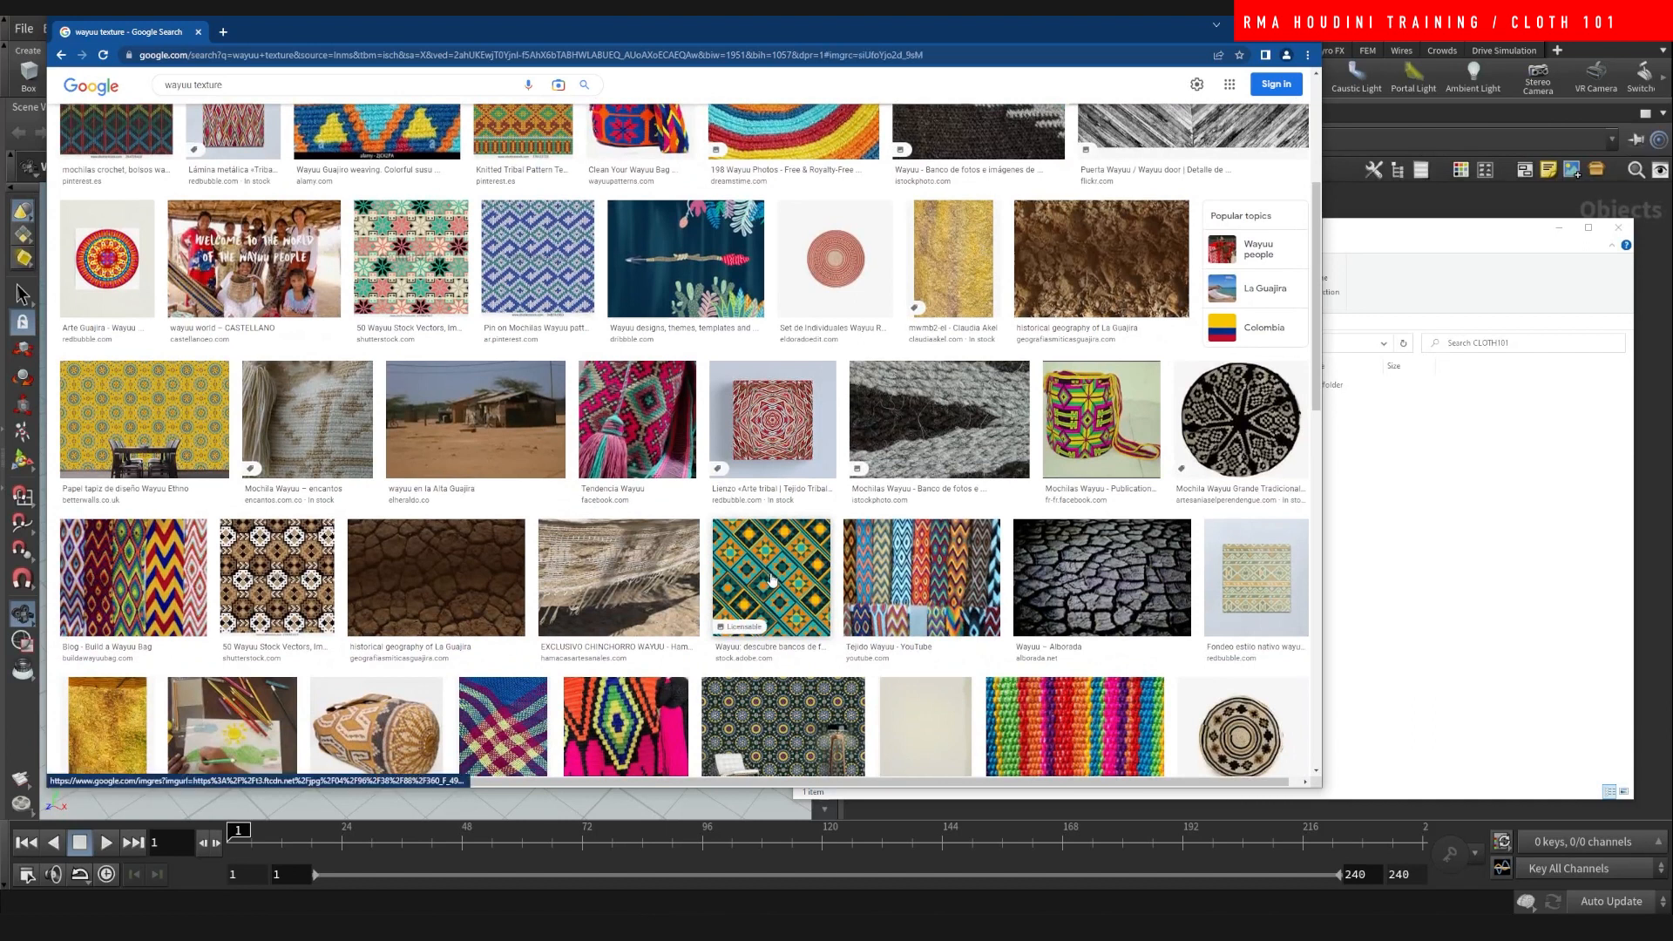
pyautogui.click(771, 579)
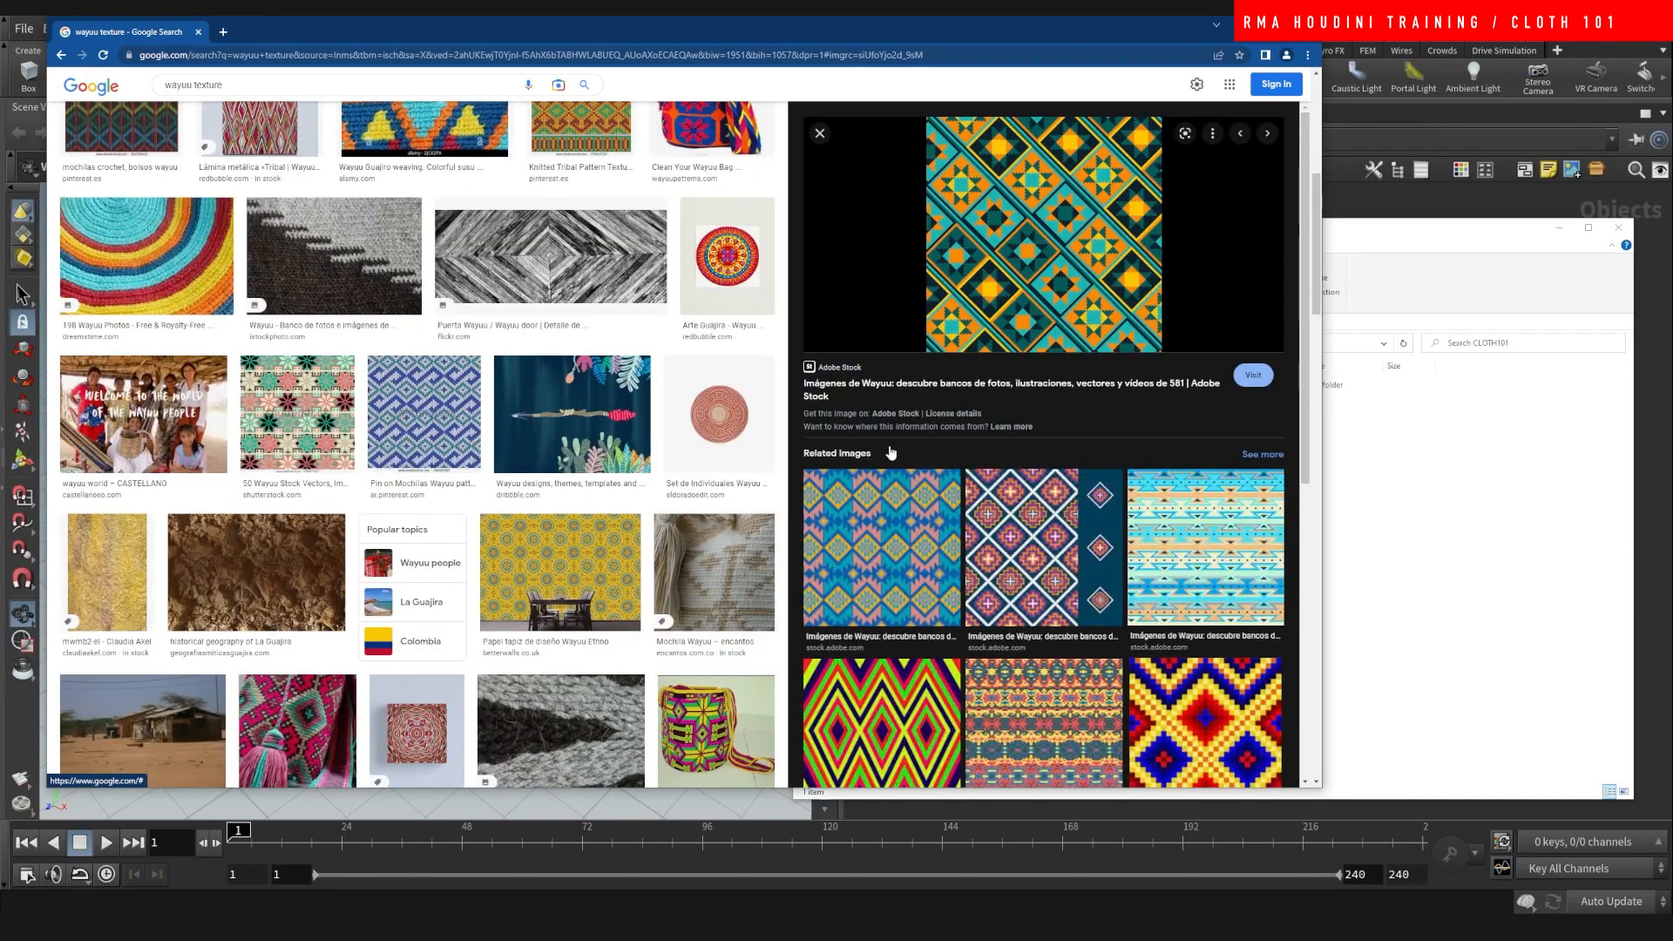
pyautogui.moveTo(1220, 730)
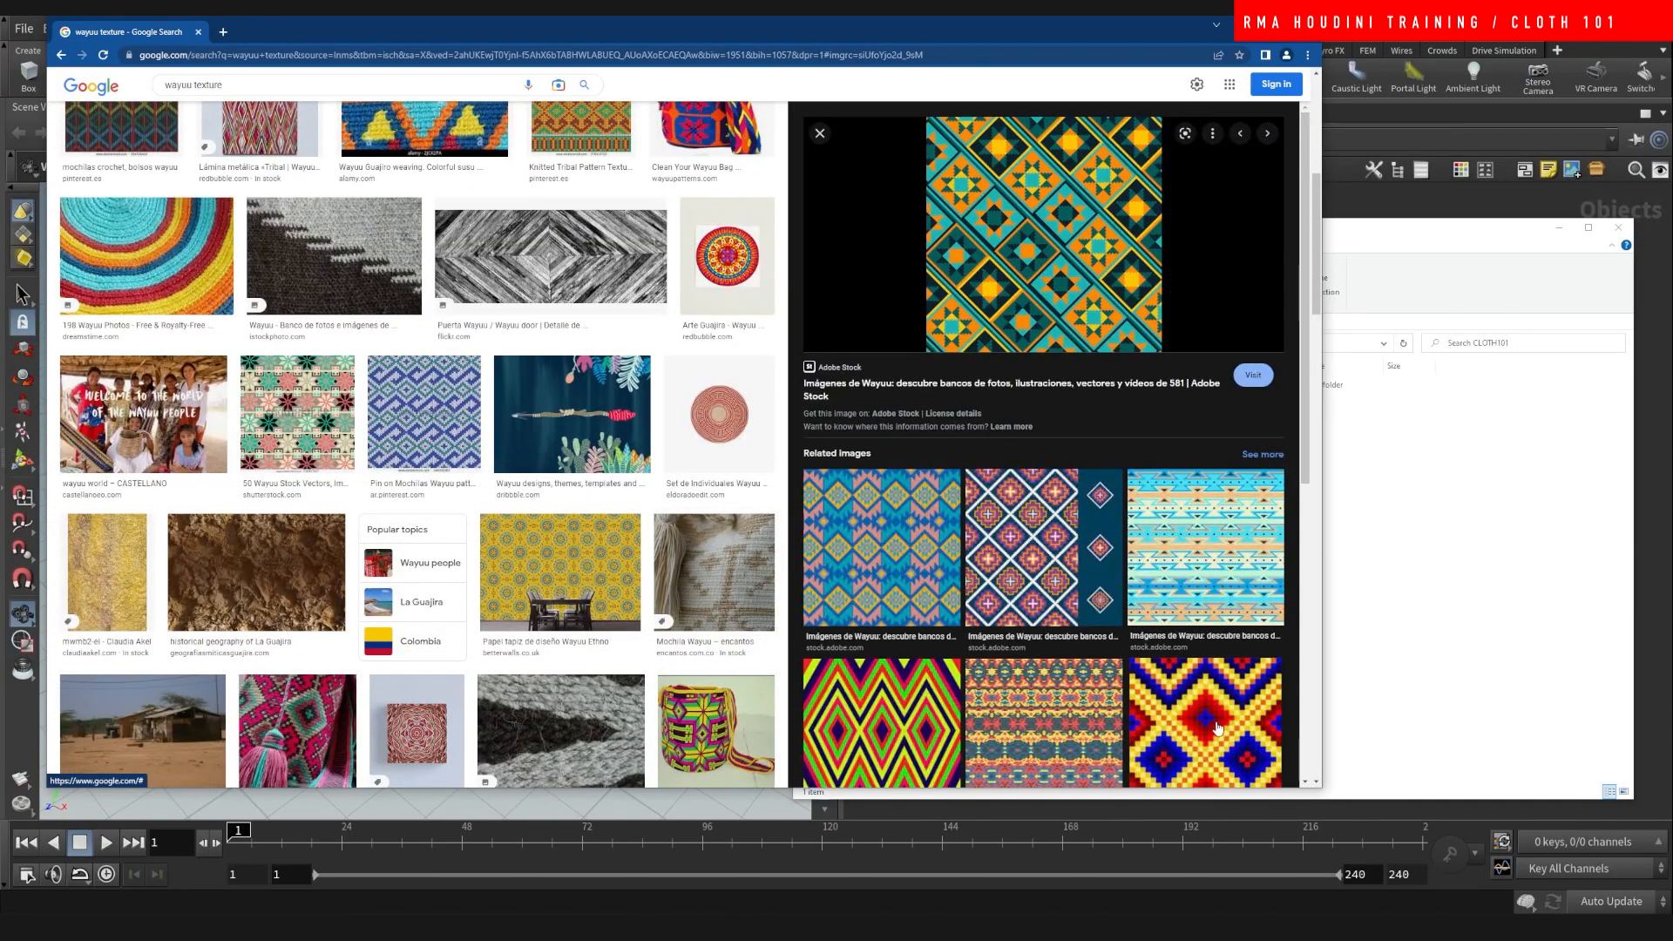
pyautogui.click(1205, 725)
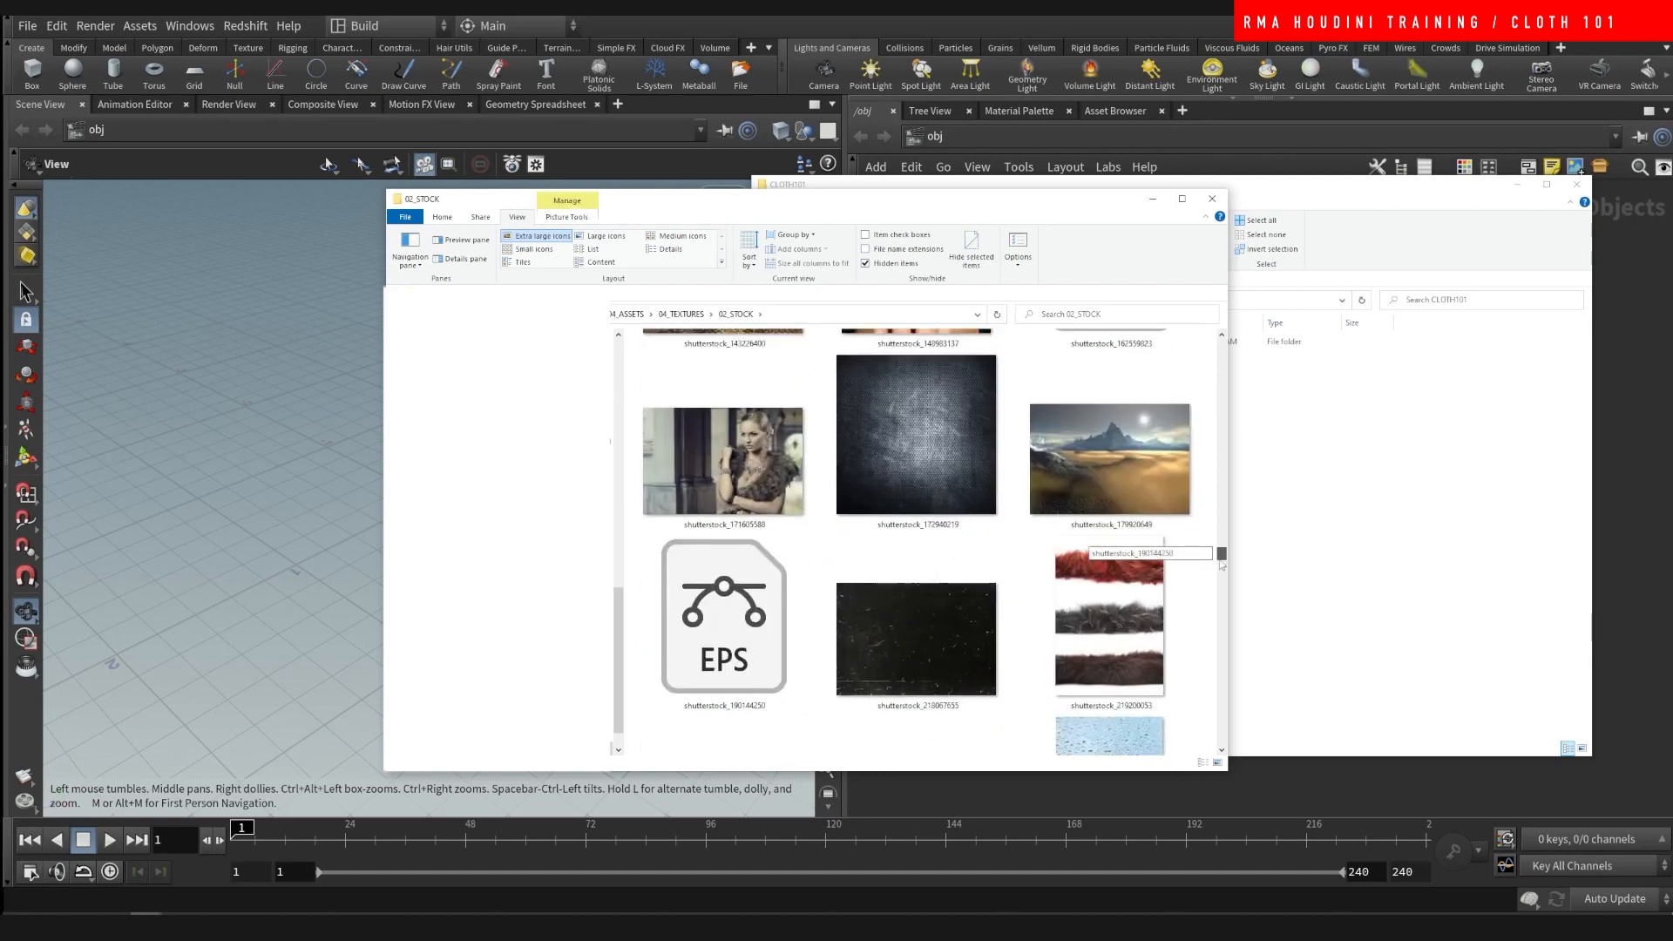
# - Scroll the 02_STOCK folder and pick the brightly striped cloth texture JPG for the project
pyautogui.scroll(-3)
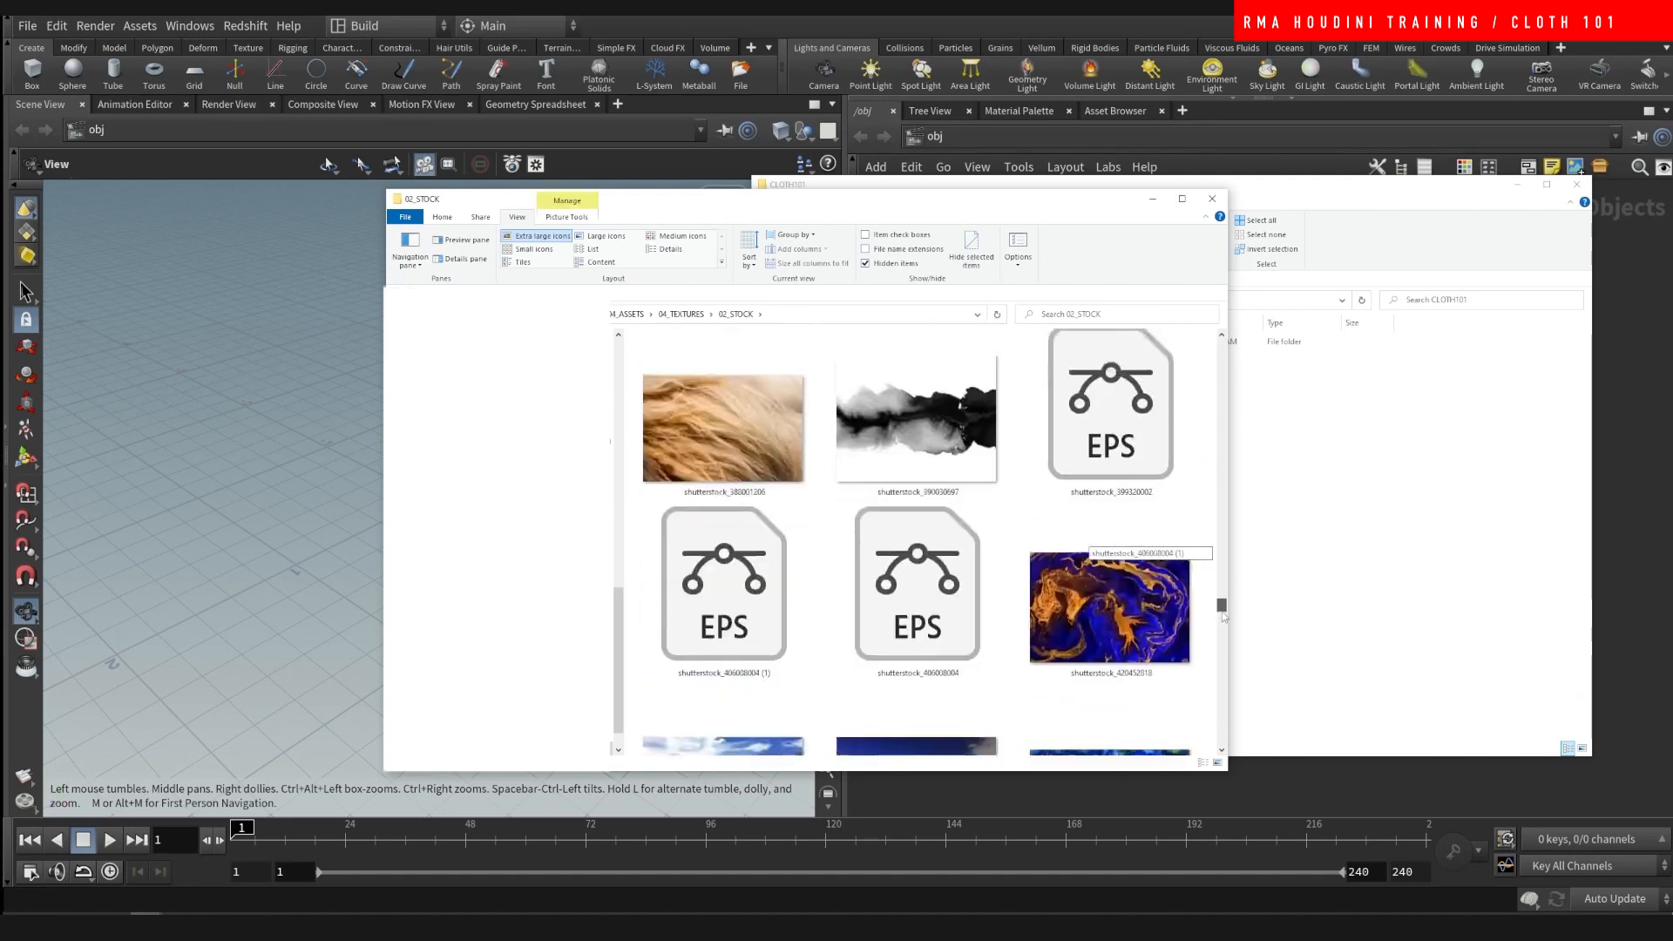
pyautogui.scroll(-3)
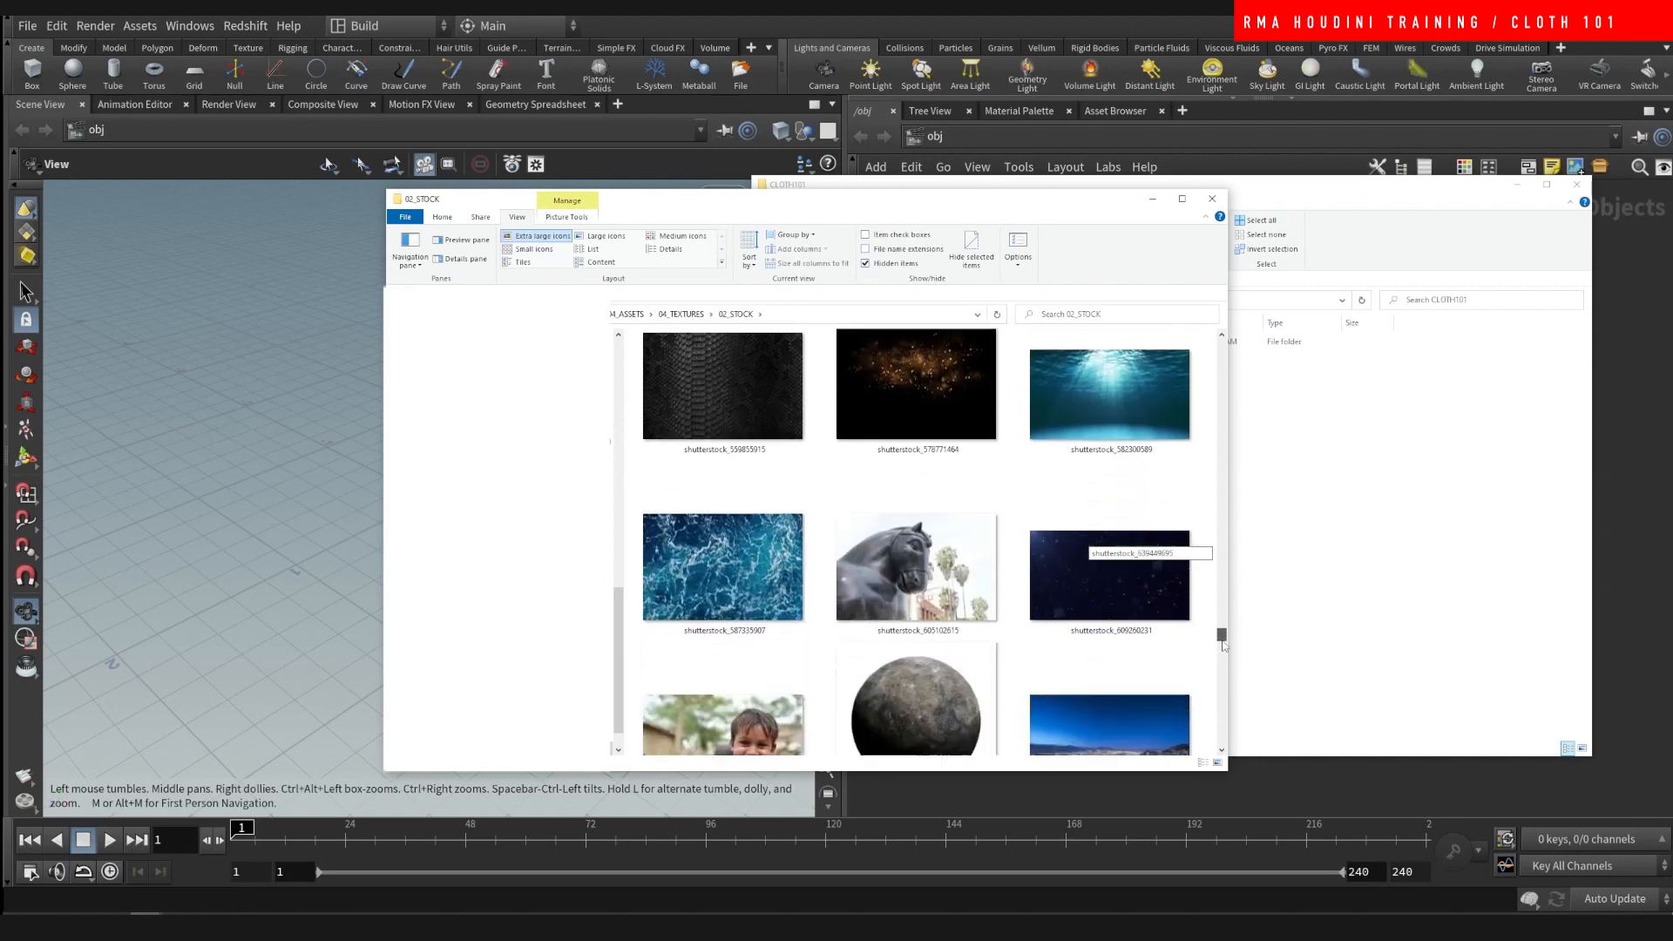
pyautogui.scroll(-3)
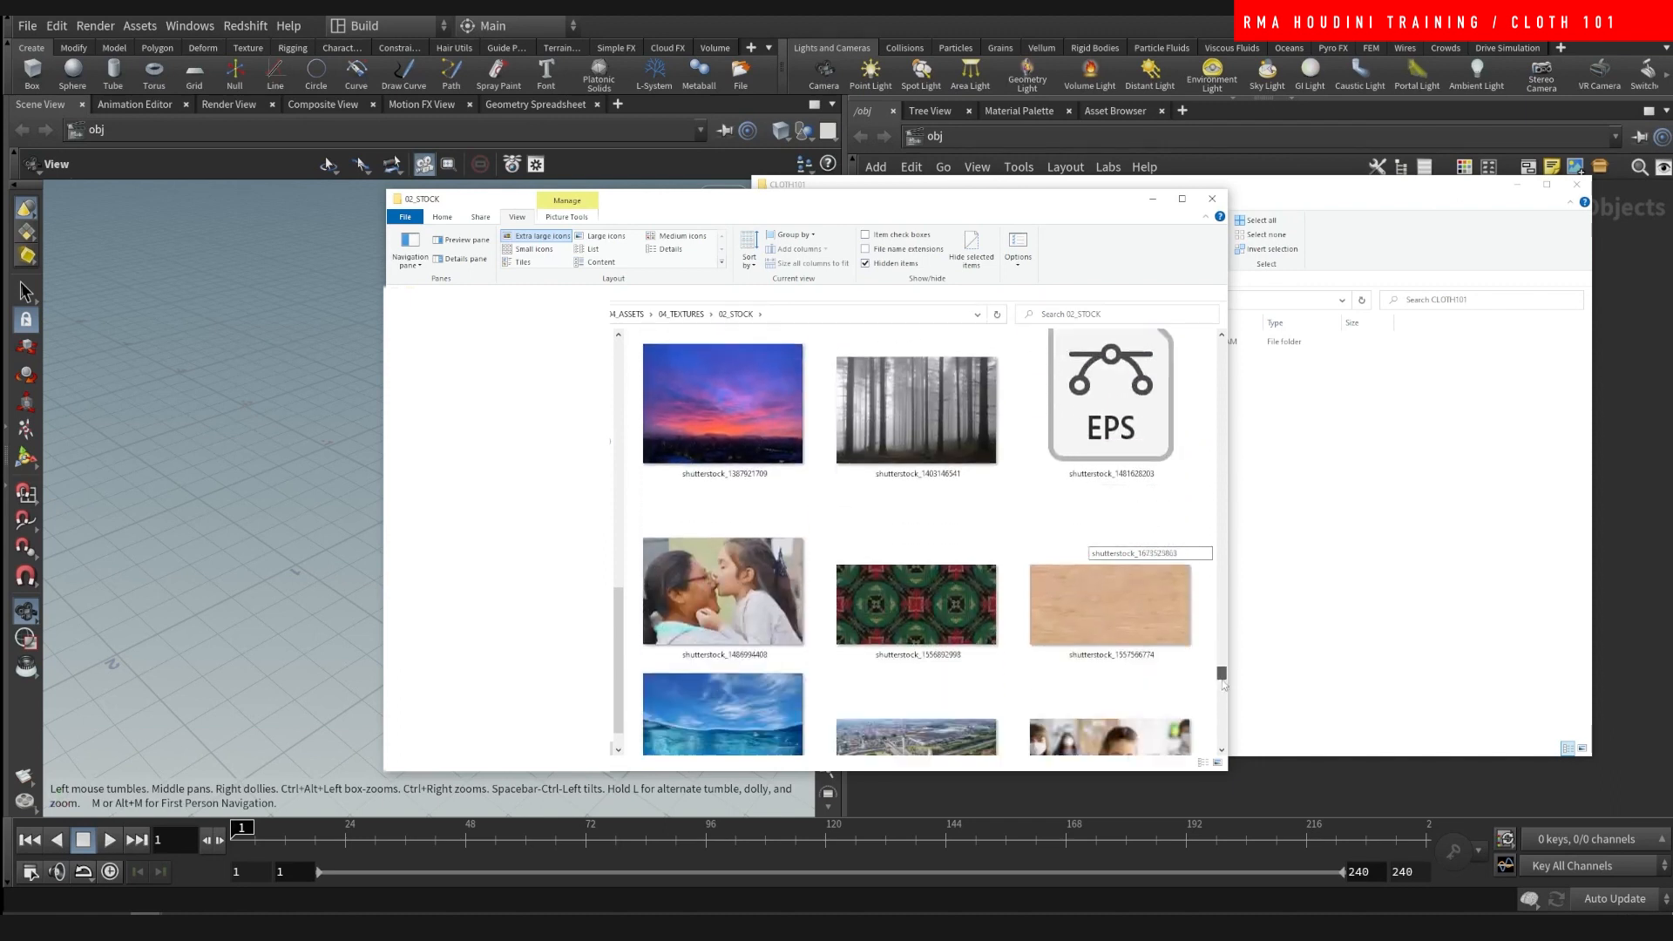
pyautogui.scroll(-3)
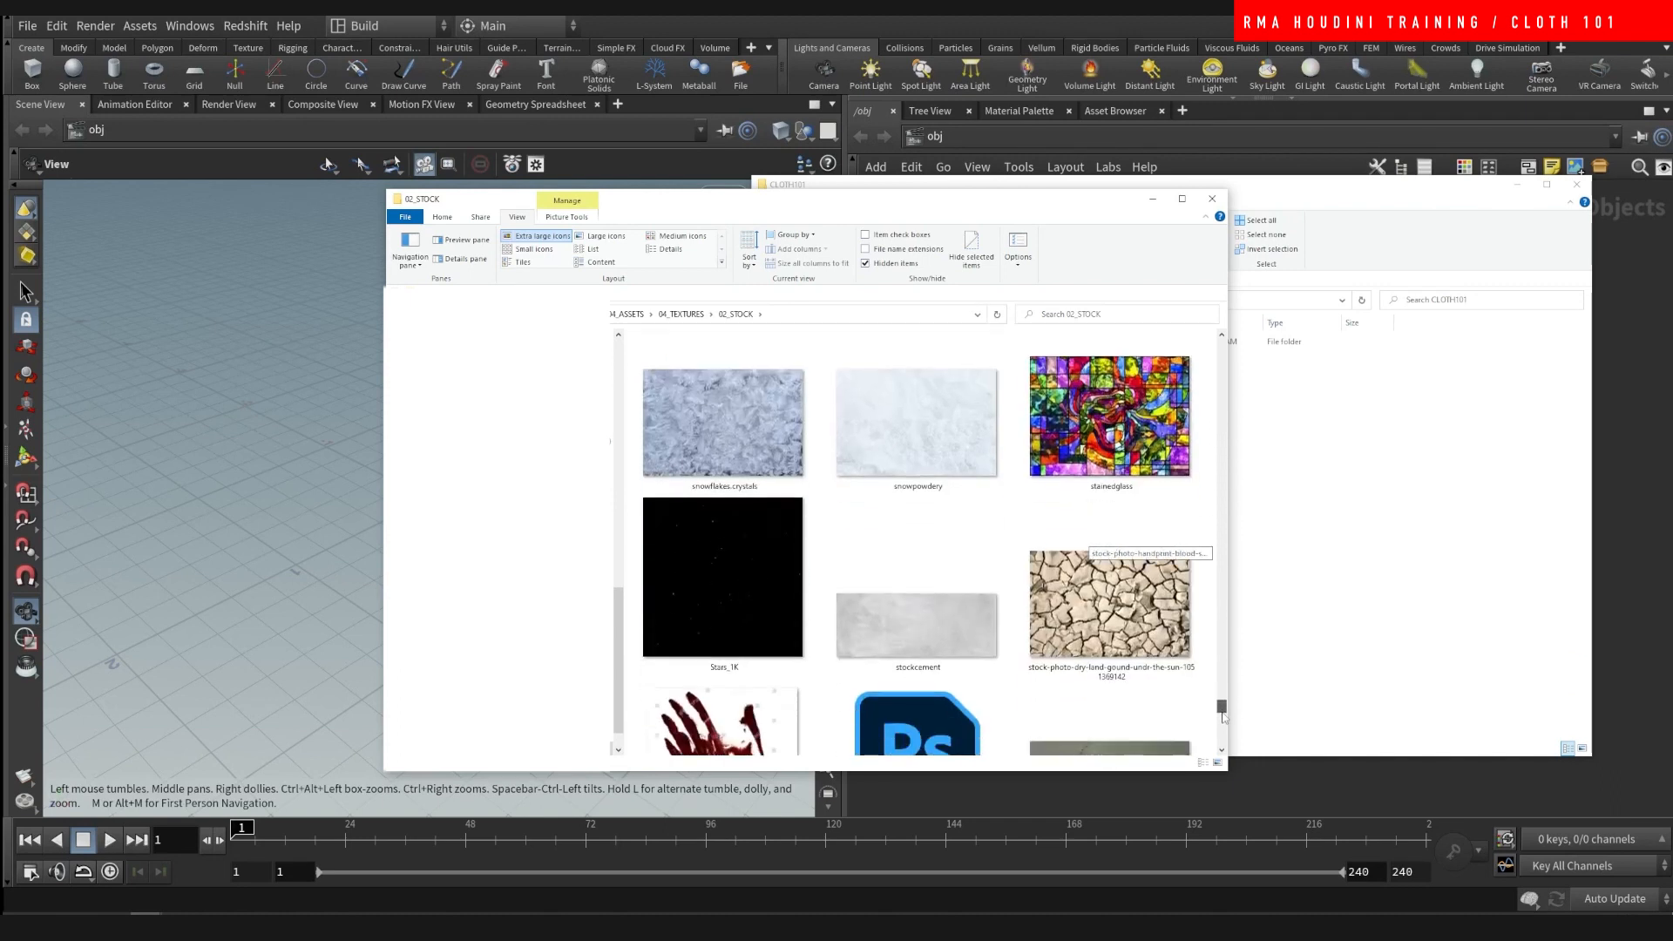
pyautogui.scroll(-3)
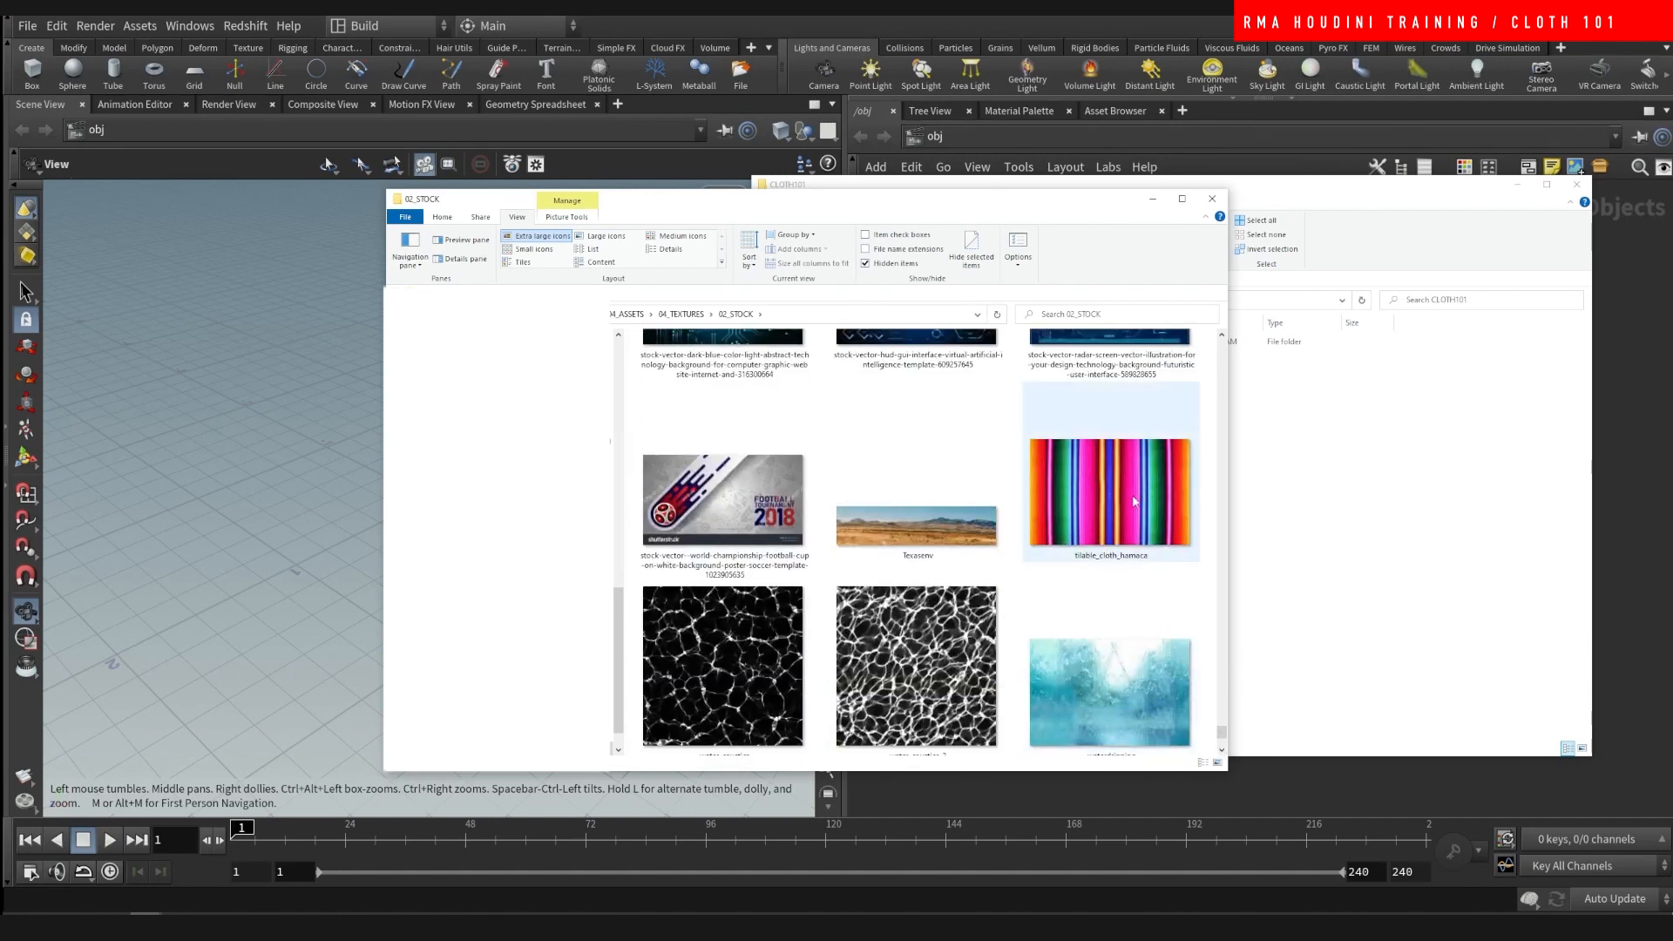
pyautogui.click(1108, 492)
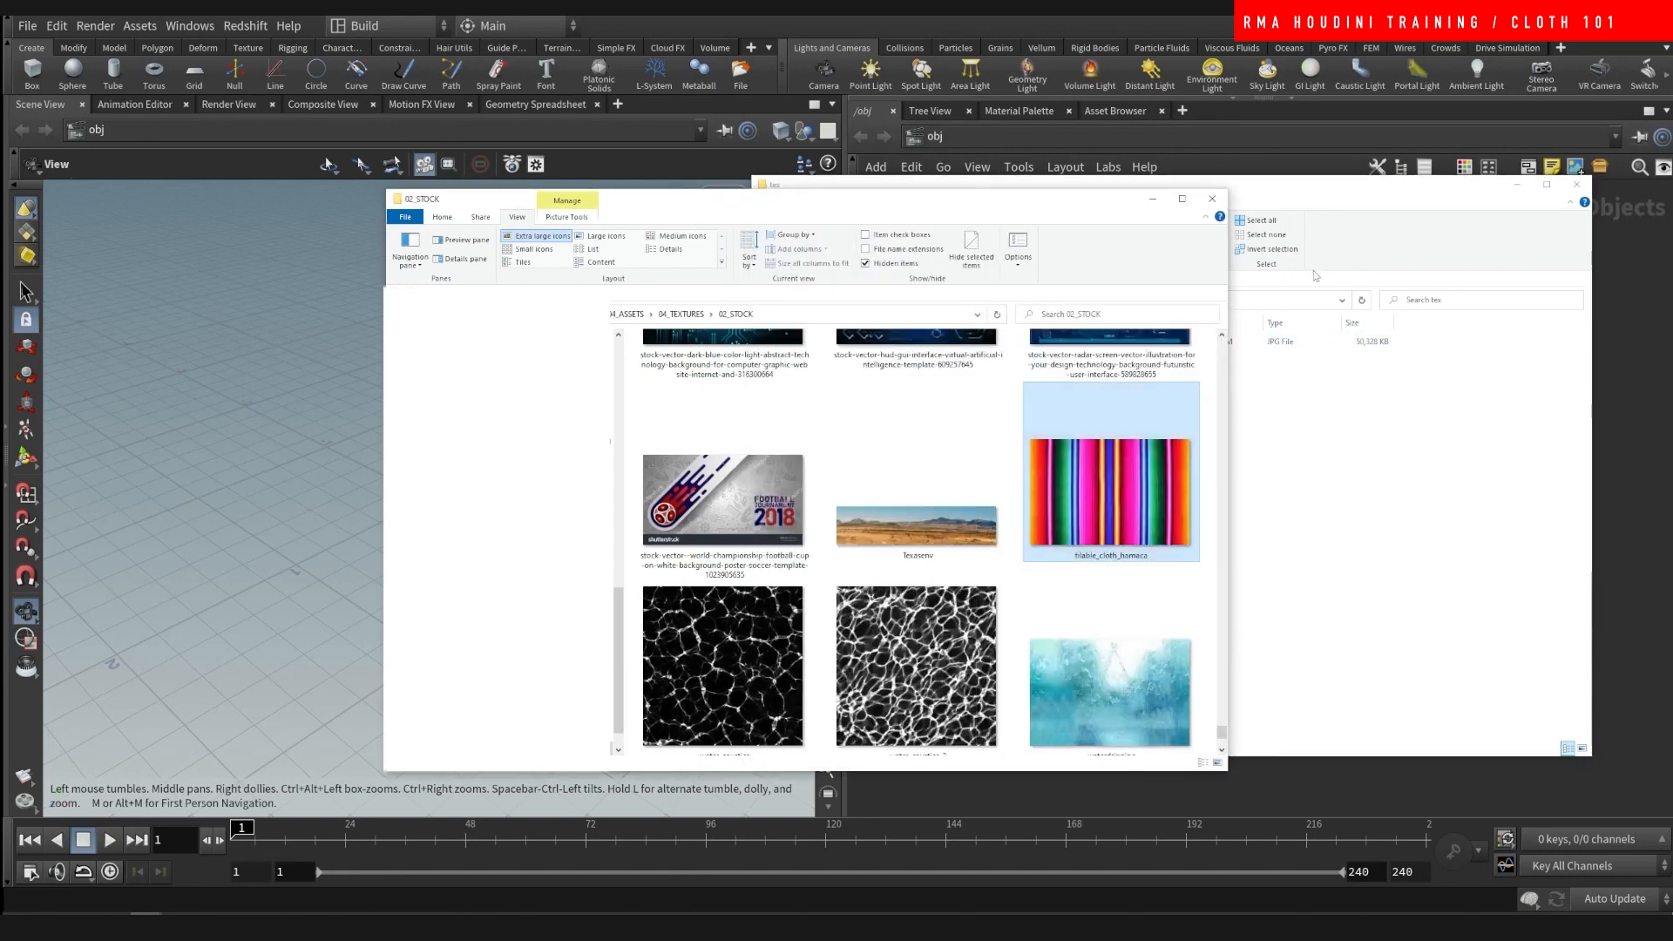
# - Add a Grid object to the network and dive inside it
pyautogui.press('Tab')
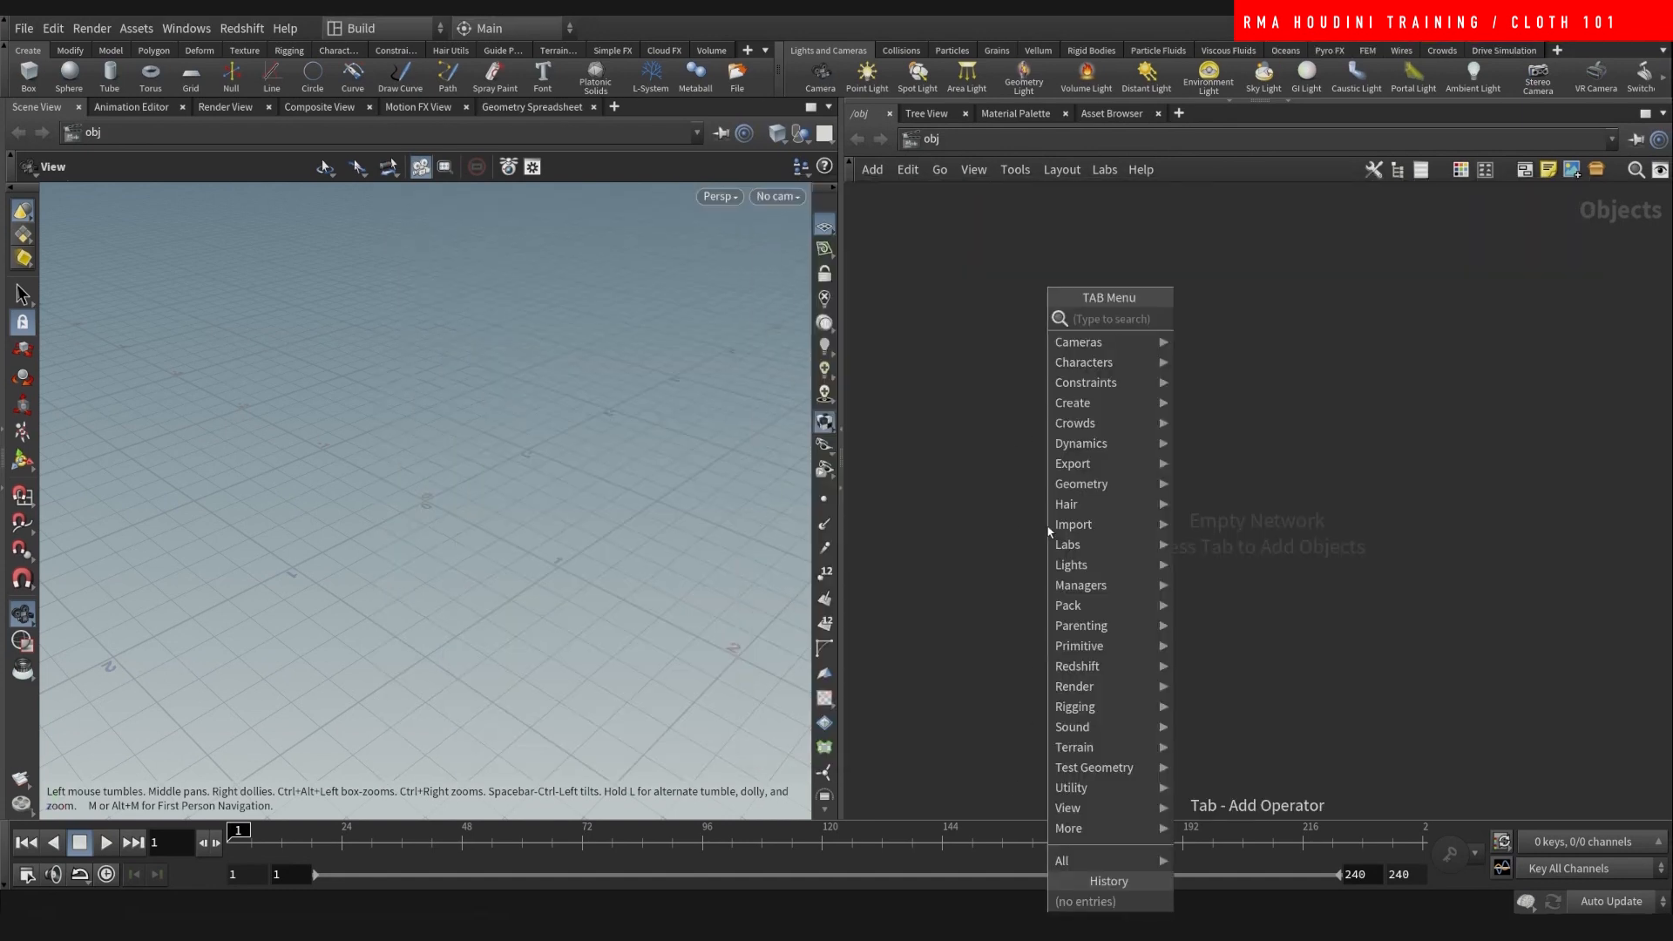
pyautogui.click(1080, 482)
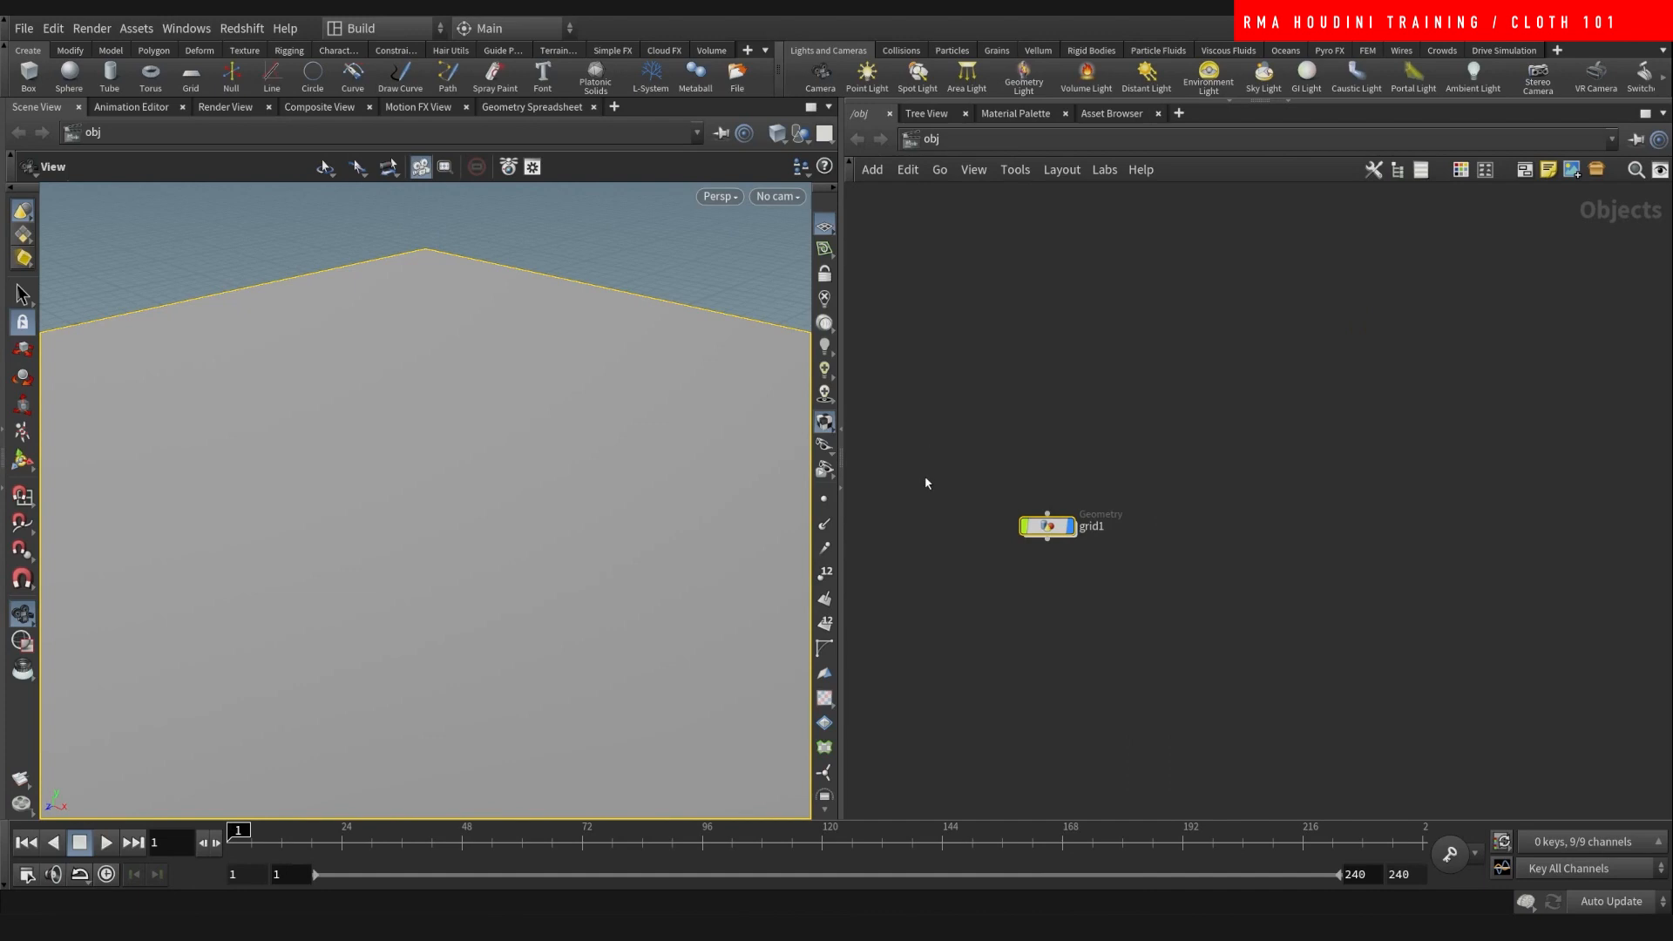
pyautogui.doubleClick(1047, 527)
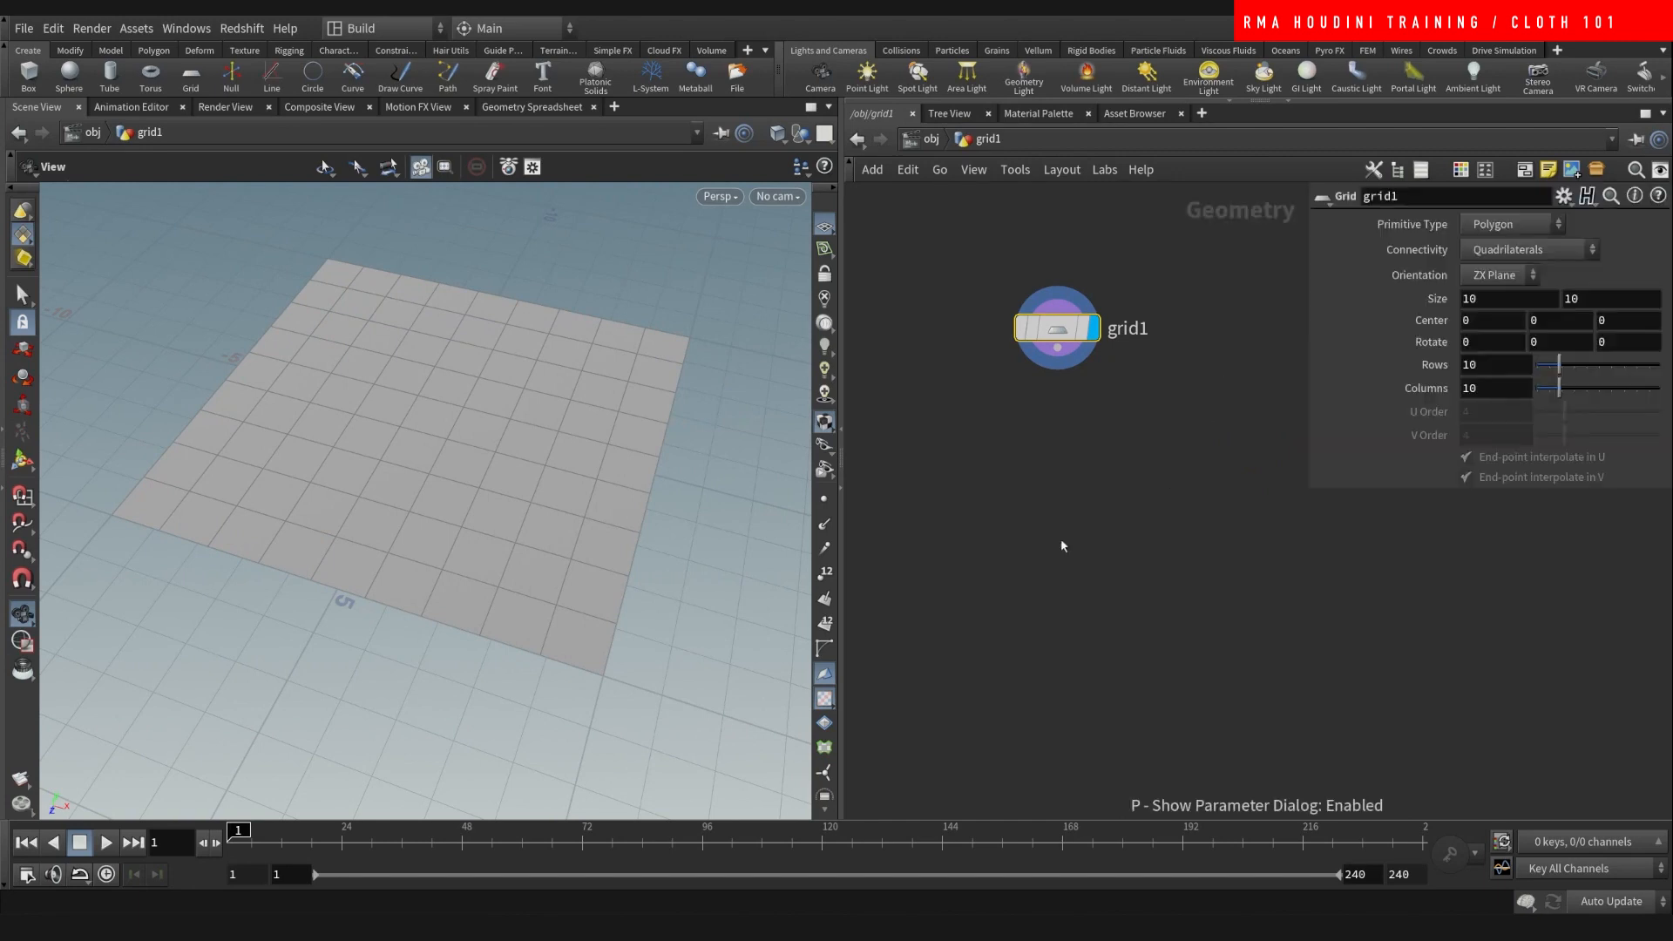
pyautogui.moveTo(427, 354)
pyautogui.write('uvq')
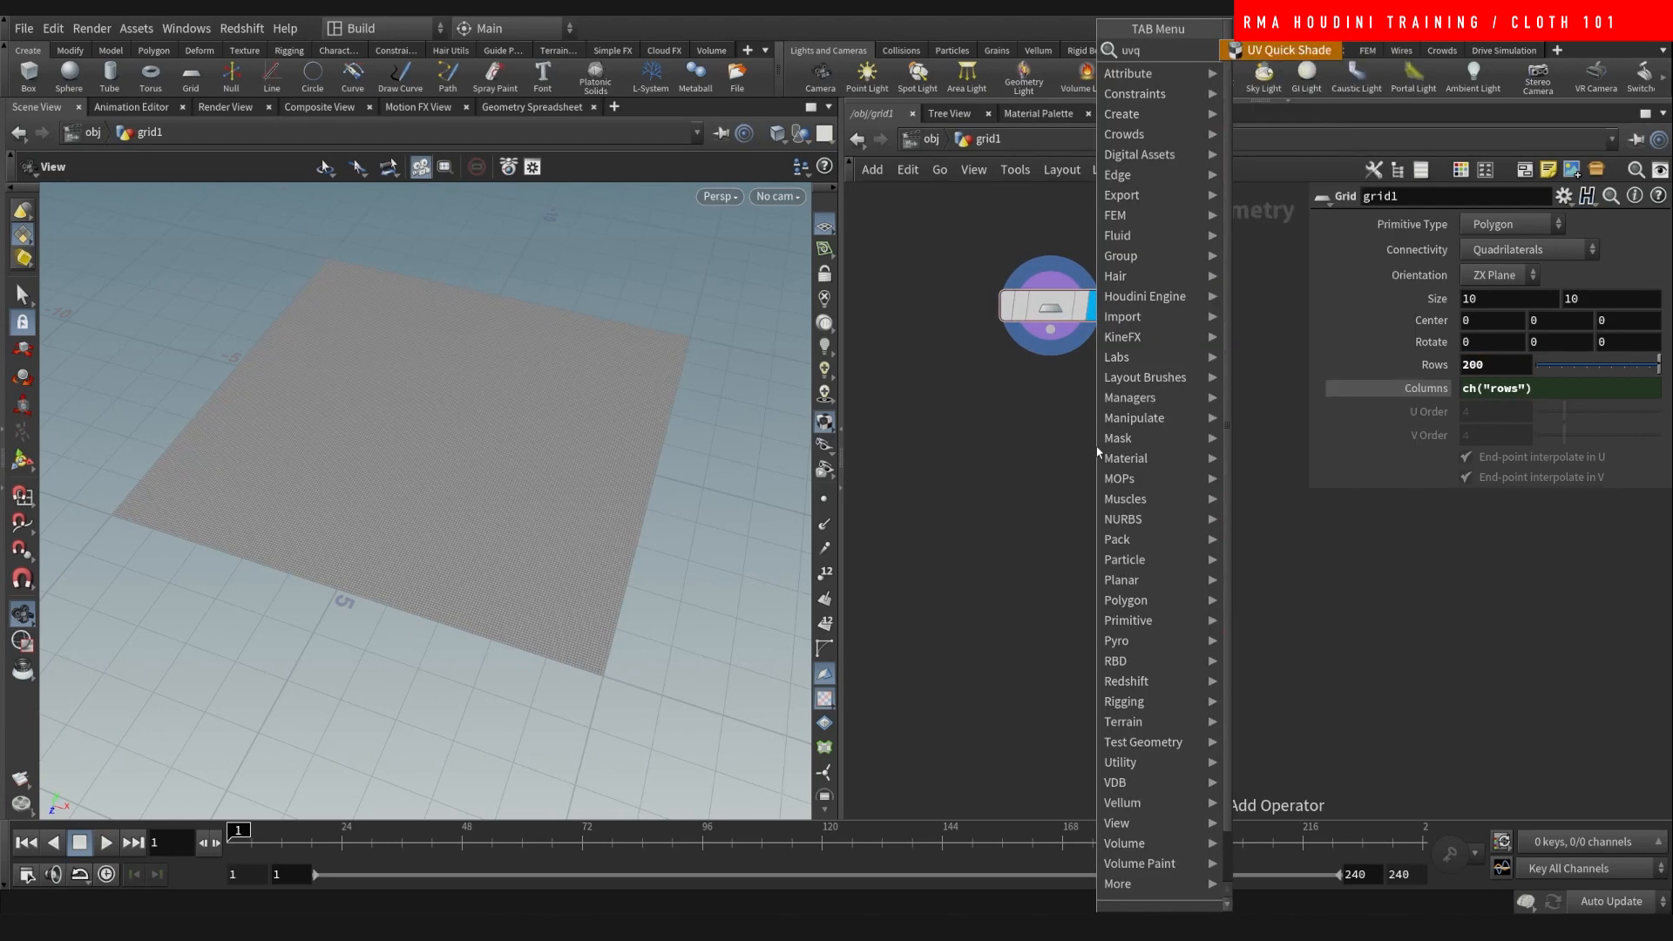
# - Add a UV Project node under the grid, initialized to its best plane
pyautogui.click(1286, 51)
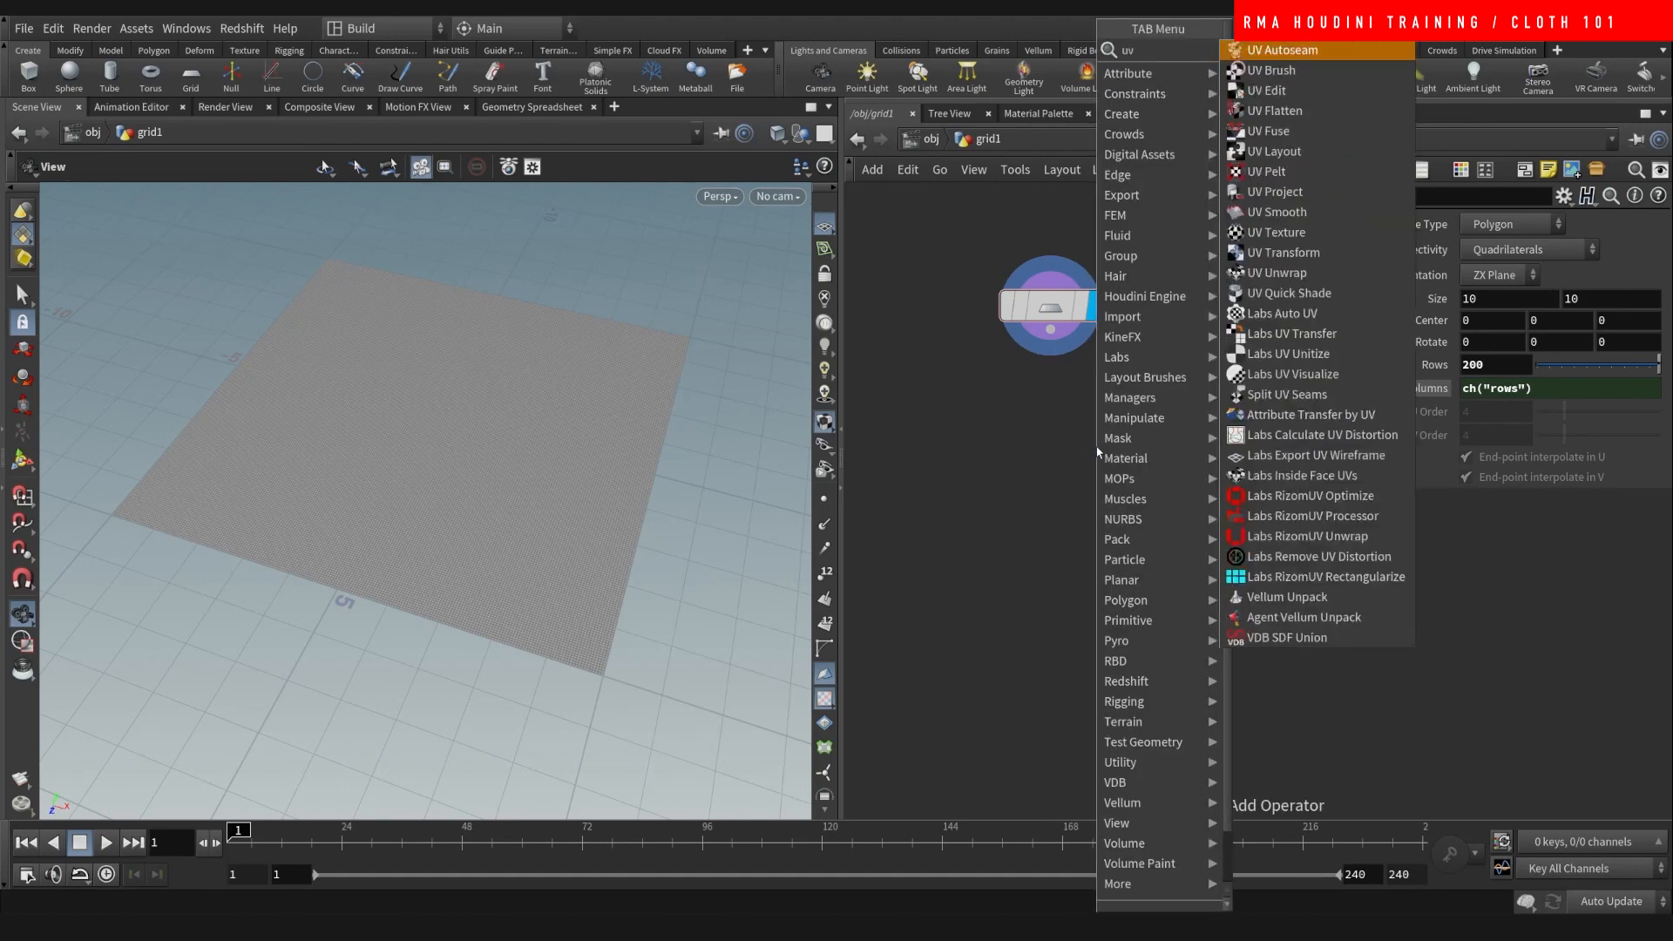
pyautogui.click(1273, 192)
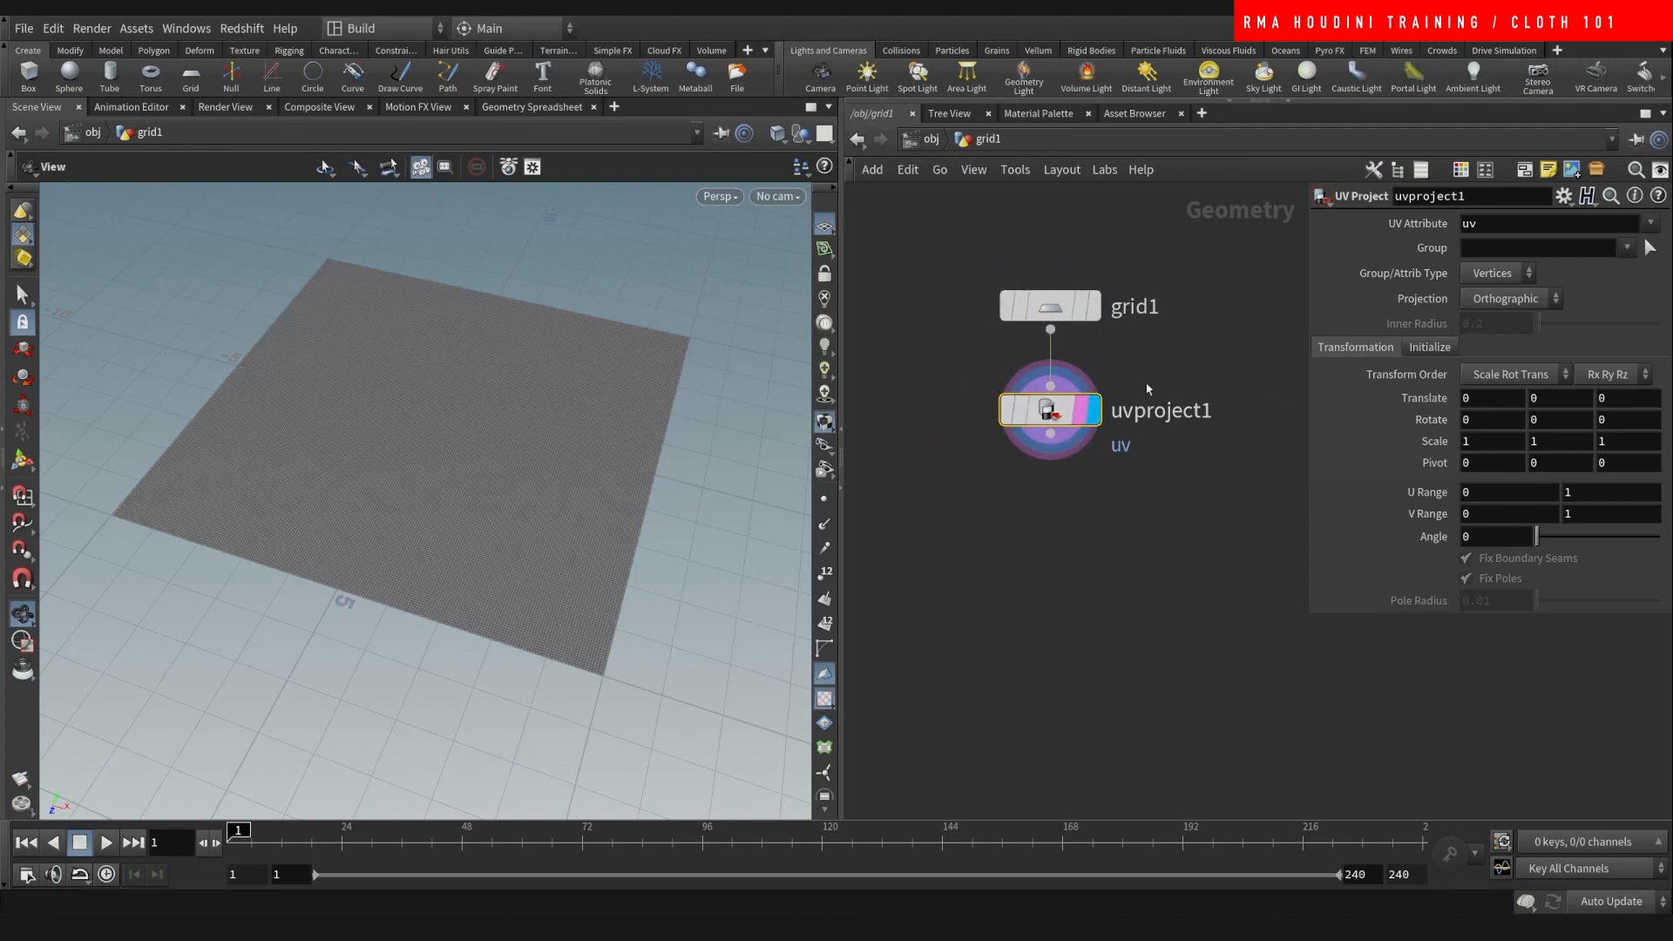
pyautogui.click(1430, 347)
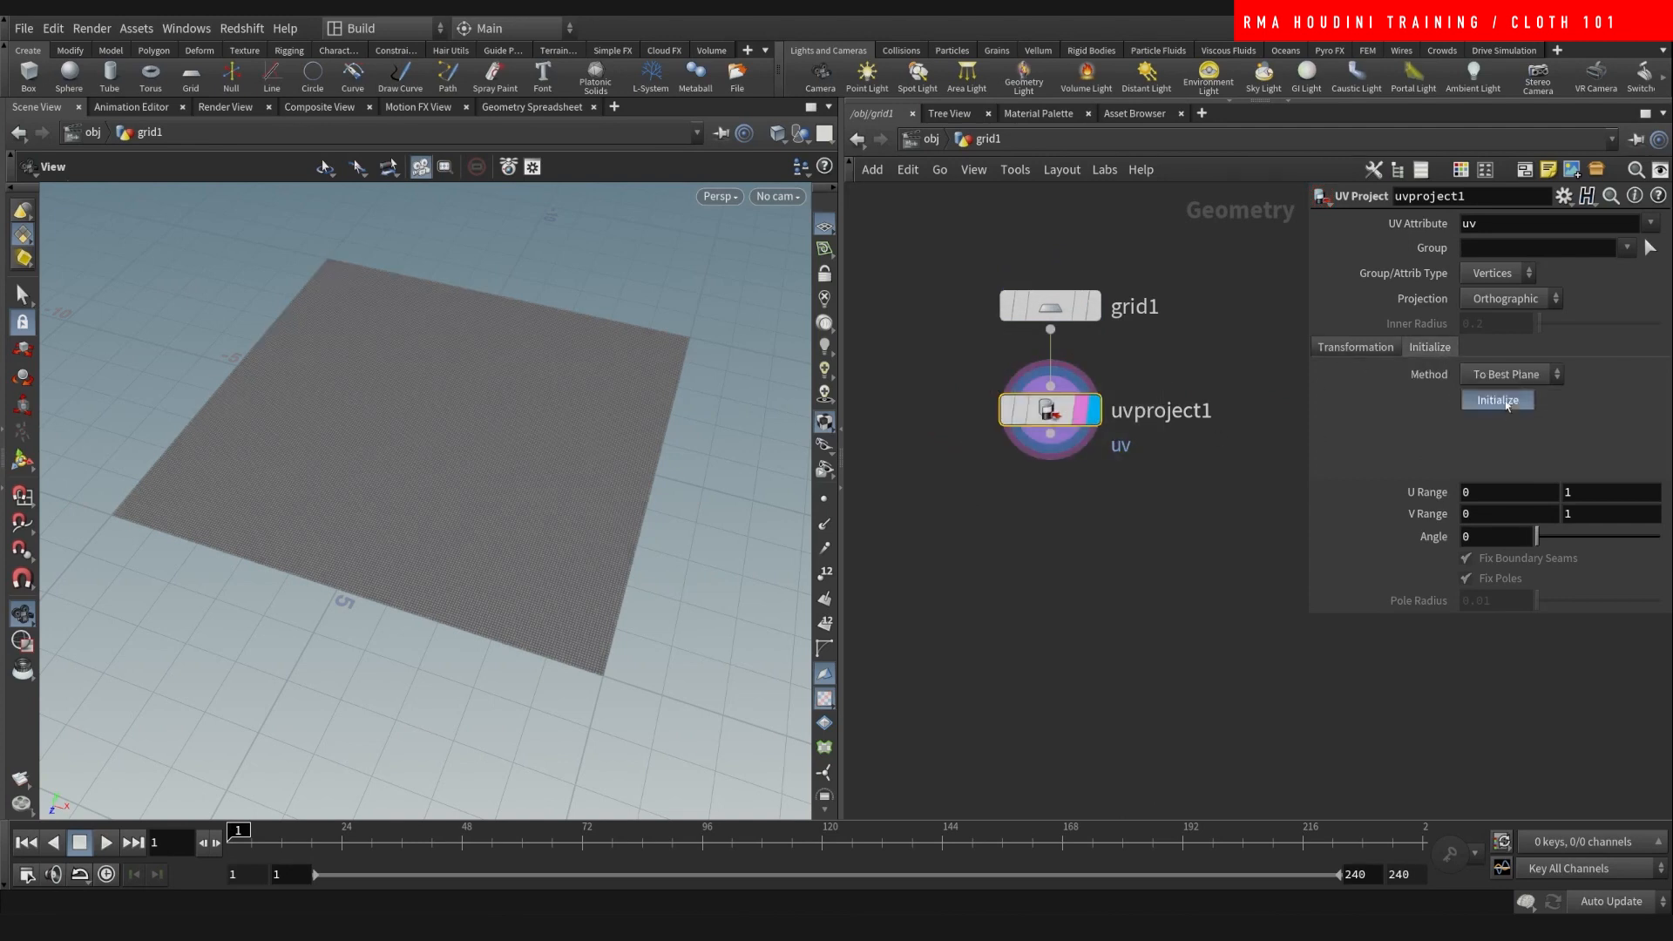
pyautogui.click(1496, 399)
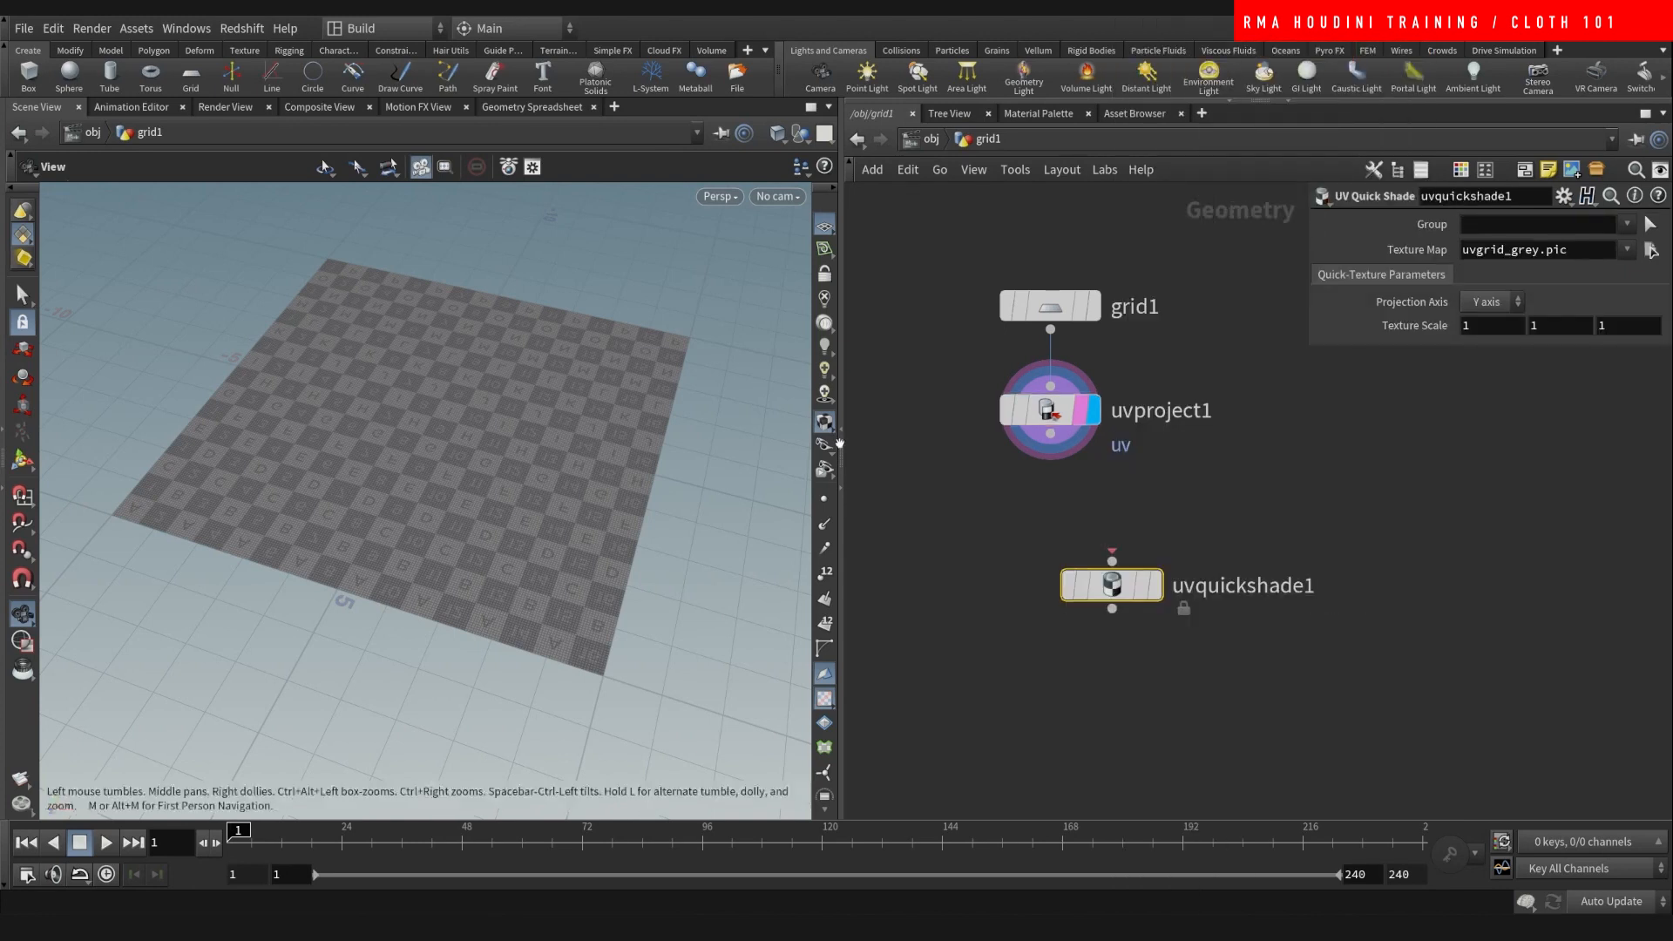
# - Connect the UV Quick Shade checker preview below the projection
pyautogui.click(1049, 434)
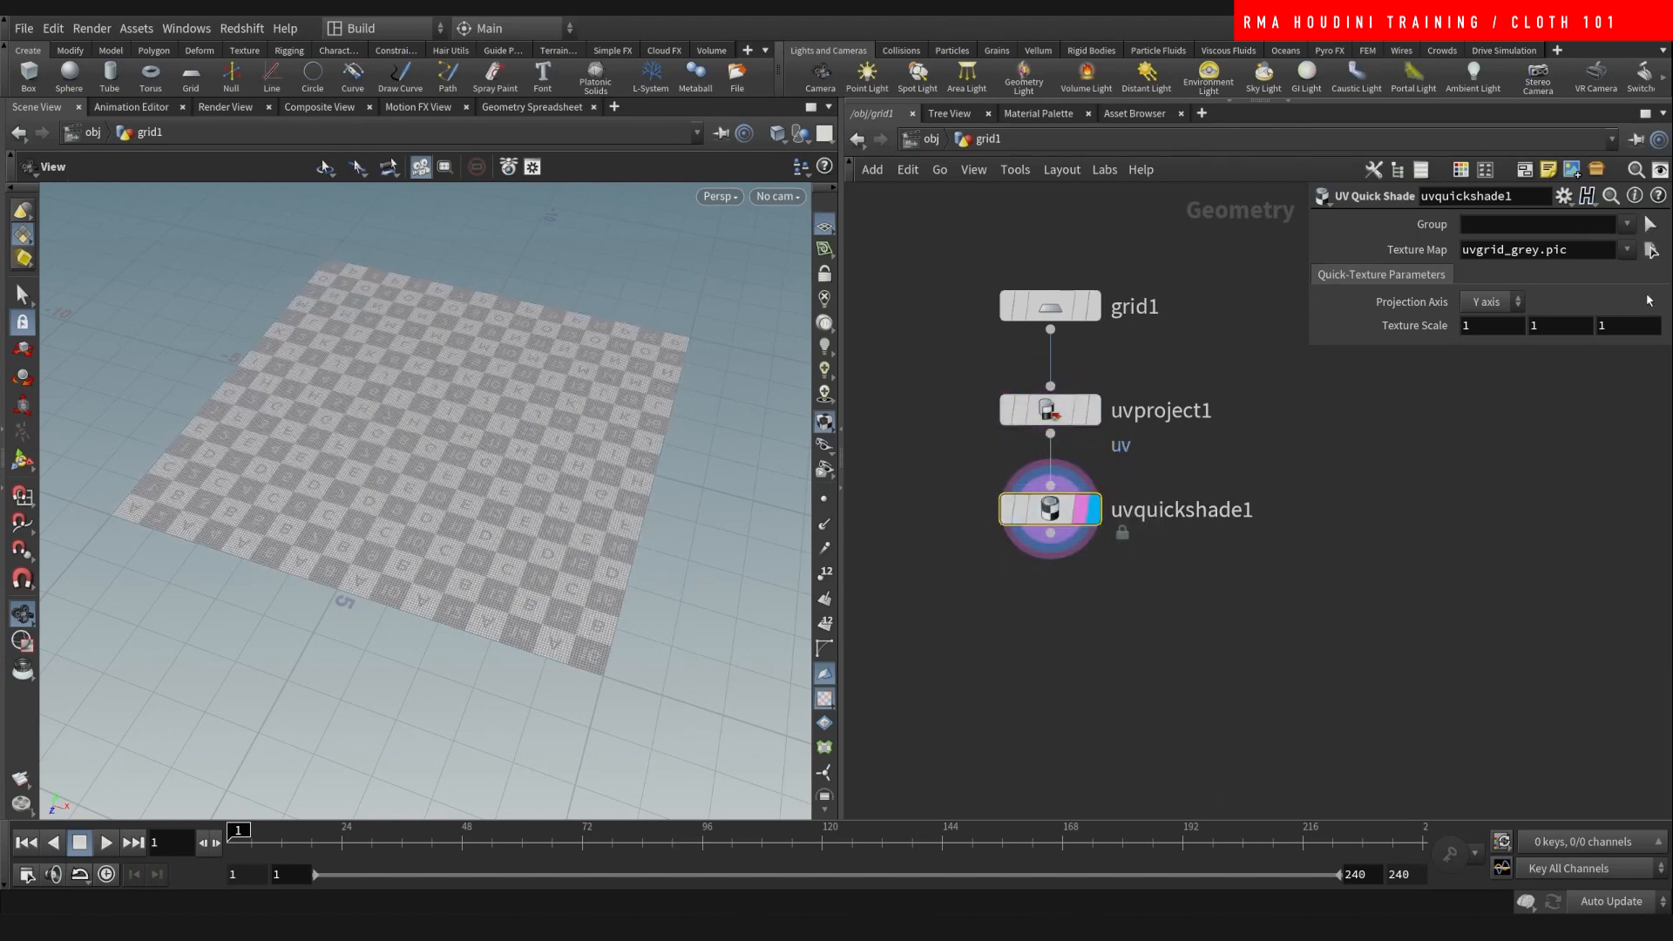
pyautogui.click(1651, 249)
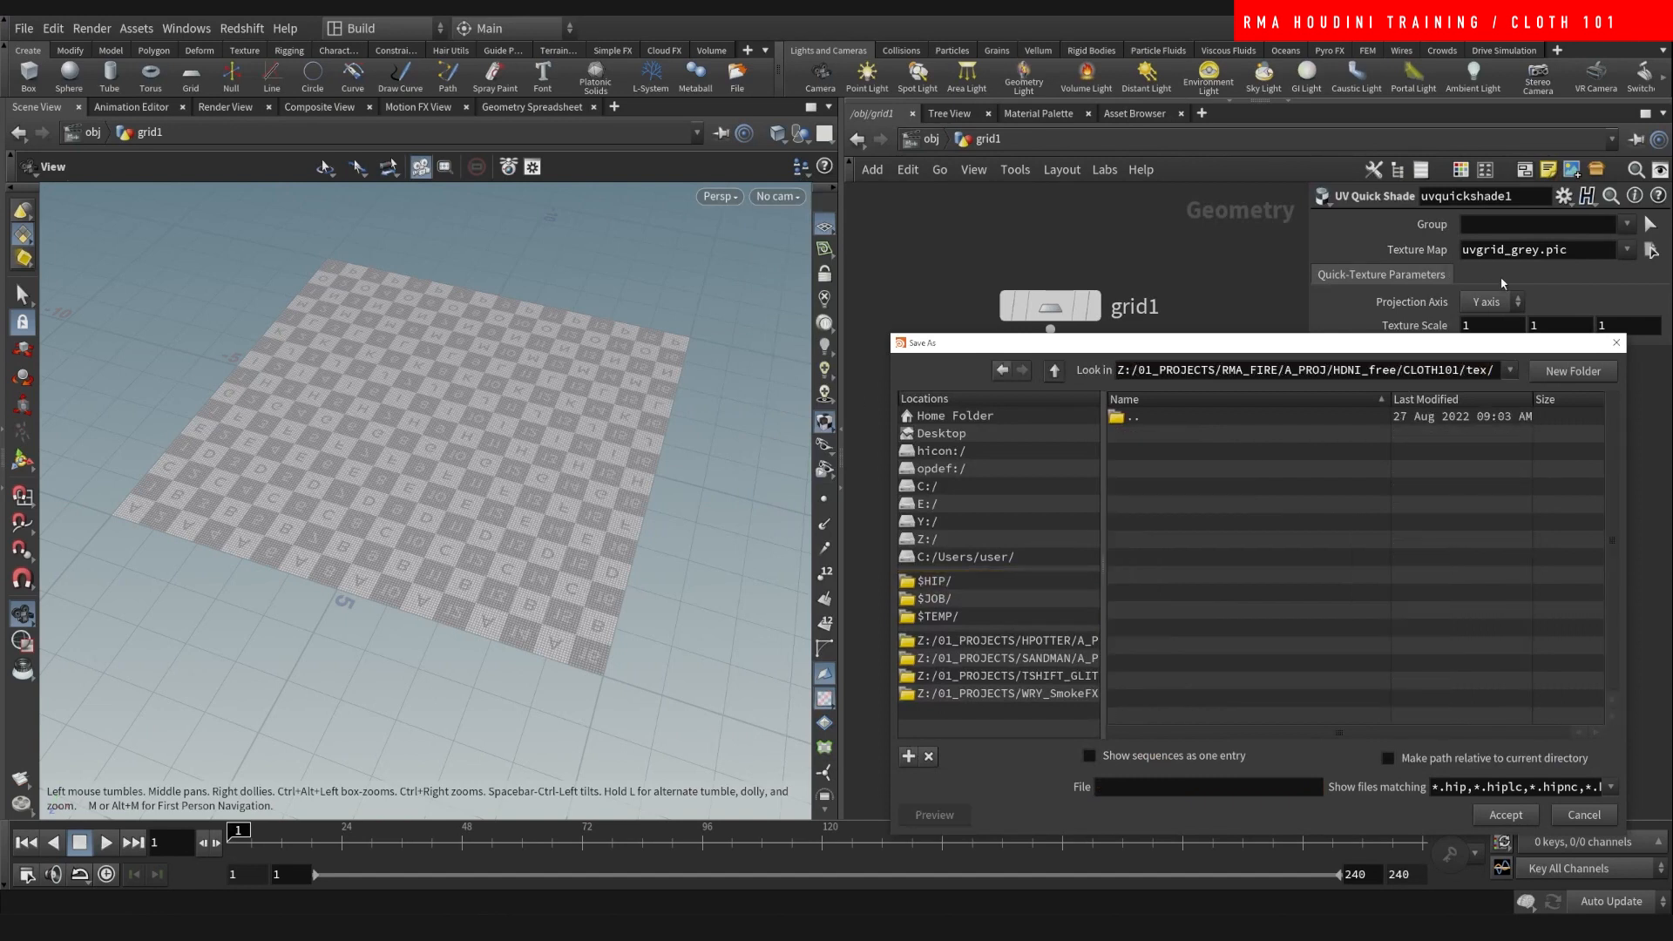
# - Save the scene as cloth101.v1.hip in the CLOTH101 project folder
pyautogui.click(1140, 417)
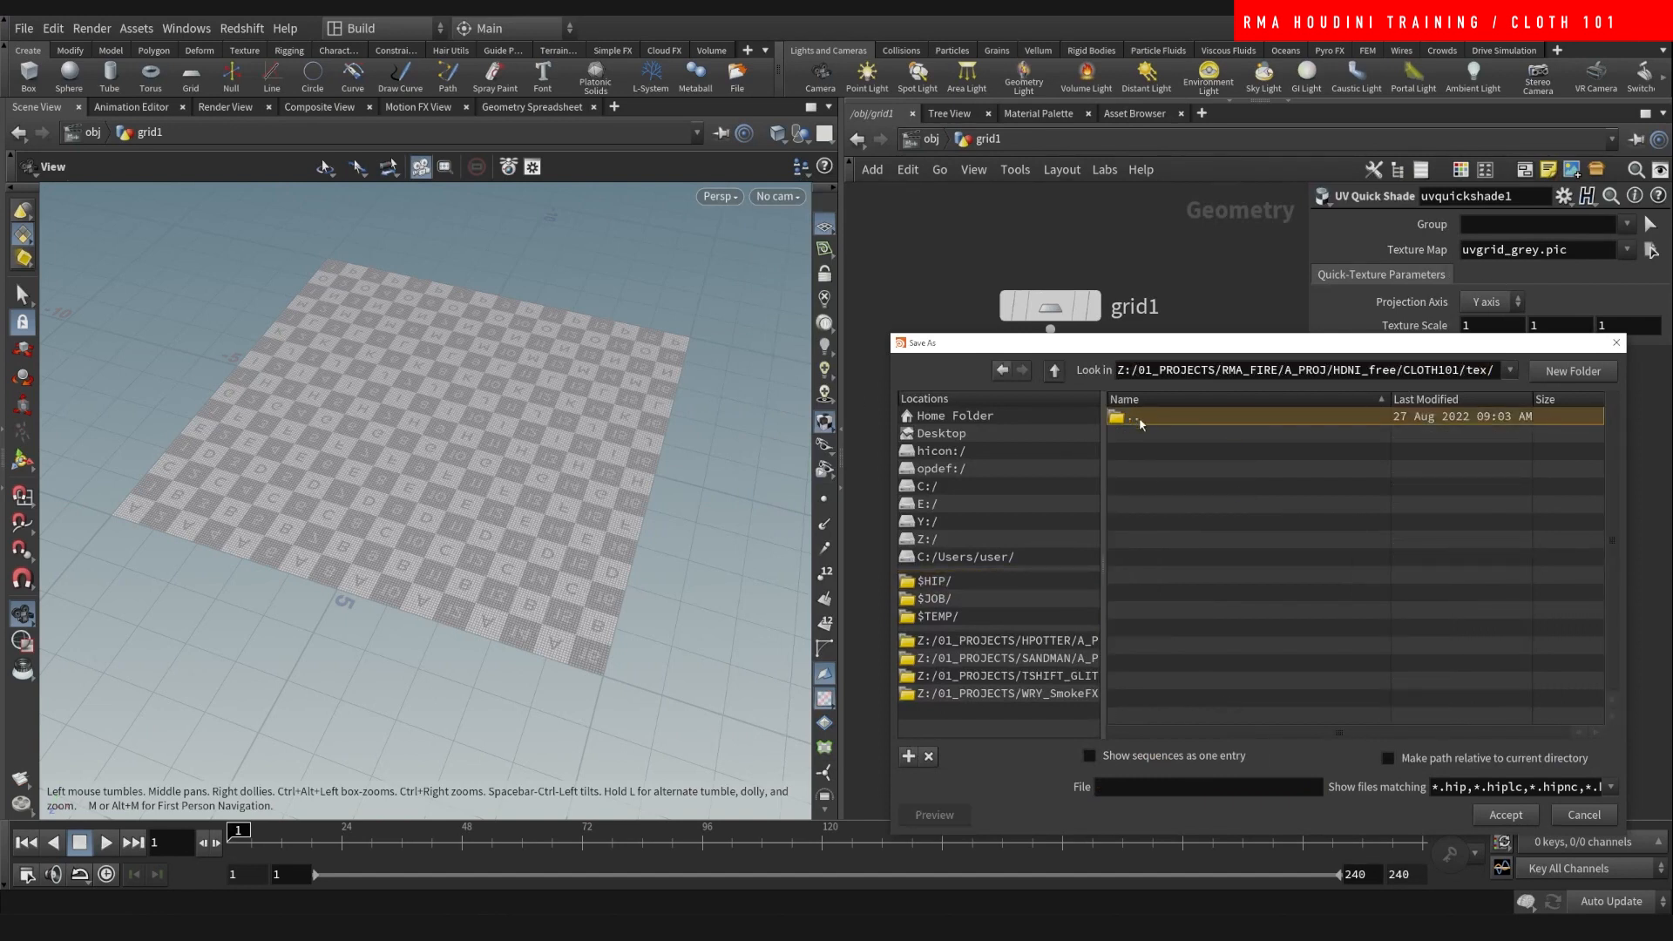
pyautogui.doubleClick(1131, 416)
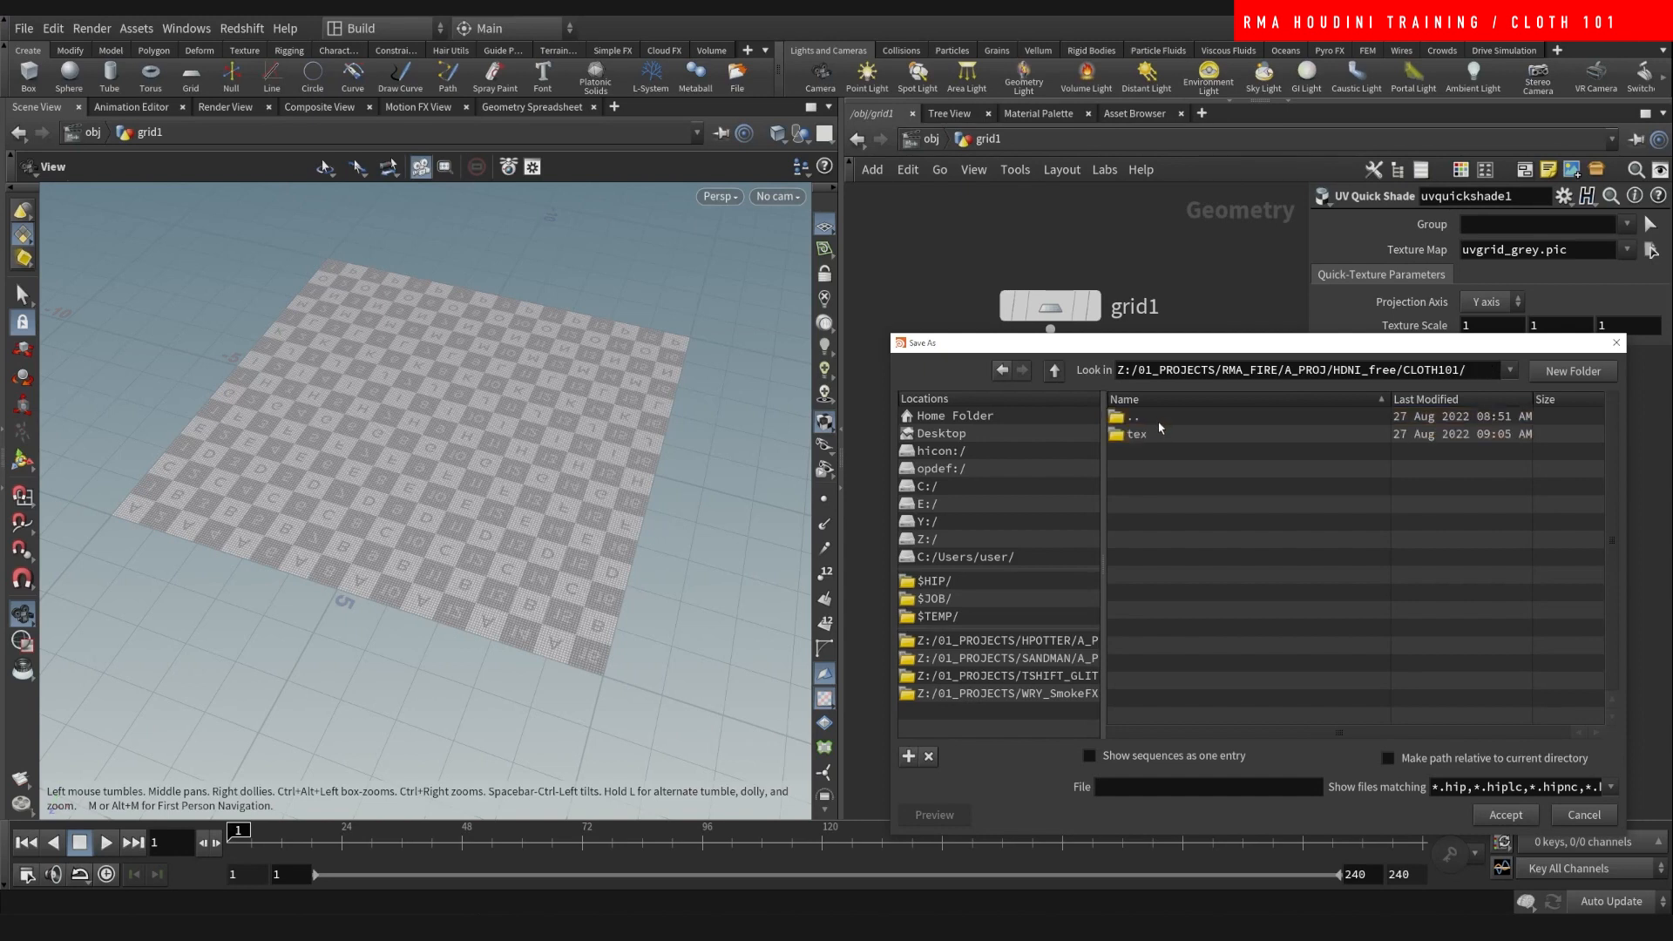
pyautogui.write('clot')
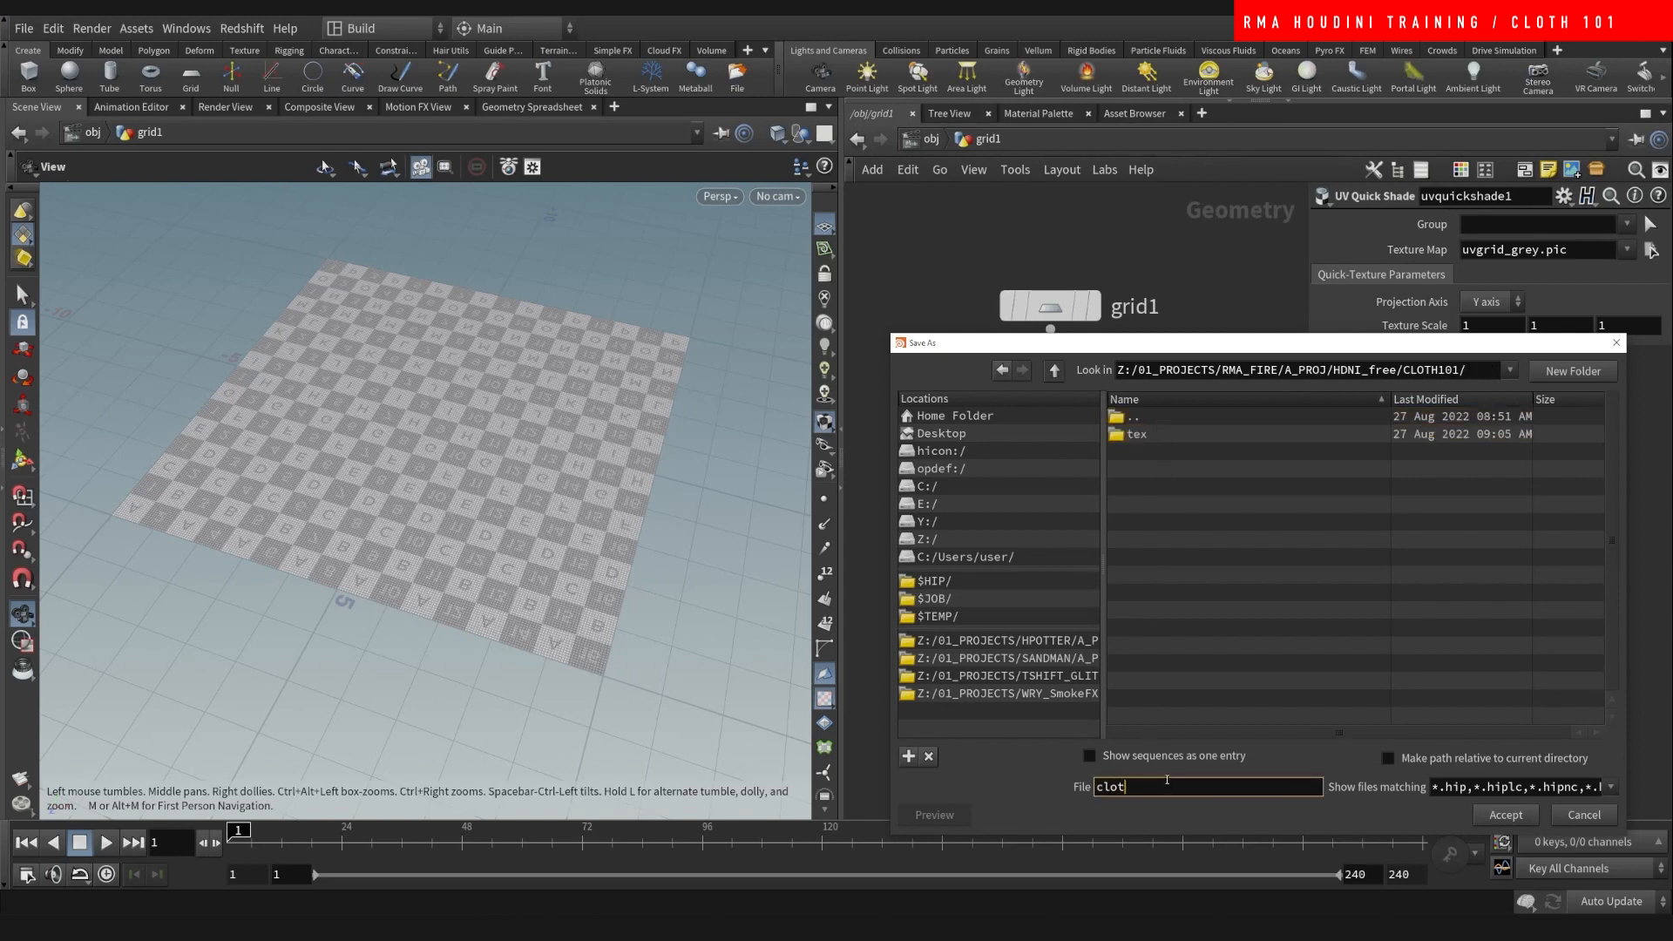
pyautogui.write('h101')
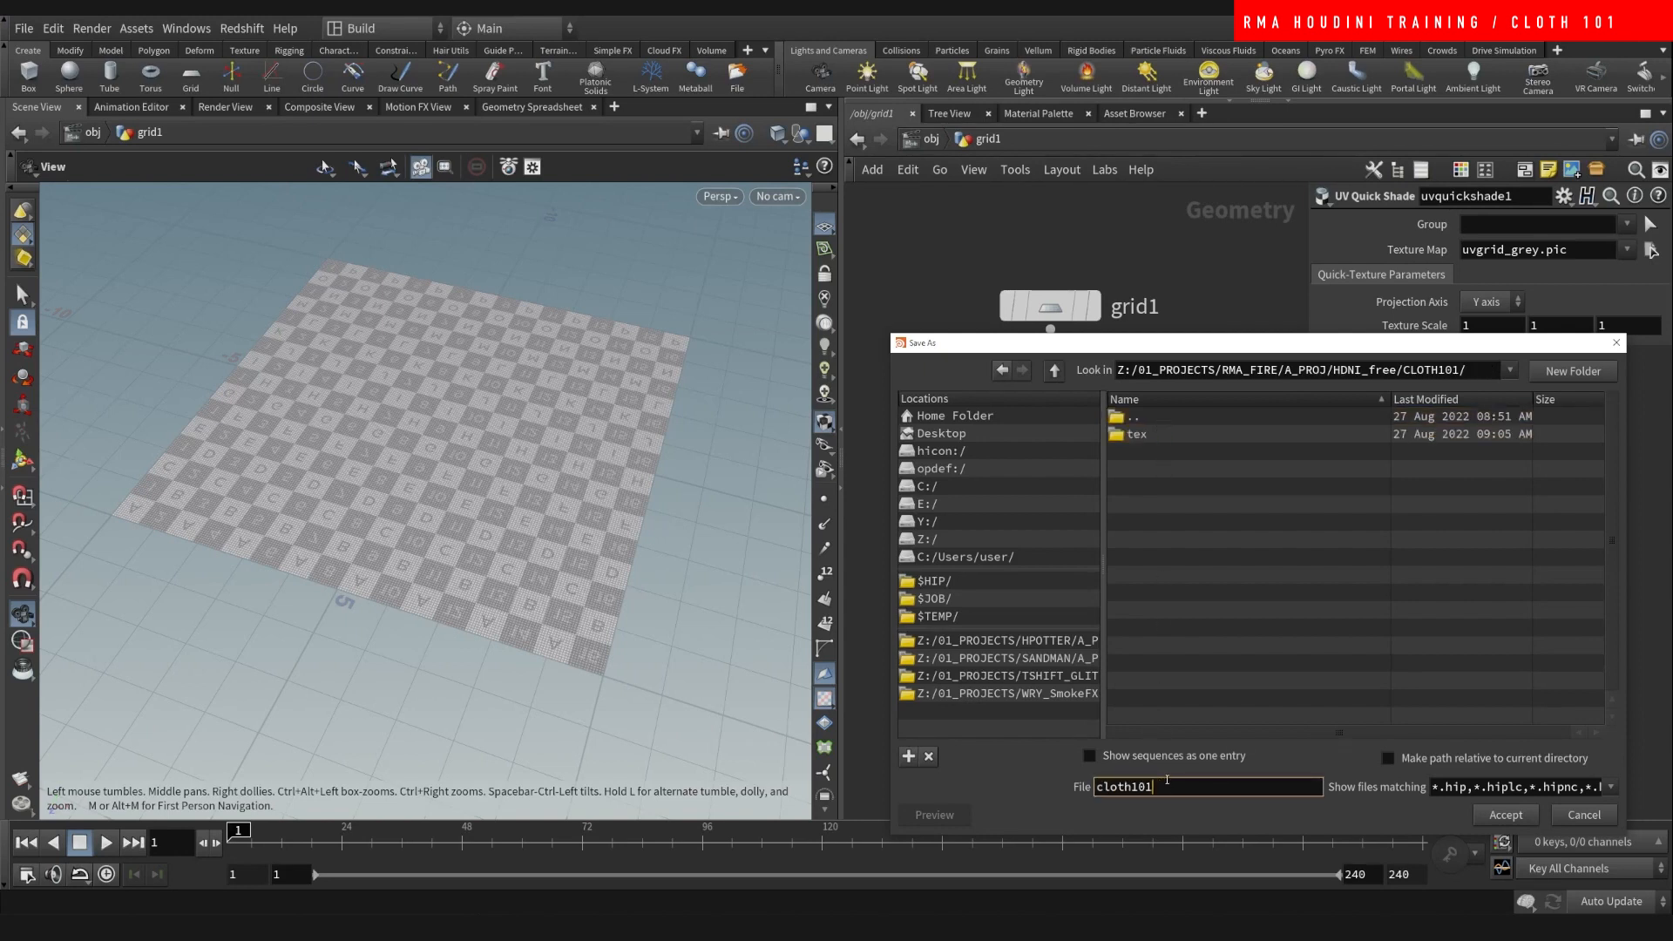
pyautogui.click(1504, 814)
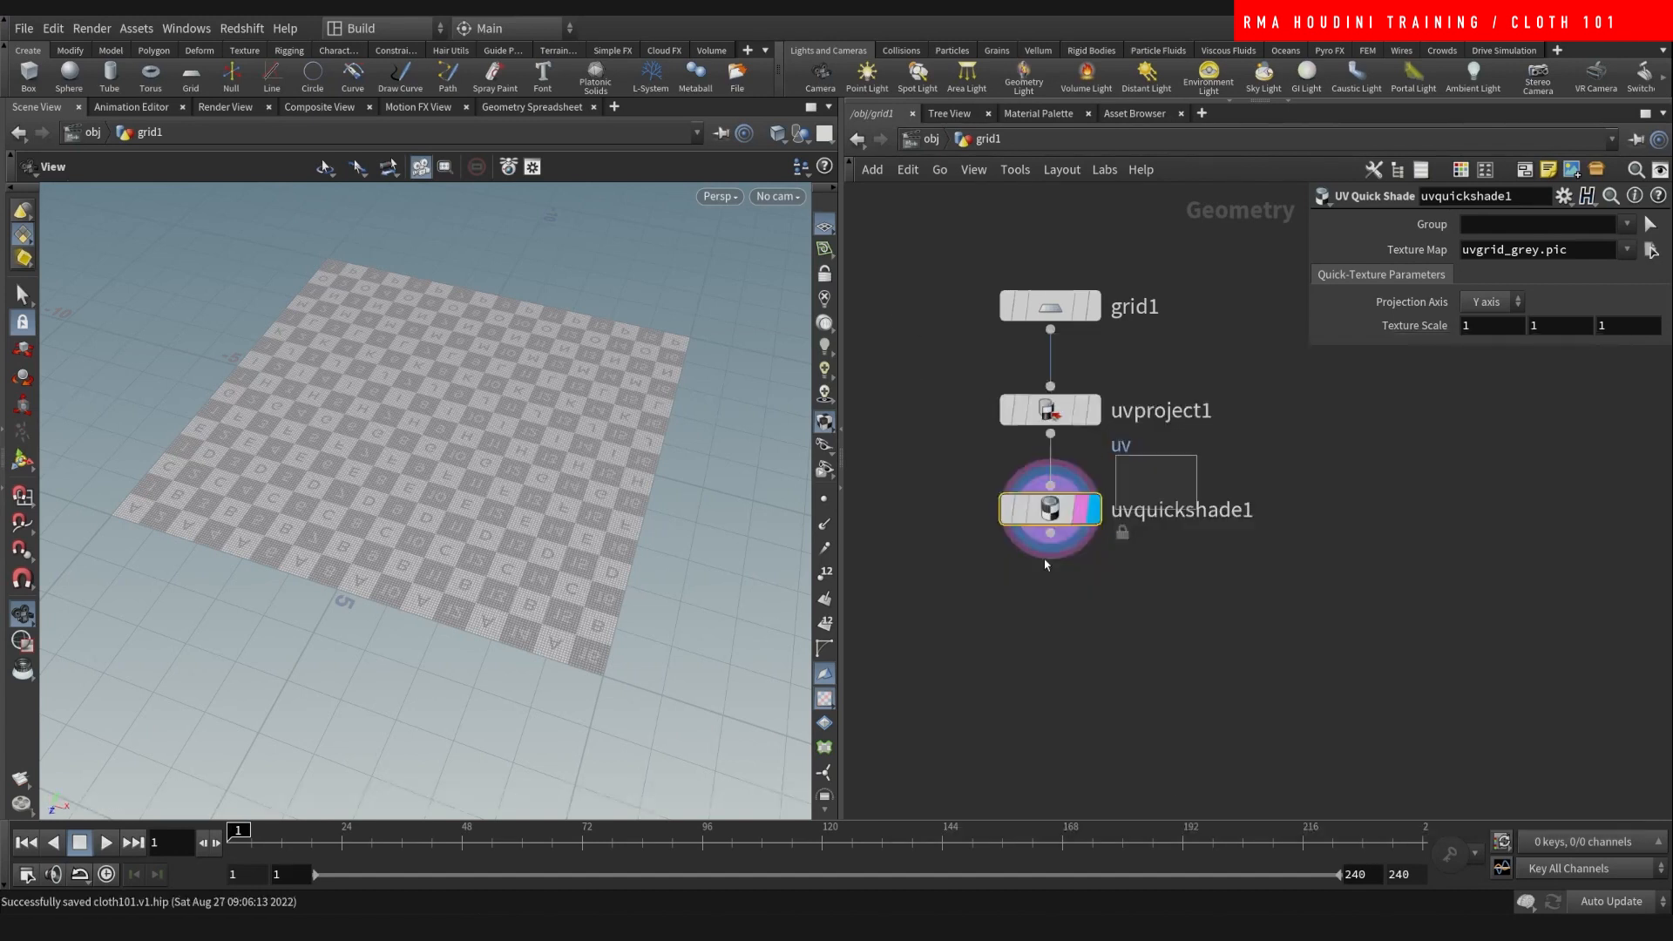
# - Set the quick-shade texture map to $HIP/tex/tilable_cloth_hamaca.jpg
pyautogui.click(1651, 250)
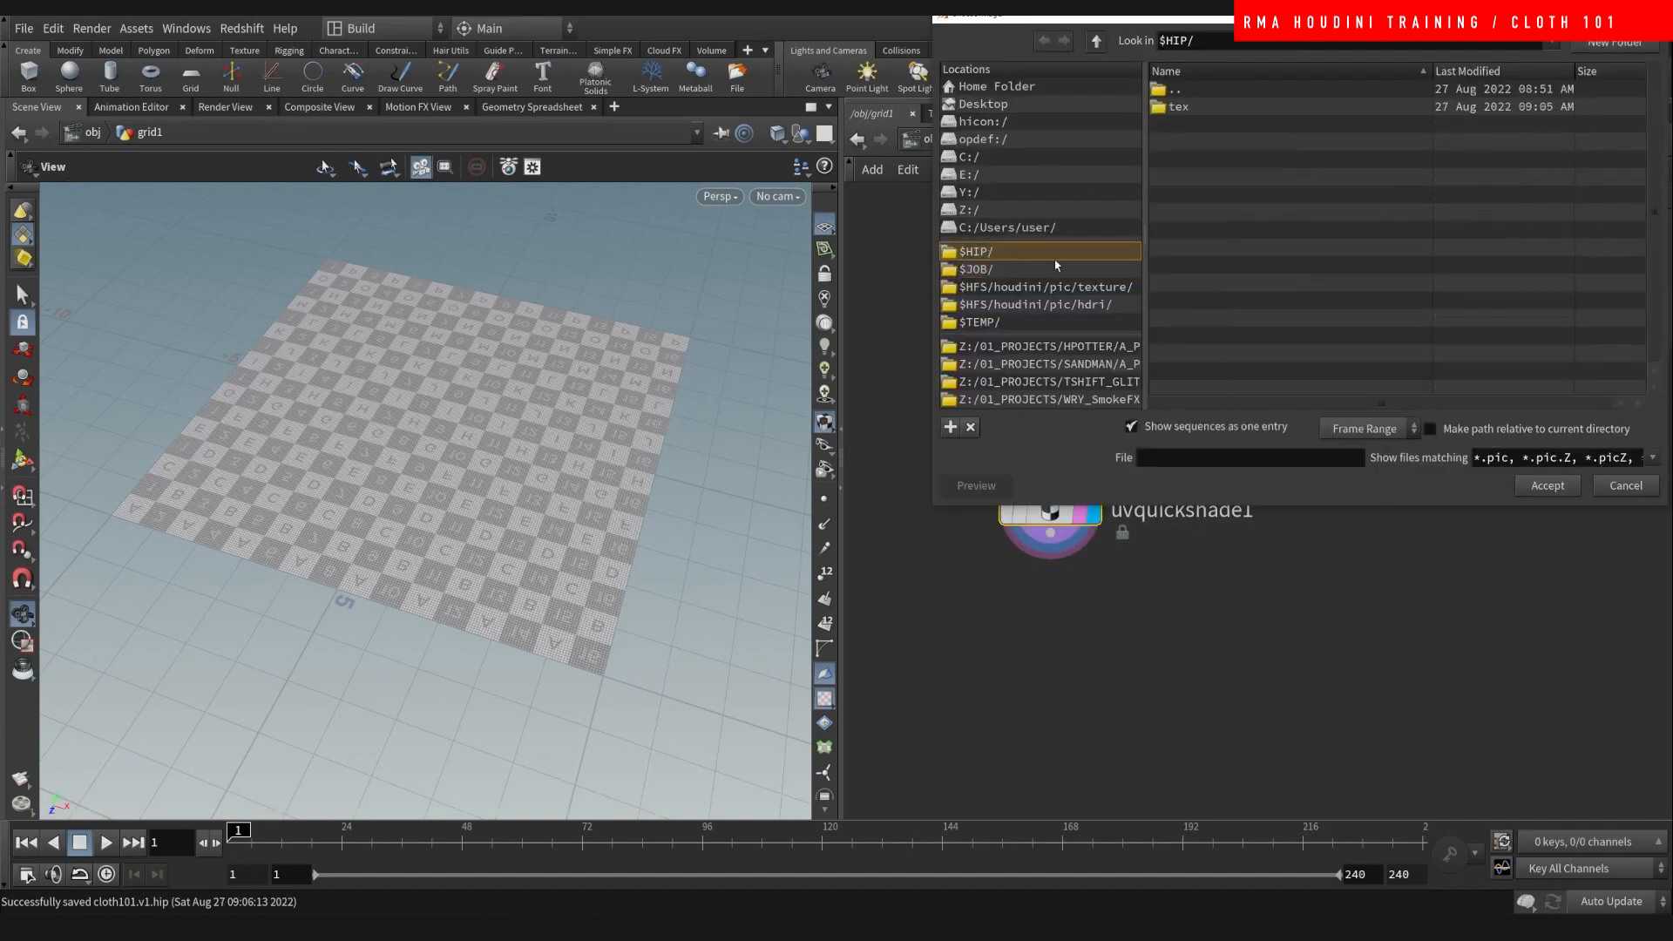
pyautogui.doubleClick(1176, 106)
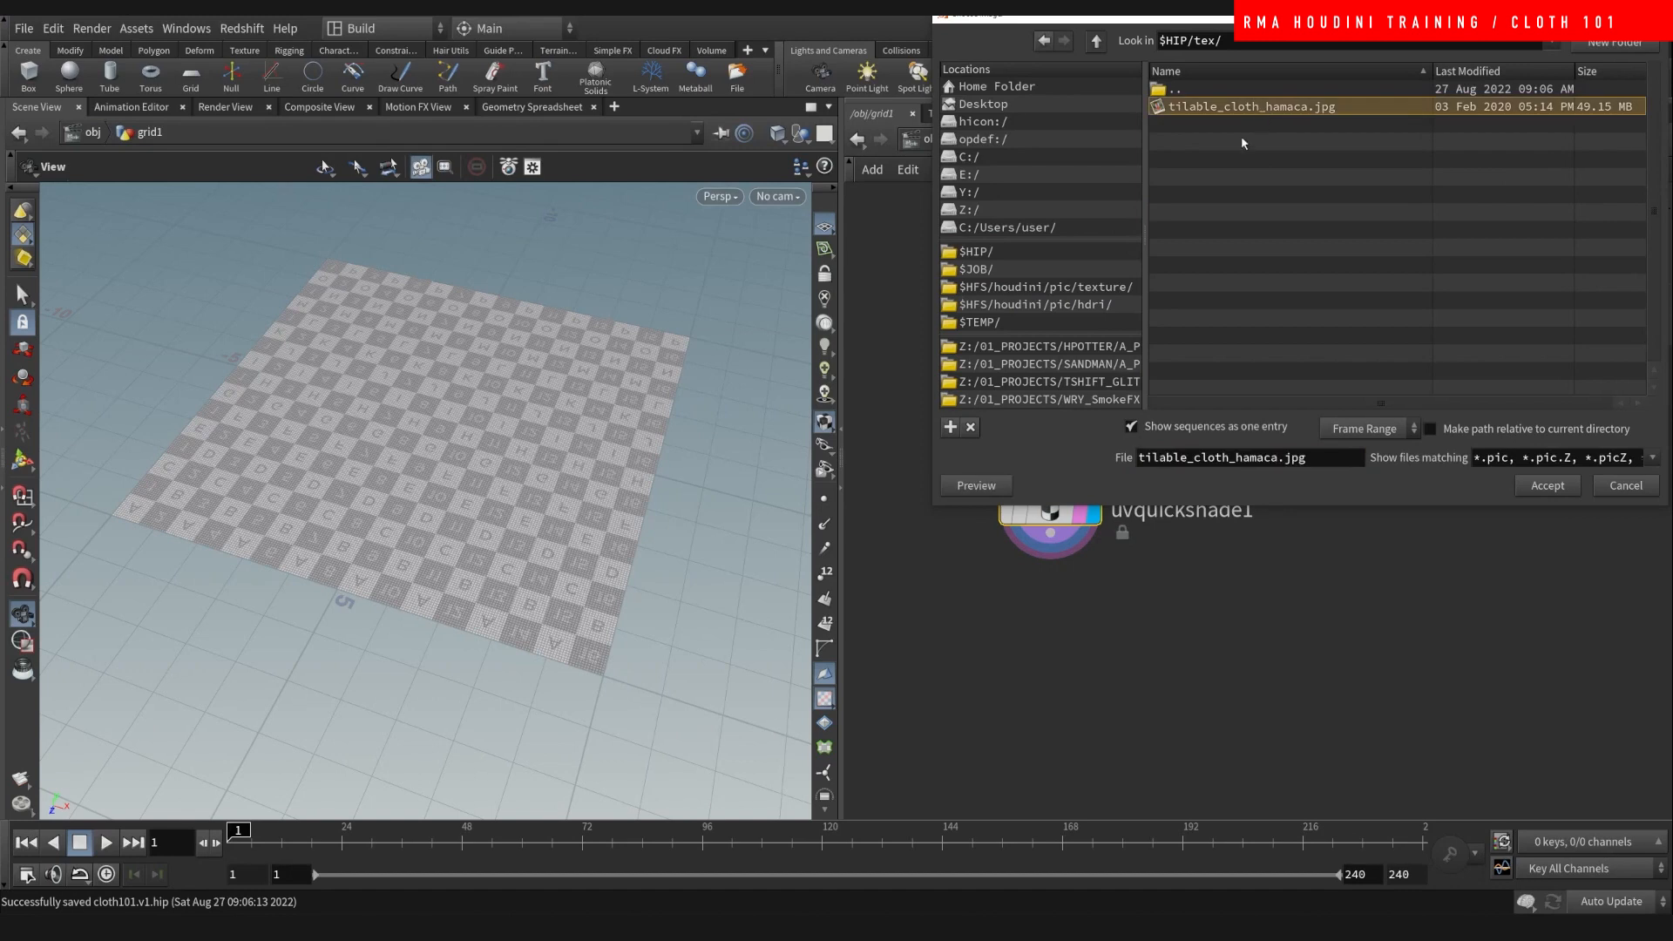
pyautogui.click(1548, 486)
pyautogui.write('vel')
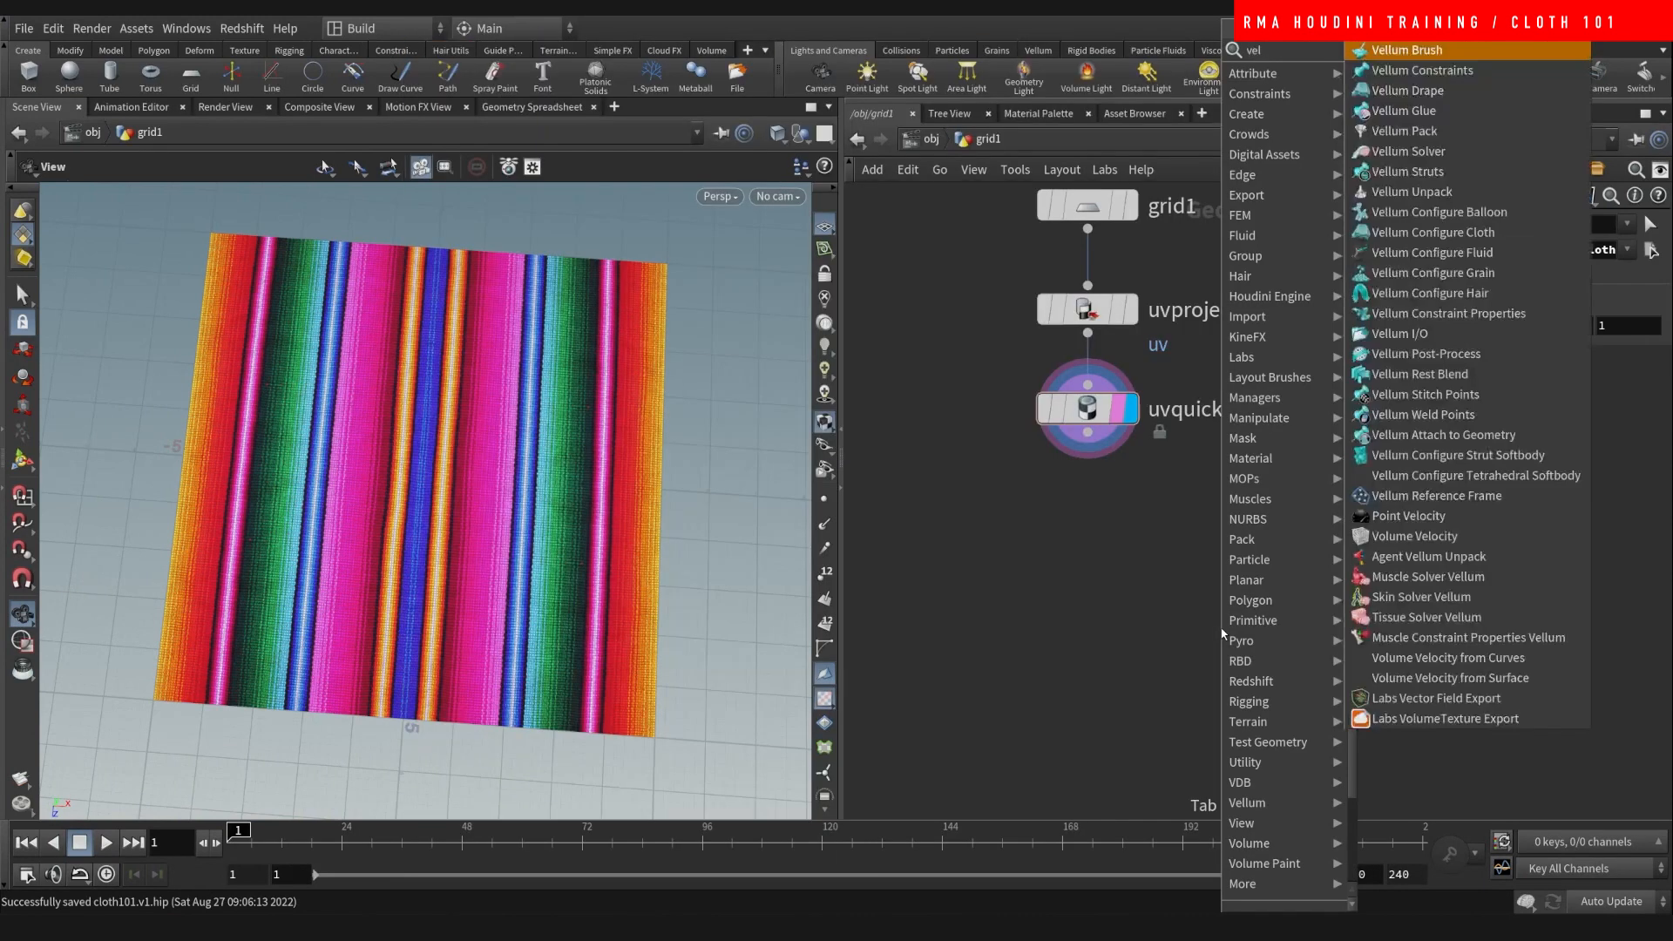
# - Wire a Vellum Constraints (Cloth) node below uvquickshade1
pyautogui.click(1420, 70)
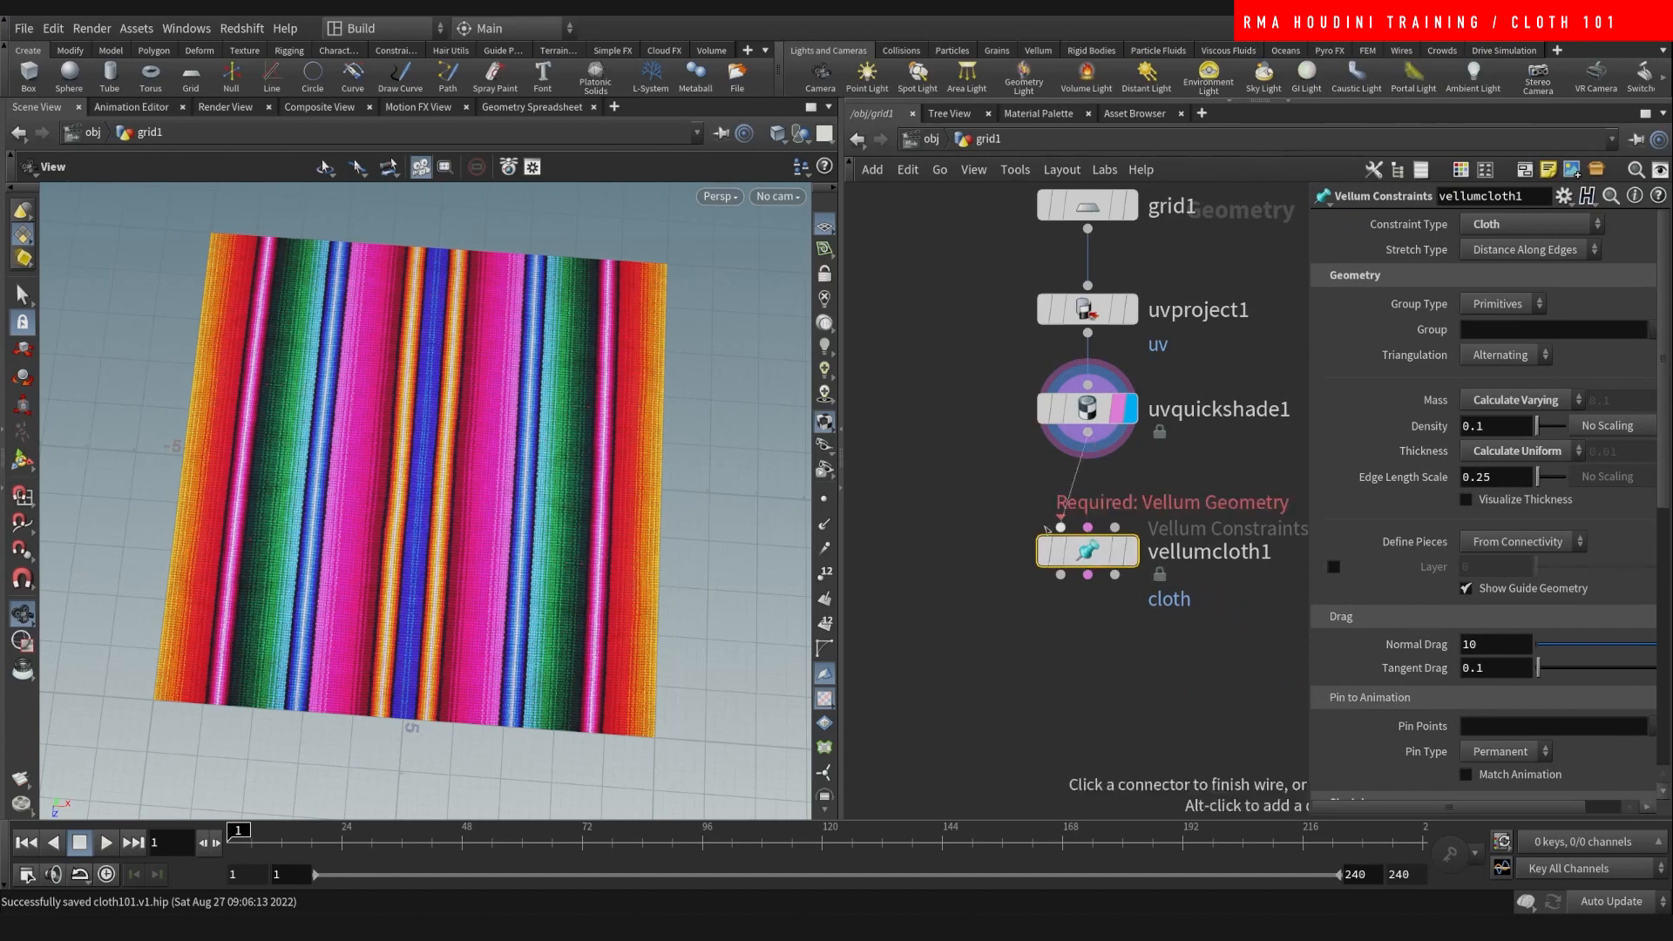
pyautogui.rightClick(1086, 552)
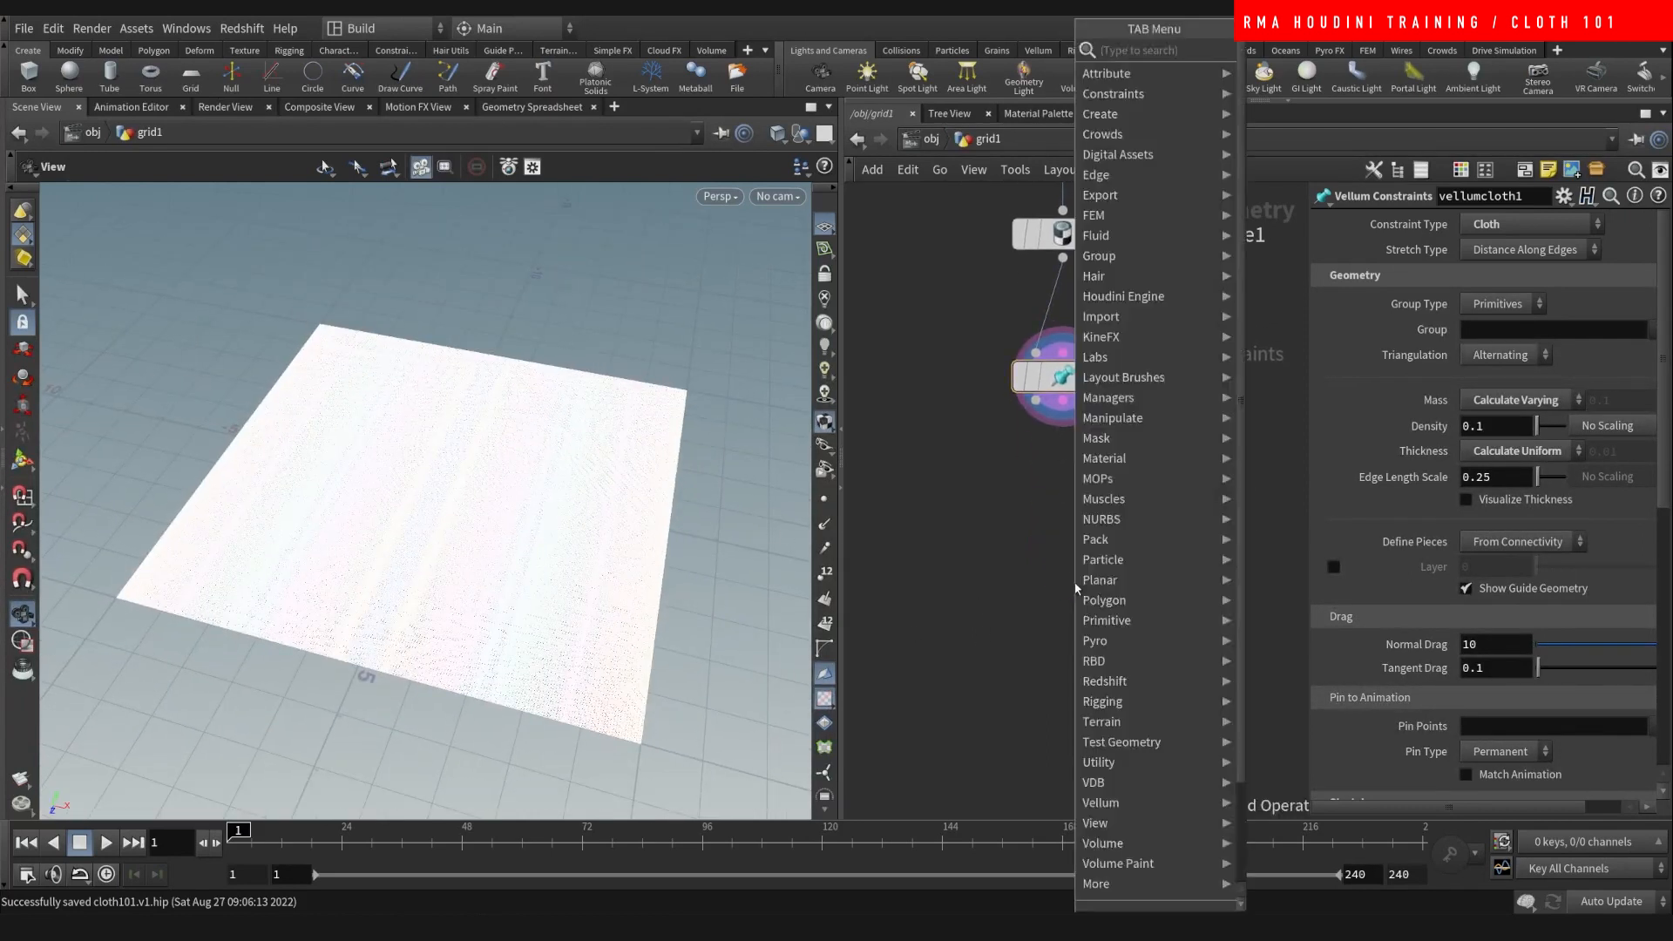
# - Add a Vellum Solver ('vels'), view its Forces settings and dive inside it
pyautogui.write('vels')
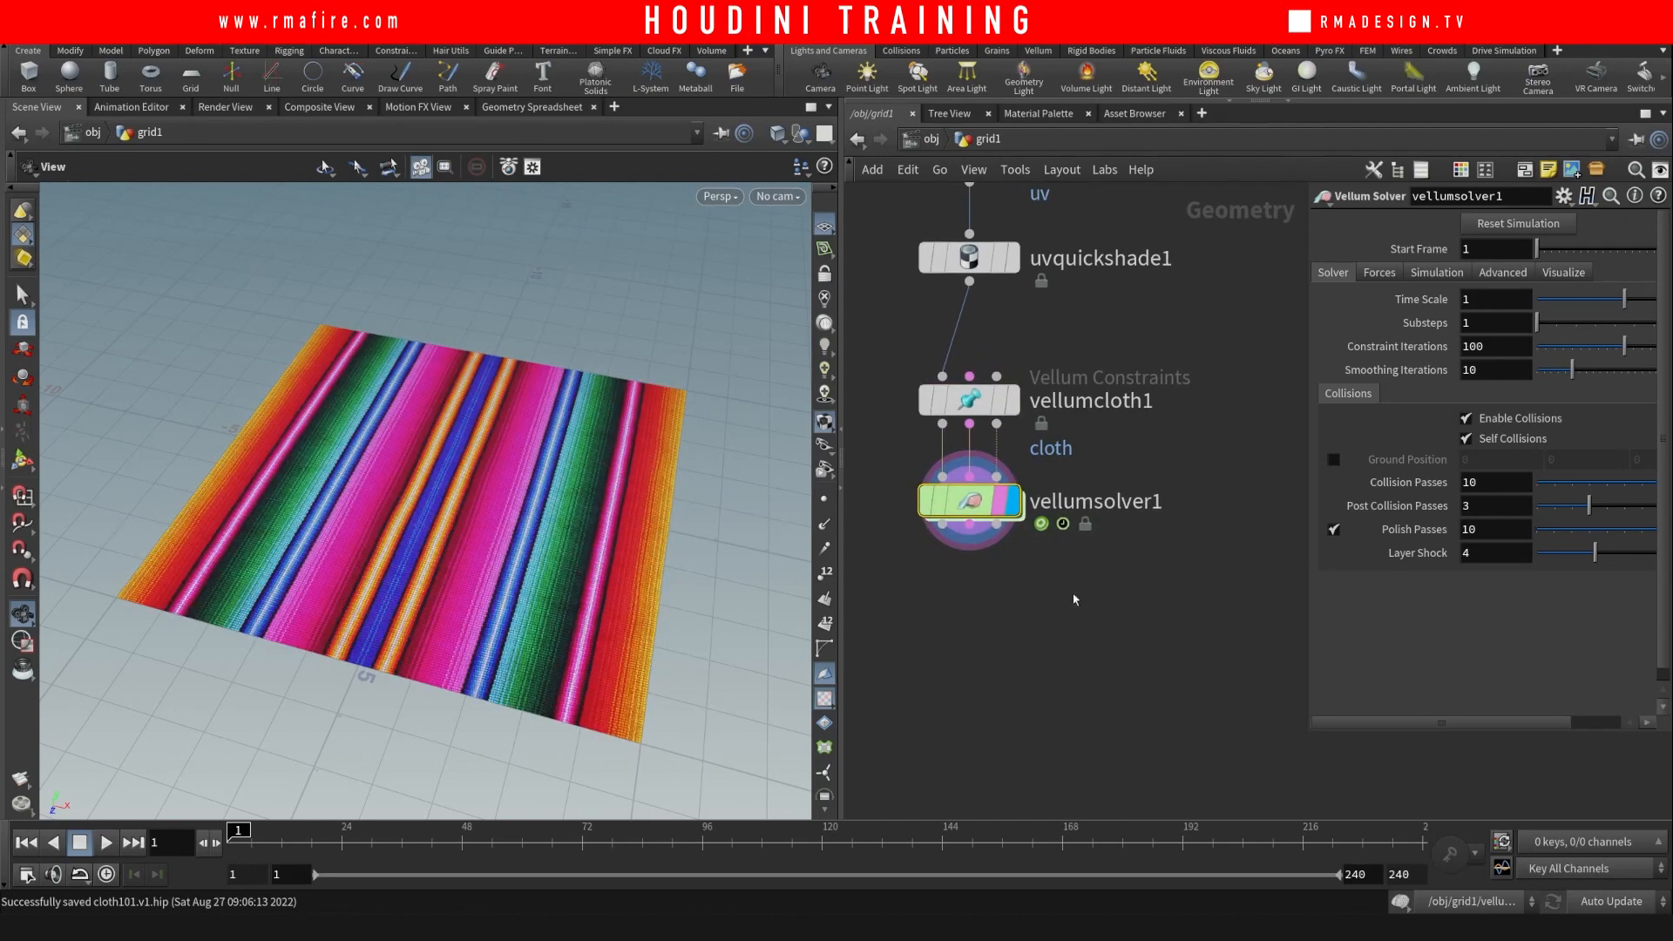
pyautogui.click(1377, 272)
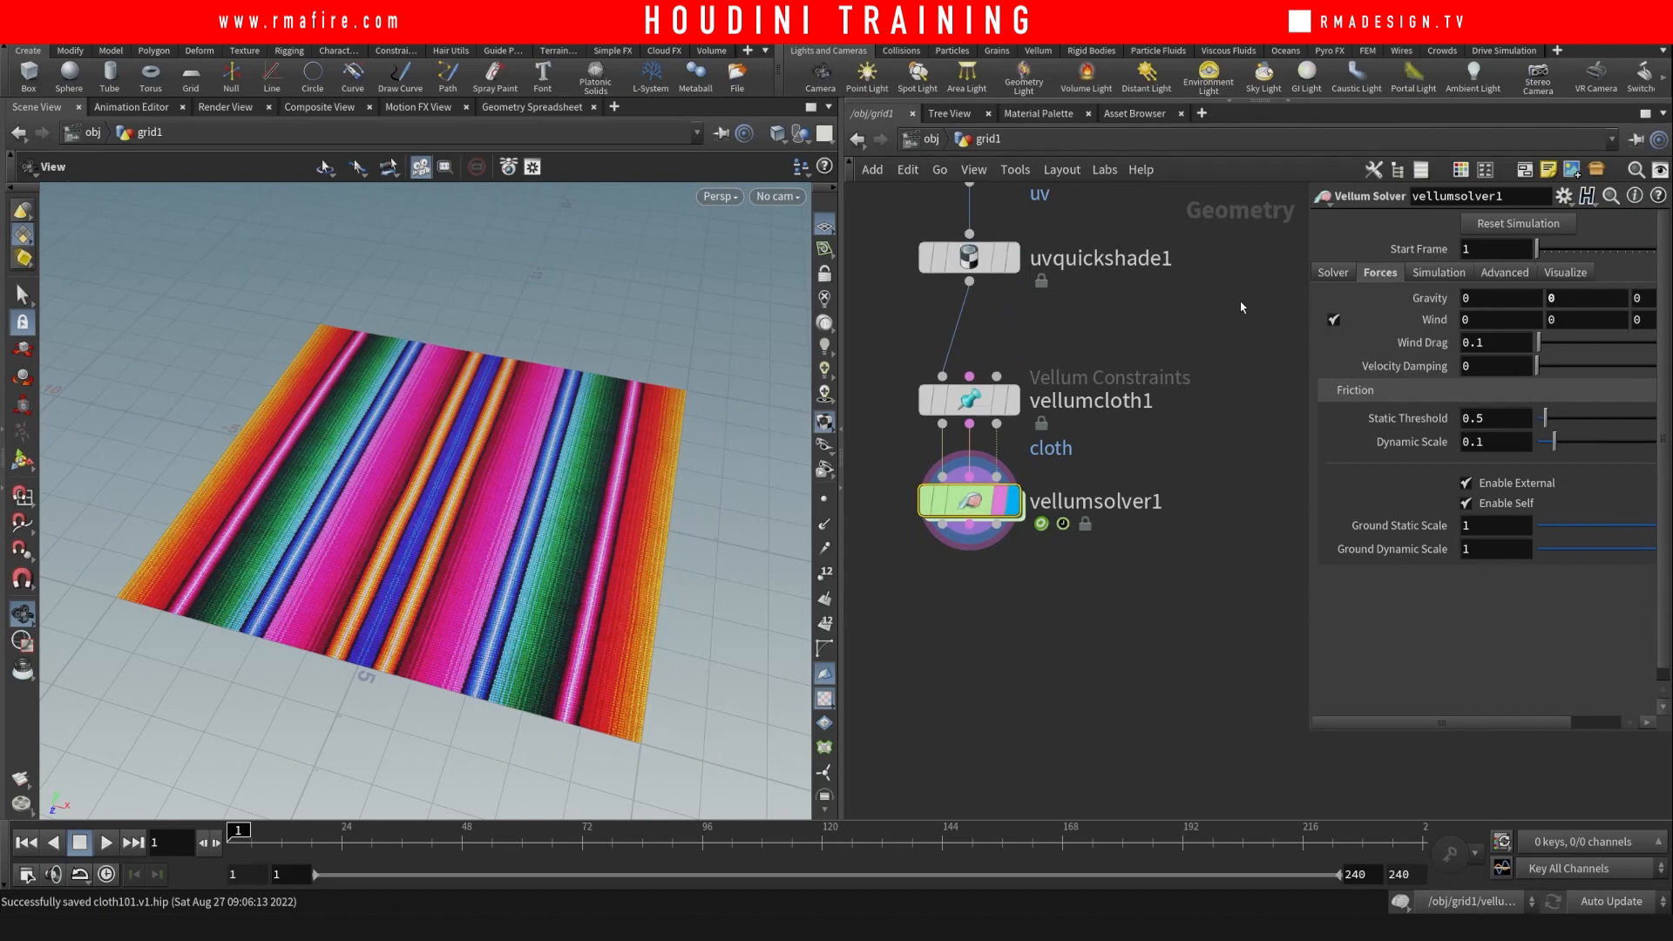
pyautogui.moveTo(954, 596)
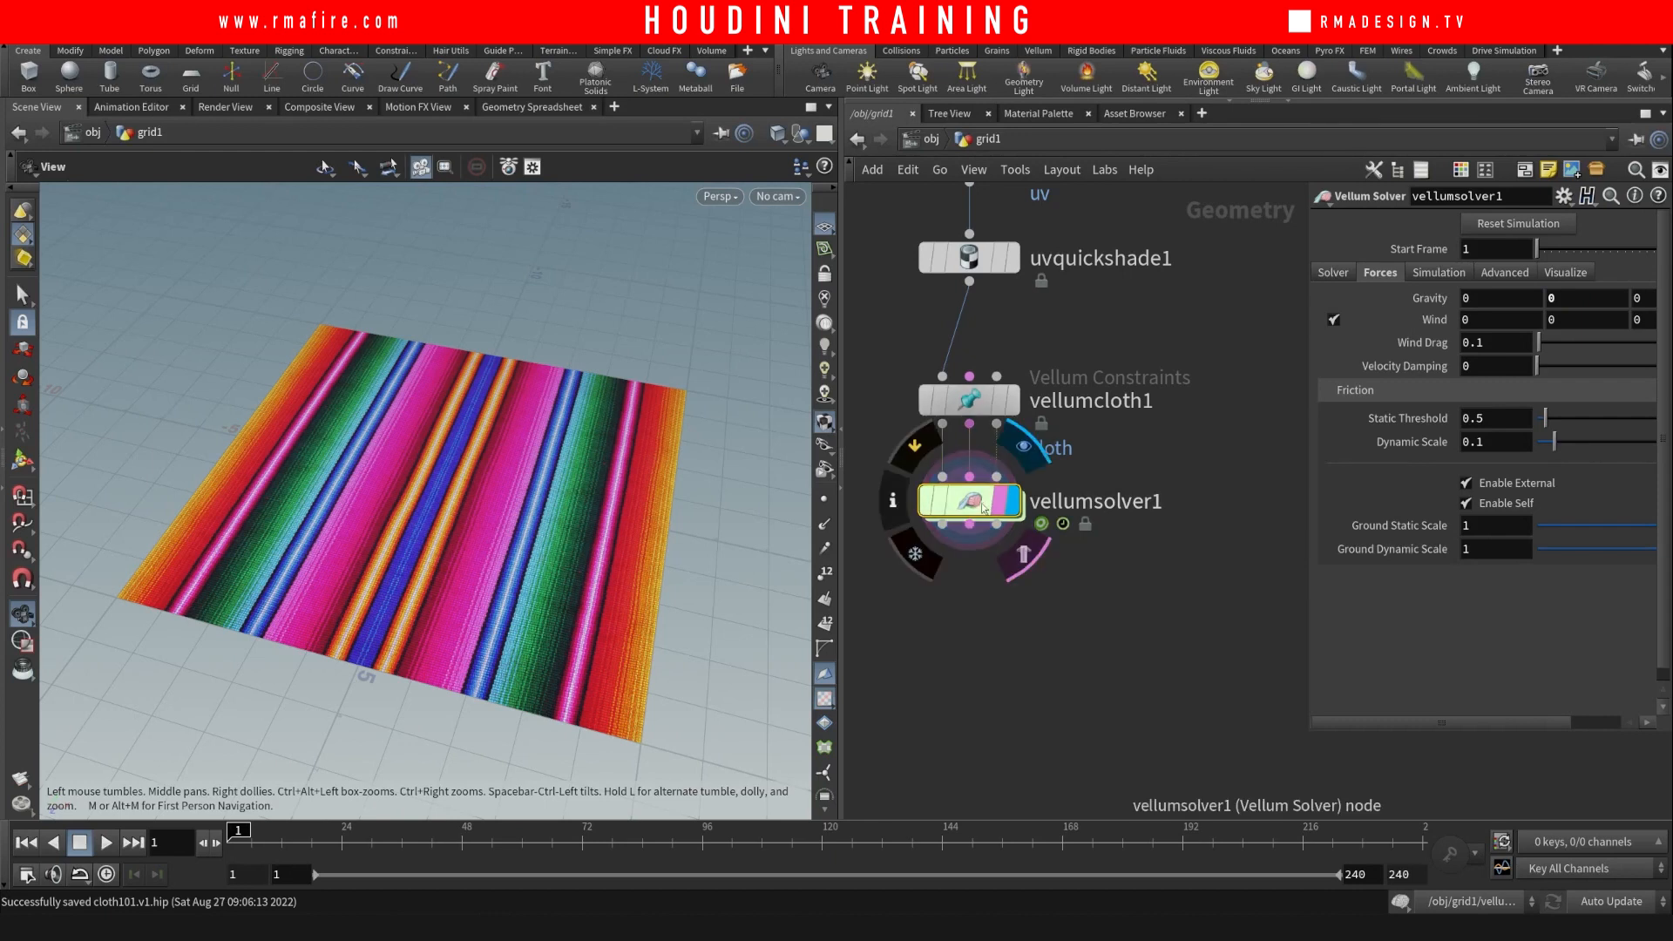
pyautogui.doubleClick(967, 500)
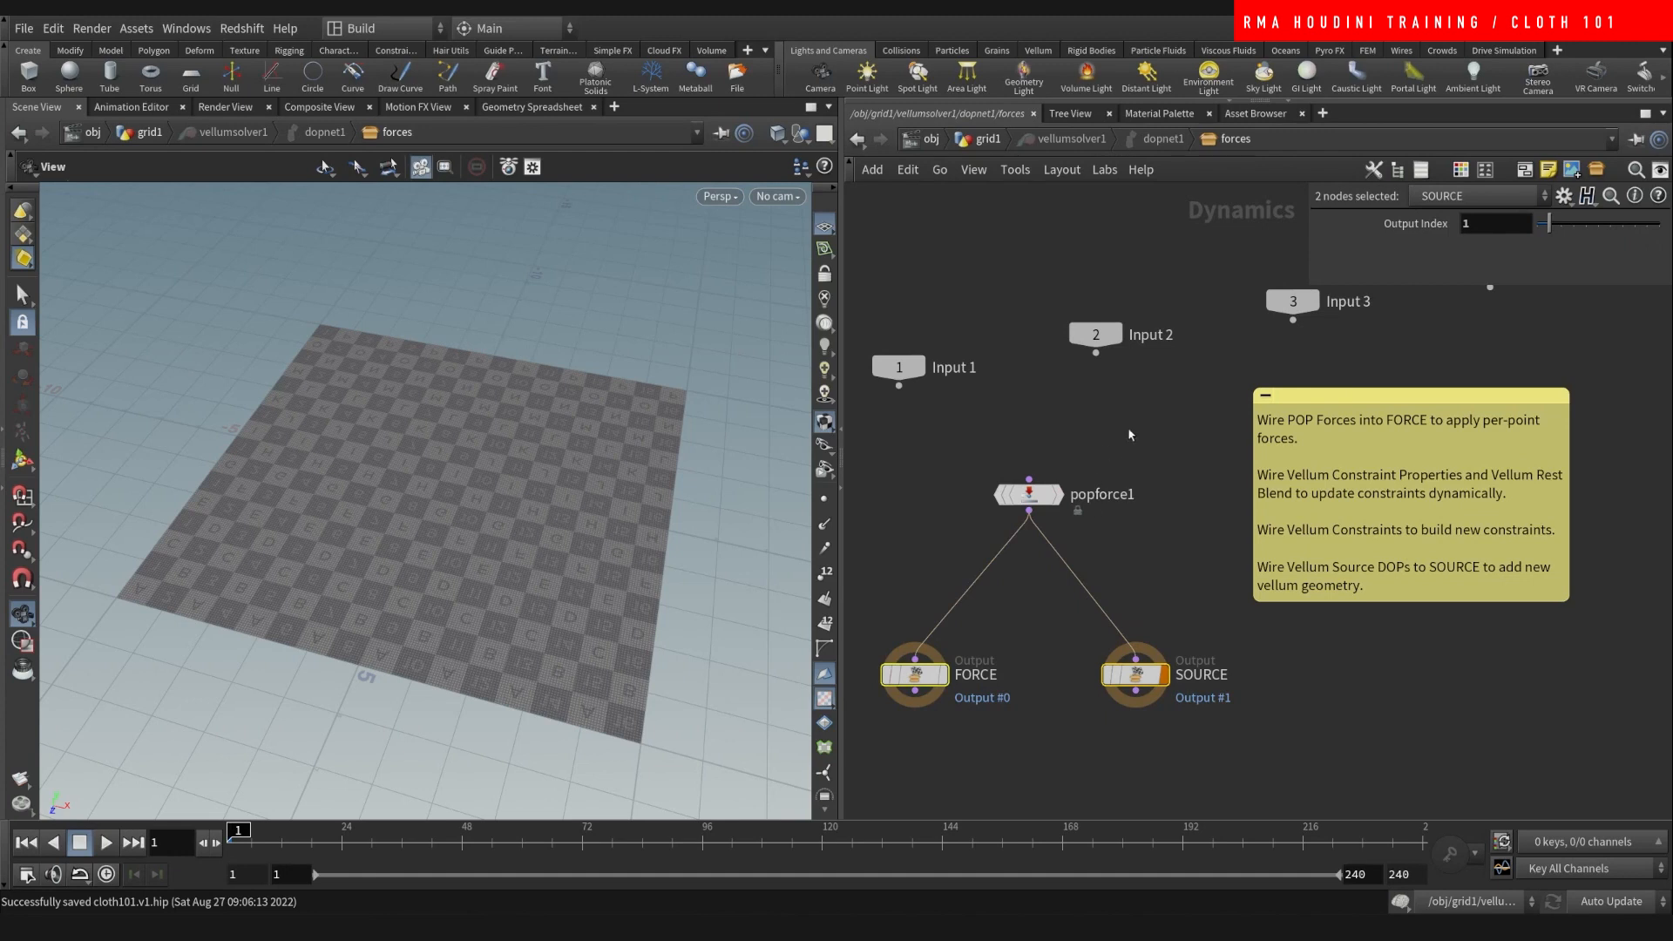
# - Return to the cloth network and play the sim to see the noise force (amplitude 1.44) ripple the cloth
pyautogui.click(1029, 493)
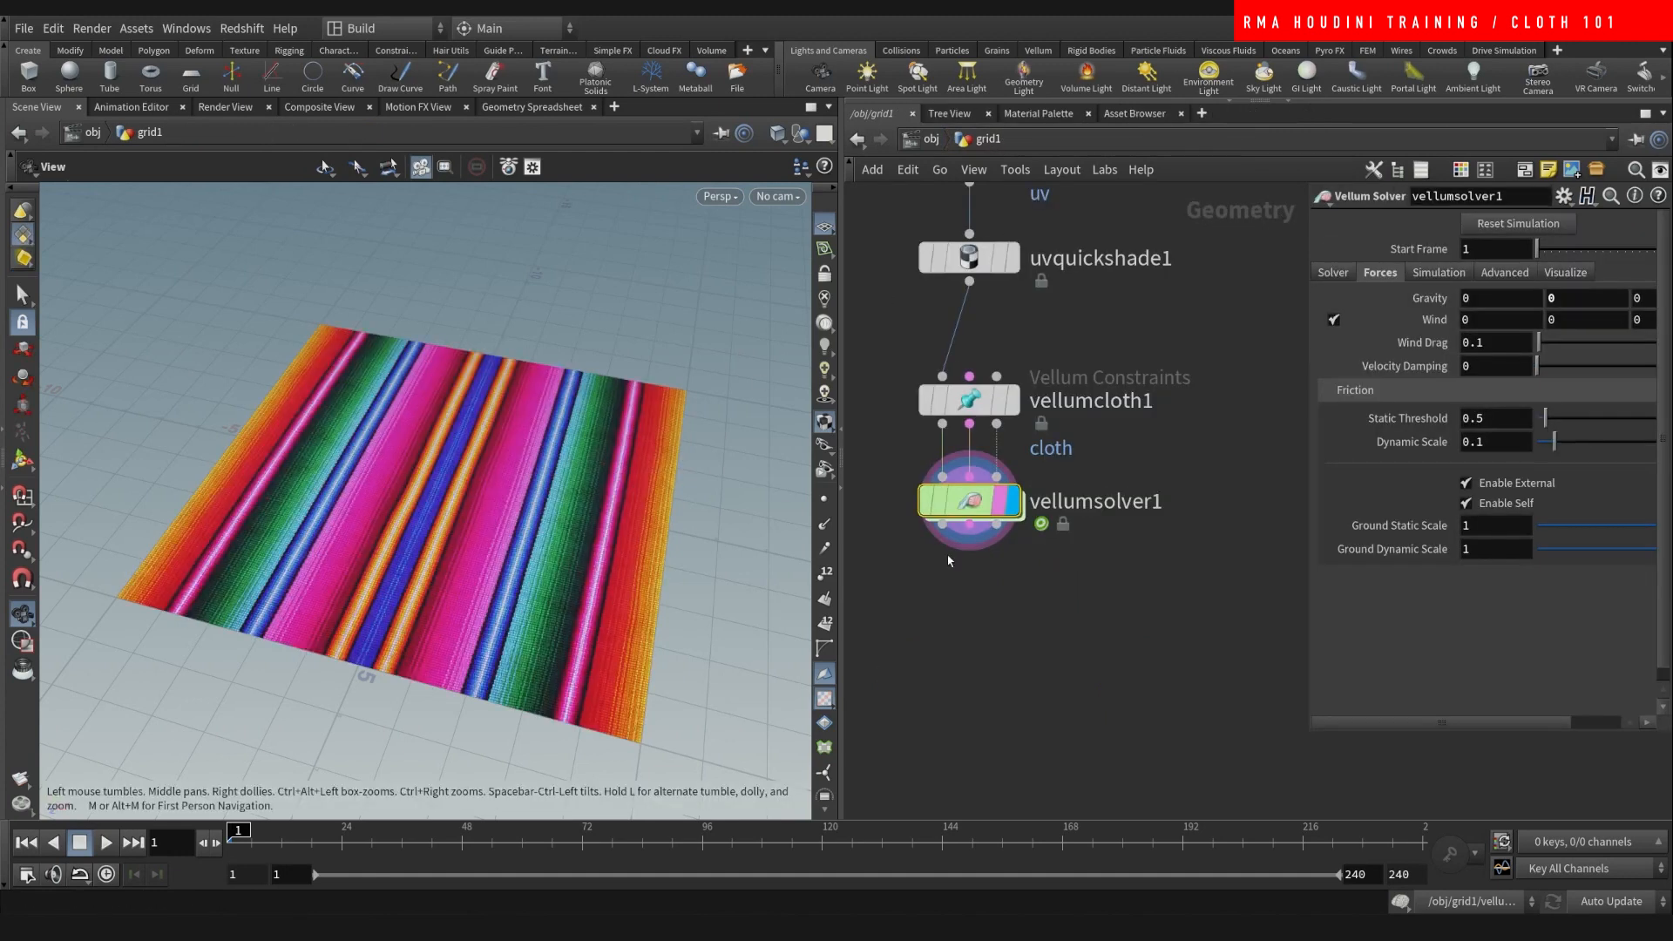
pyautogui.click(104, 842)
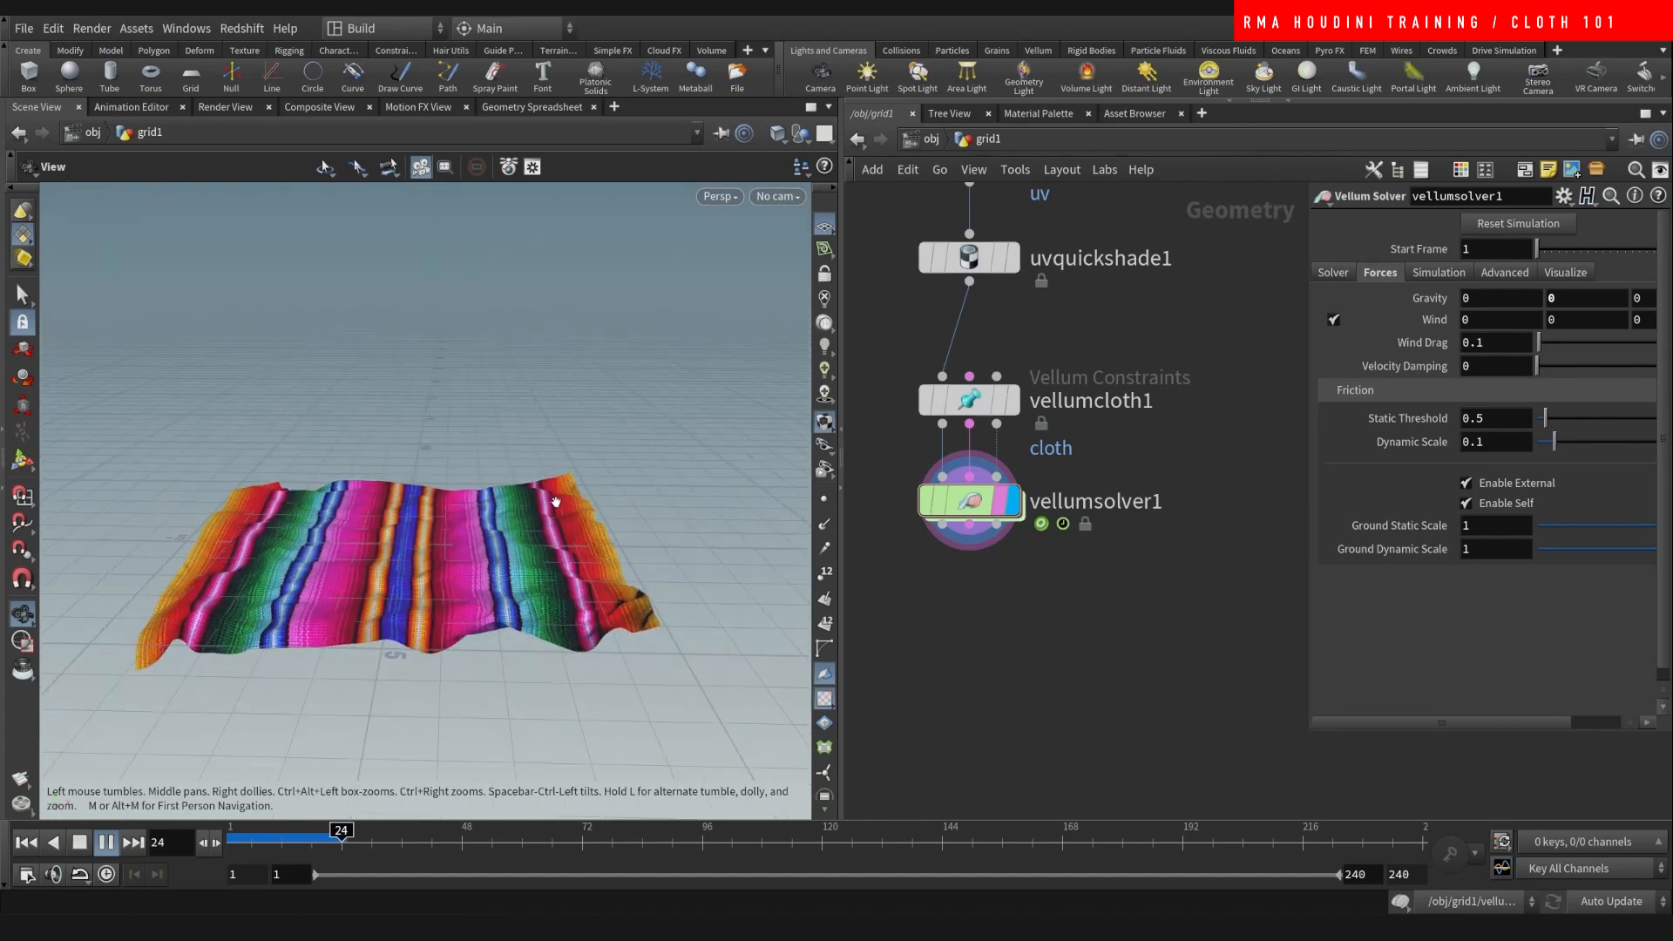
pyautogui.click(106, 844)
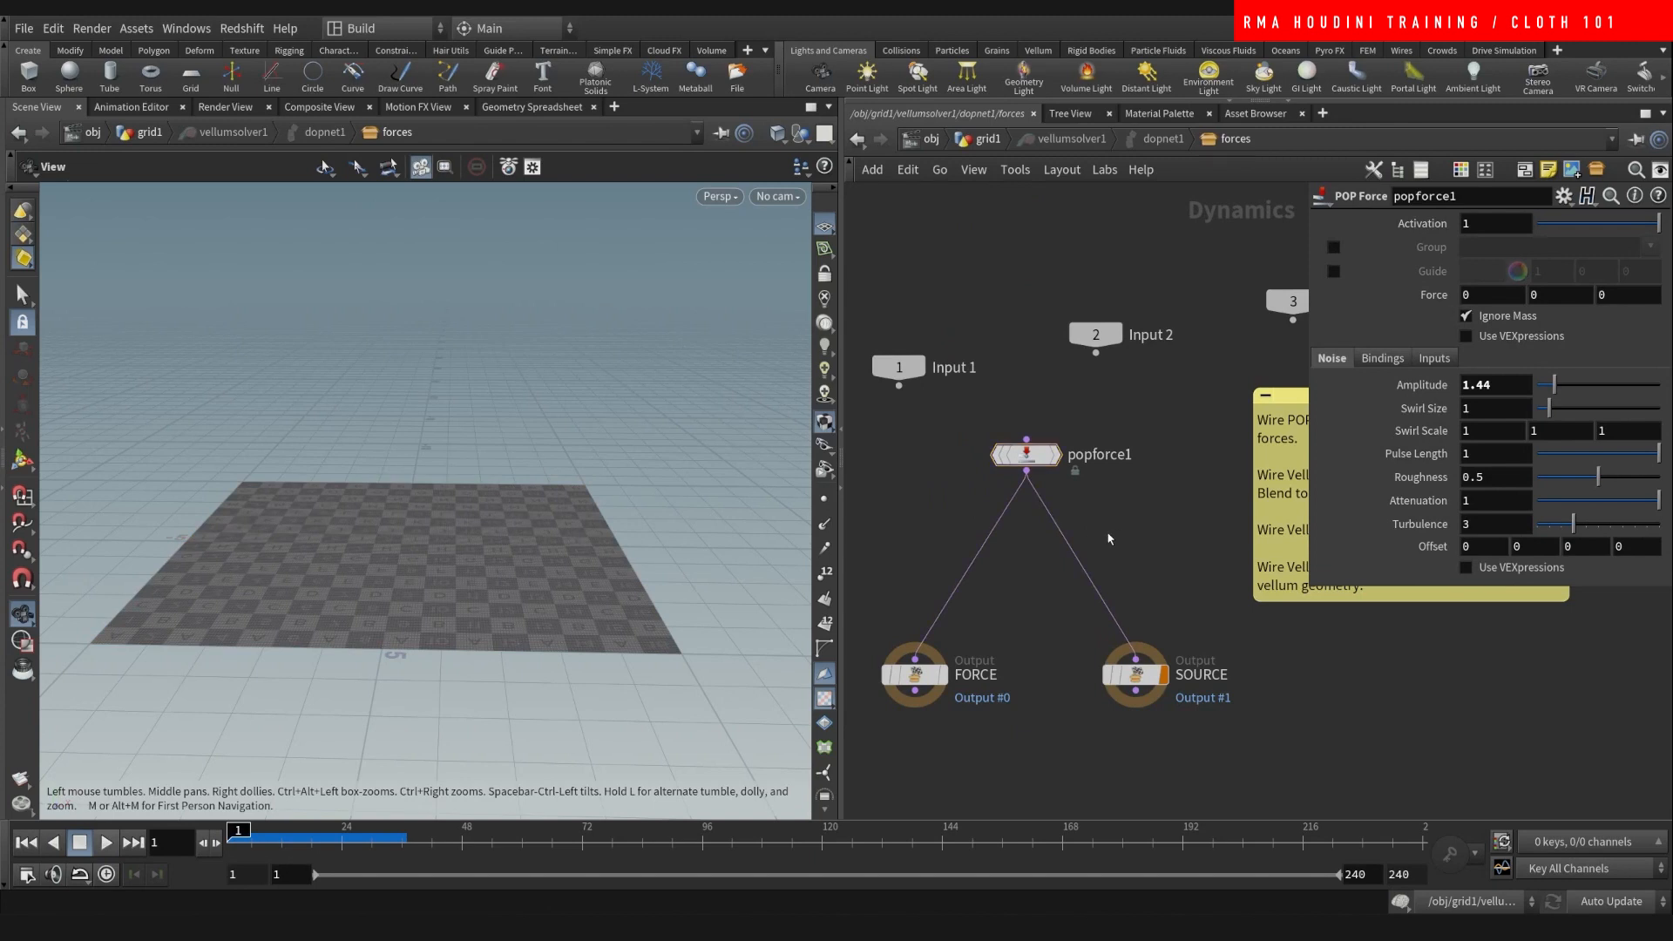
# - Add a POP Axis Force with sphere shape, radius 2.57 and orbit speed 2.57
pyautogui.press('tab')
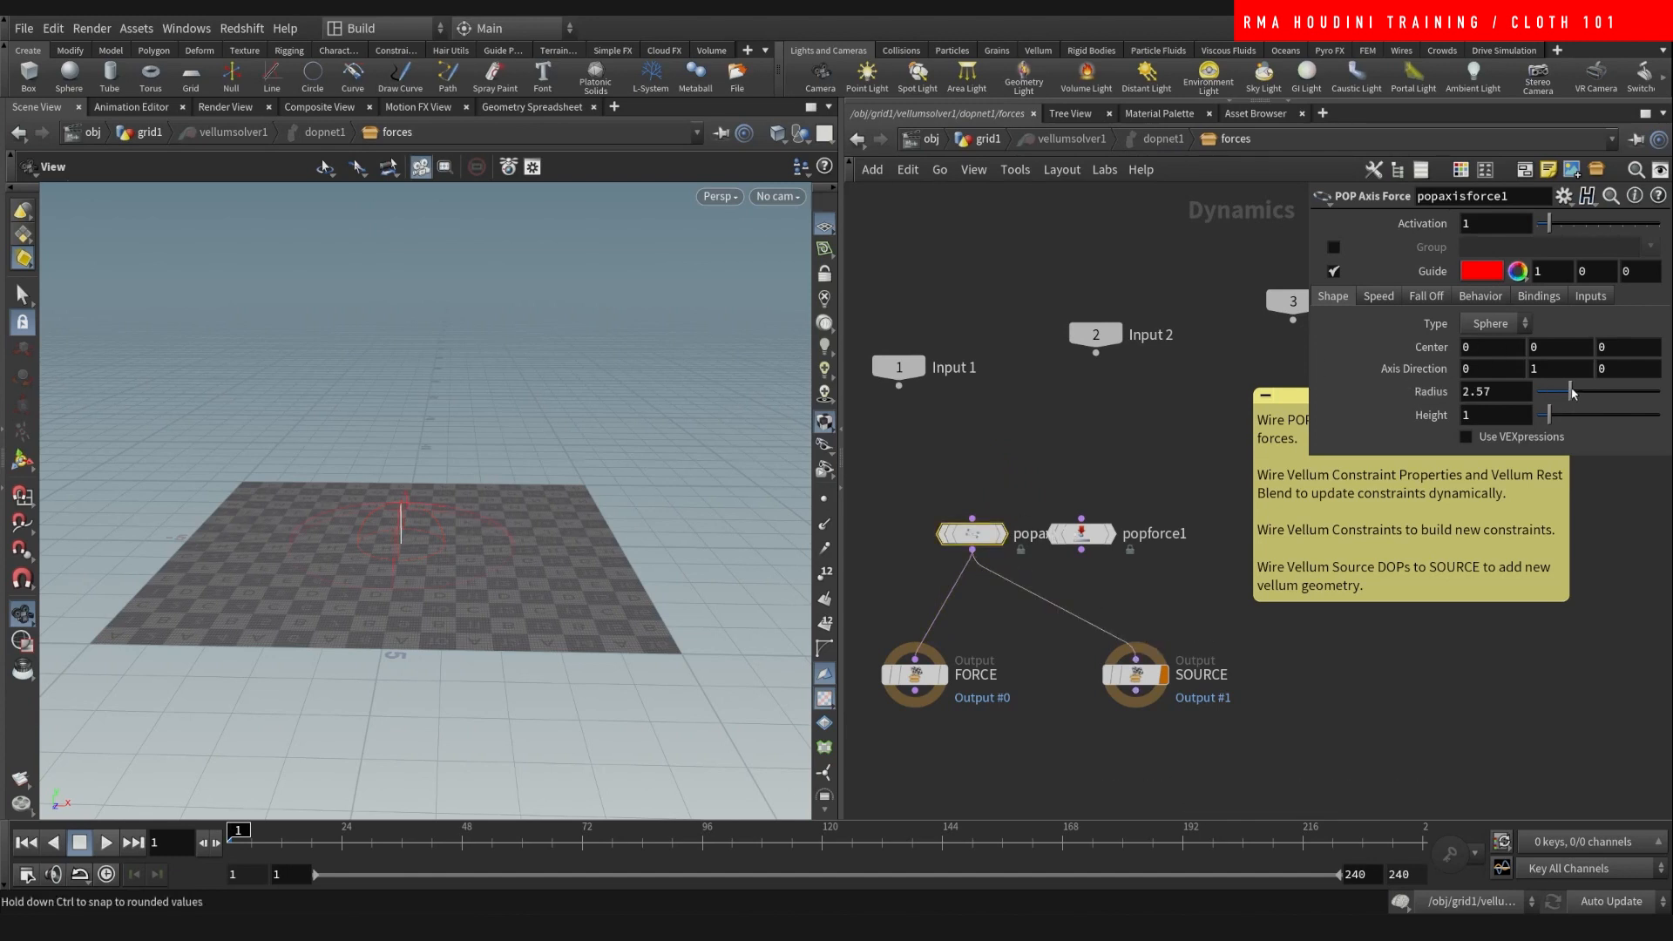
pyautogui.click(1377, 296)
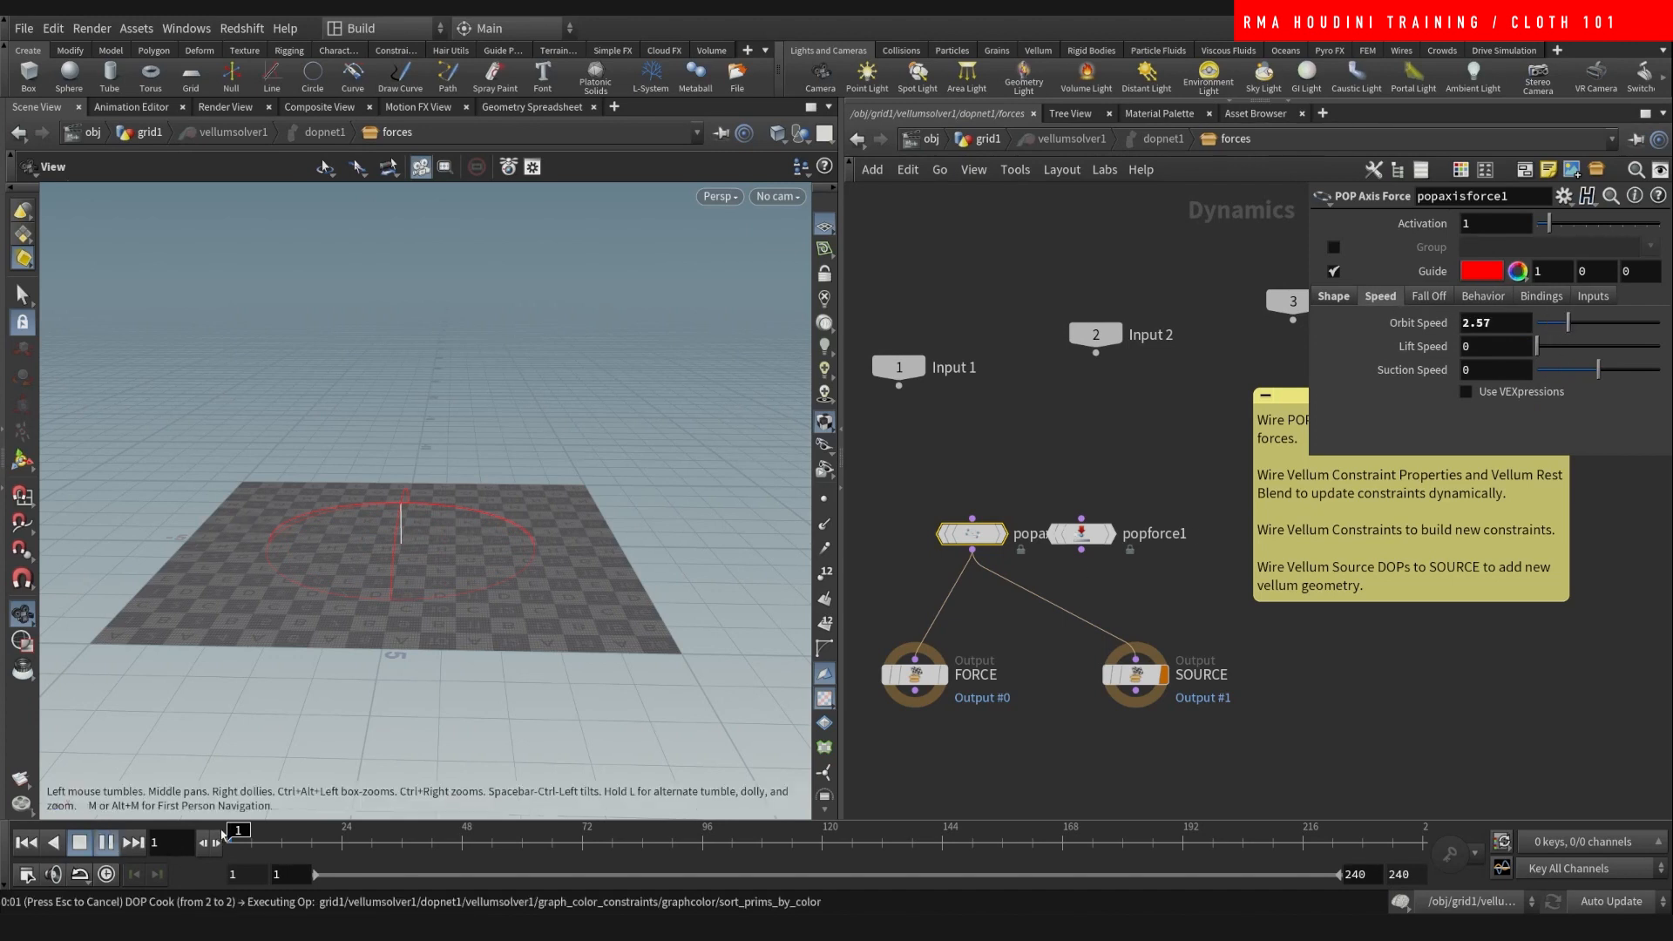
# - Play and stop the simulation to watch the cloth swirl around its centre
pyautogui.click(79, 844)
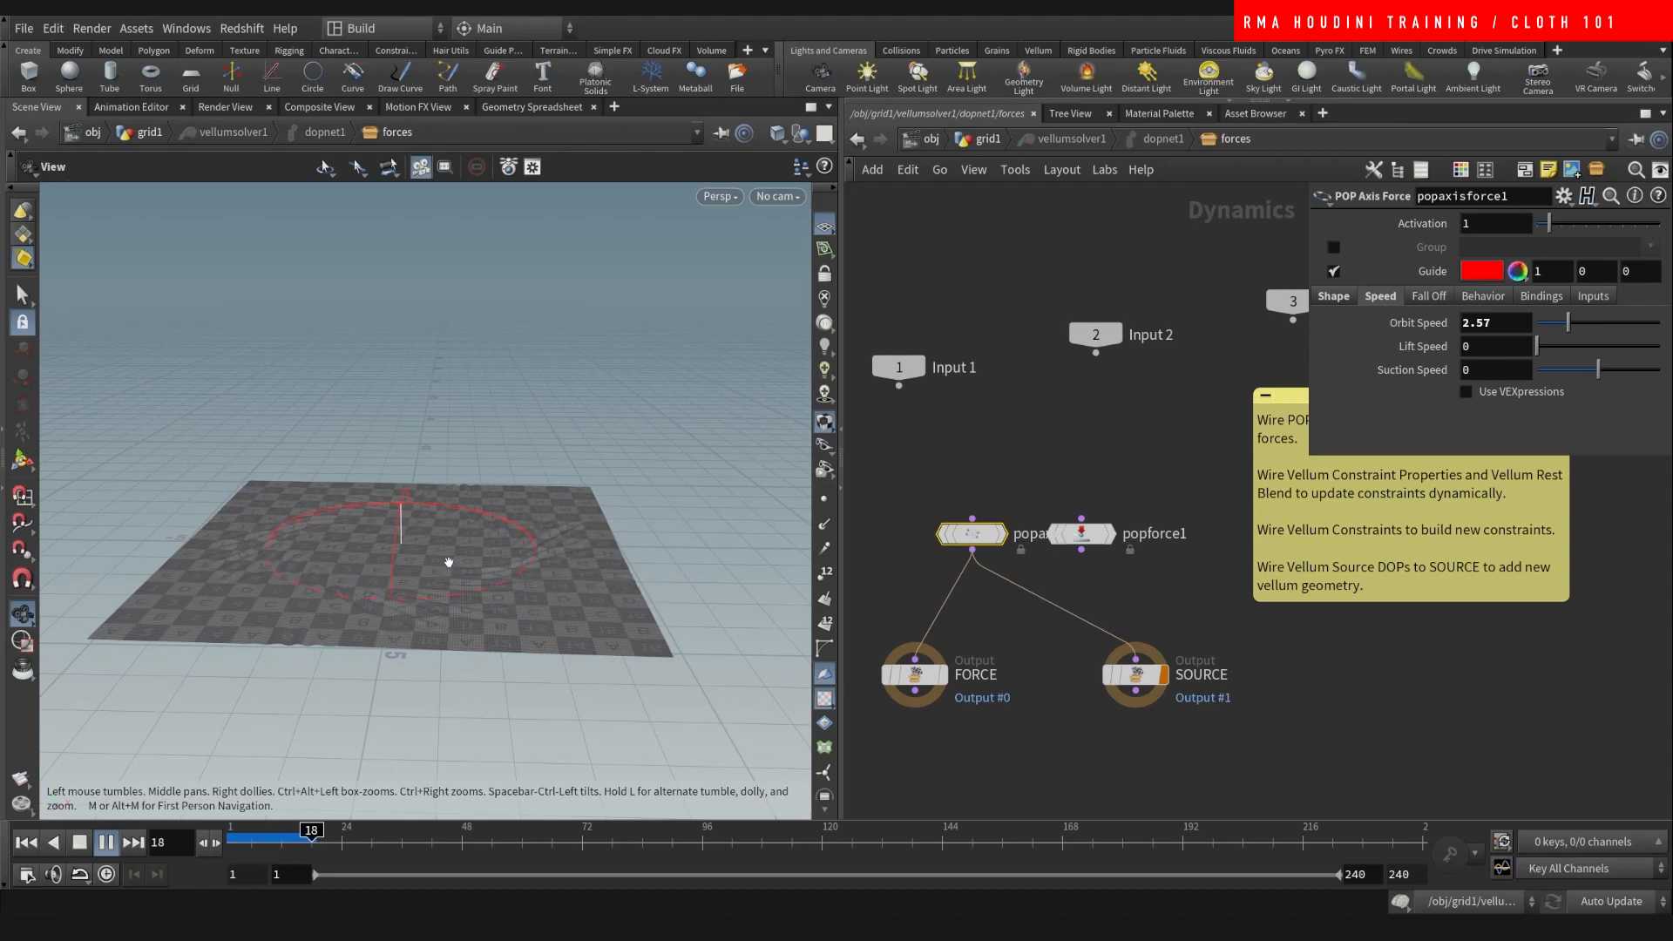
pyautogui.click(134, 842)
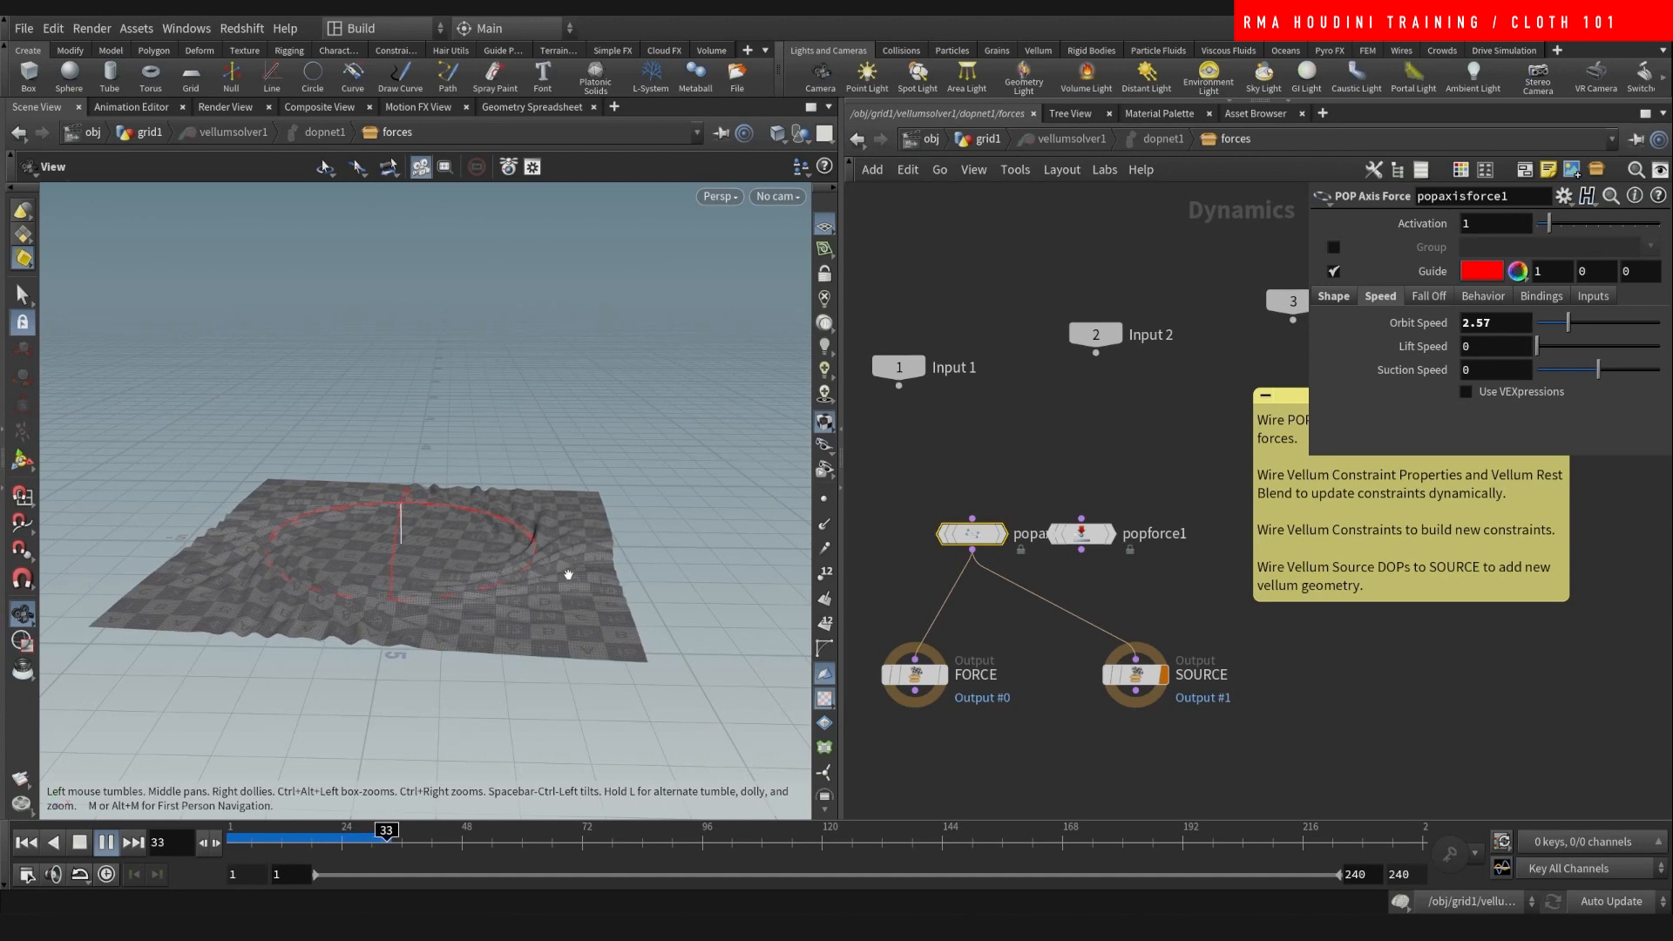
pyautogui.click(106, 842)
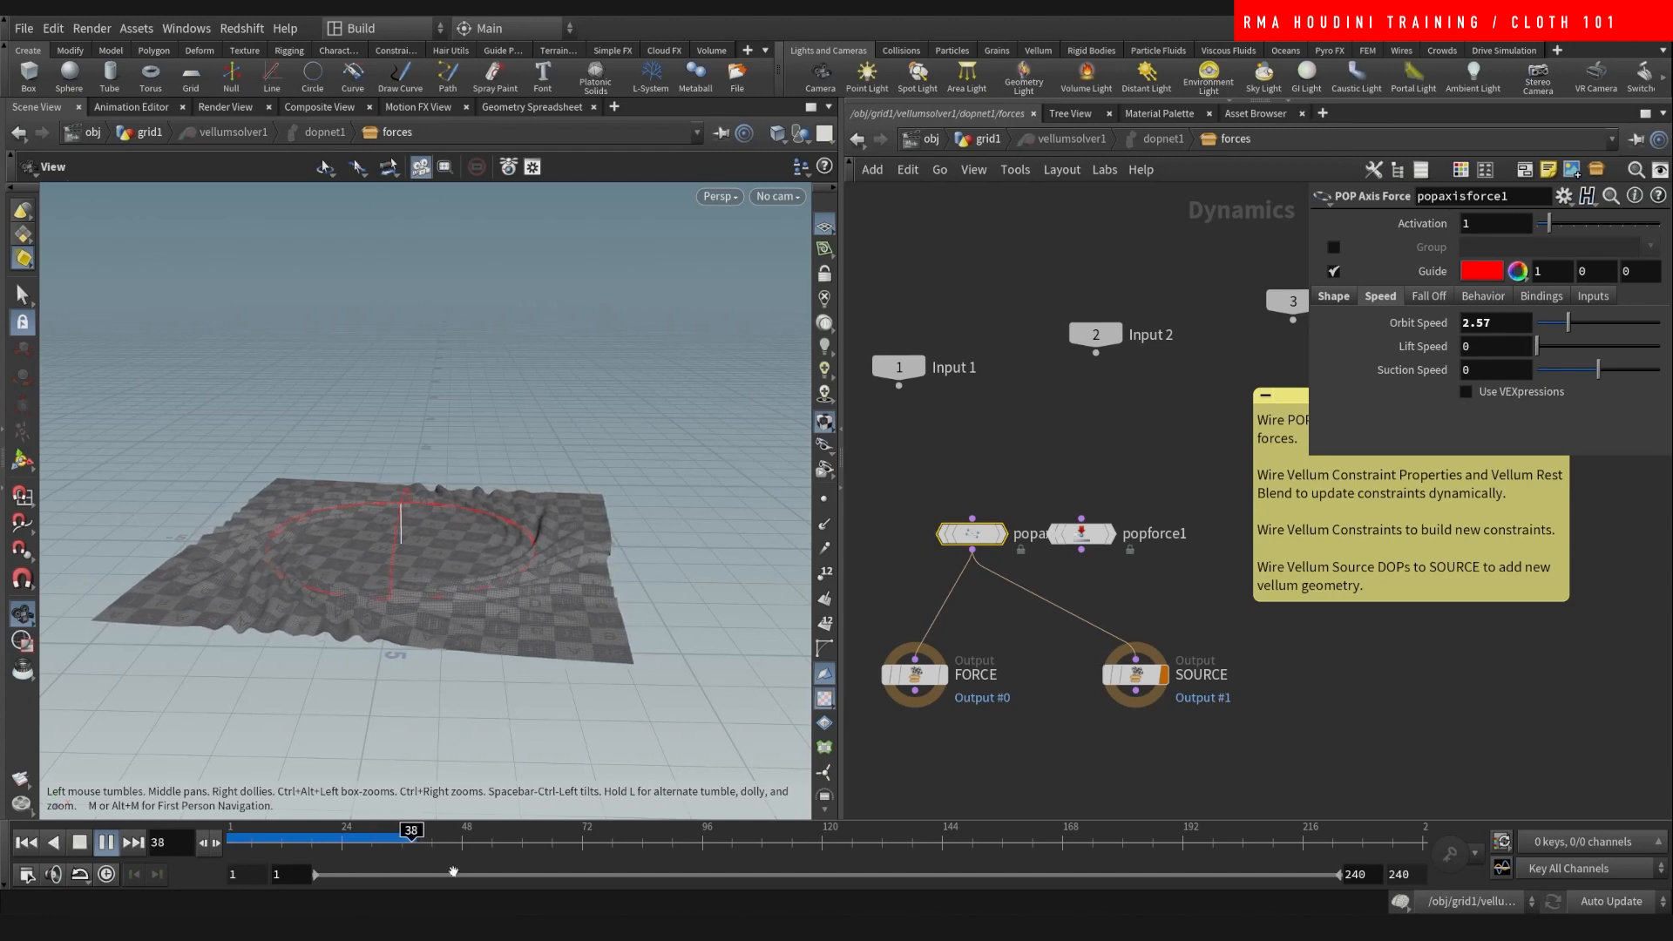
pyautogui.click(132, 842)
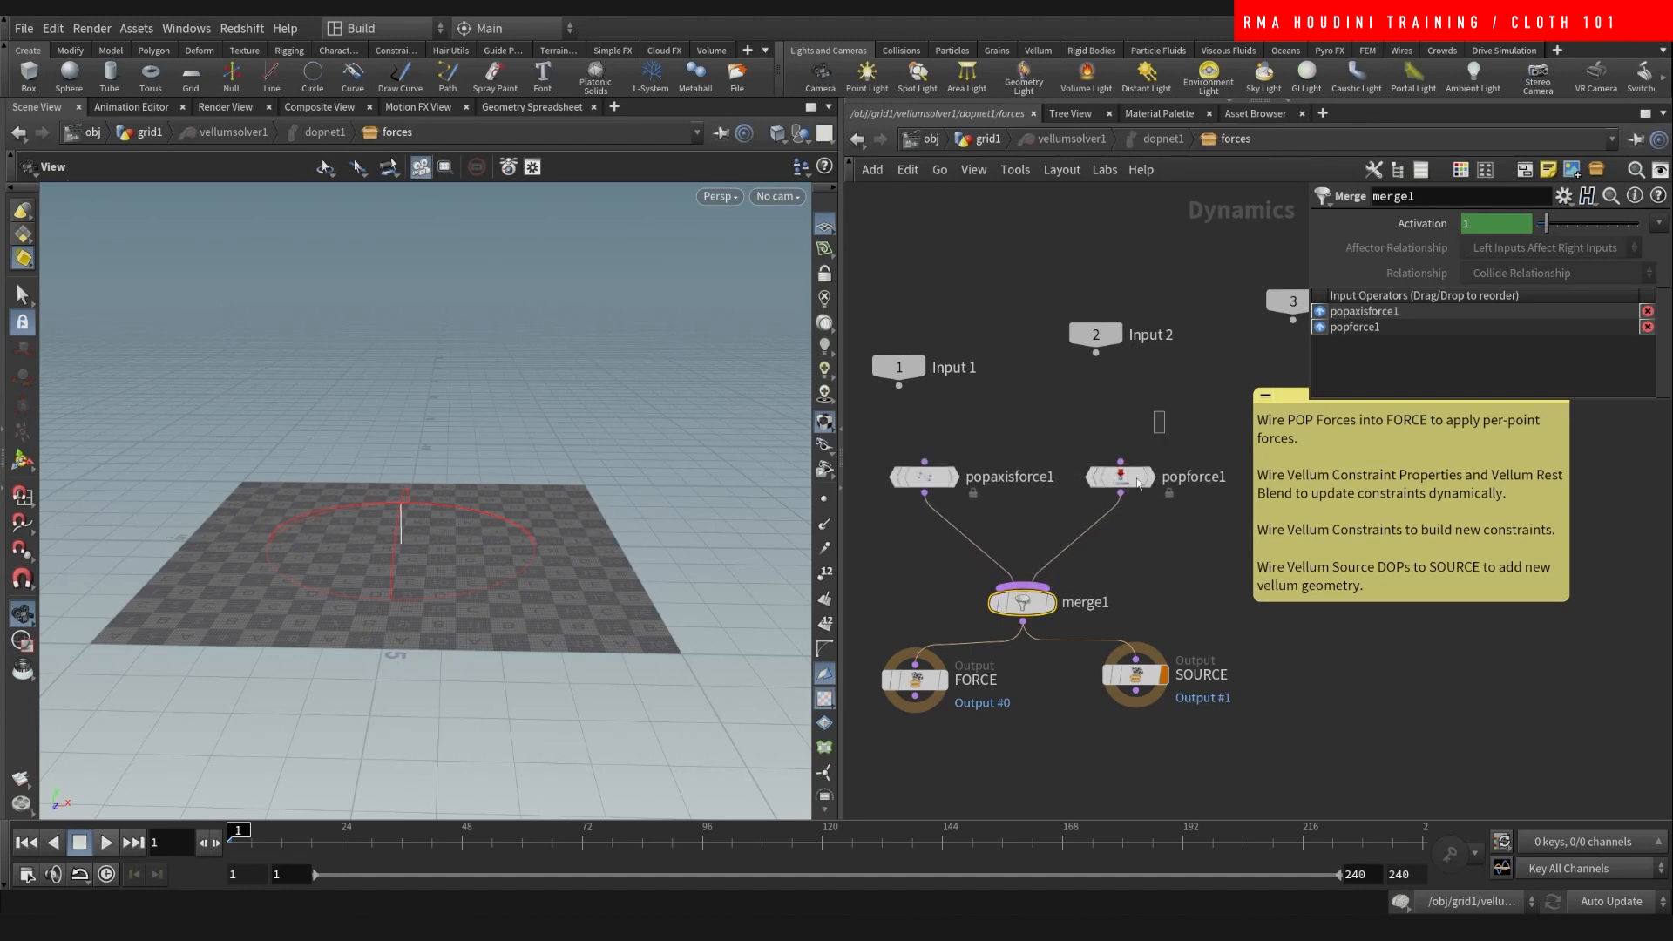
# - Return to the cloth network and play the simulation with the merged axis and noise forces
pyautogui.click(1119, 476)
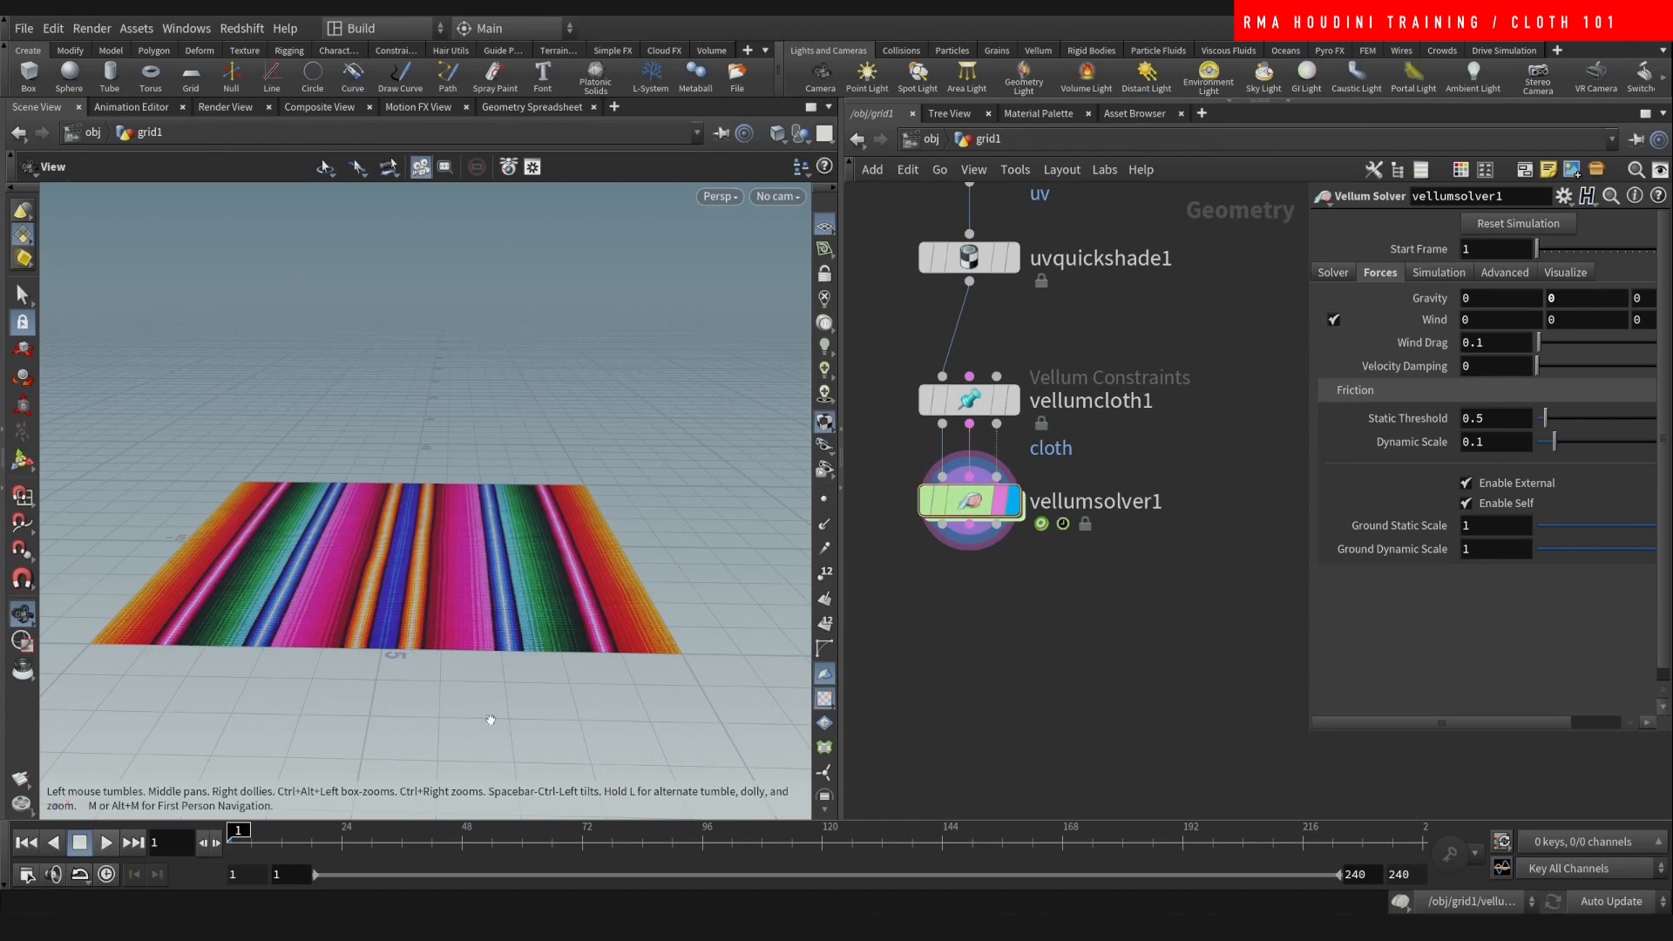
pyautogui.click(105, 844)
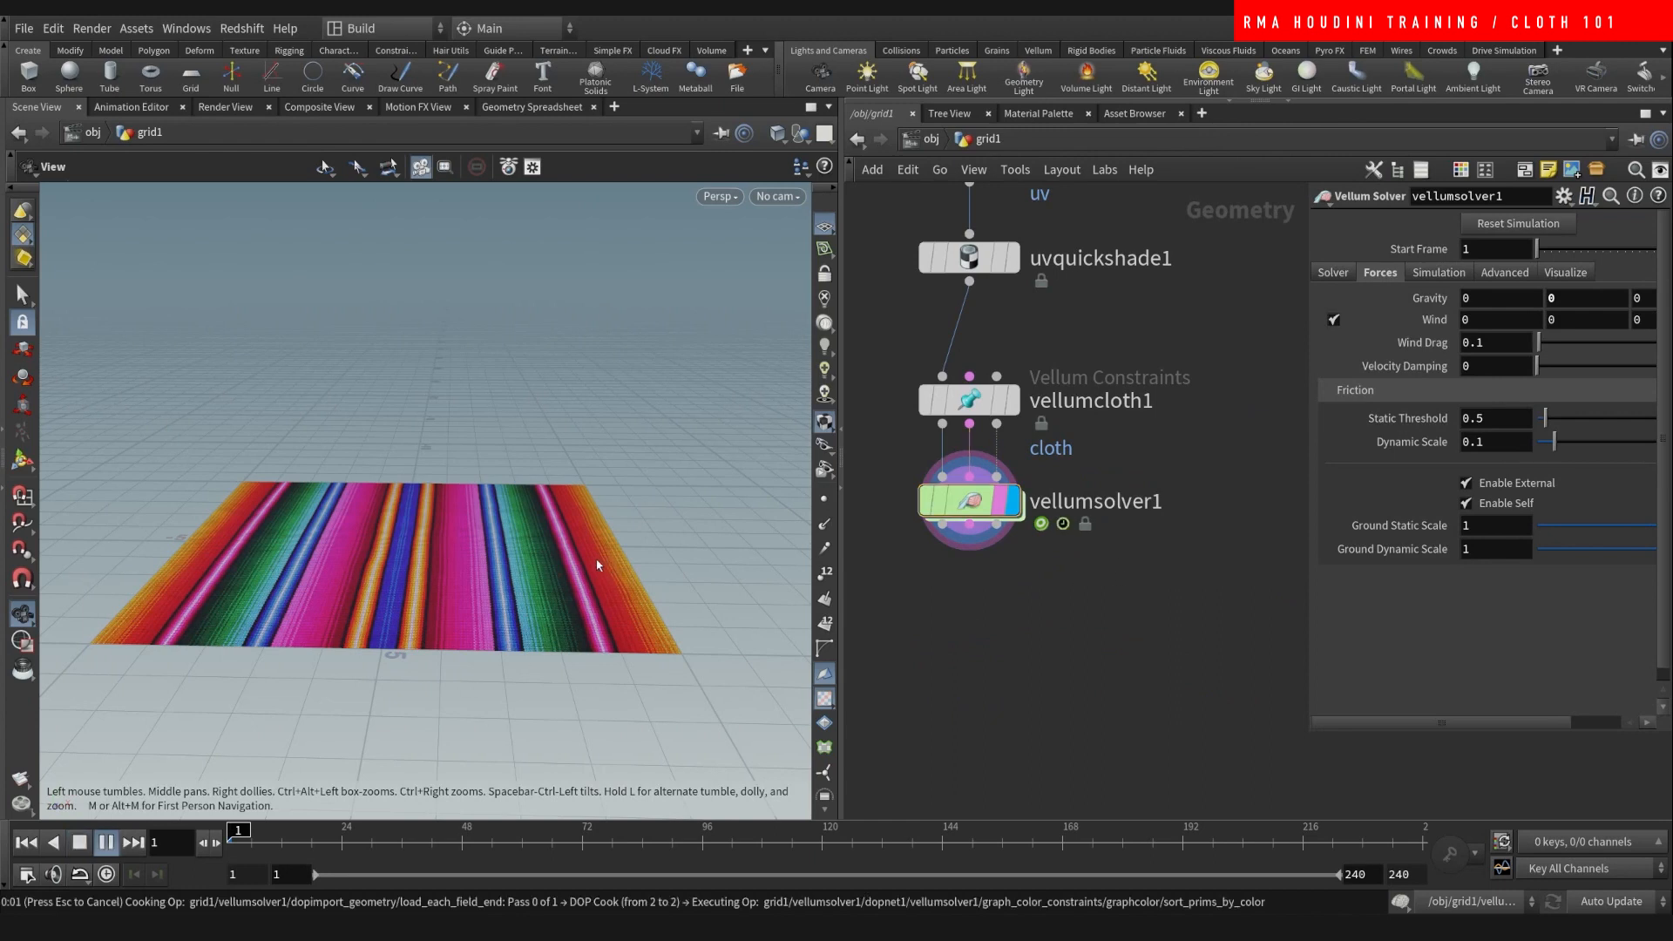
pyautogui.click(133, 842)
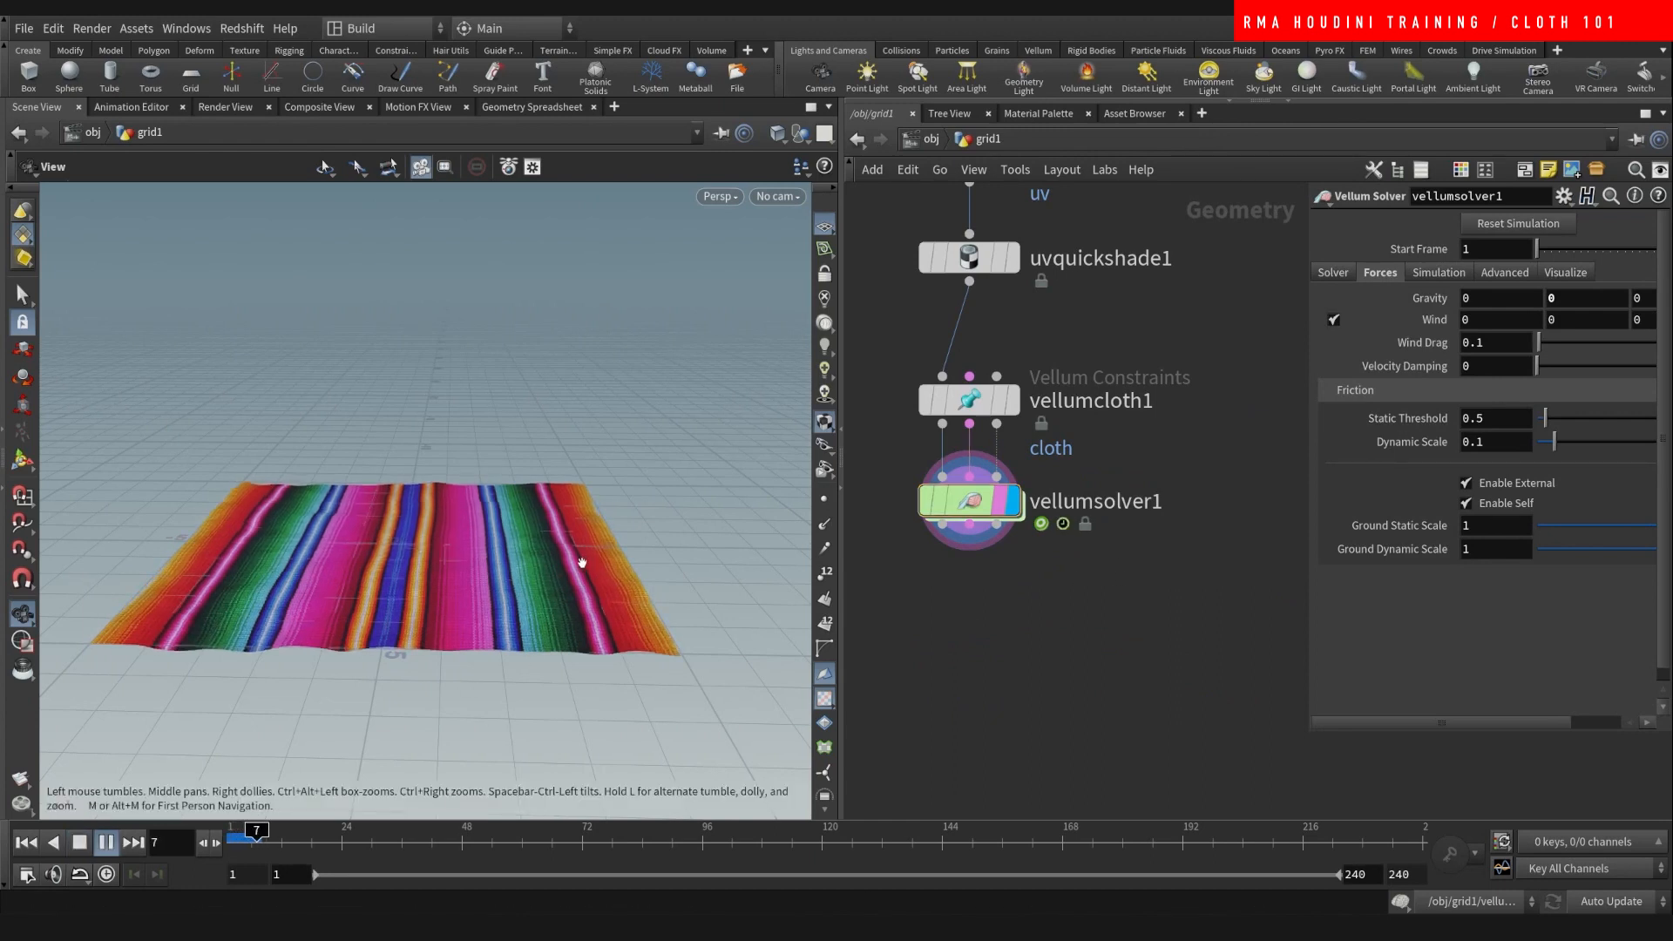
pyautogui.click(106, 842)
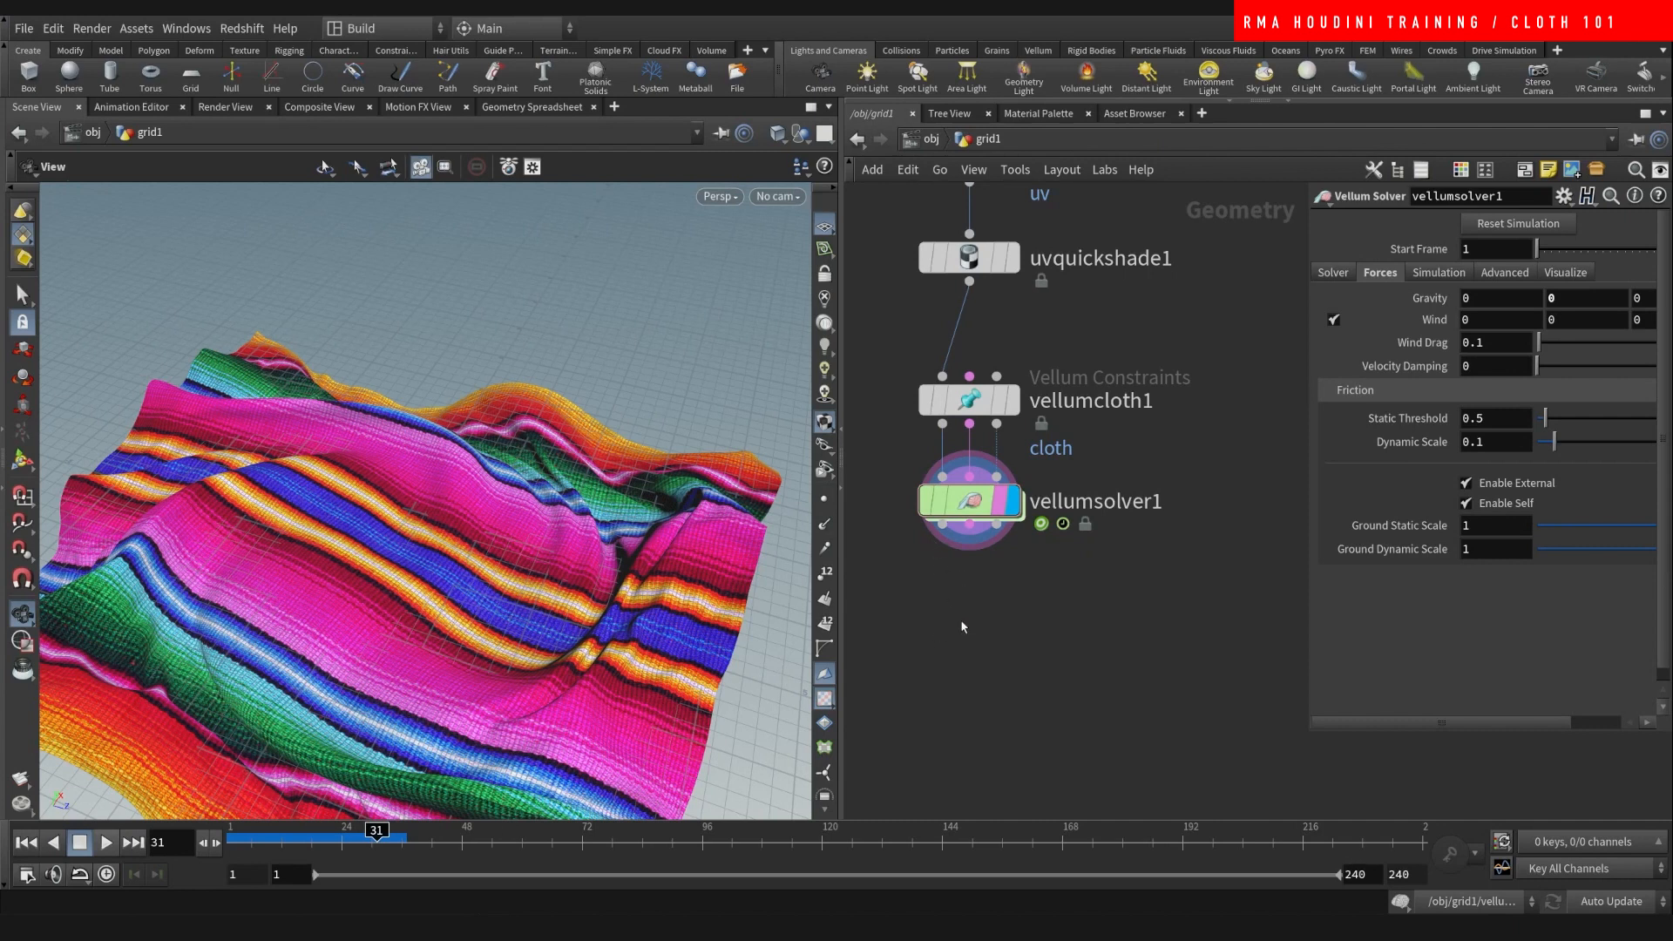
pyautogui.moveTo(653, 505)
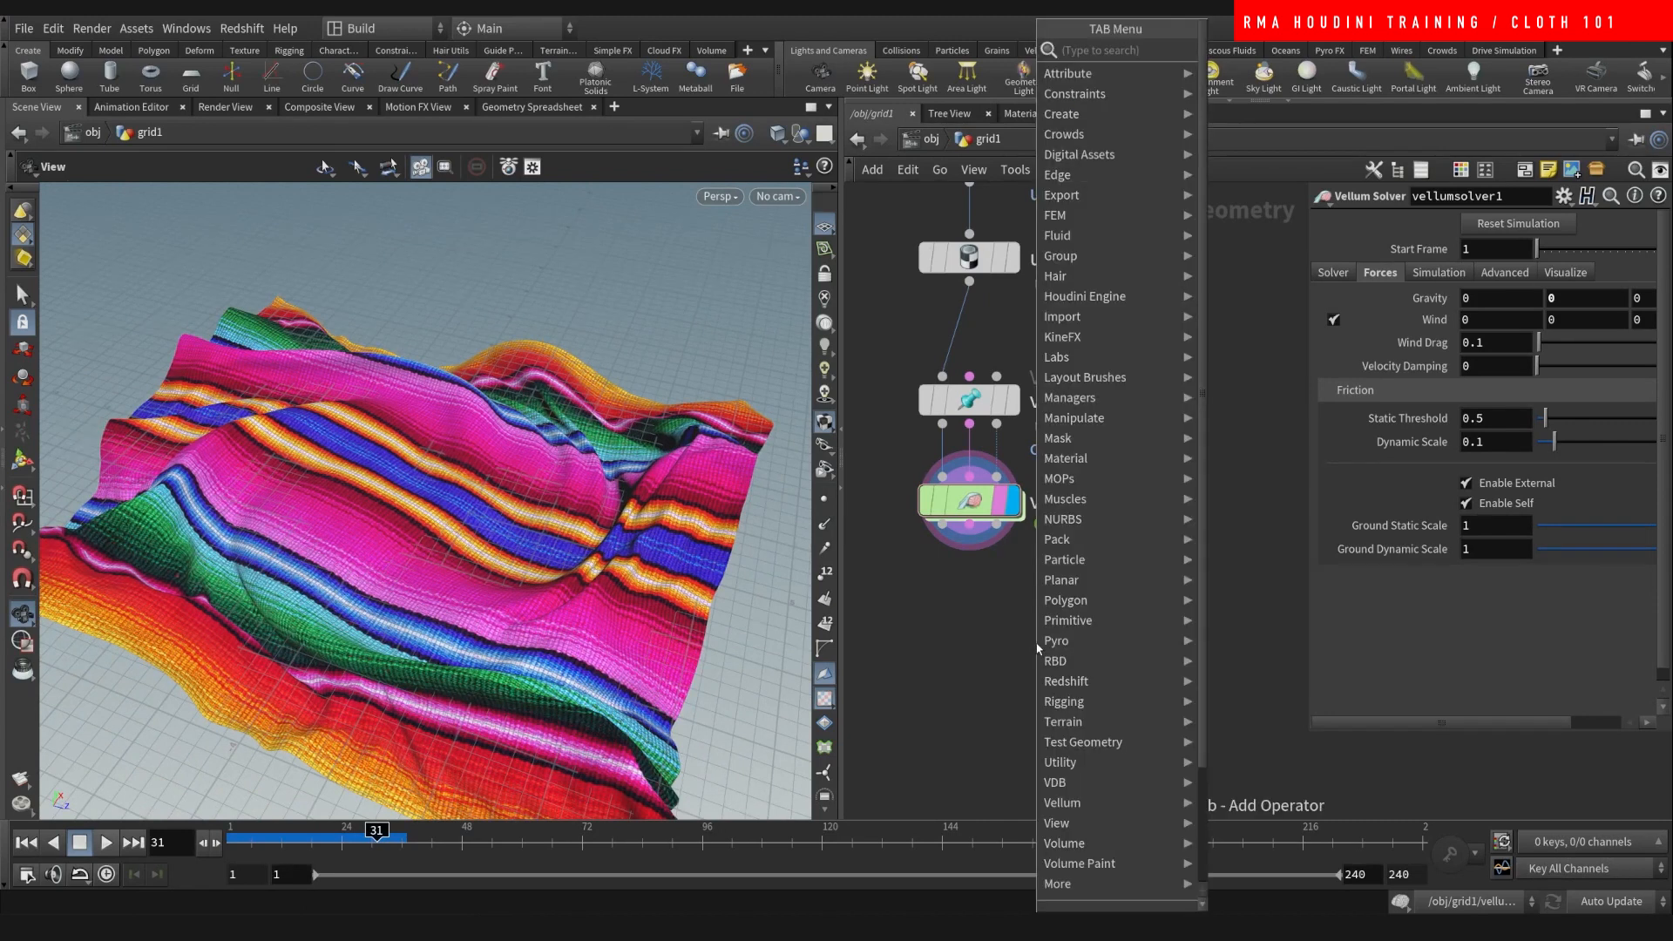
# - Place a Material SOP below vellumsolver1 and add an RS Material in /mat
pyautogui.click(1063, 458)
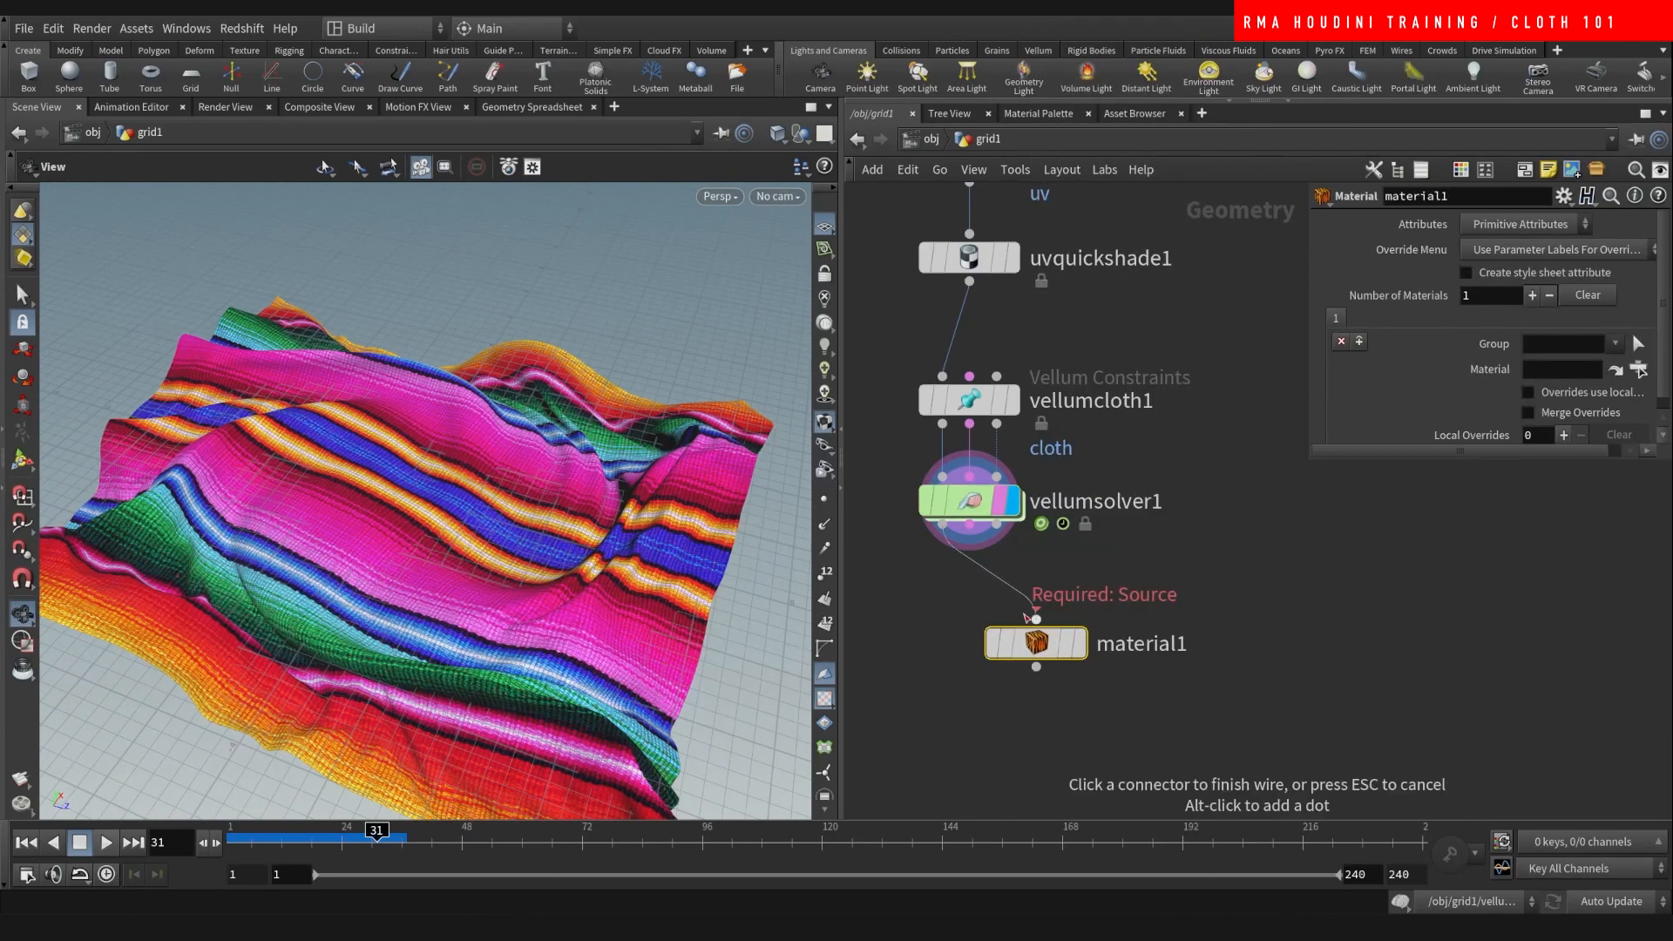
pyautogui.click(968, 408)
pyautogui.write('rsm')
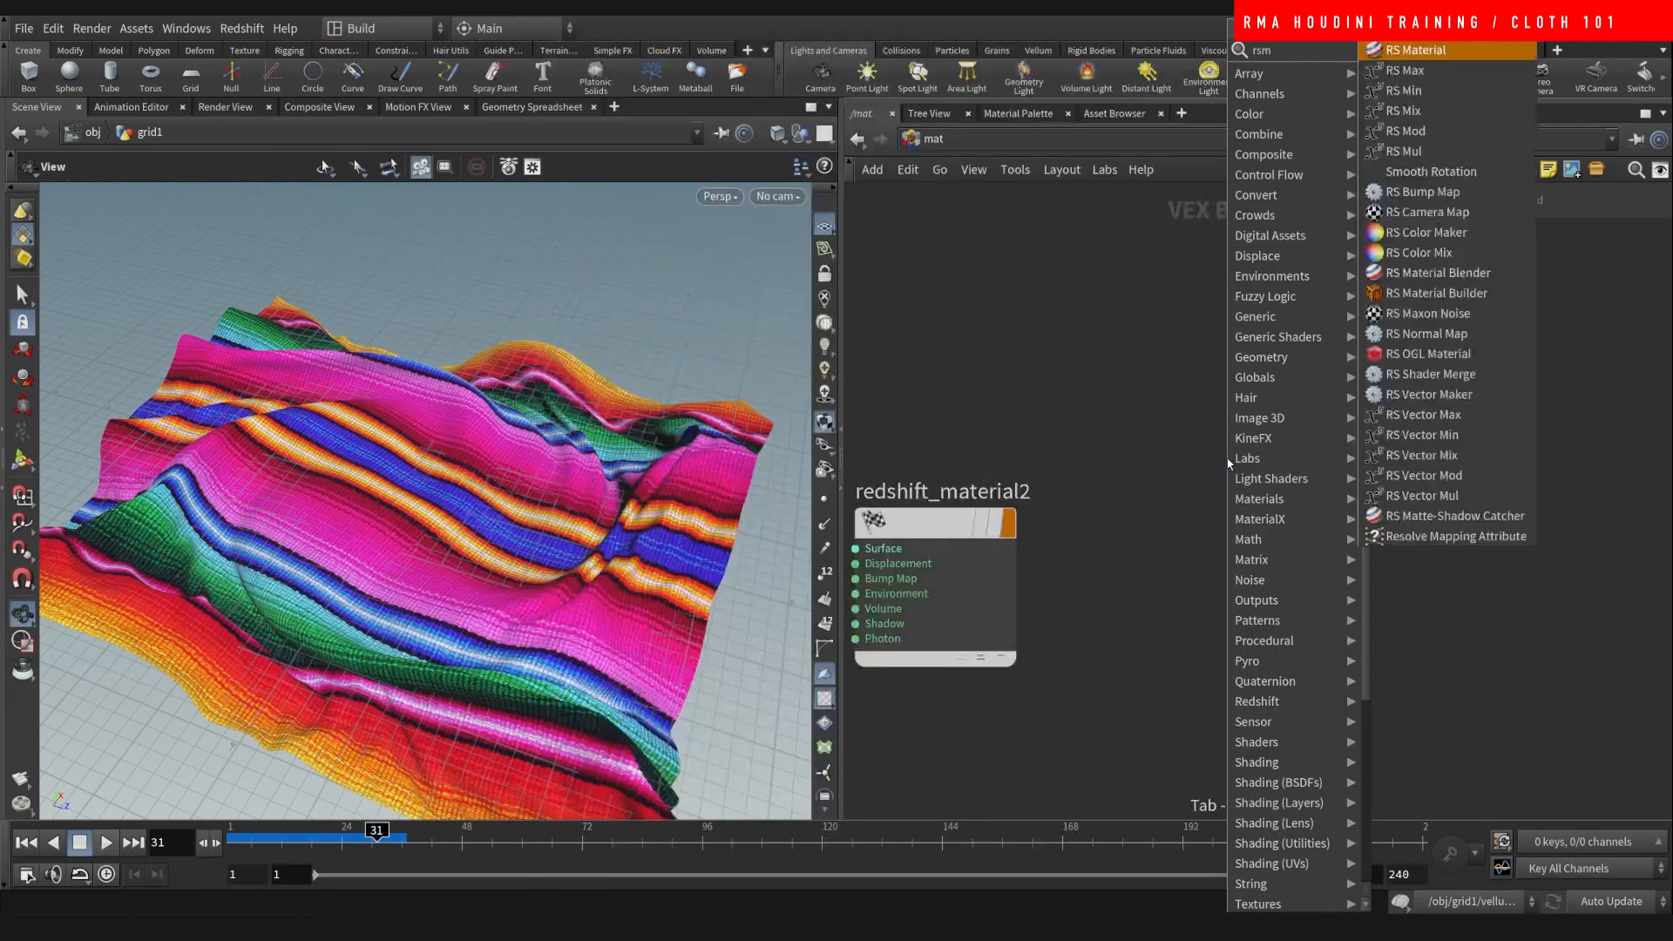
pyautogui.click(1415, 49)
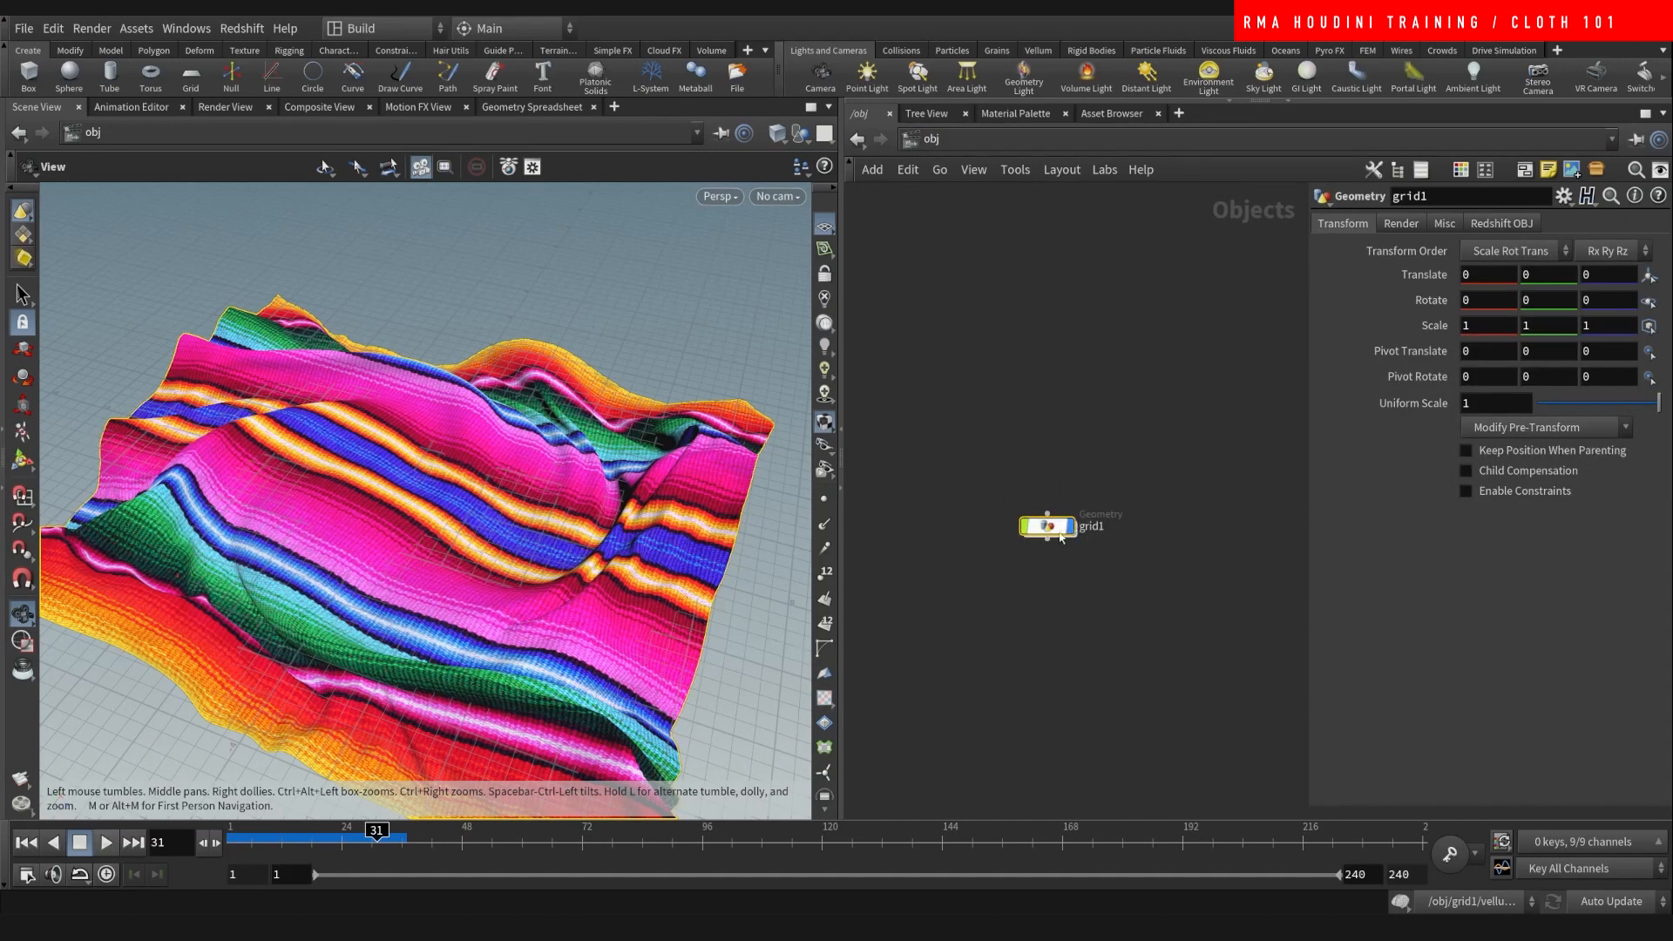
# - Assign the cloth_example material from /mat to the material node via the operator chooser
pyautogui.doubleClick(1048, 526)
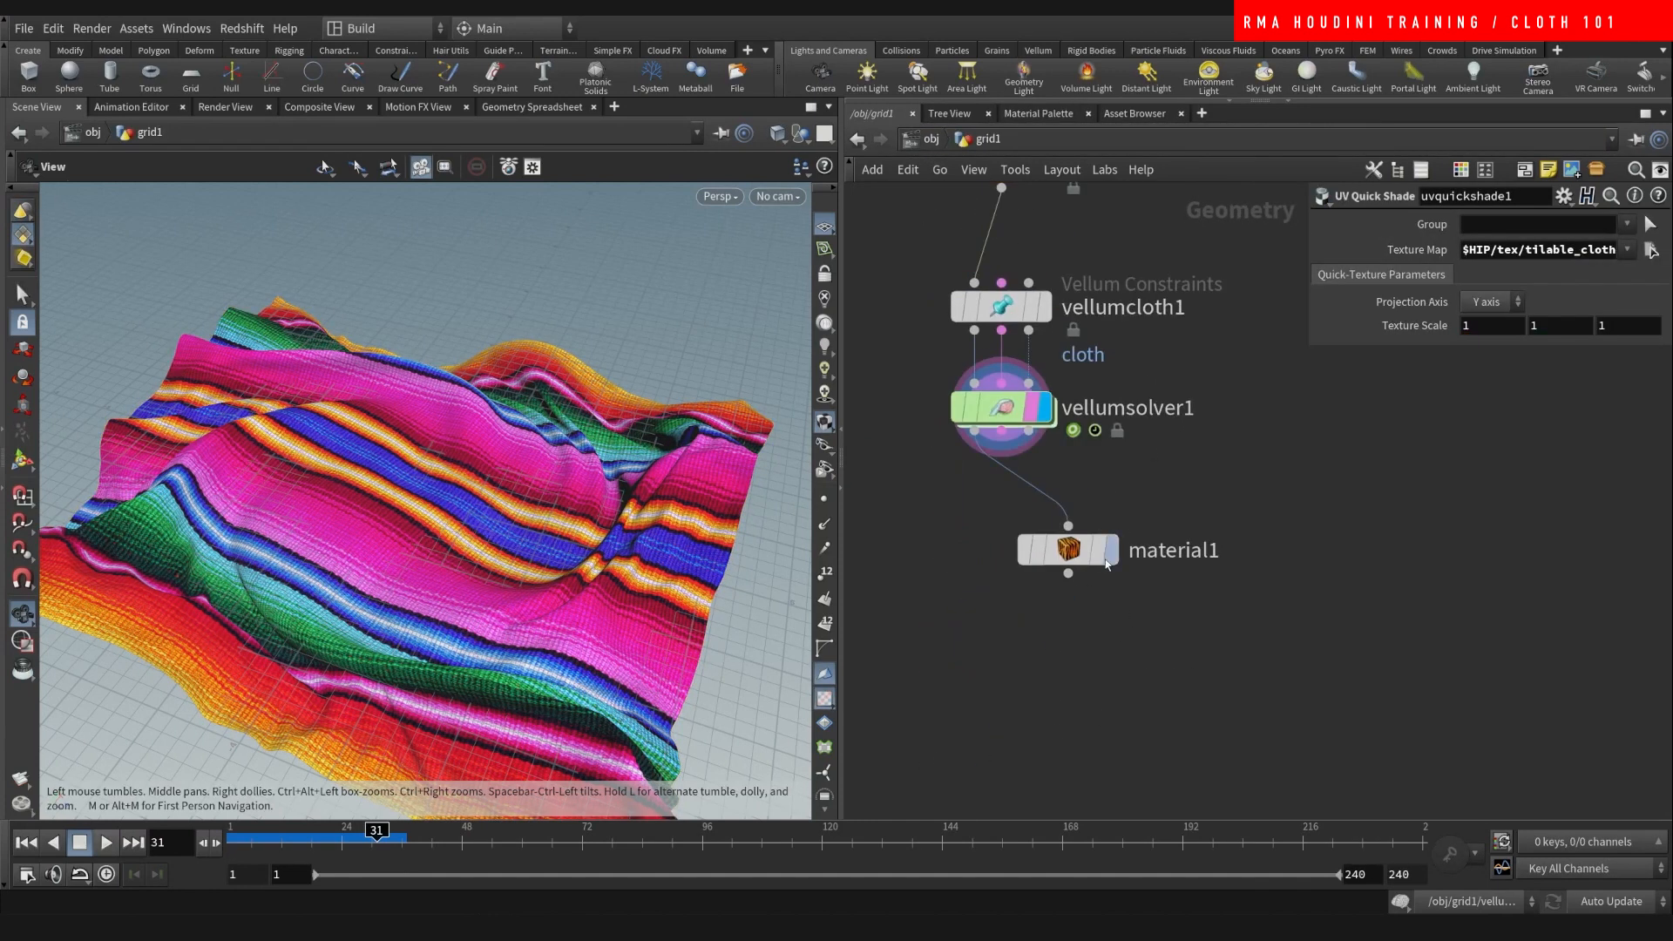
pyautogui.click(1067, 549)
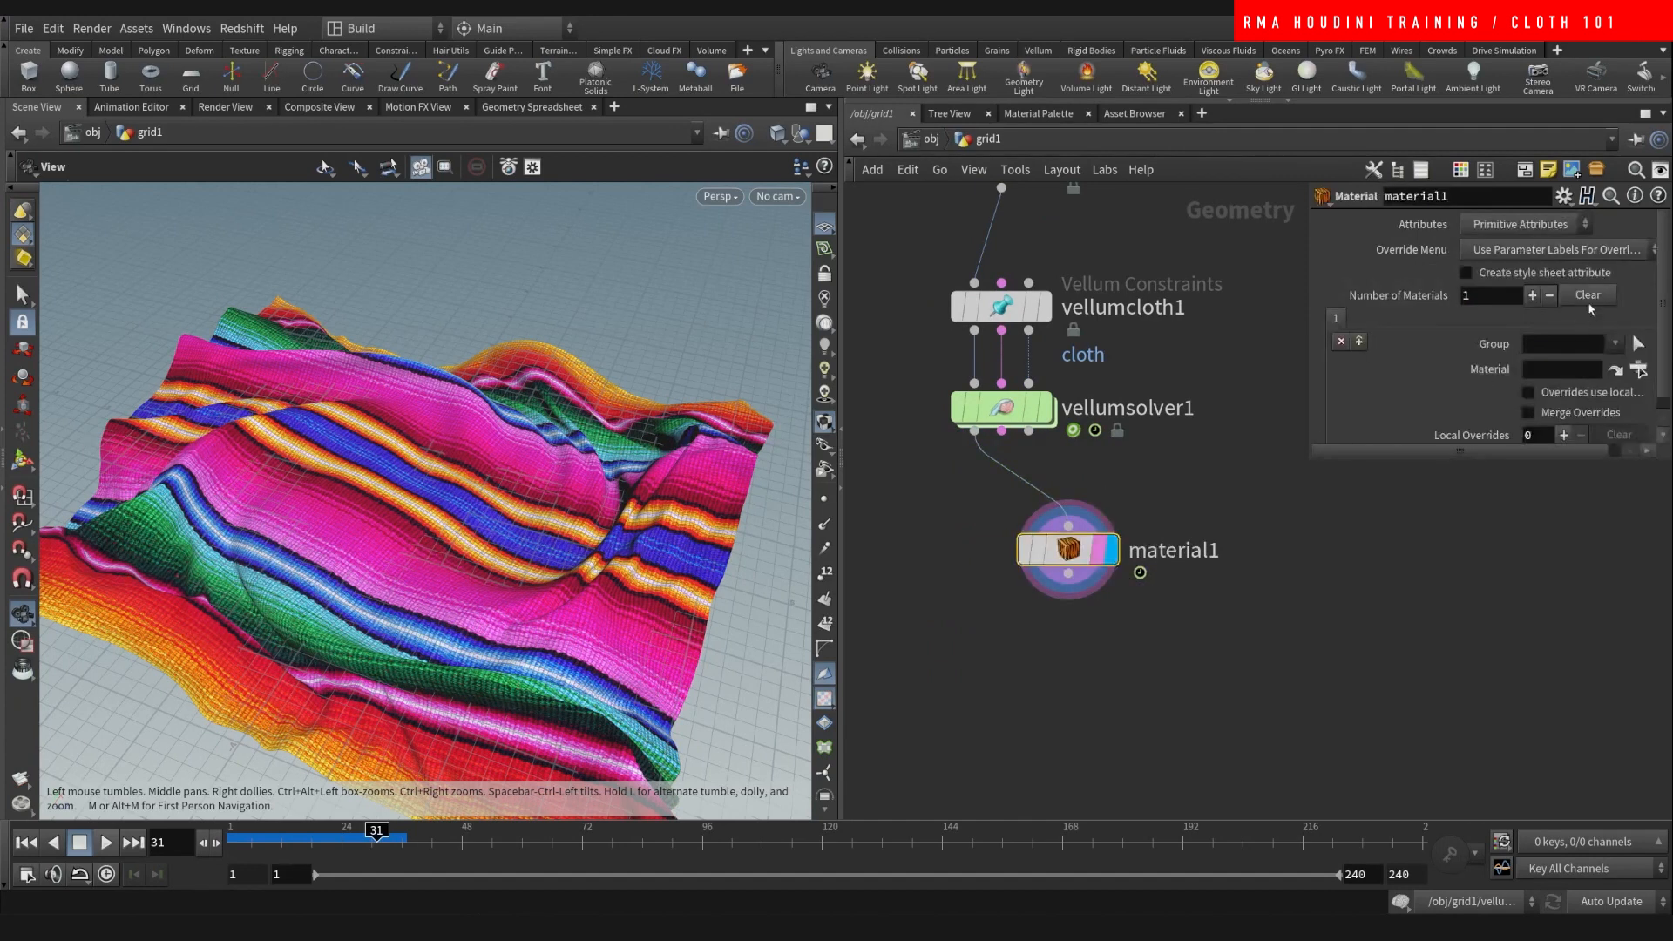
pyautogui.click(1637, 370)
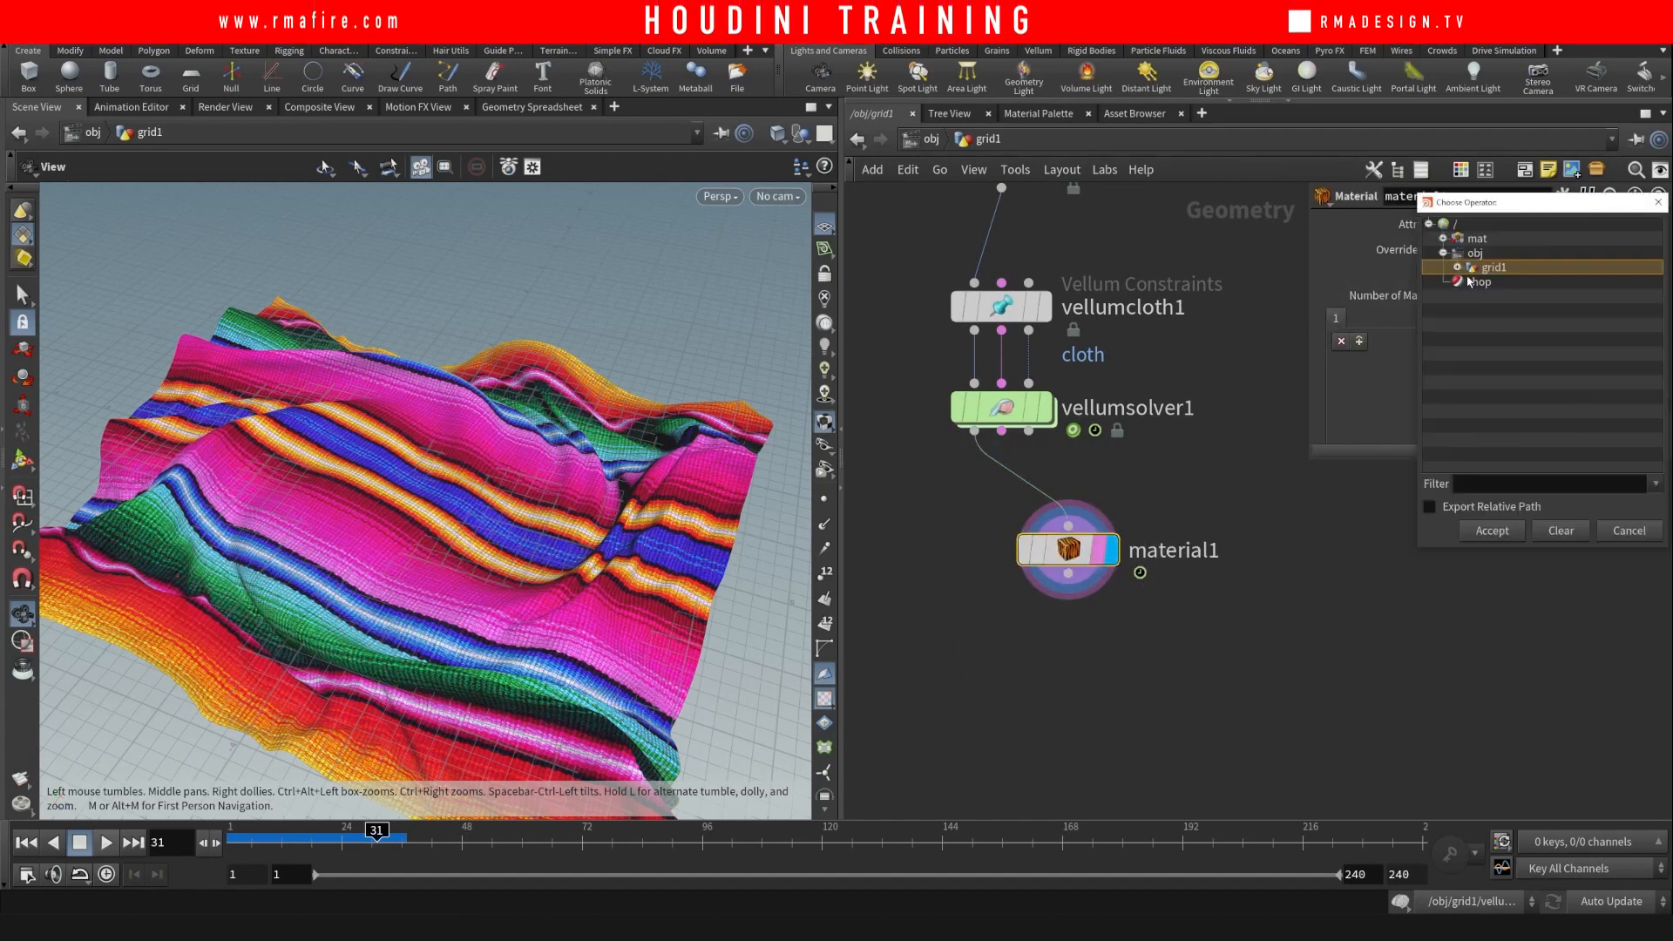
pyautogui.click(1443, 238)
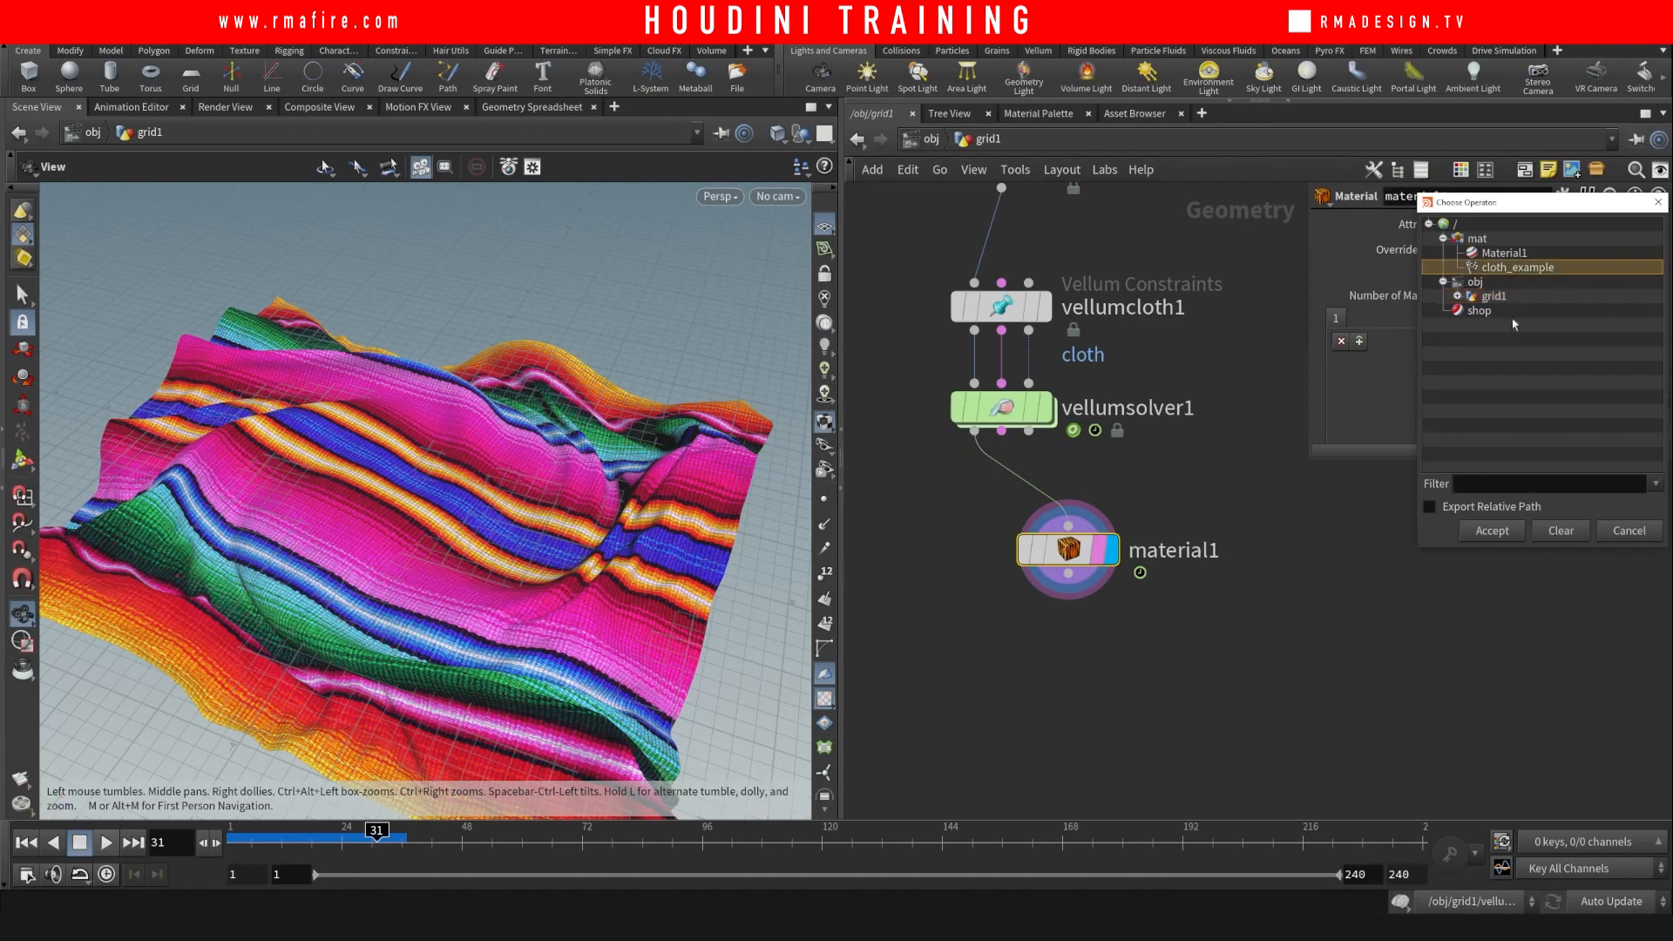
pyautogui.click(1626, 530)
pyautogui.write('rs')
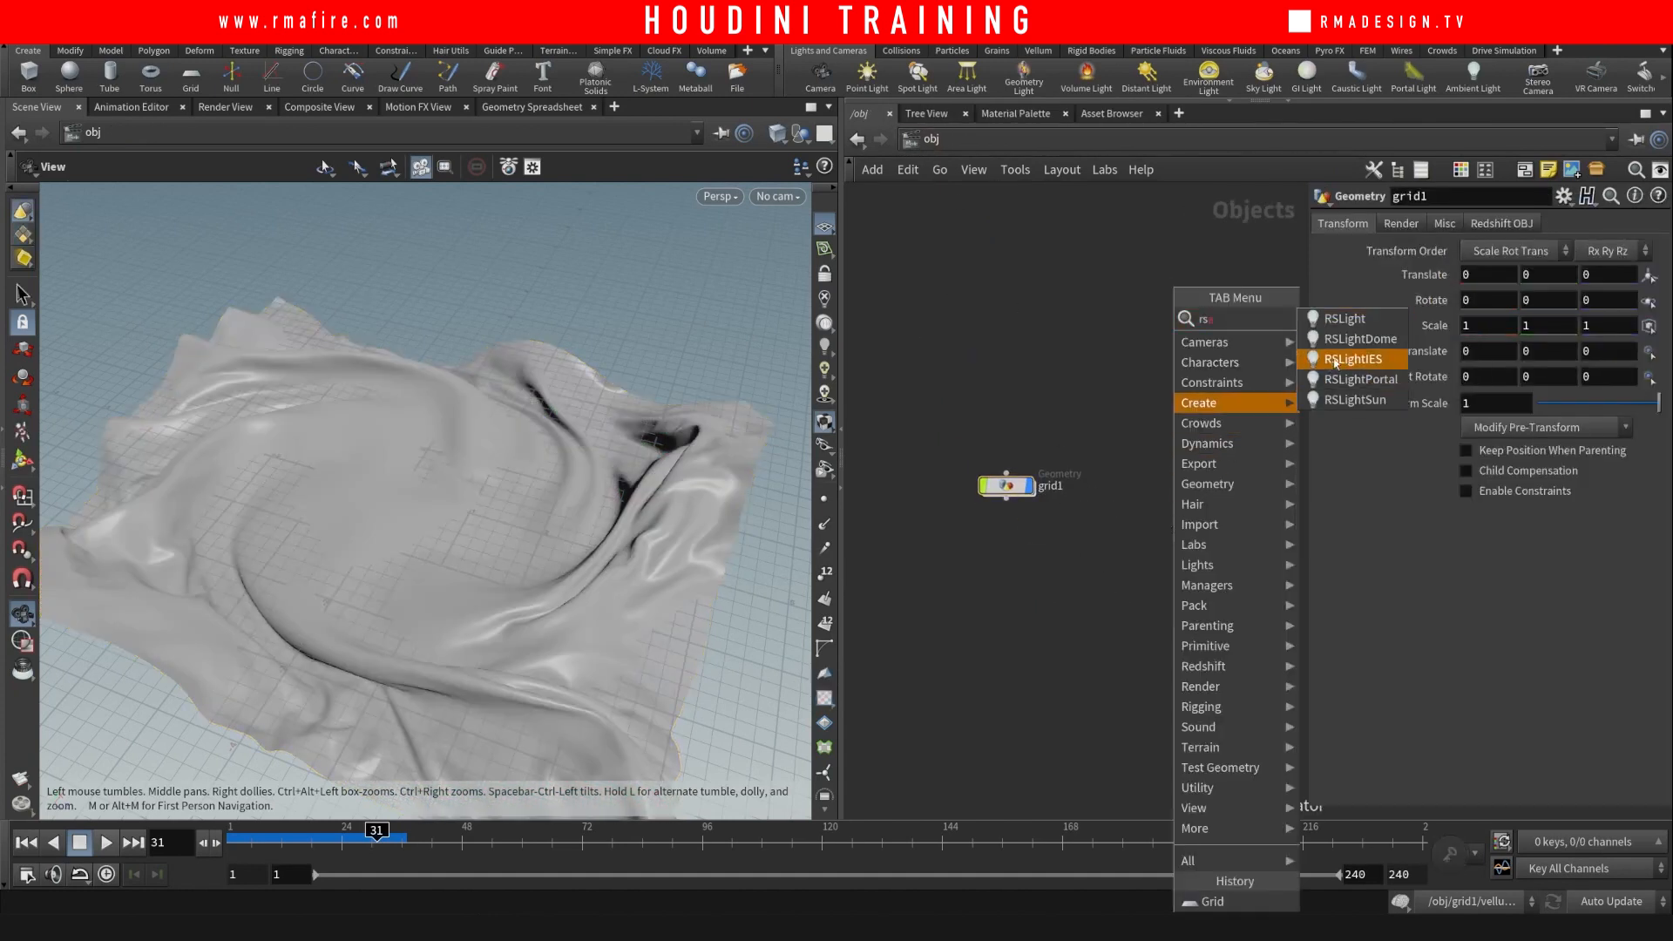
# - Create an RSLightDome and browse its texture into the HDRI_PACKS folder
pyautogui.click(1360, 338)
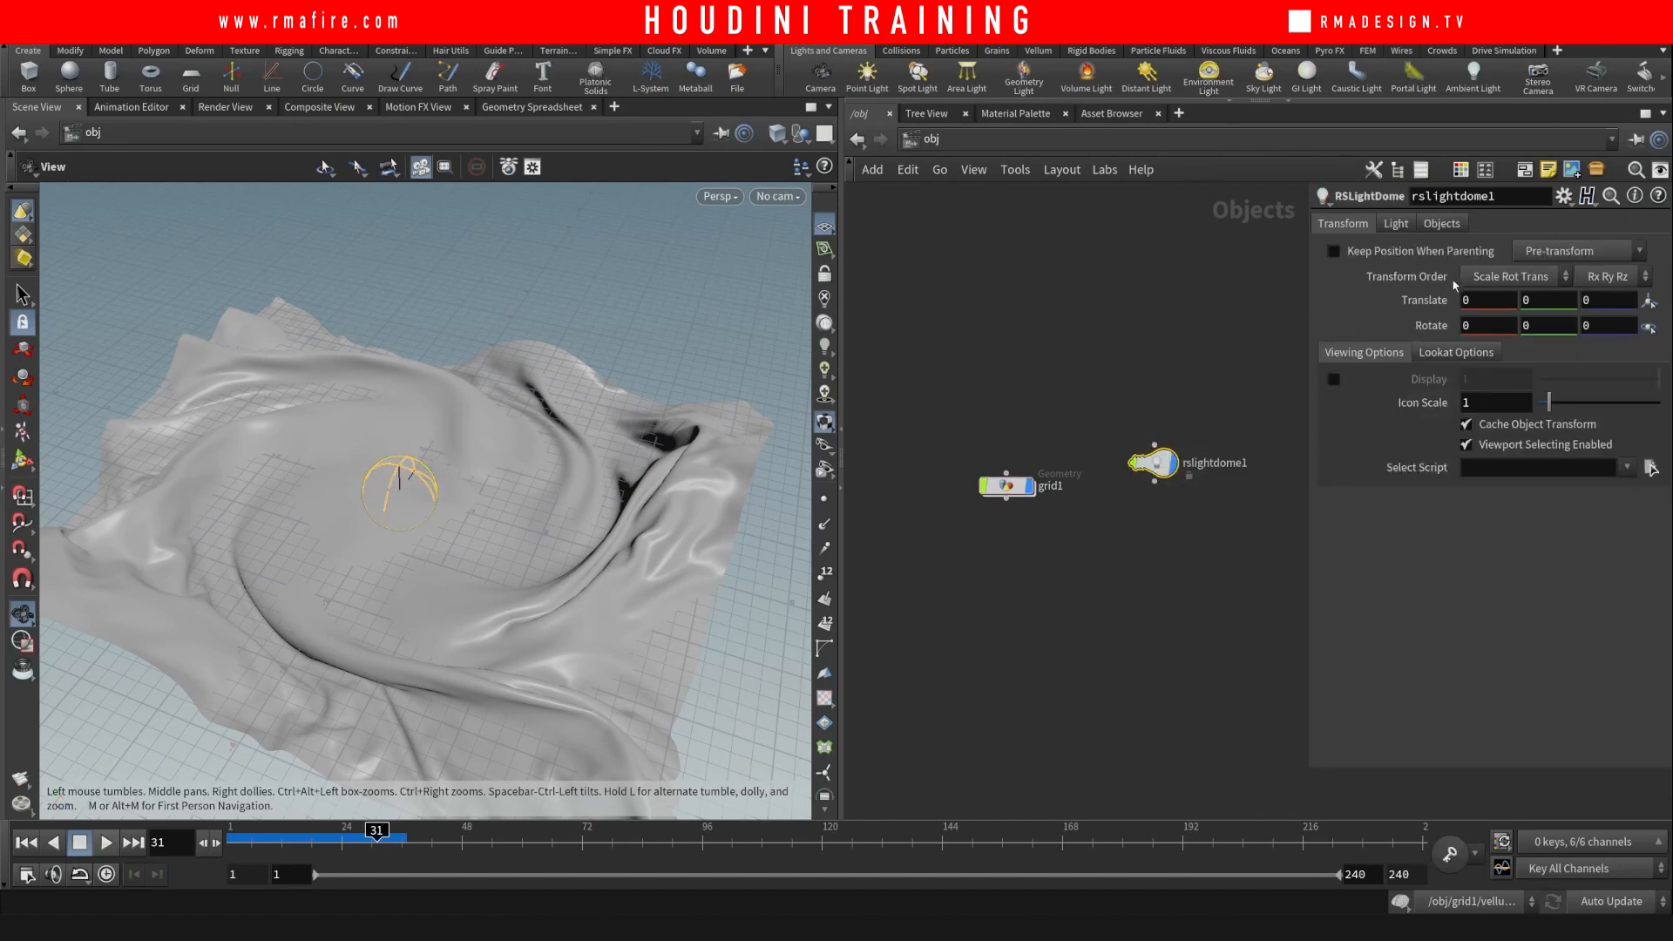
pyautogui.click(1394, 223)
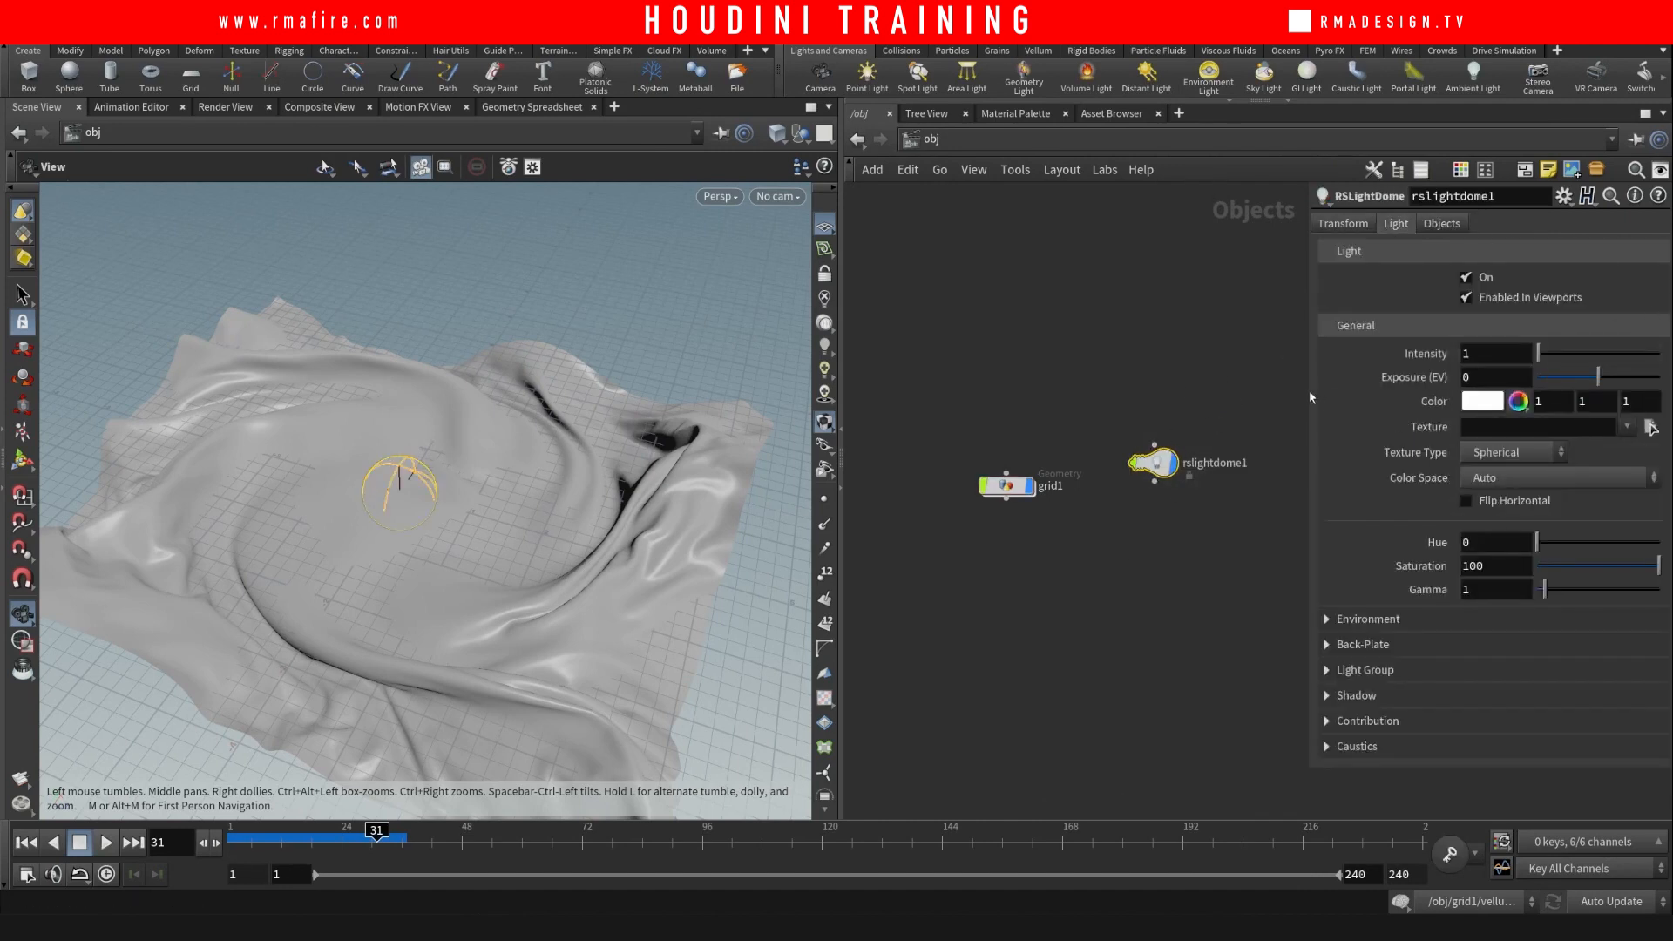
pyautogui.click(1649, 425)
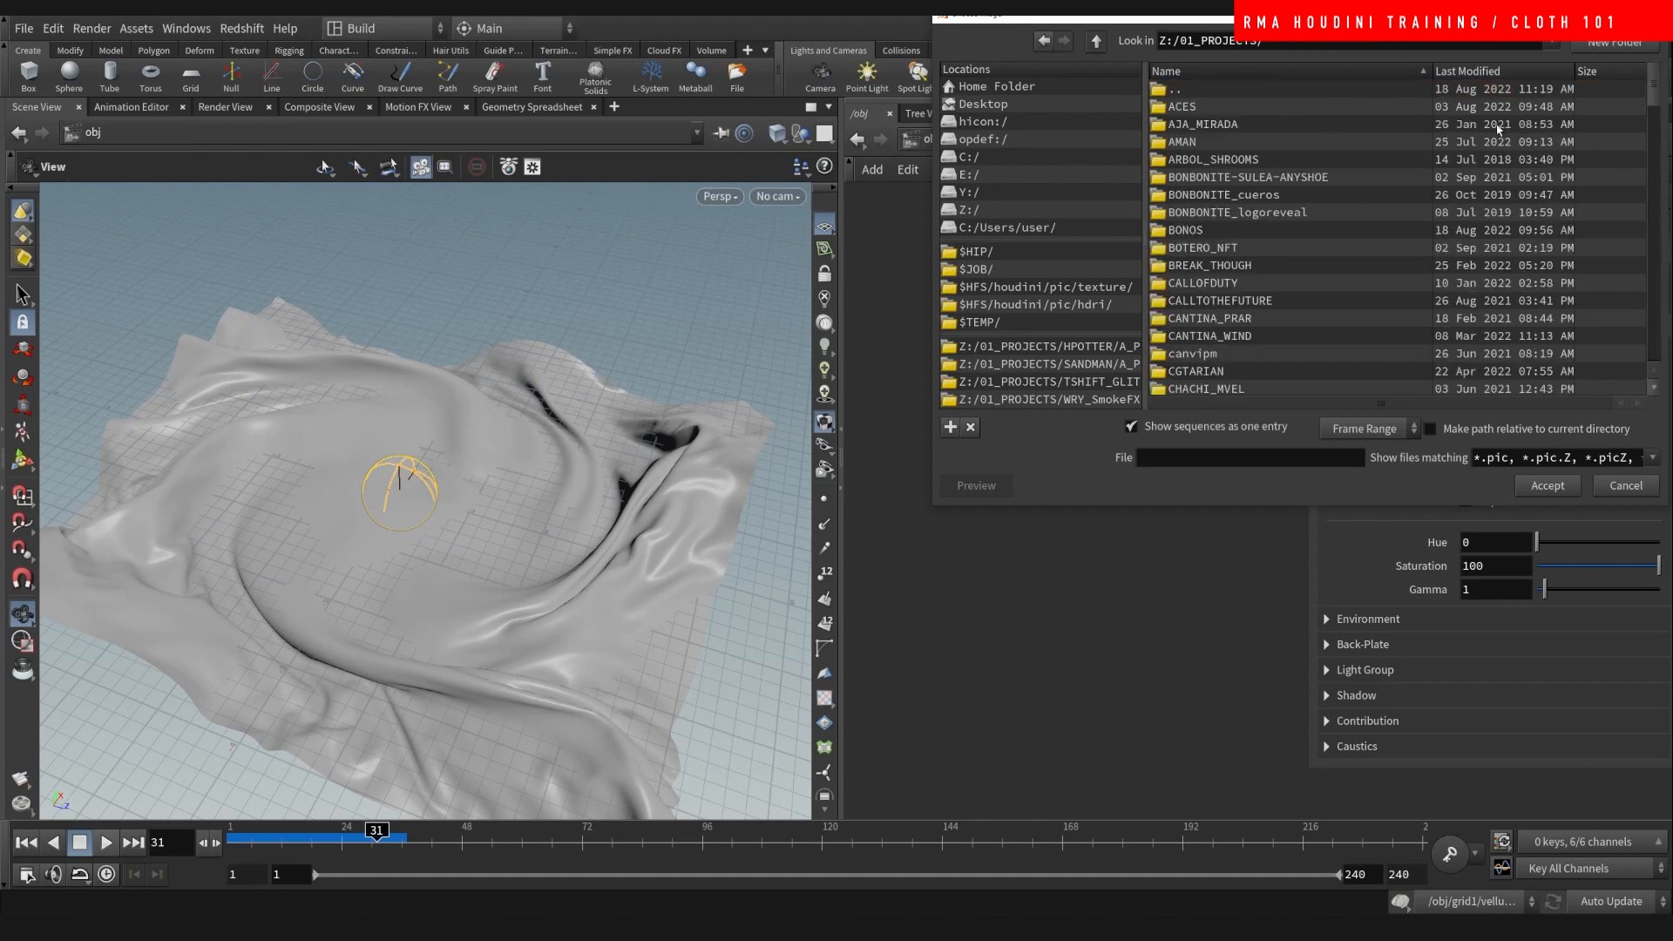
pyautogui.click(1468, 70)
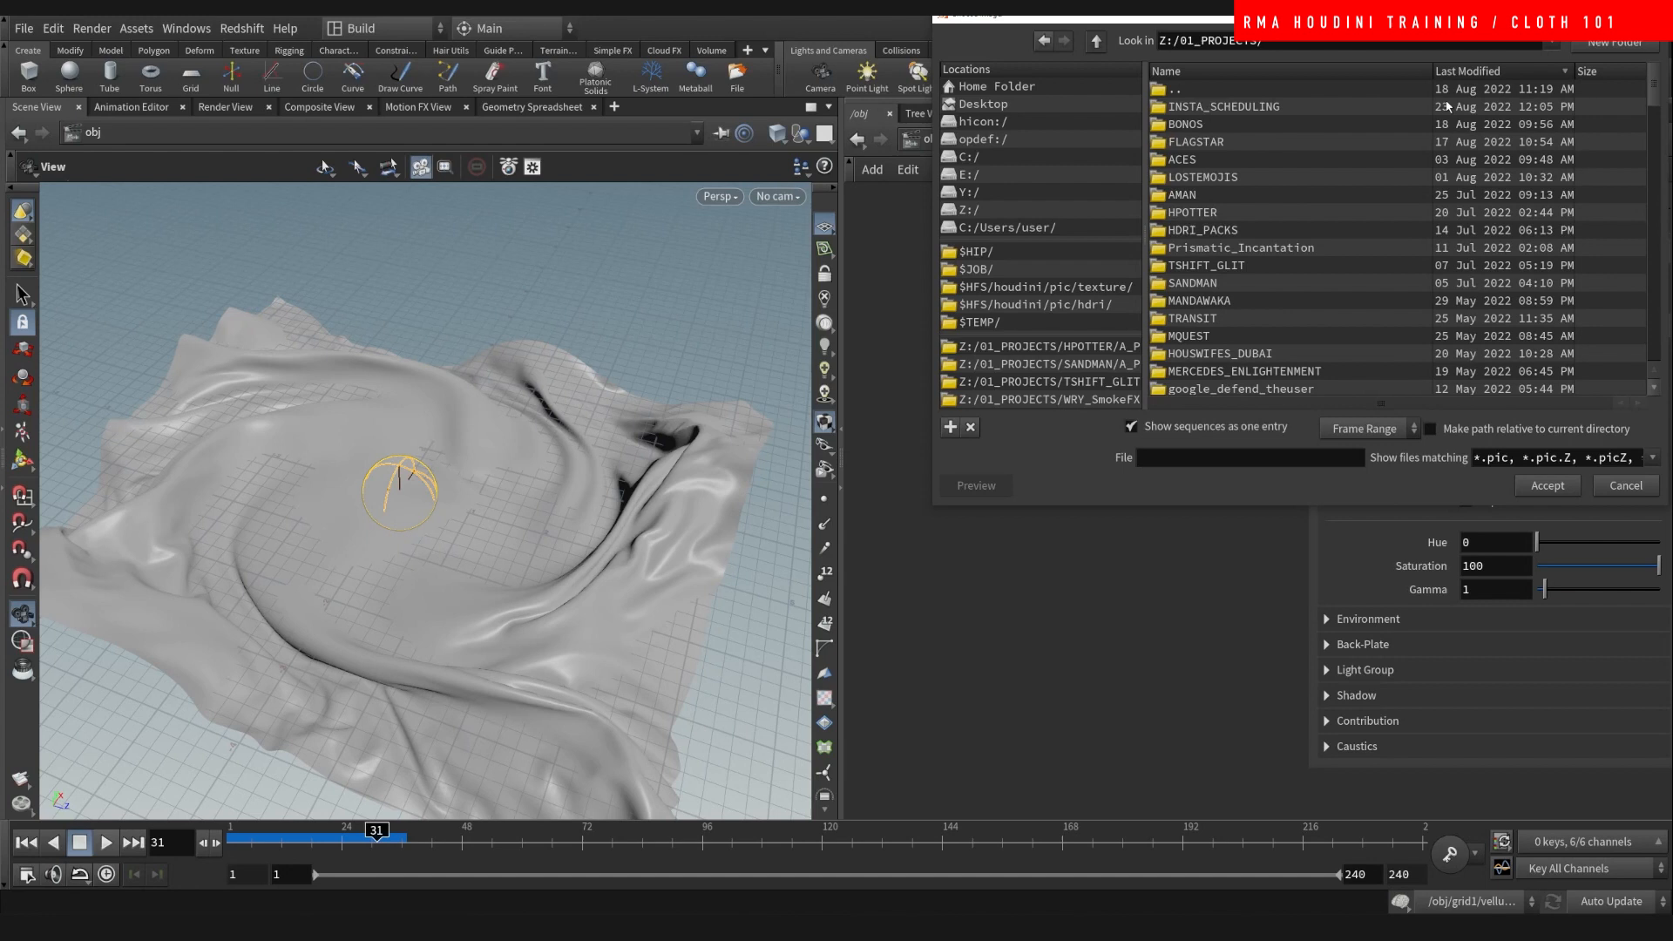
pyautogui.click(1202, 230)
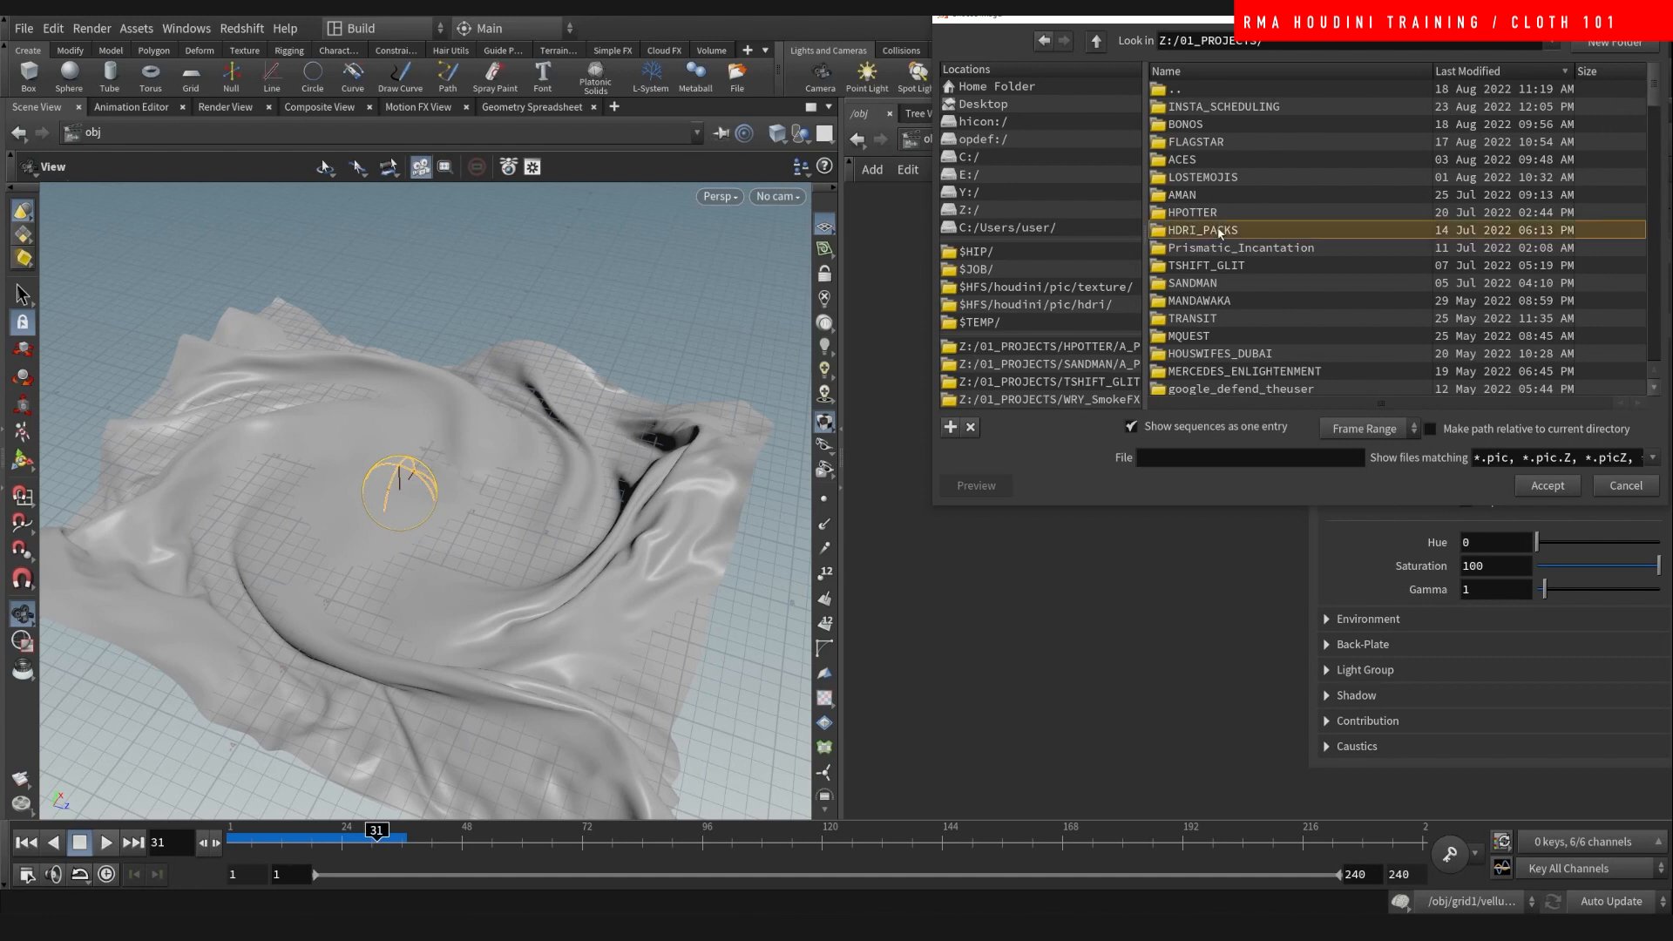
pyautogui.doubleClick(1201, 230)
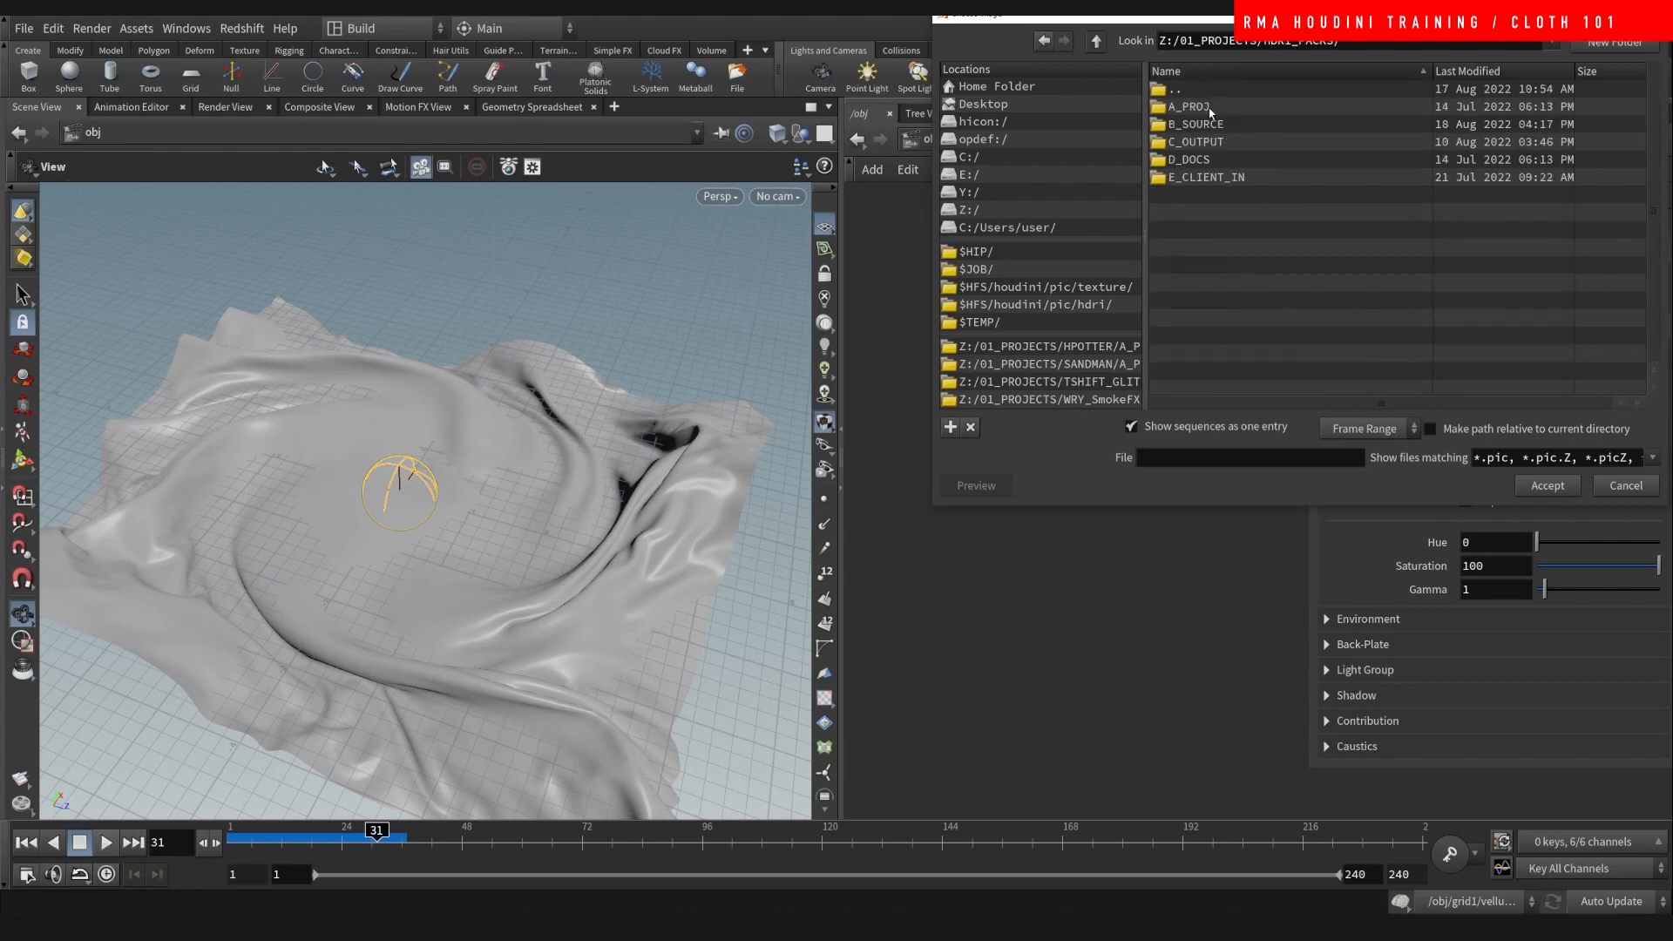
# - Load a Park .hdr from C_OUTPUT/PARKS_VOL1/HDRI as the dome texture and show its Environment options
pyautogui.doubleClick(1196, 141)
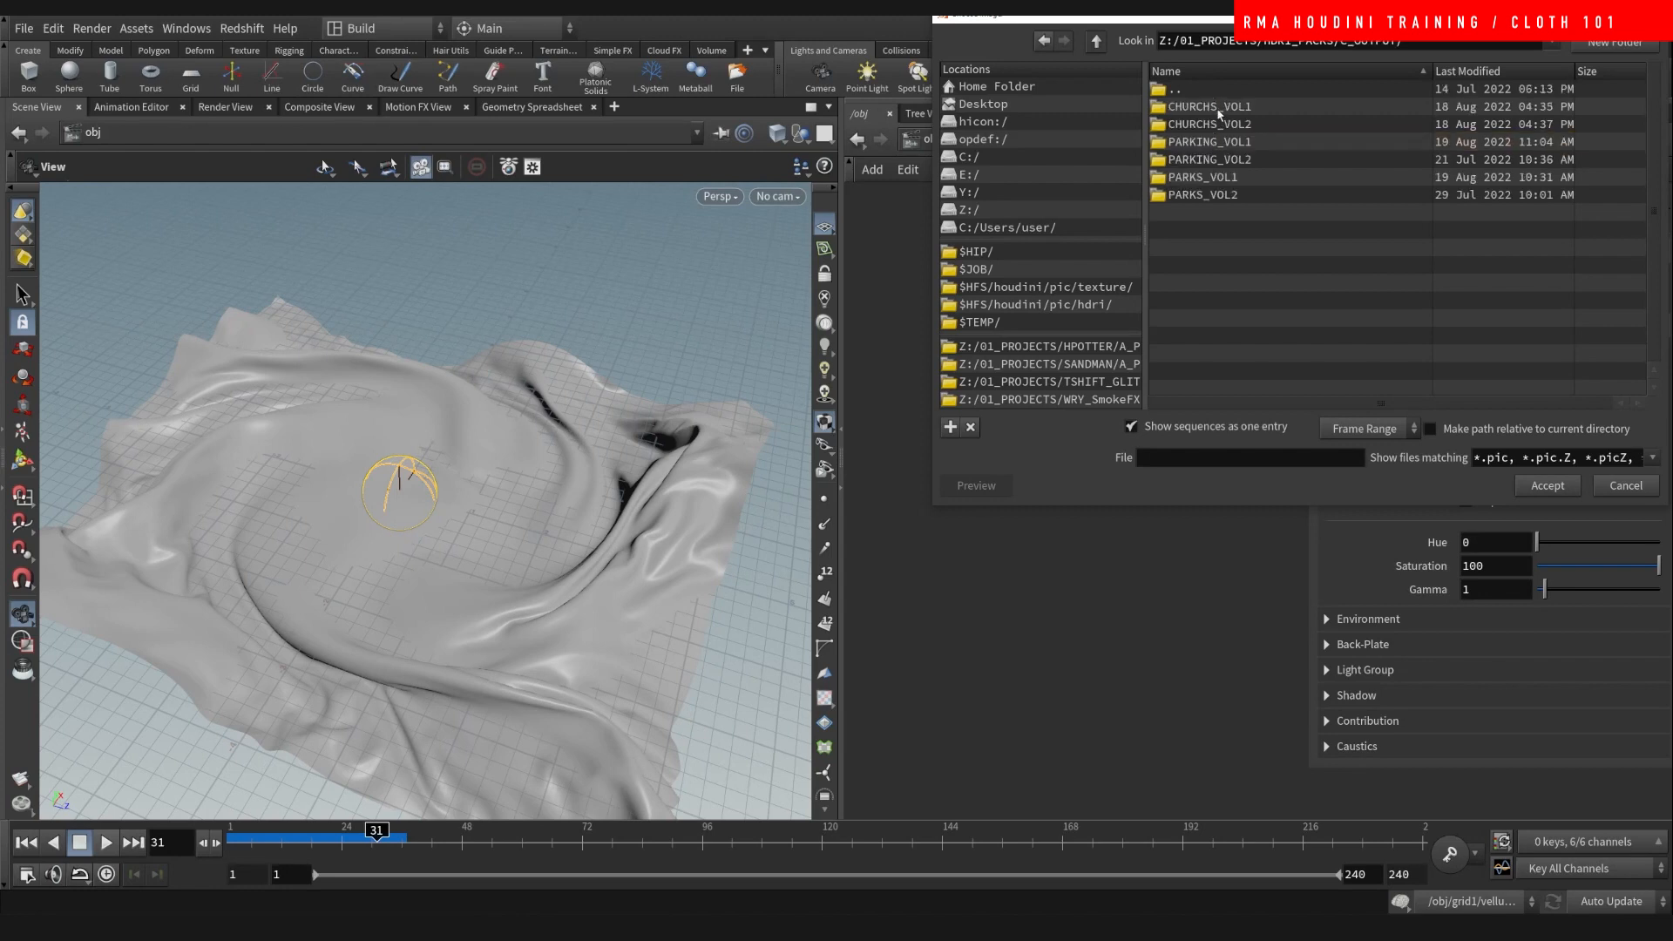
pyautogui.doubleClick(1201, 176)
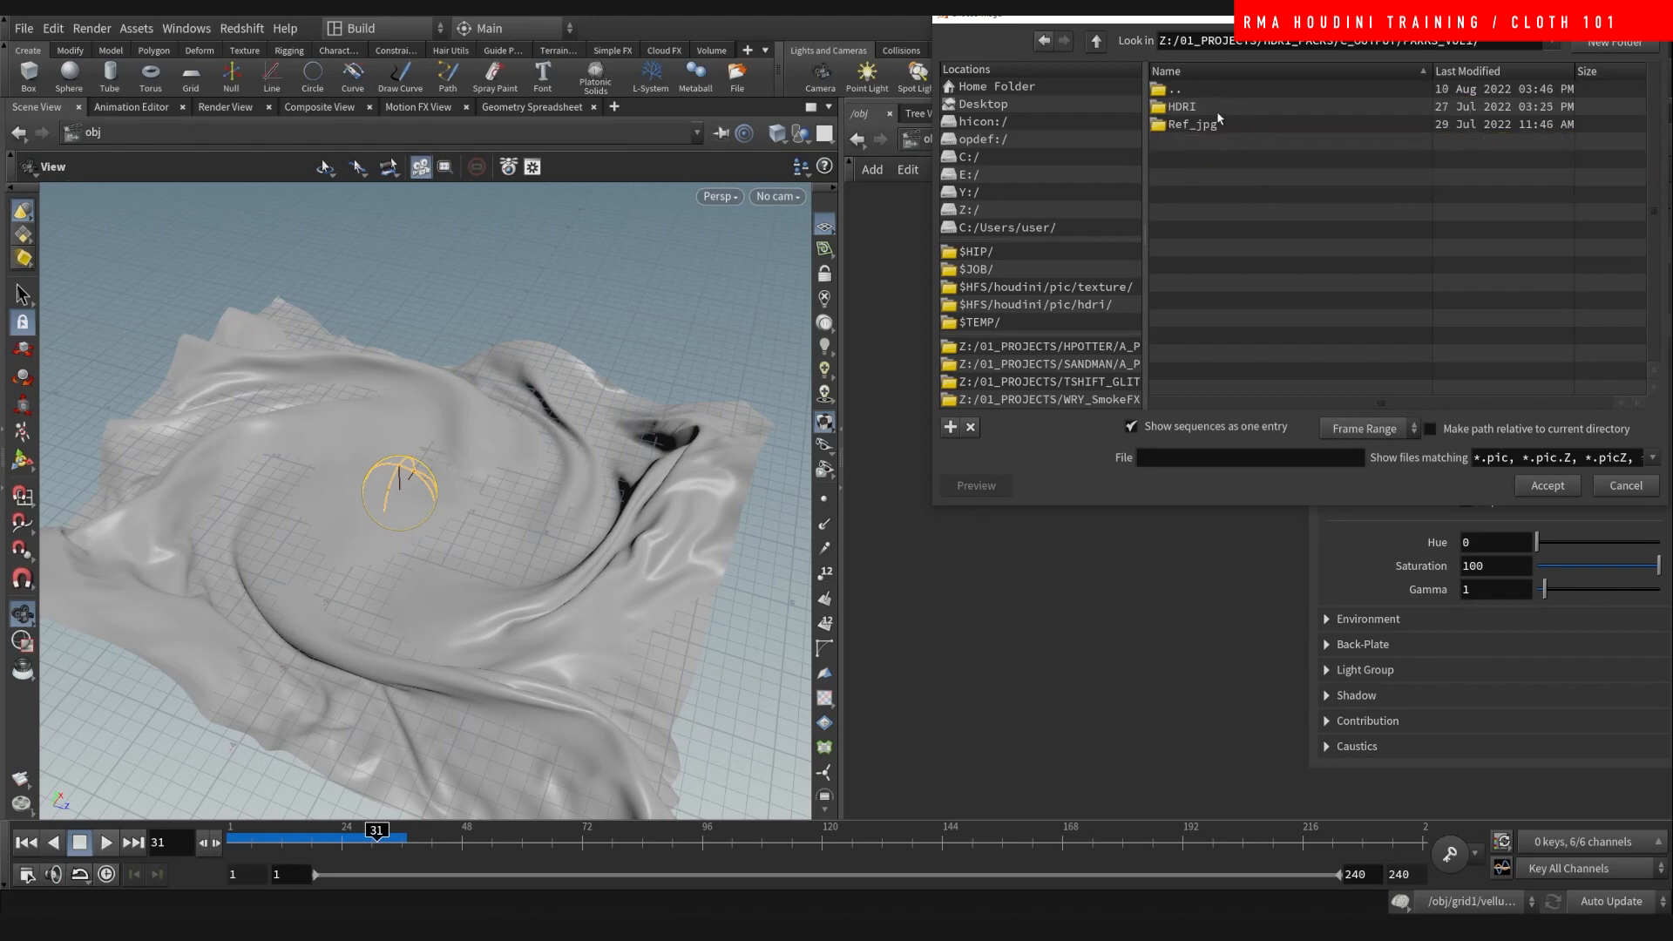
pyautogui.doubleClick(1180, 106)
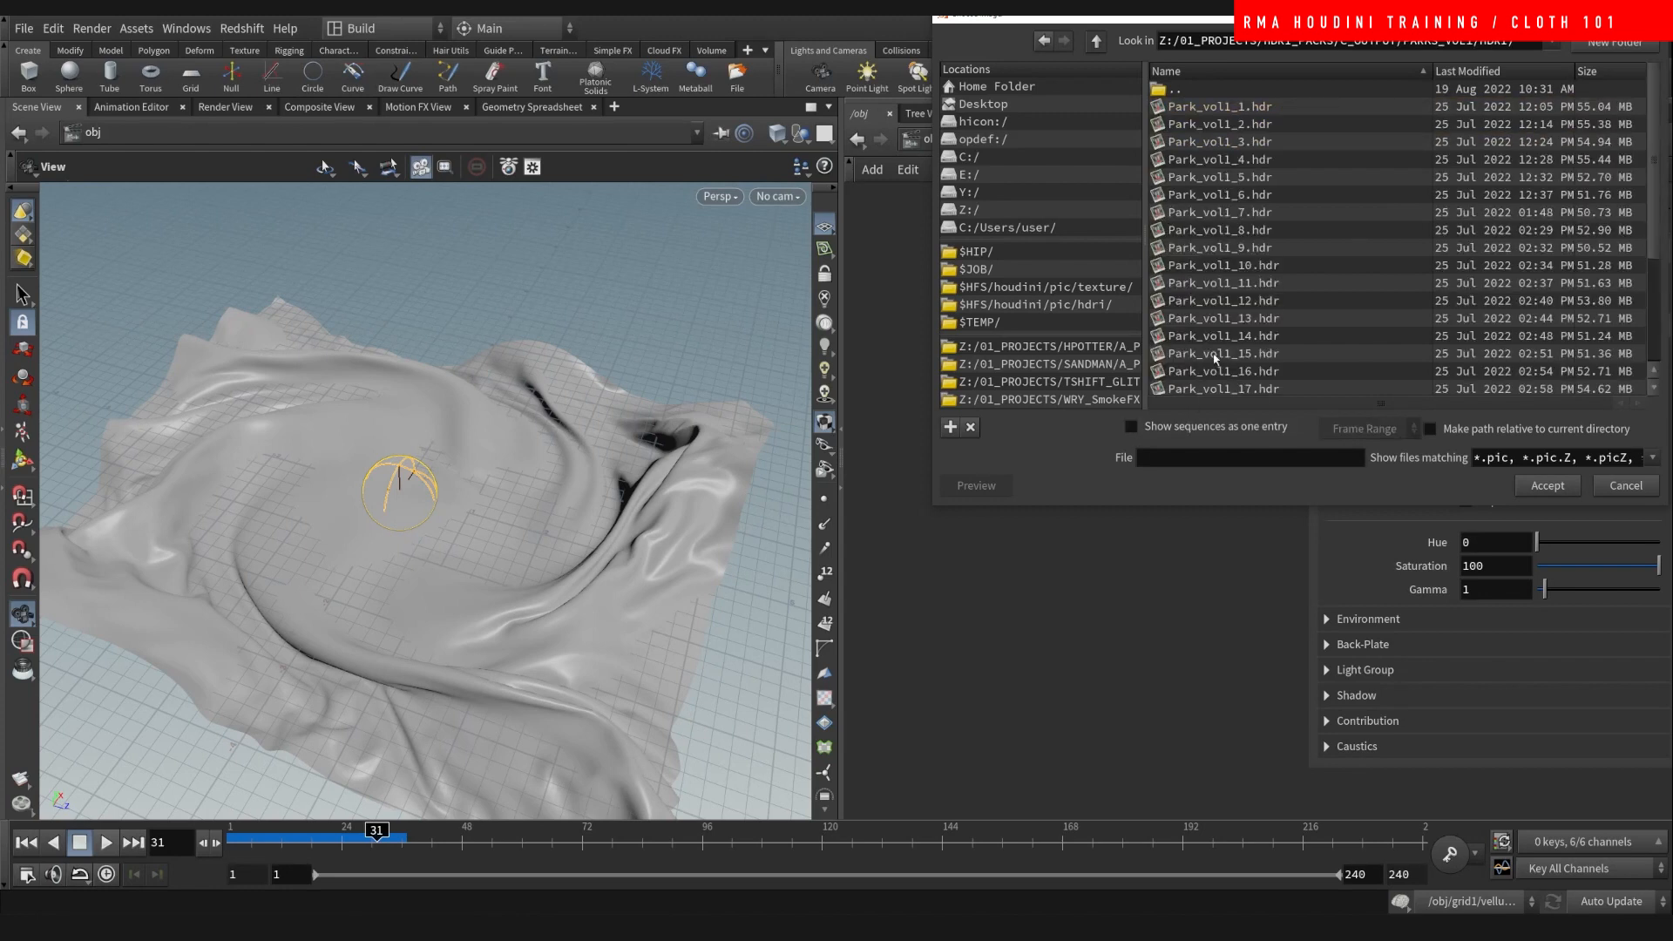
pyautogui.click(1546, 486)
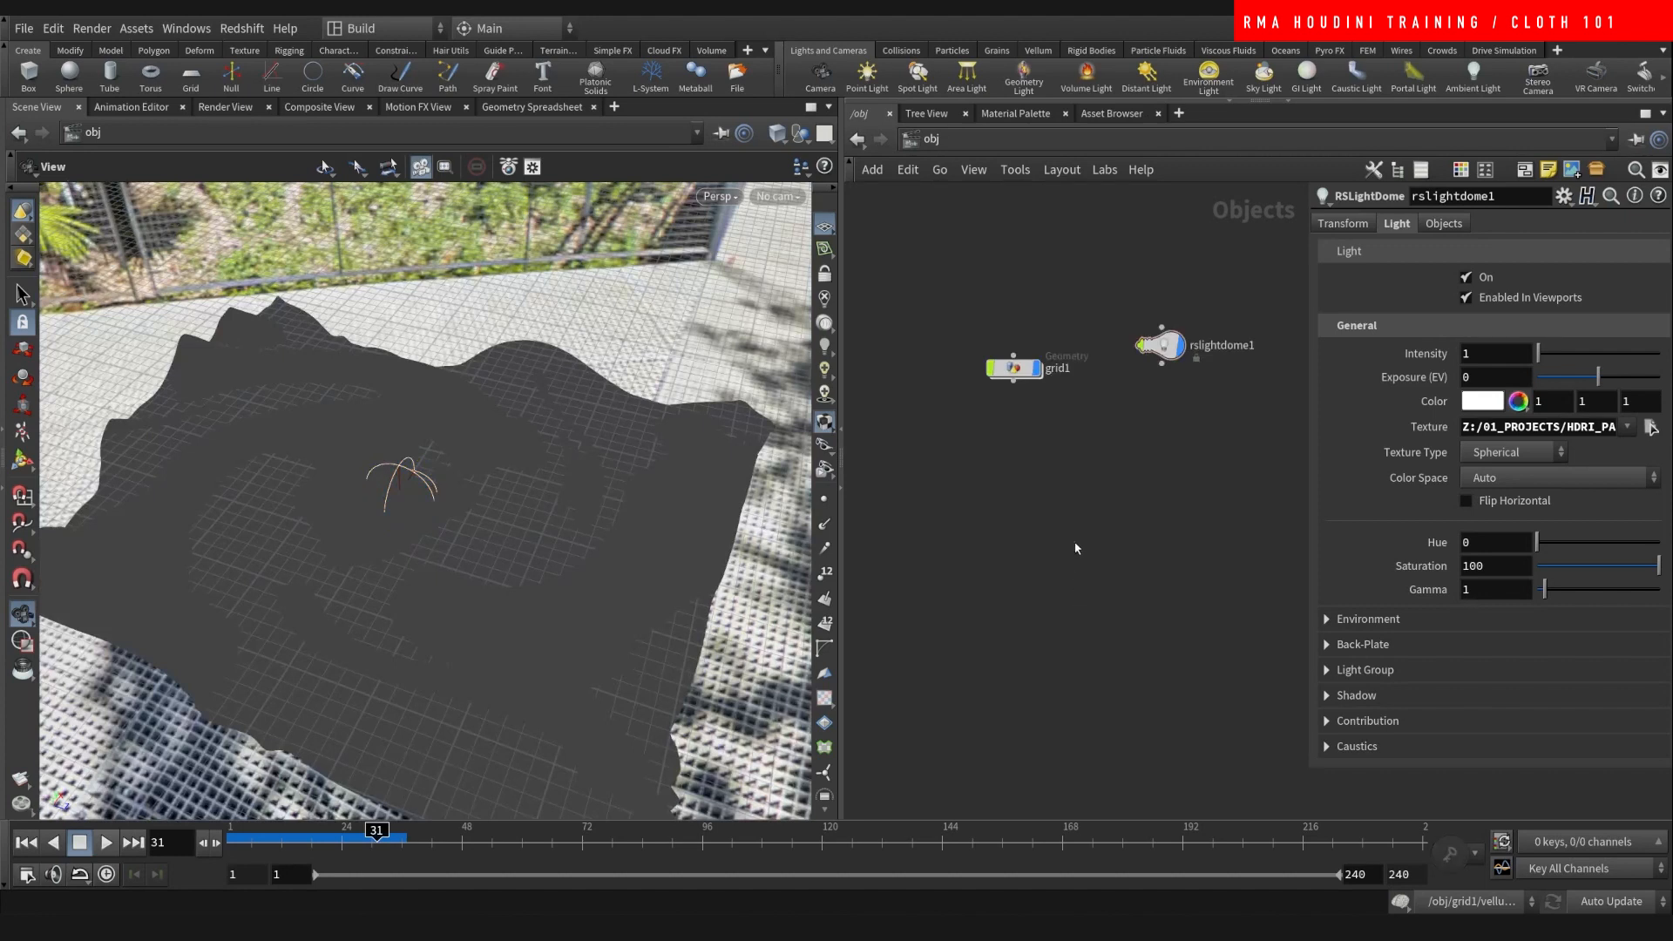
pyautogui.click(401, 494)
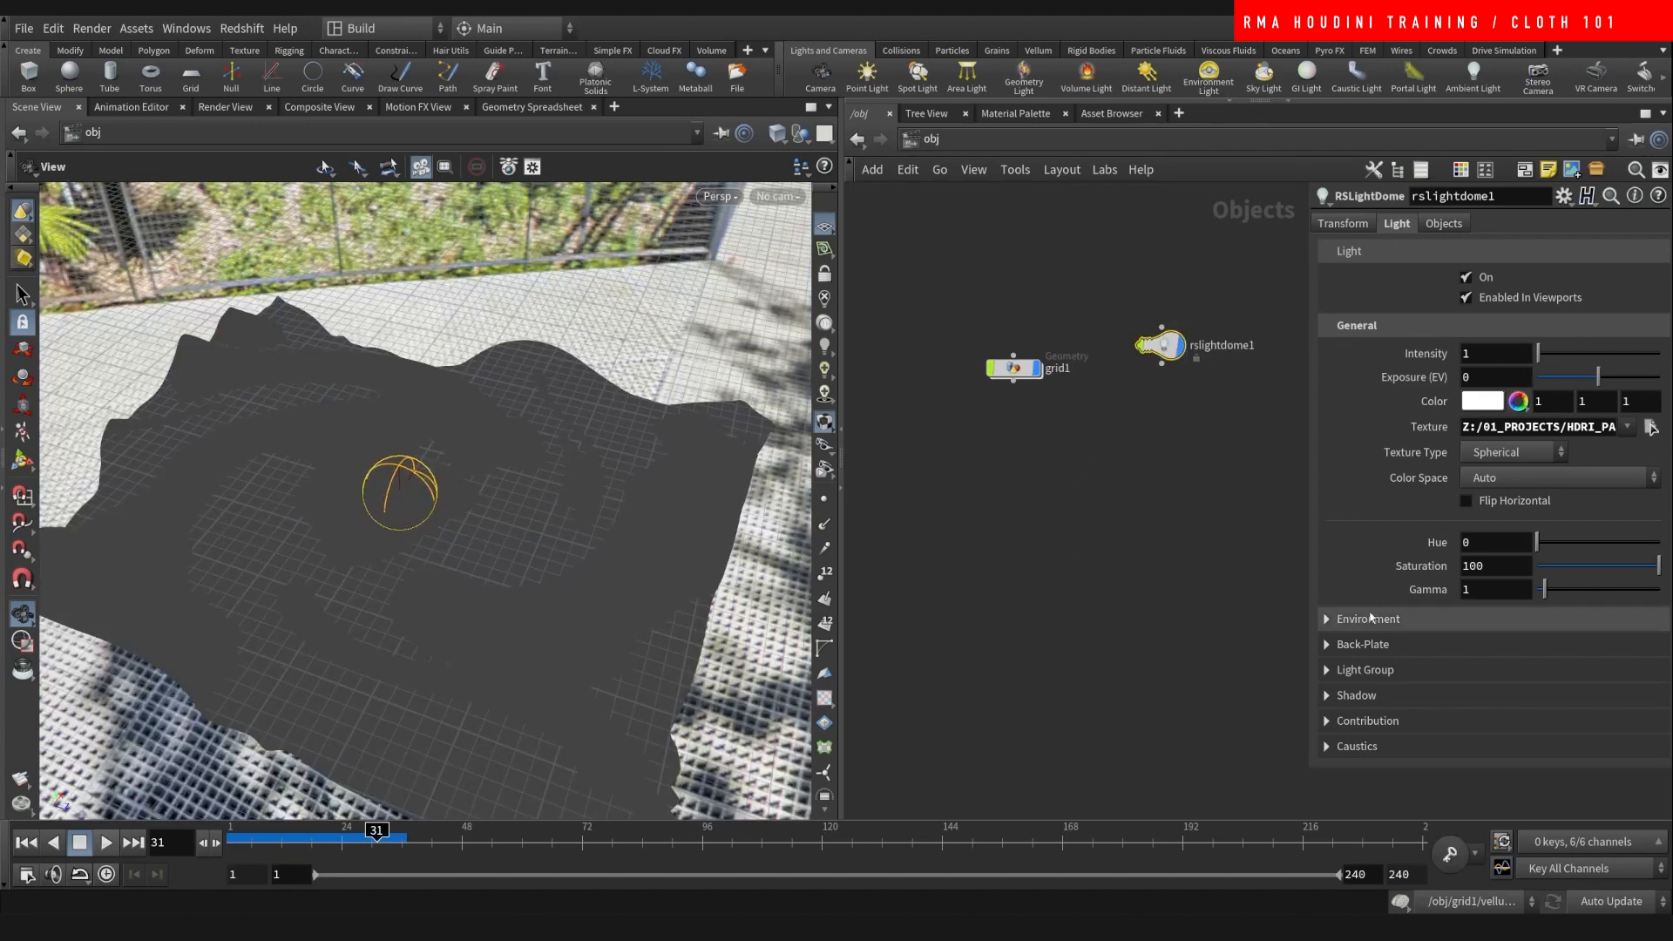
pyautogui.click(1370, 617)
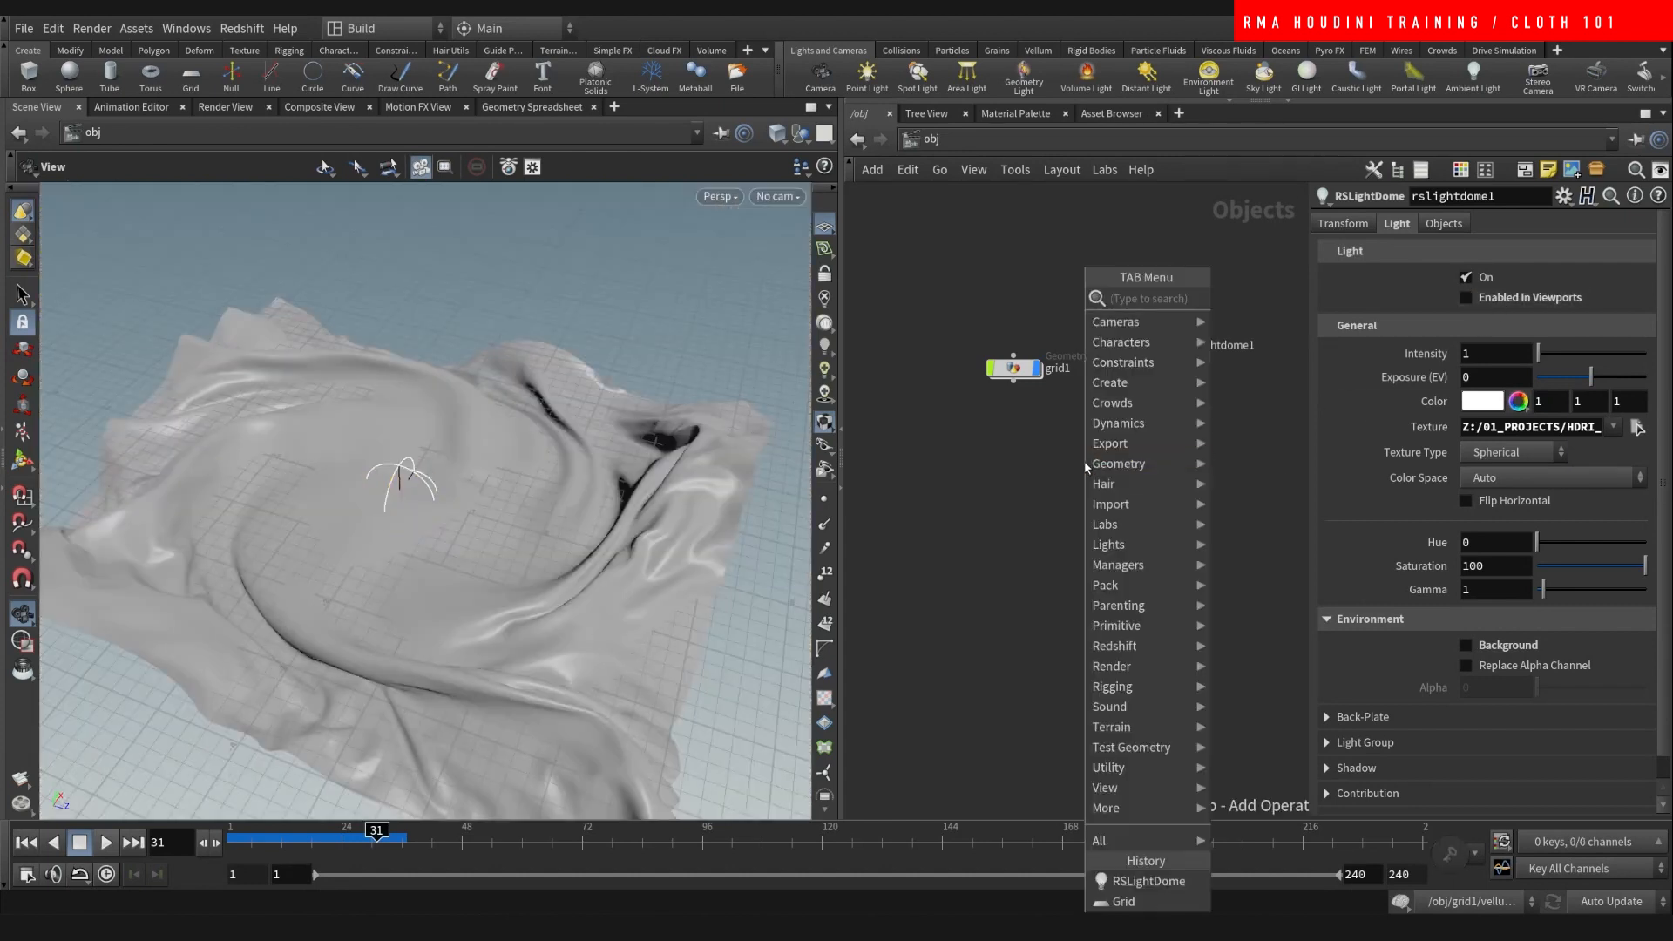
# - Create camera cam1, look through it to frame the cloth, then select grid1
pyautogui.click(1152, 881)
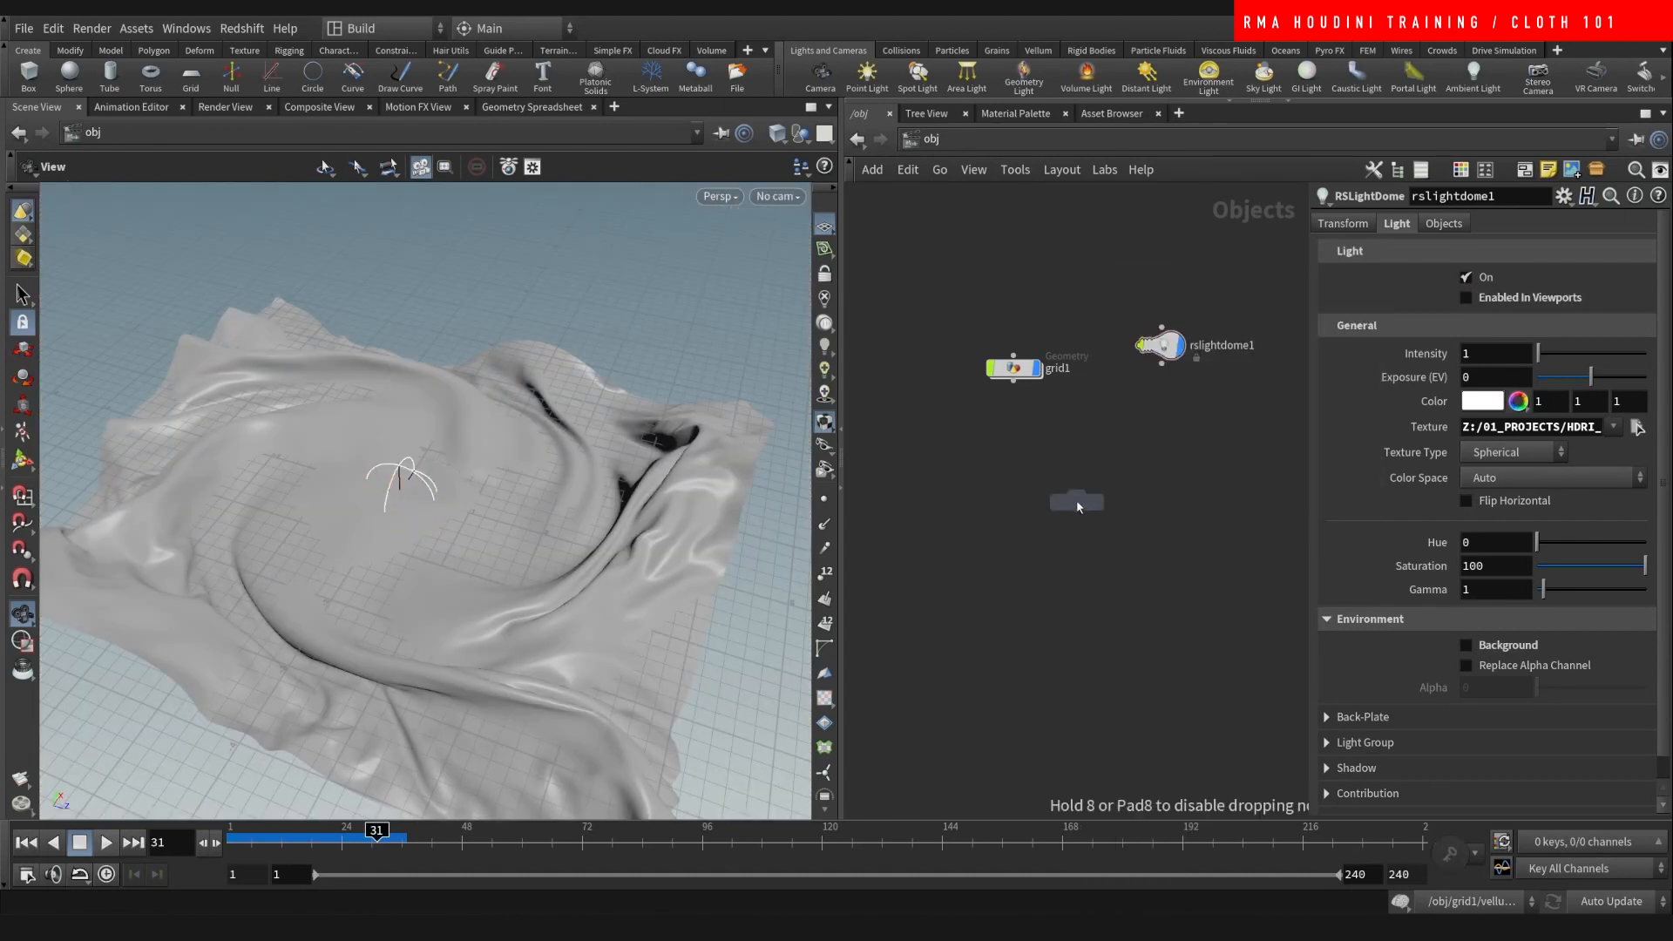
pyautogui.click(1076, 498)
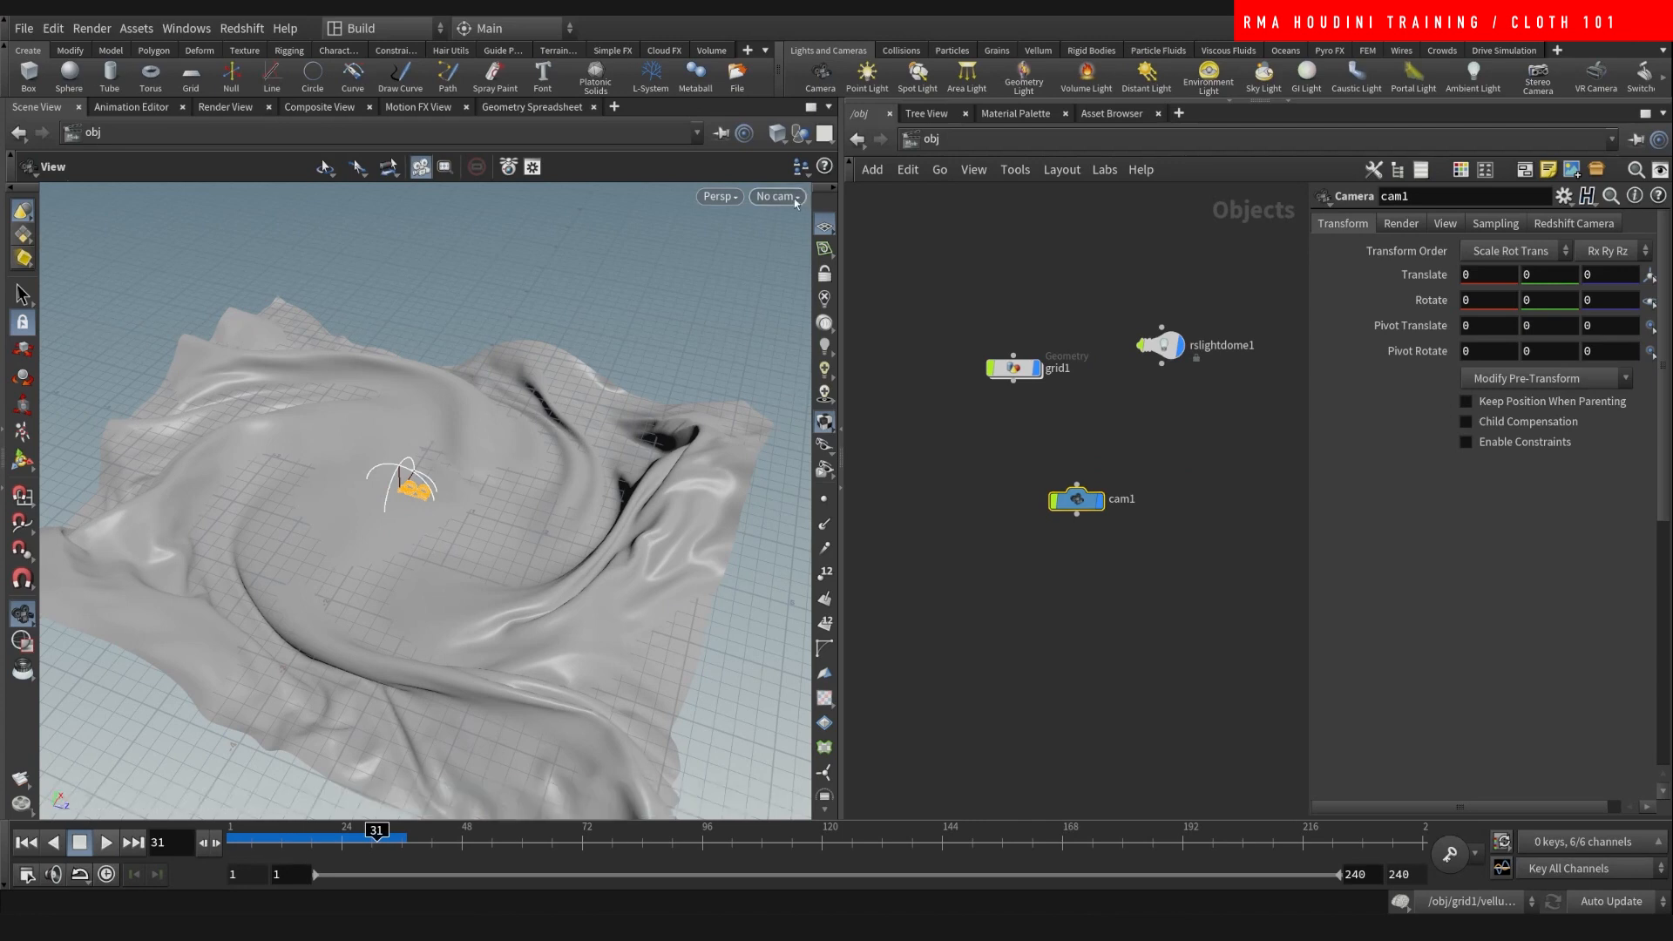
pyautogui.click(778, 197)
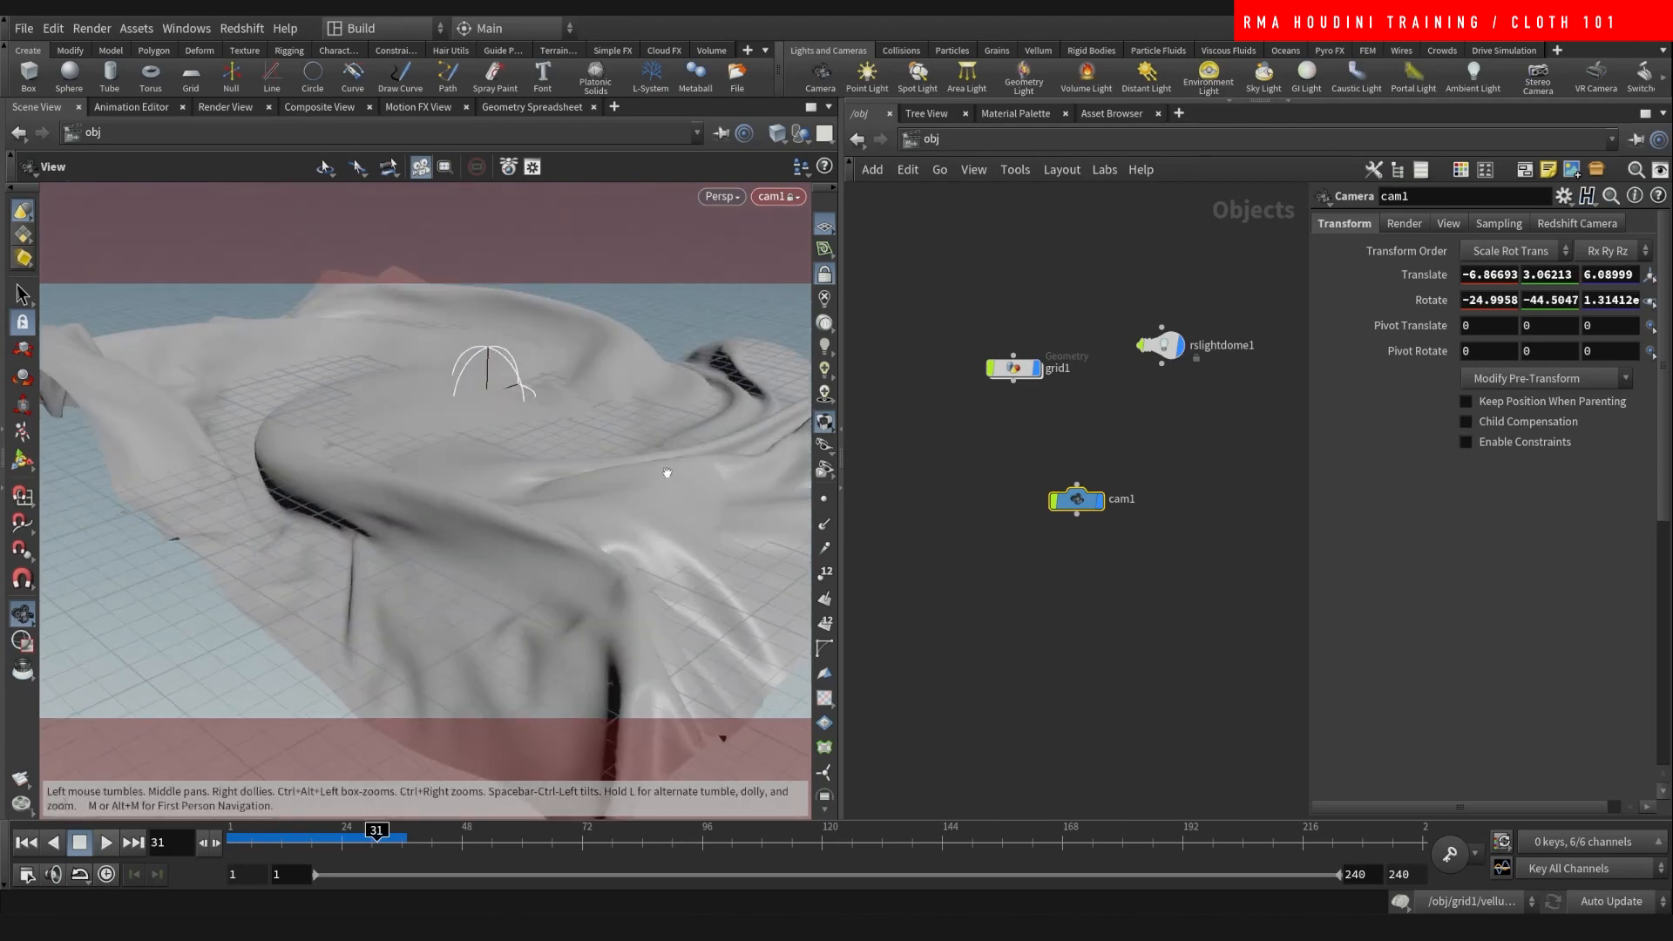
pyautogui.click(1011, 368)
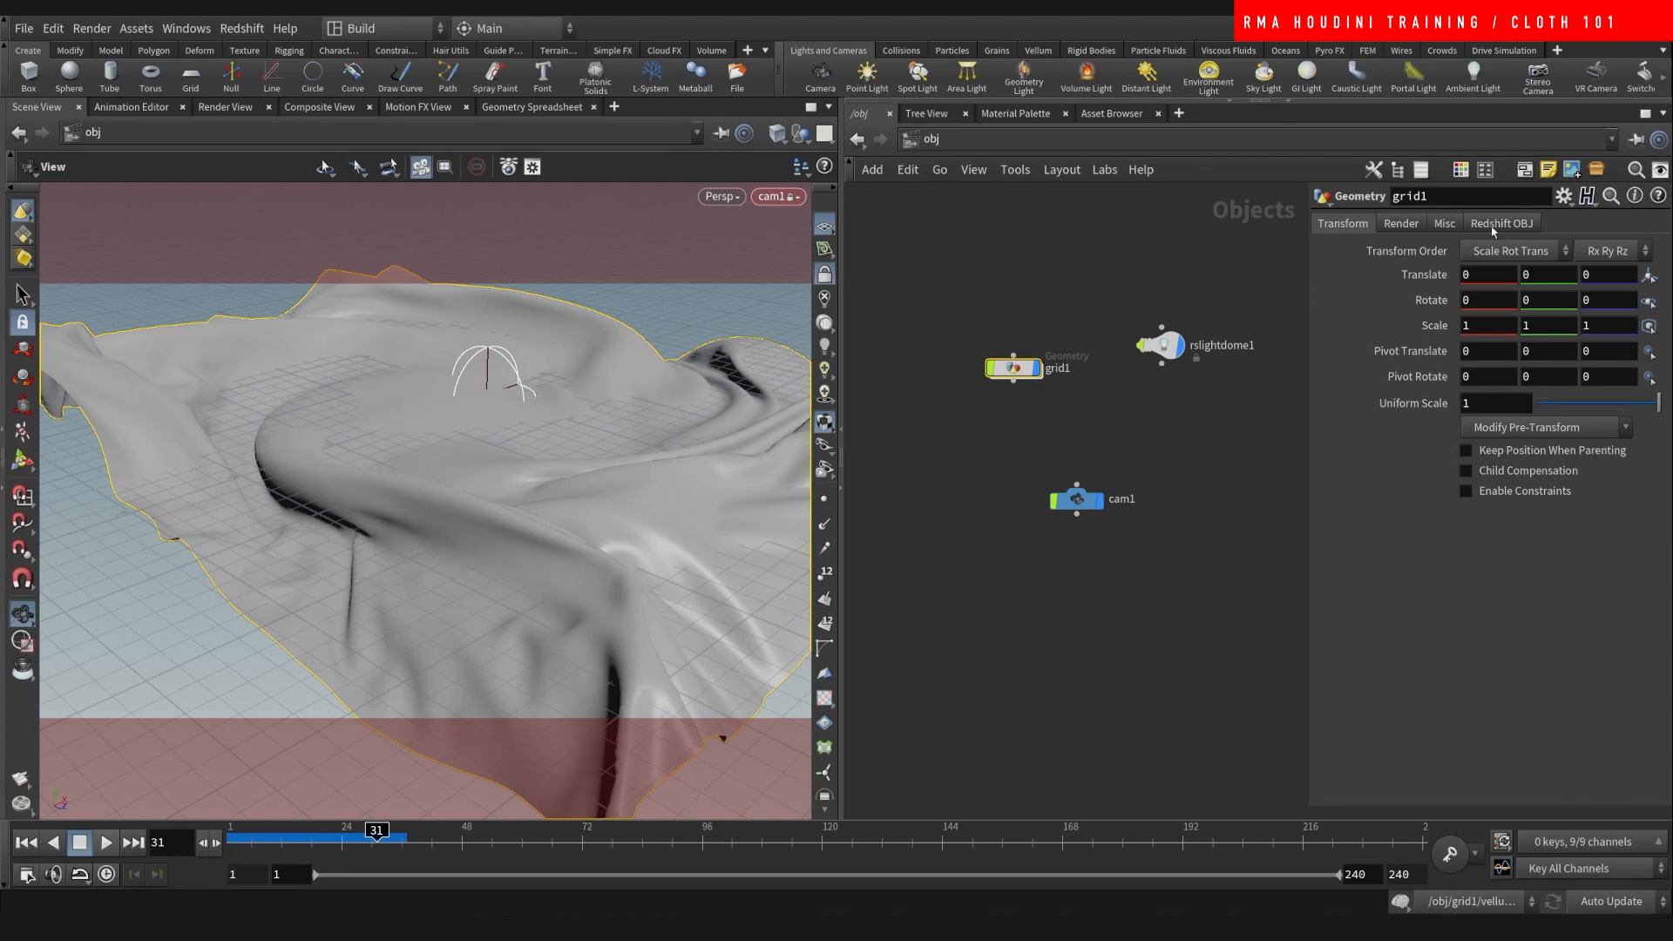
# - Show grid1's Redshift OBJ tessellation settings (Catmull-Clark plus Loop subdivision enabled)
pyautogui.click(1500, 223)
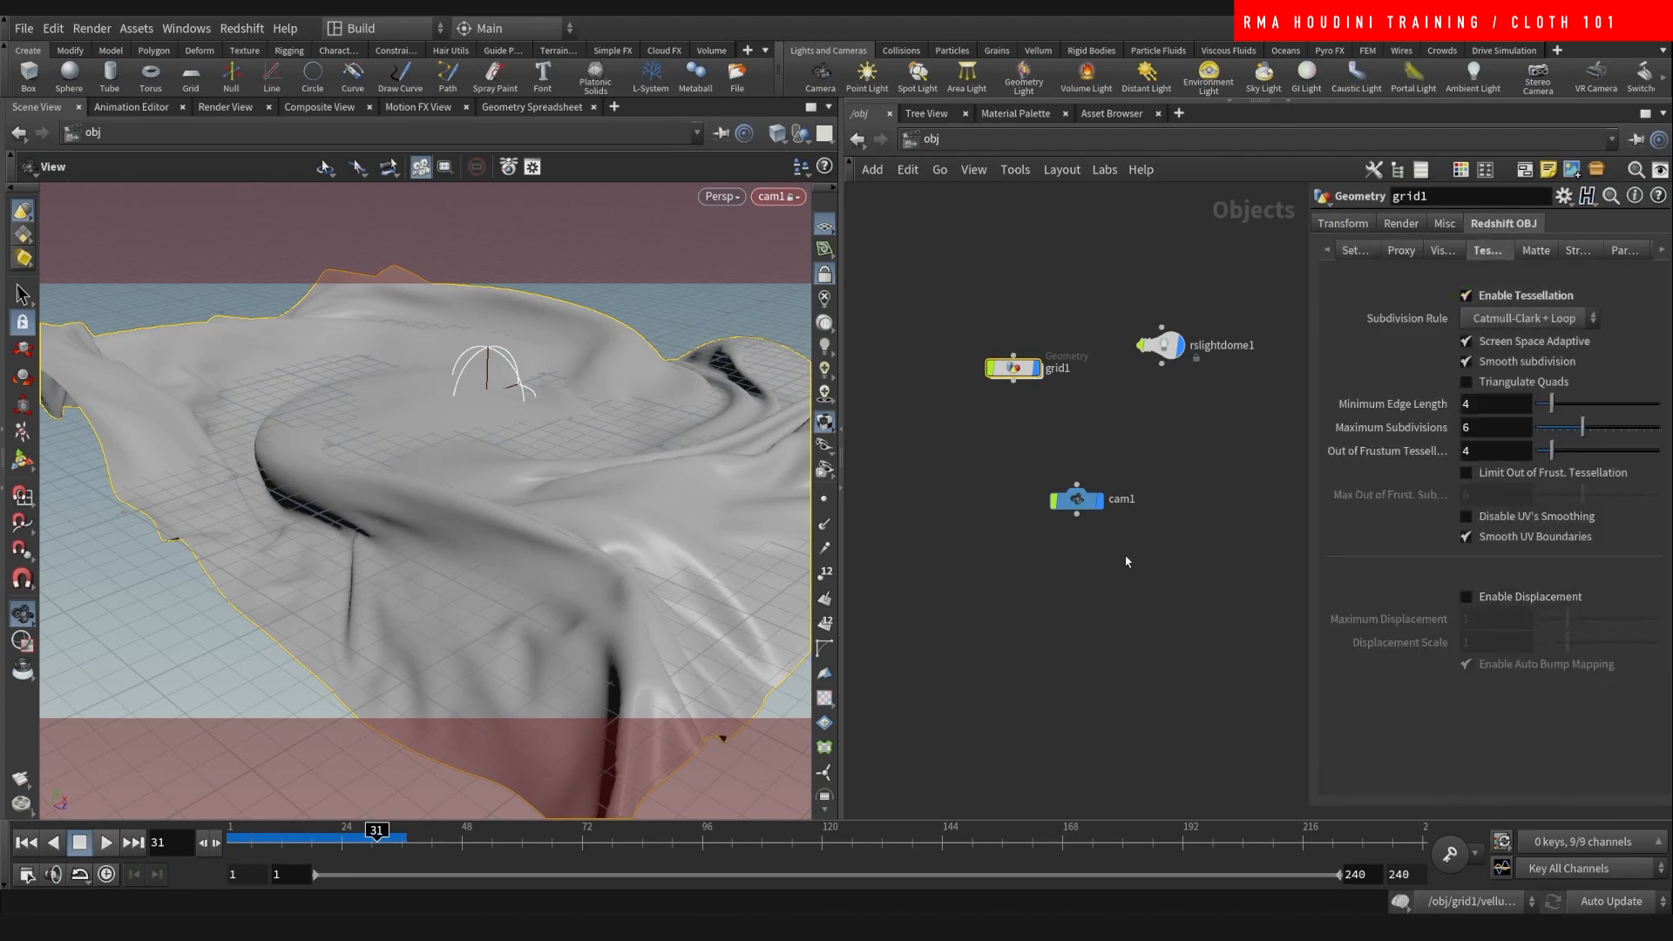
pyautogui.moveTo(600, 516)
pyautogui.write('r')
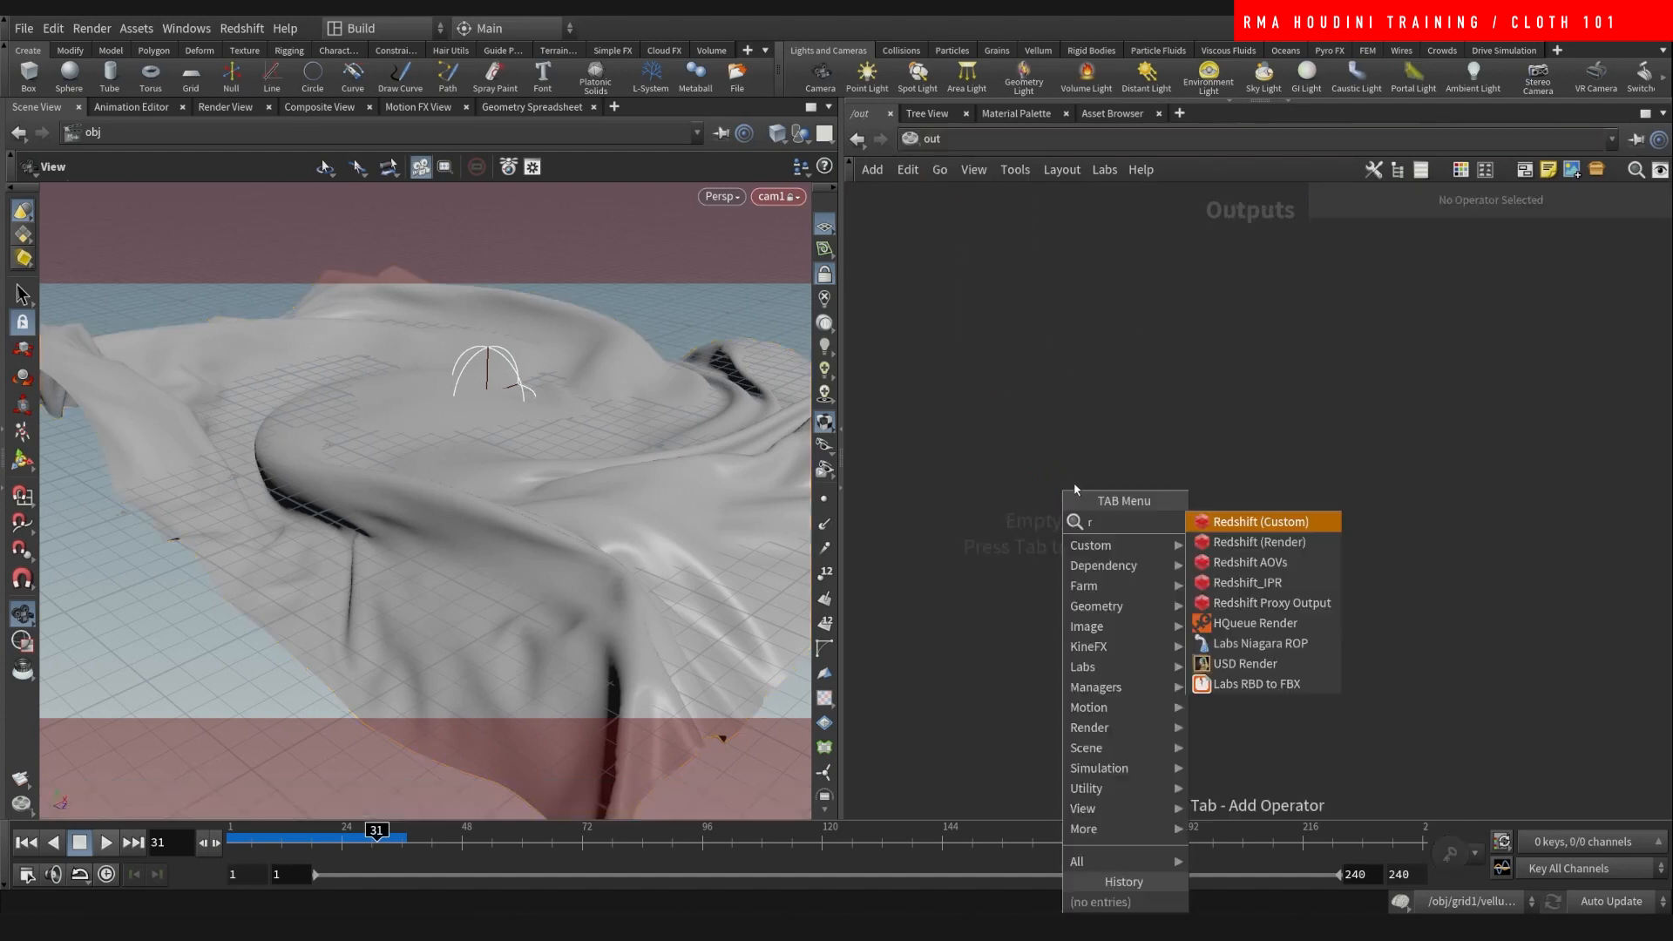
# - Add Redshift_ROP1 in /out, launch its Render View, and go back to /obj
pyautogui.click(1248, 582)
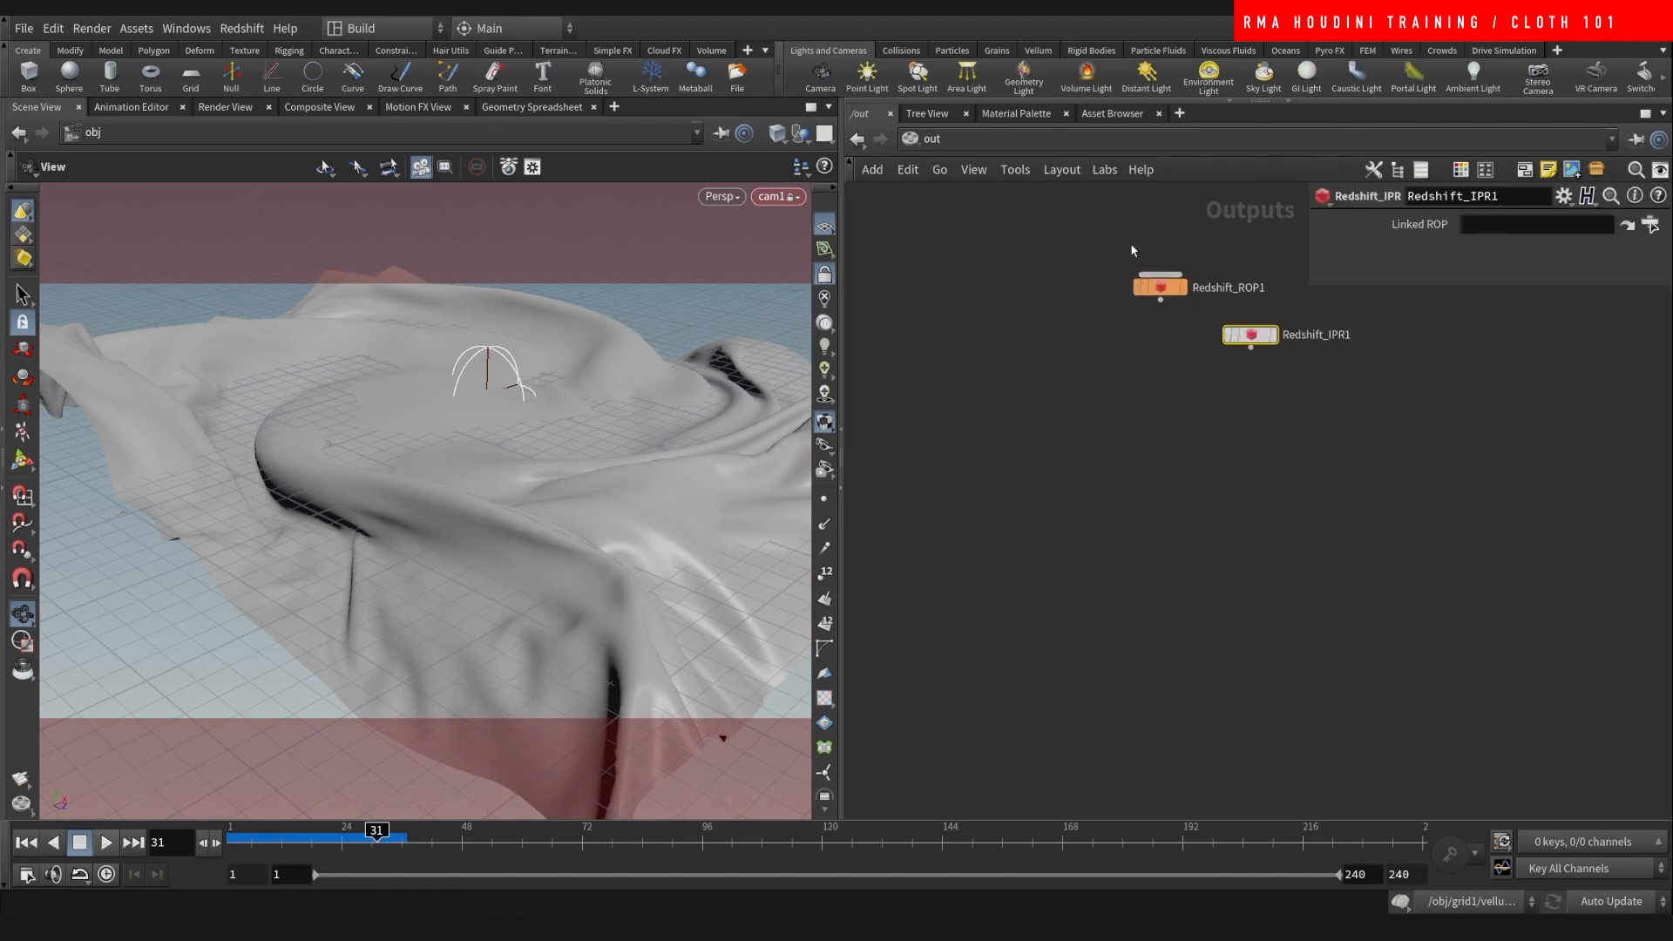
pyautogui.click(1159, 286)
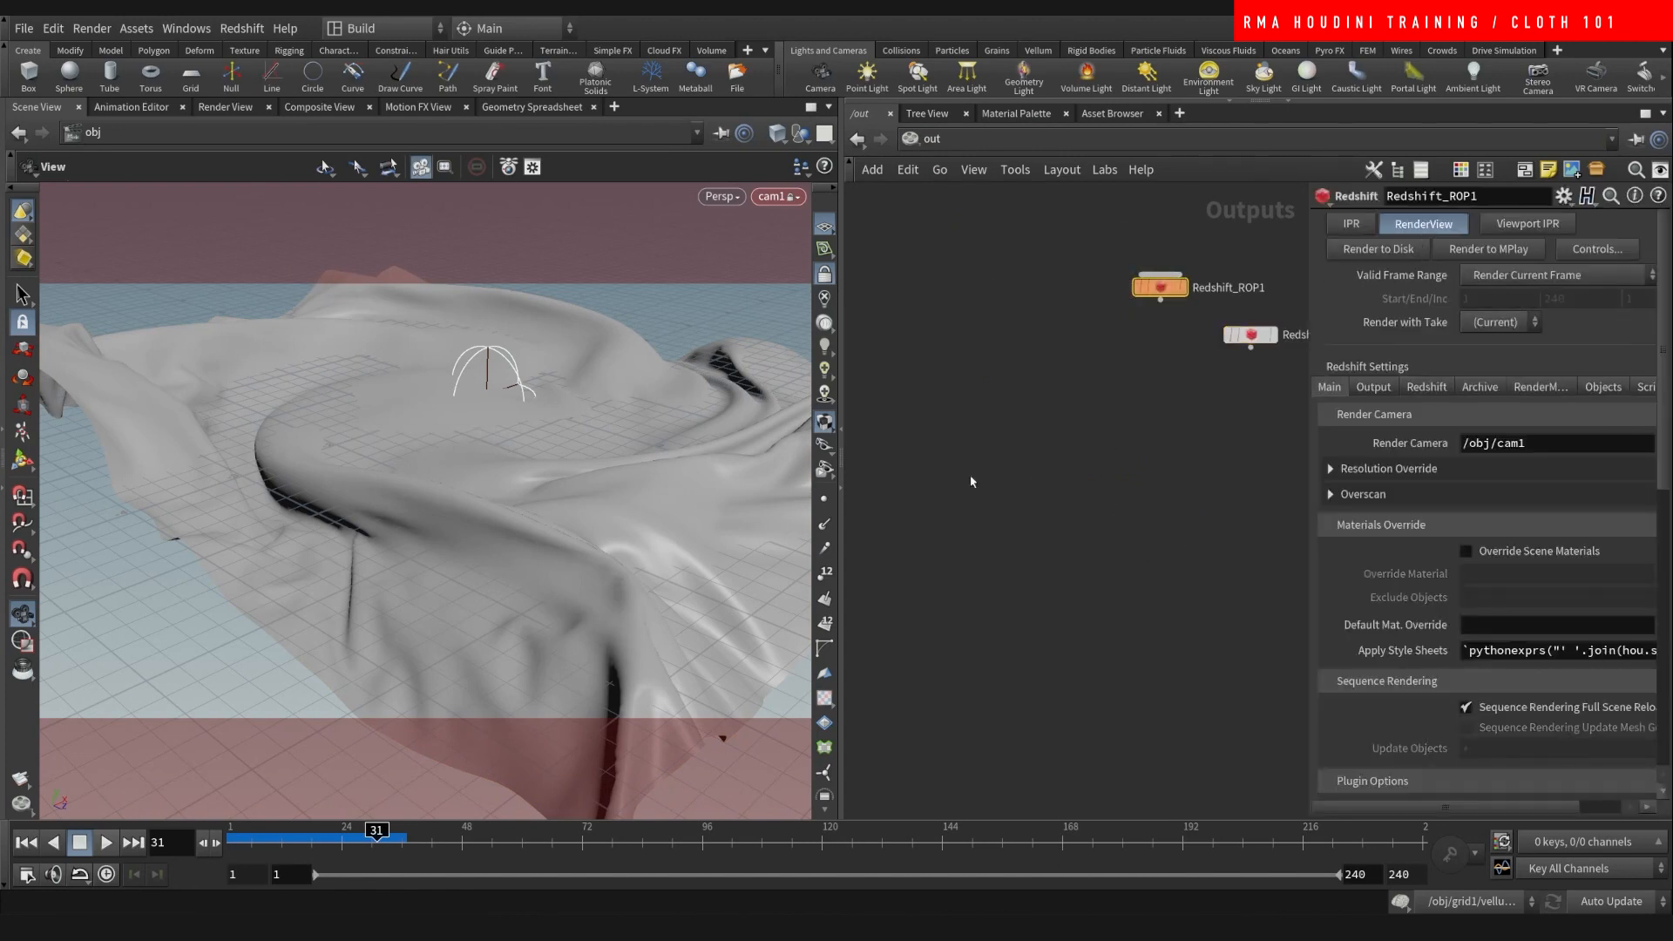
pyautogui.moveTo(901, 355)
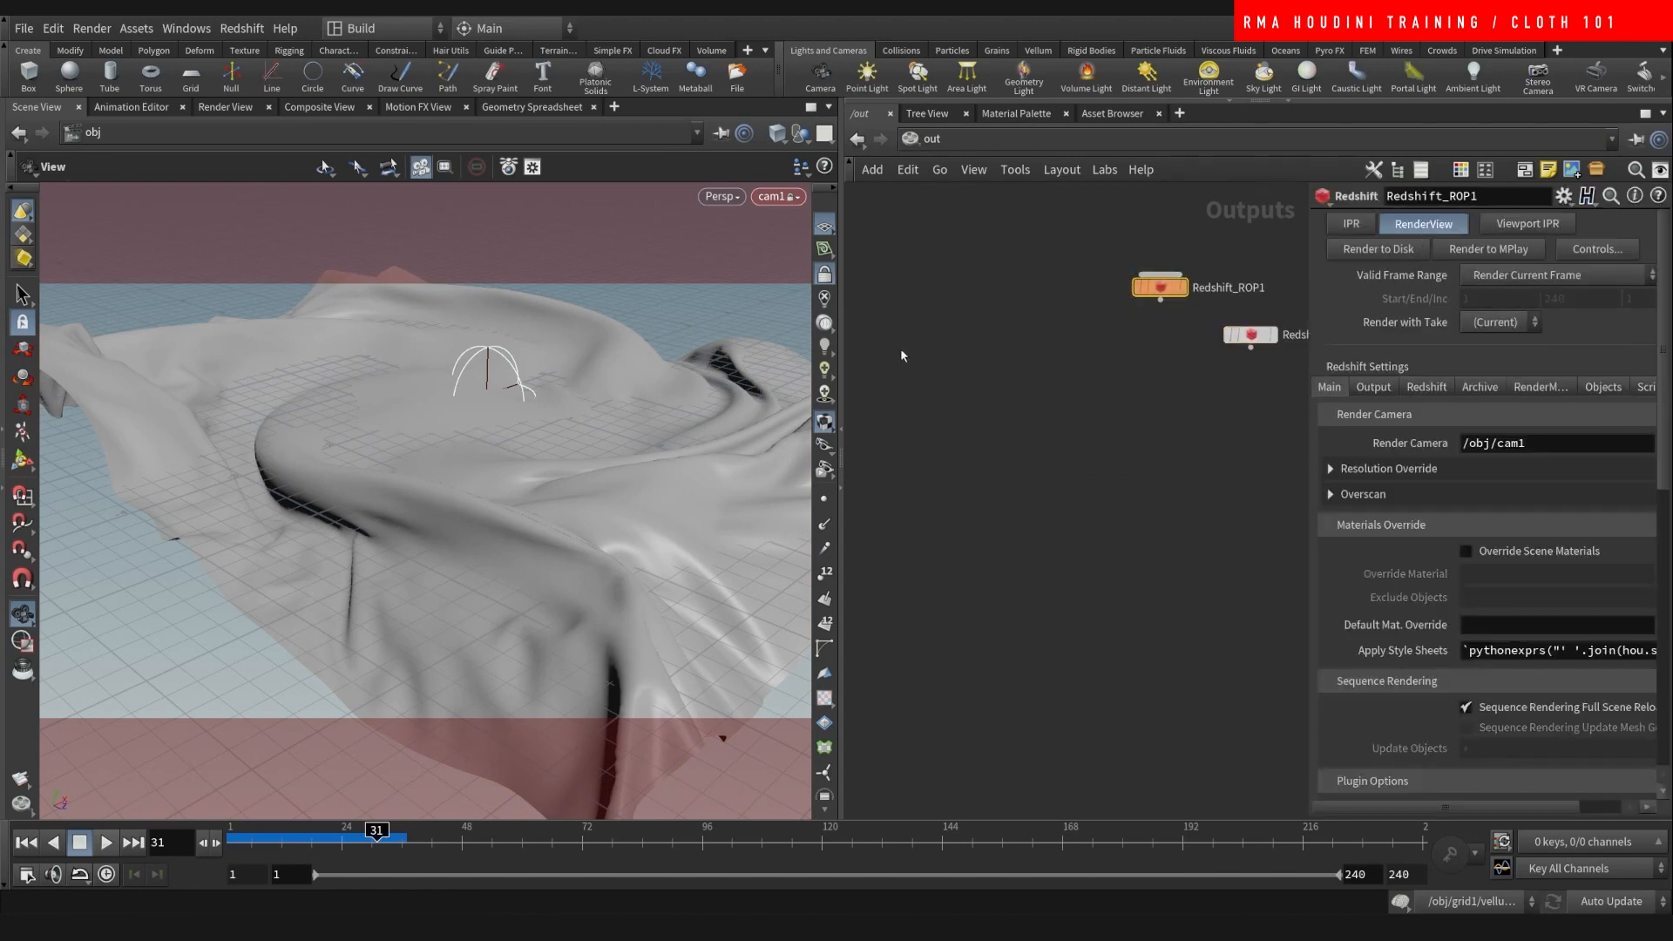
pyautogui.moveTo(892, 422)
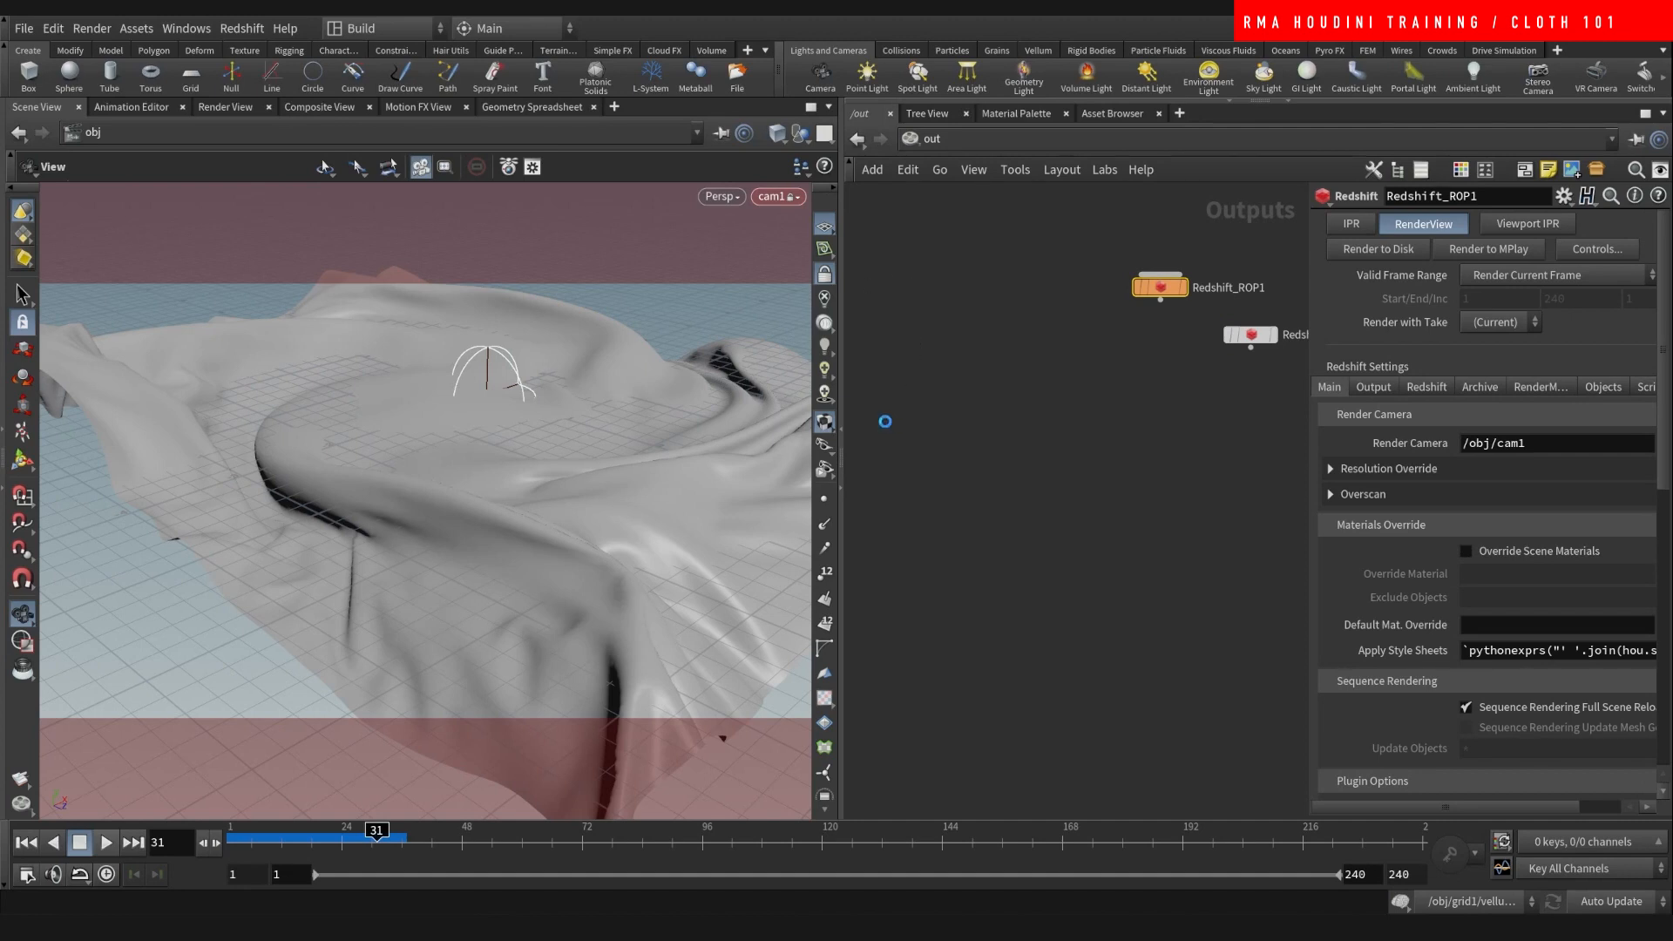
pyautogui.click(1423, 223)
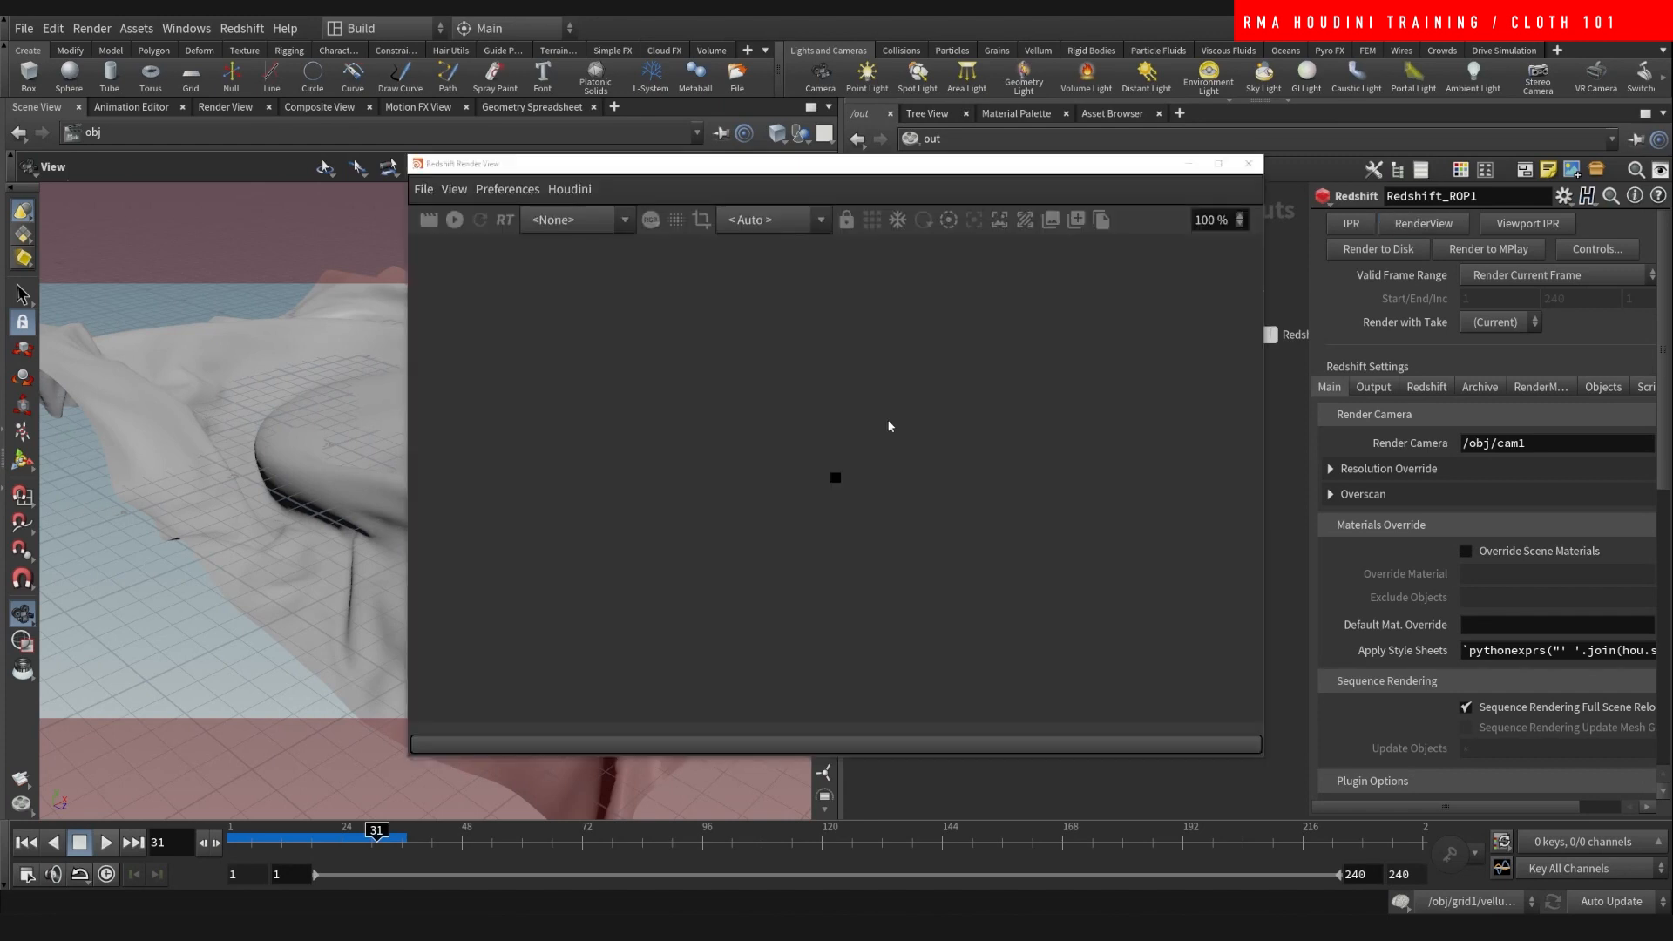
pyautogui.click(929, 136)
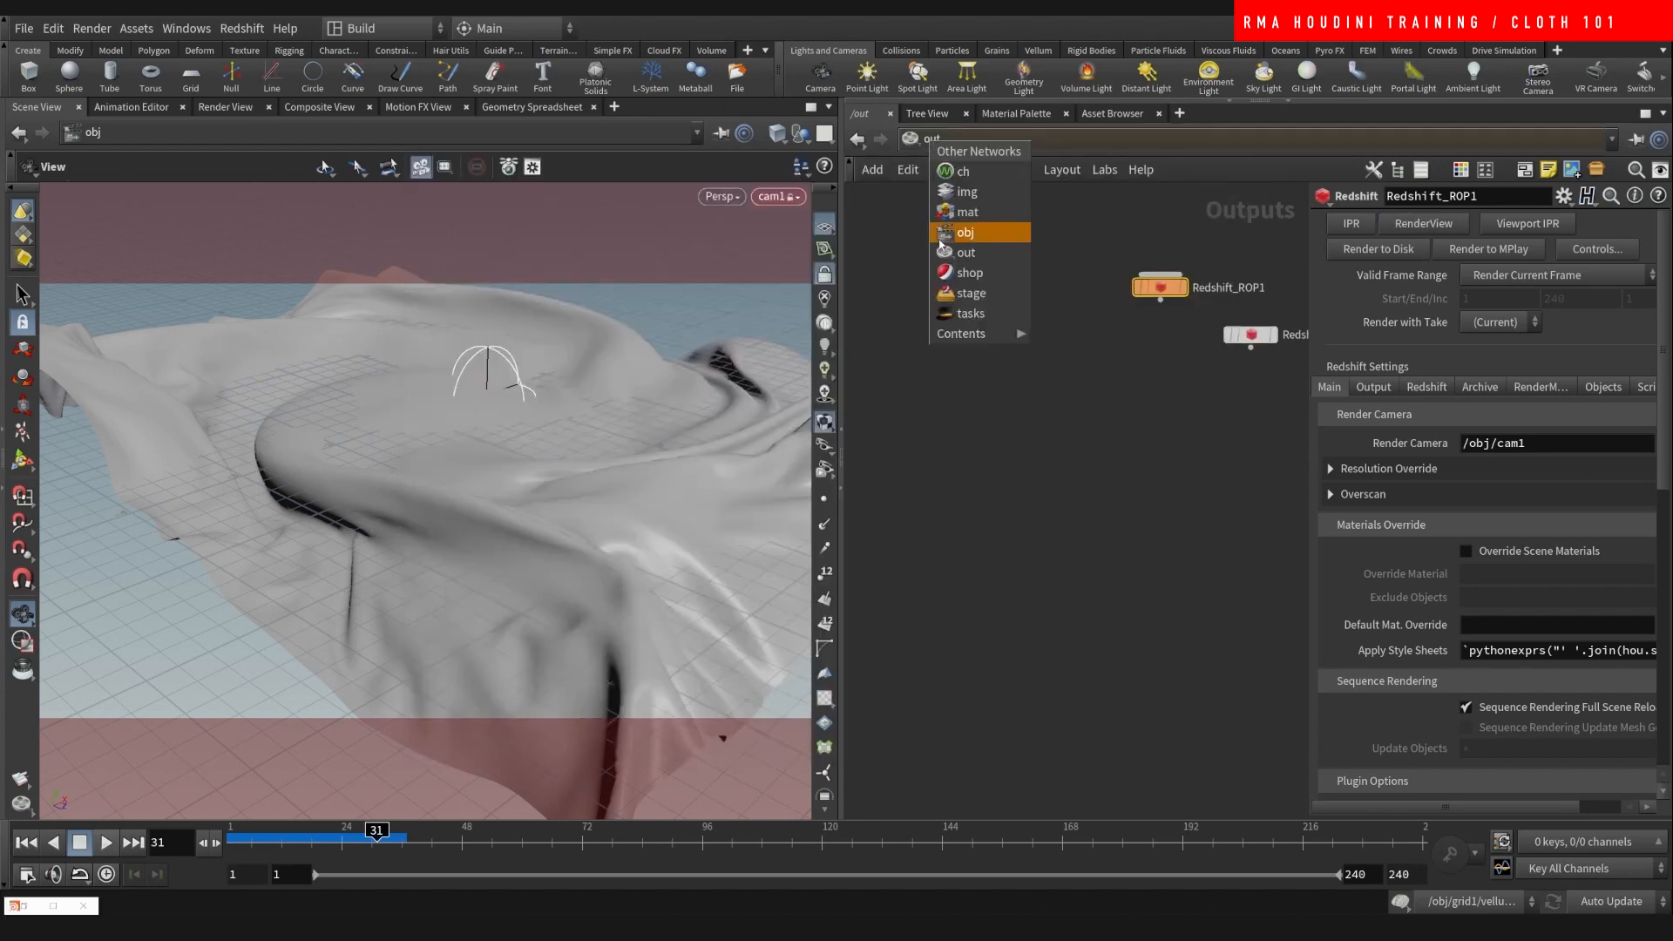
pyautogui.click(964, 231)
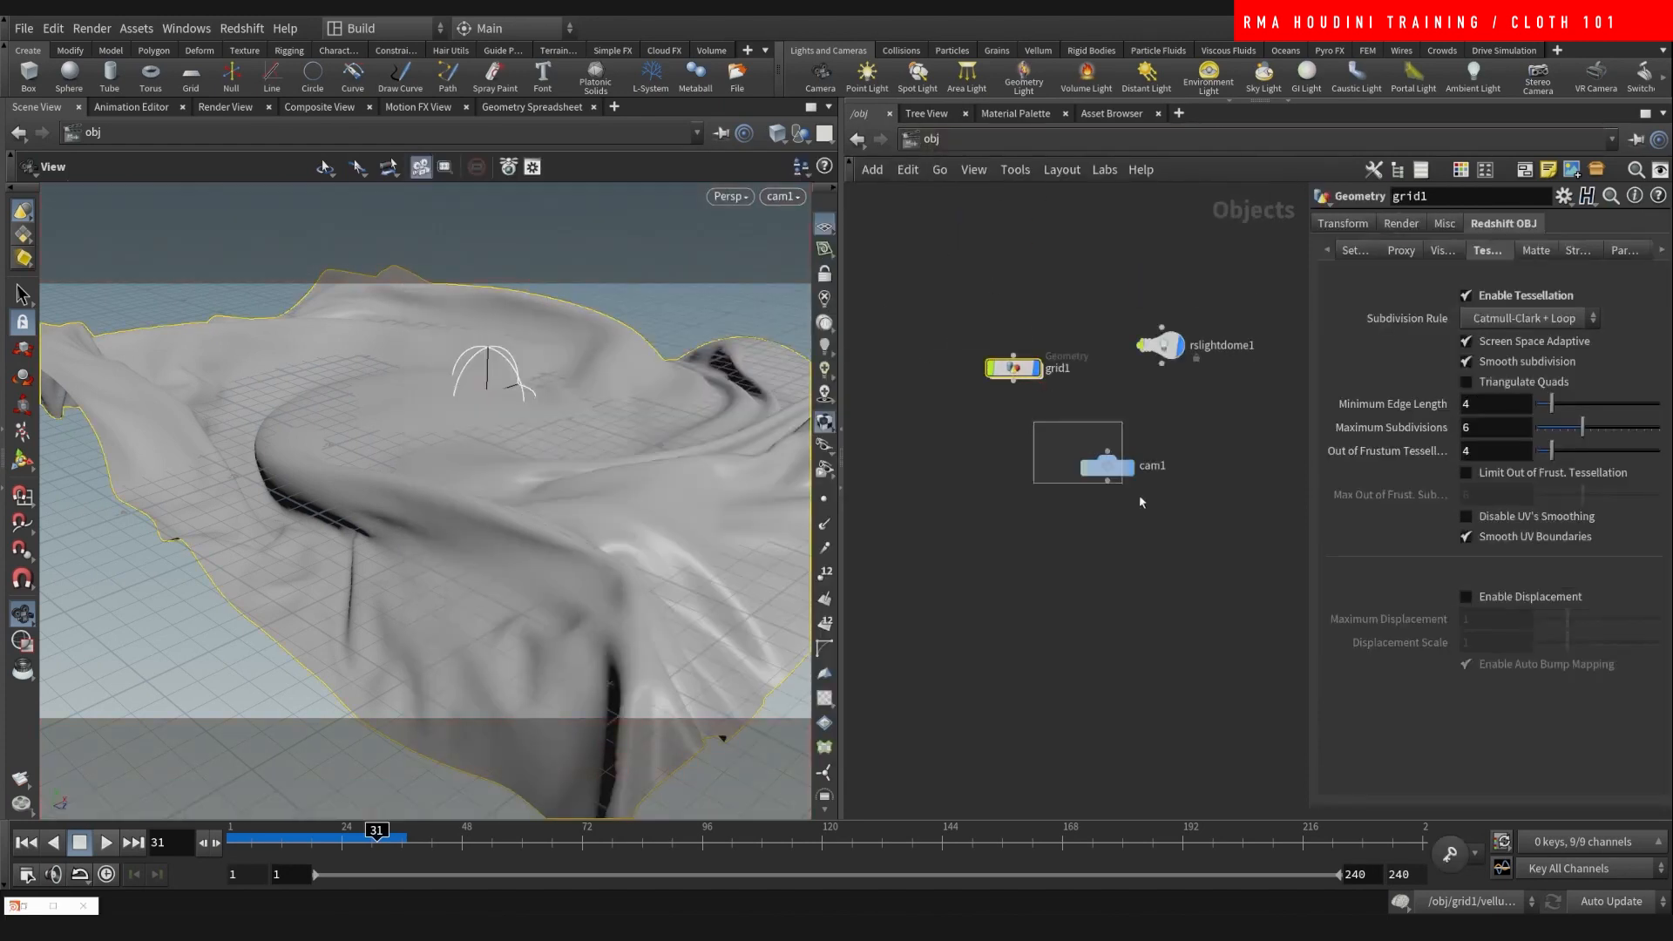
# - Set the Redshift Render View camera to /obj/cam1 so the woven cloth renders
pyautogui.click(1107, 466)
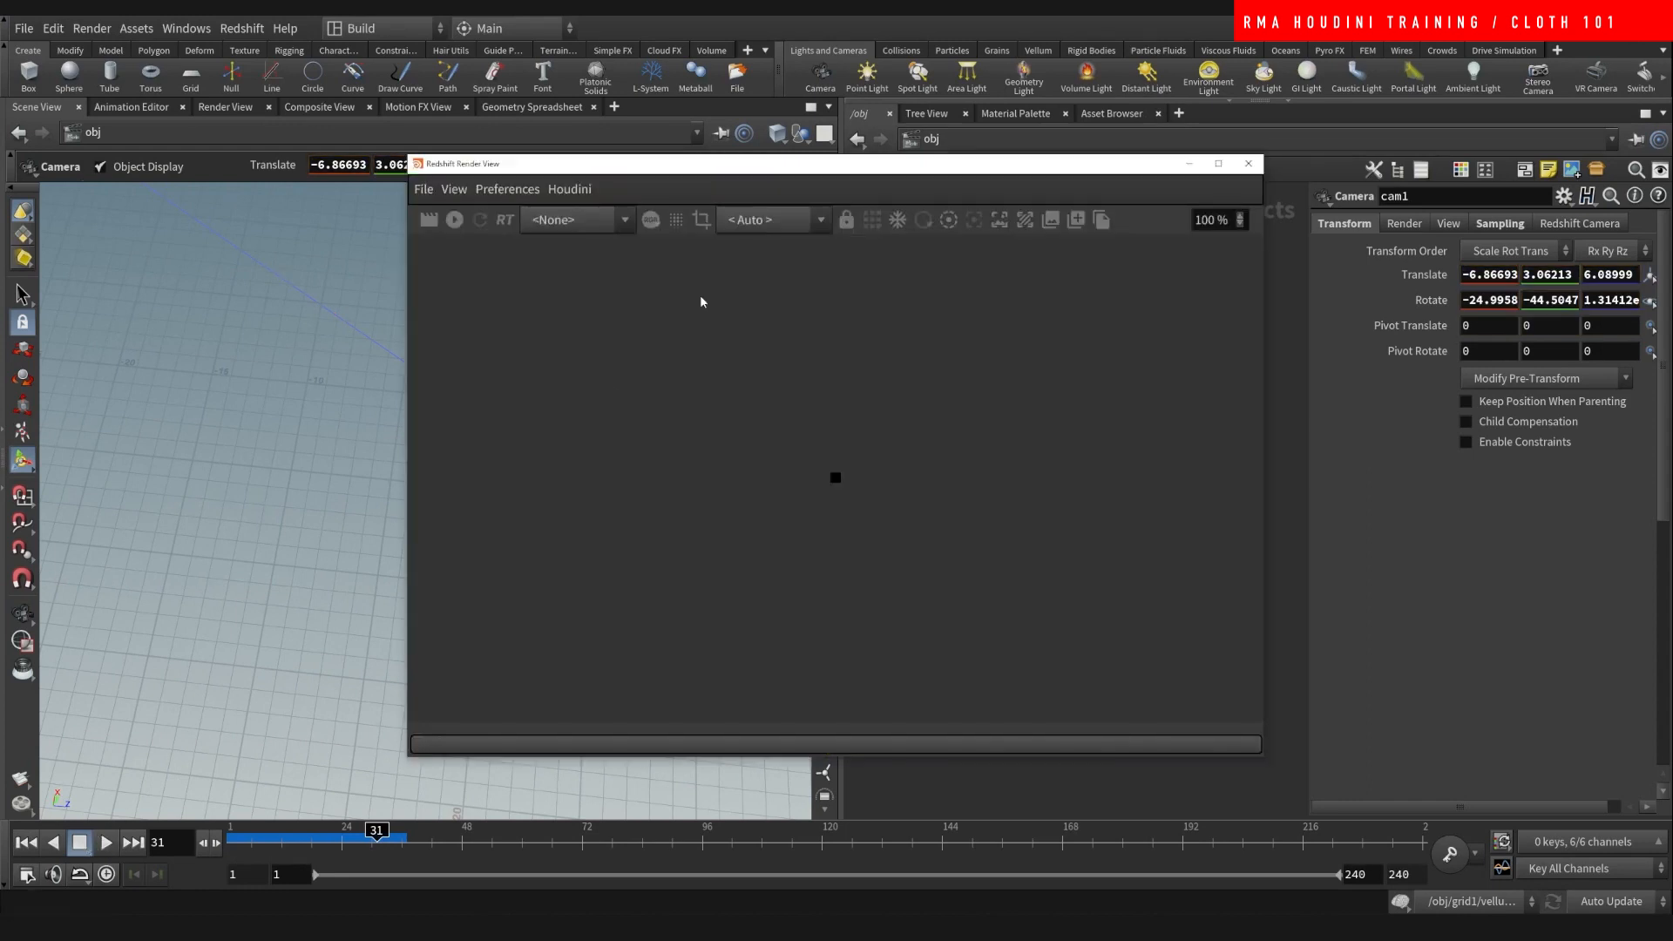
pyautogui.click(454, 219)
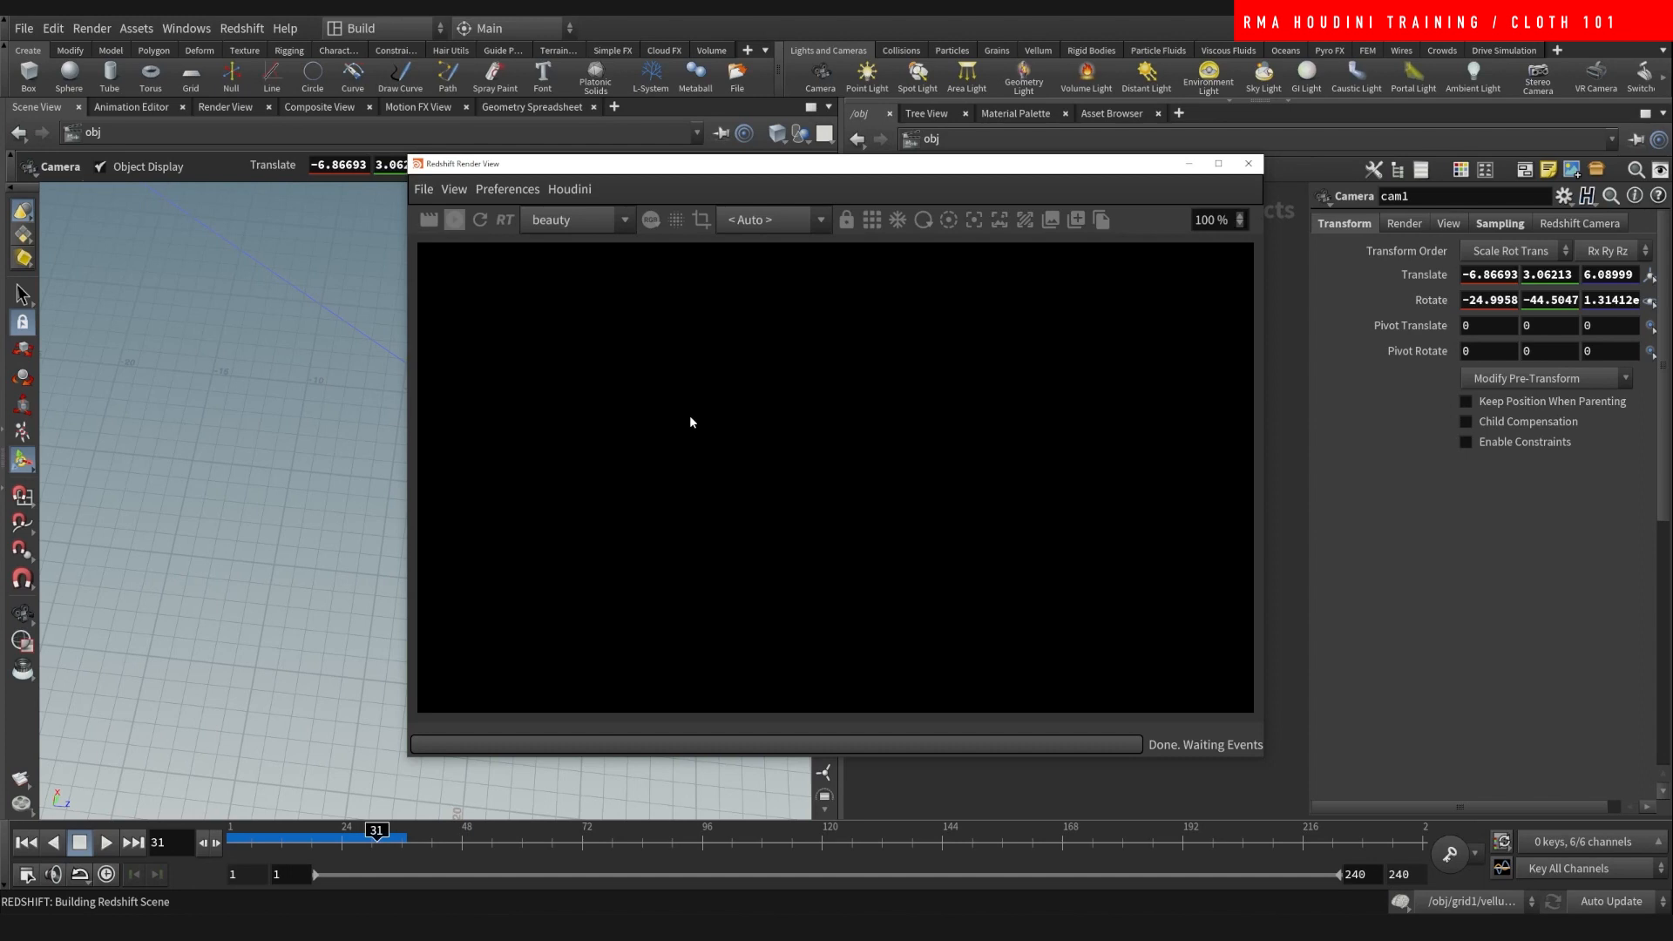
pyautogui.moveTo(692, 395)
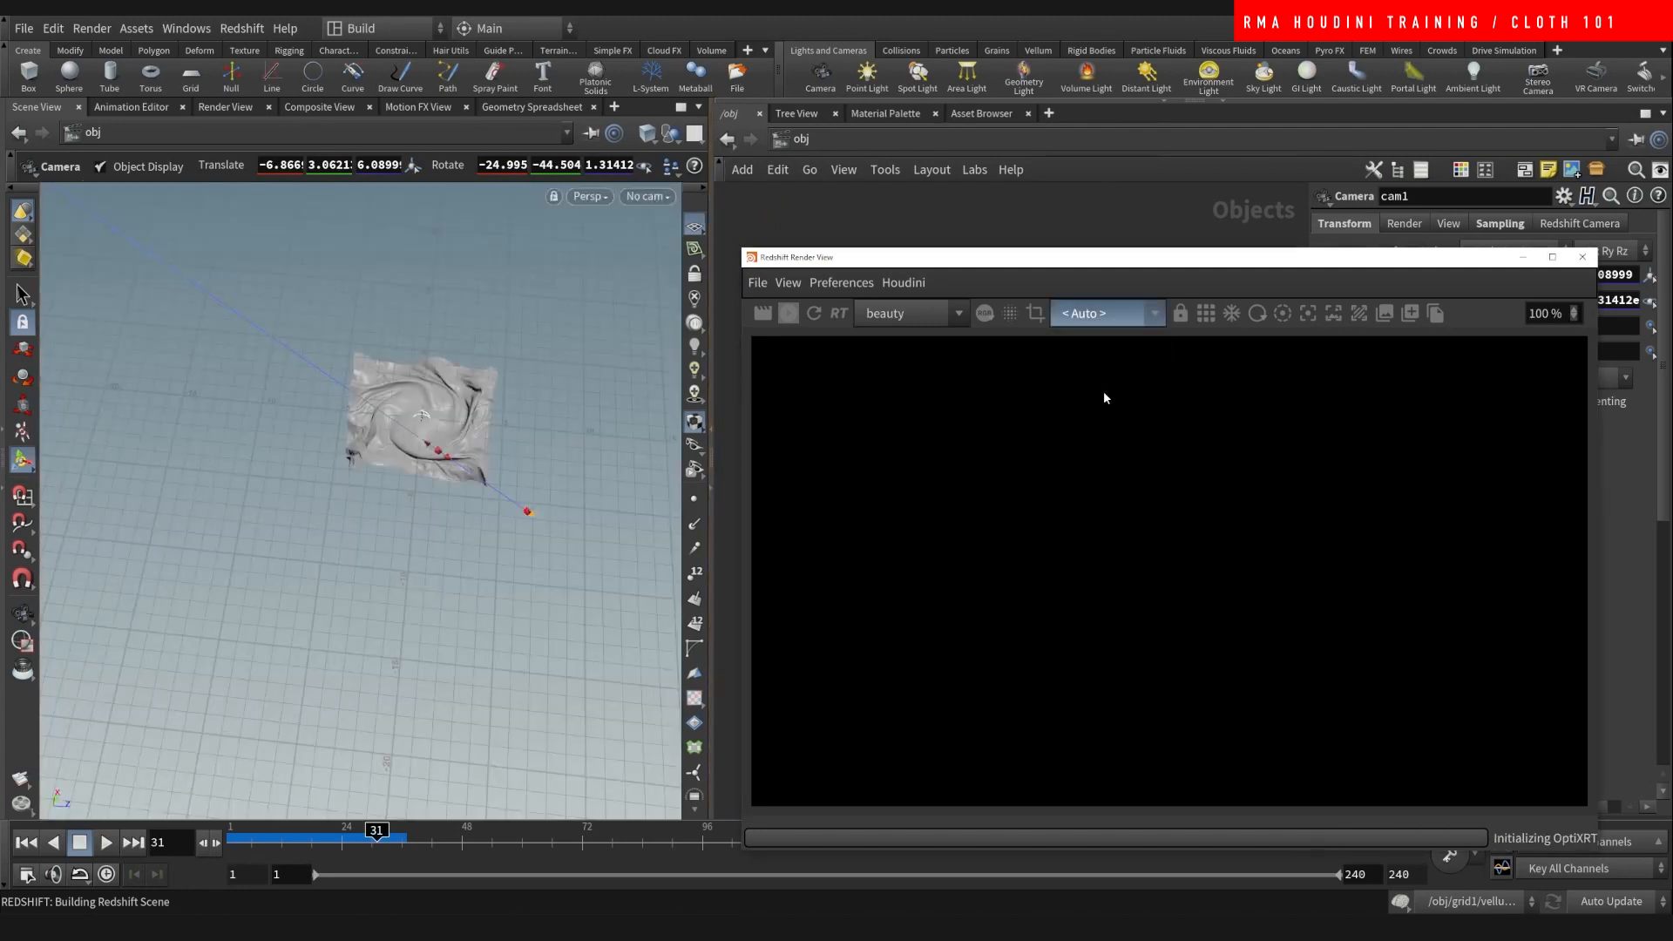
pyautogui.moveTo(1105, 533)
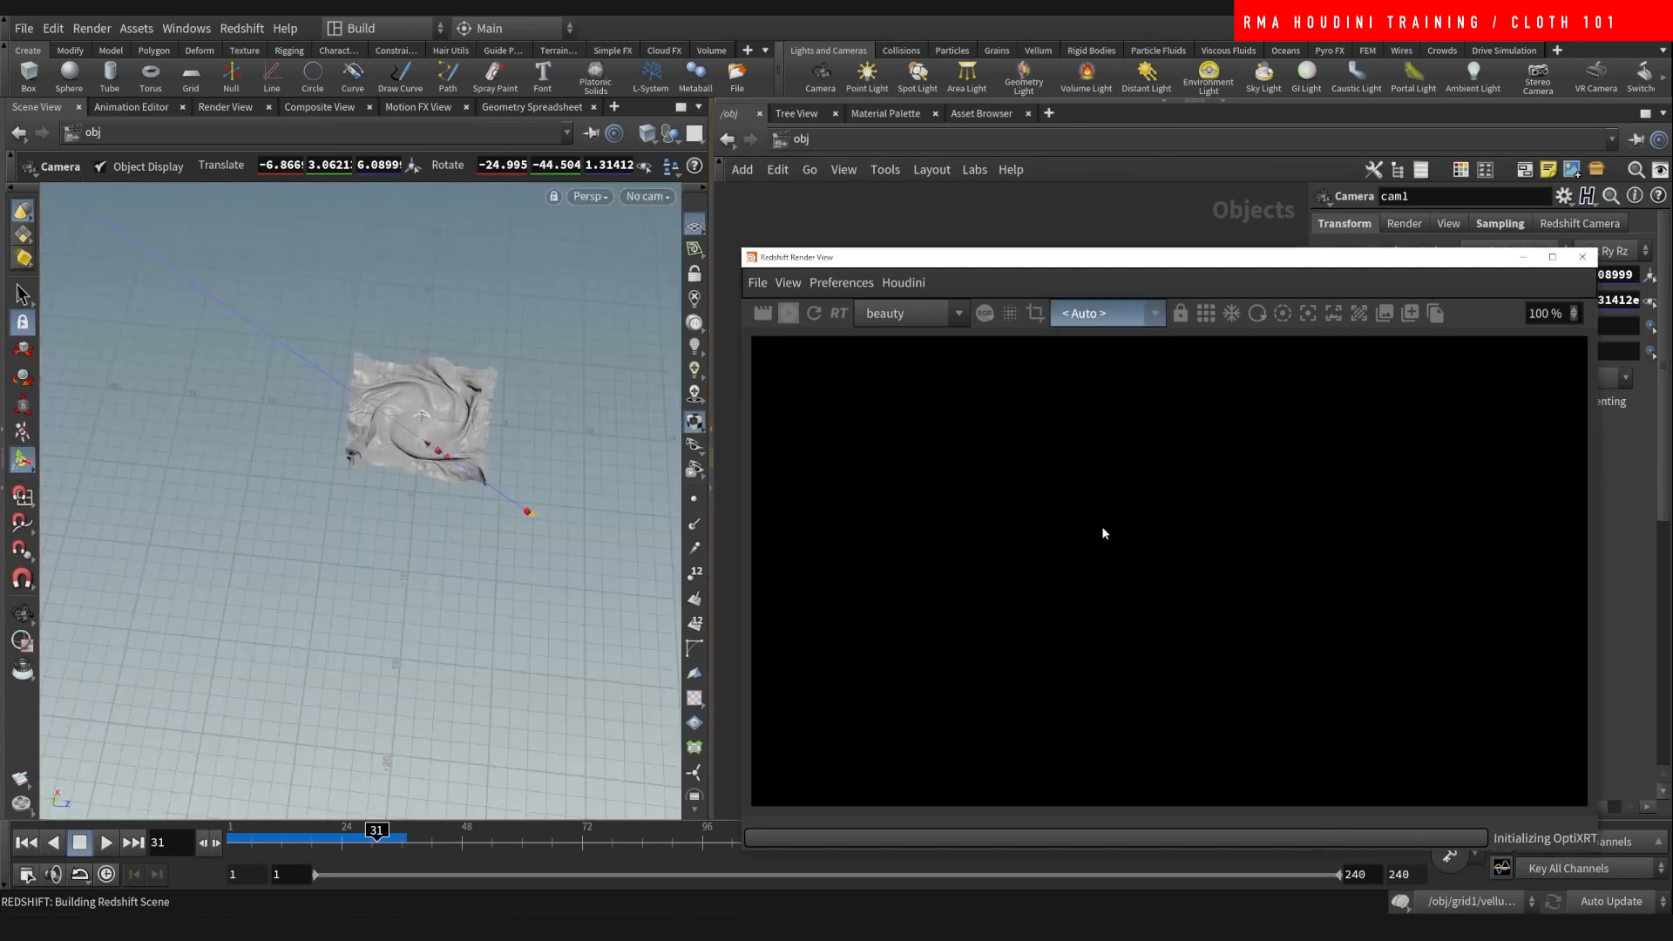
pyautogui.click(1105, 312)
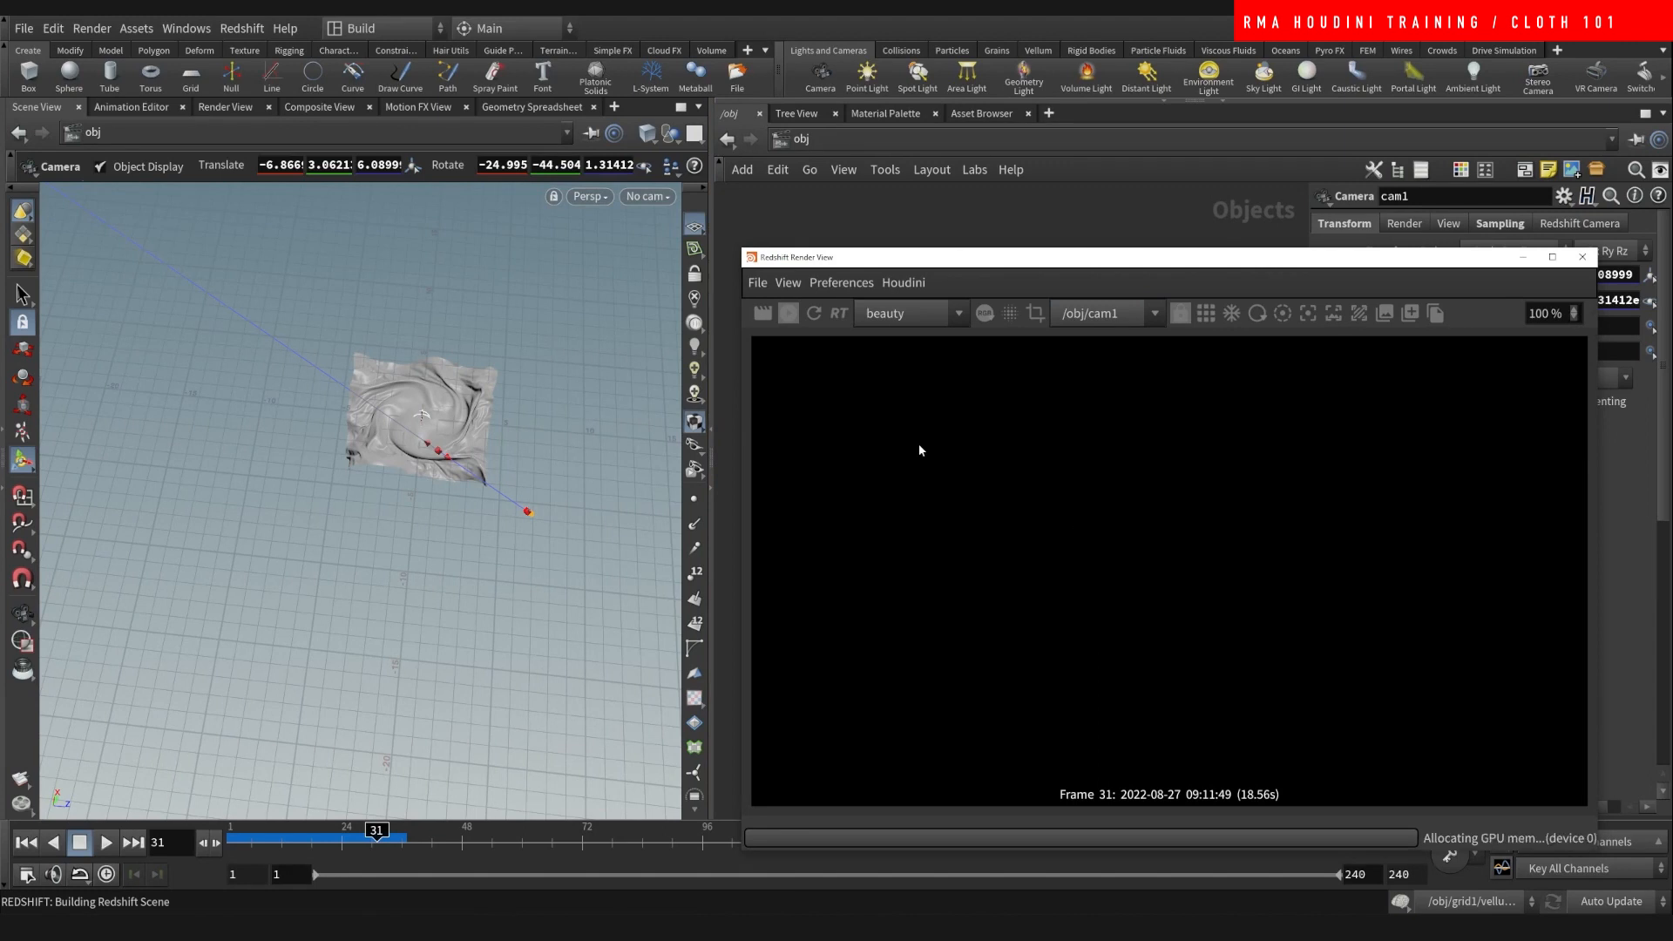
# - Switch the viewport from No cam to look through cam1
pyautogui.click(645, 197)
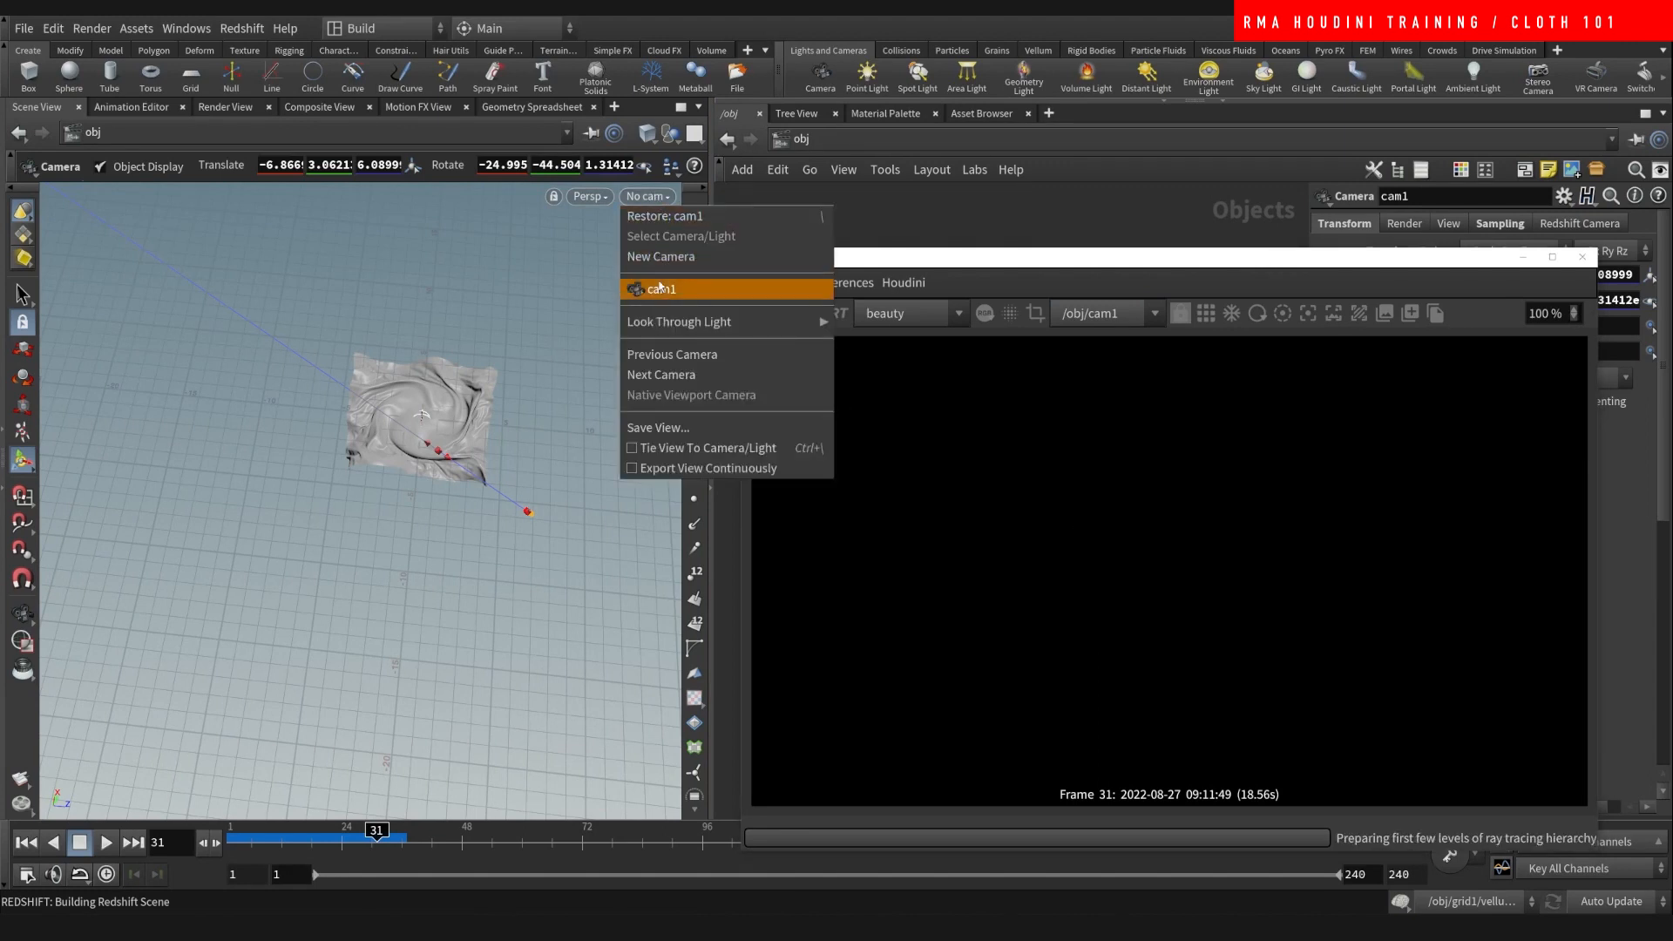
pyautogui.click(661, 287)
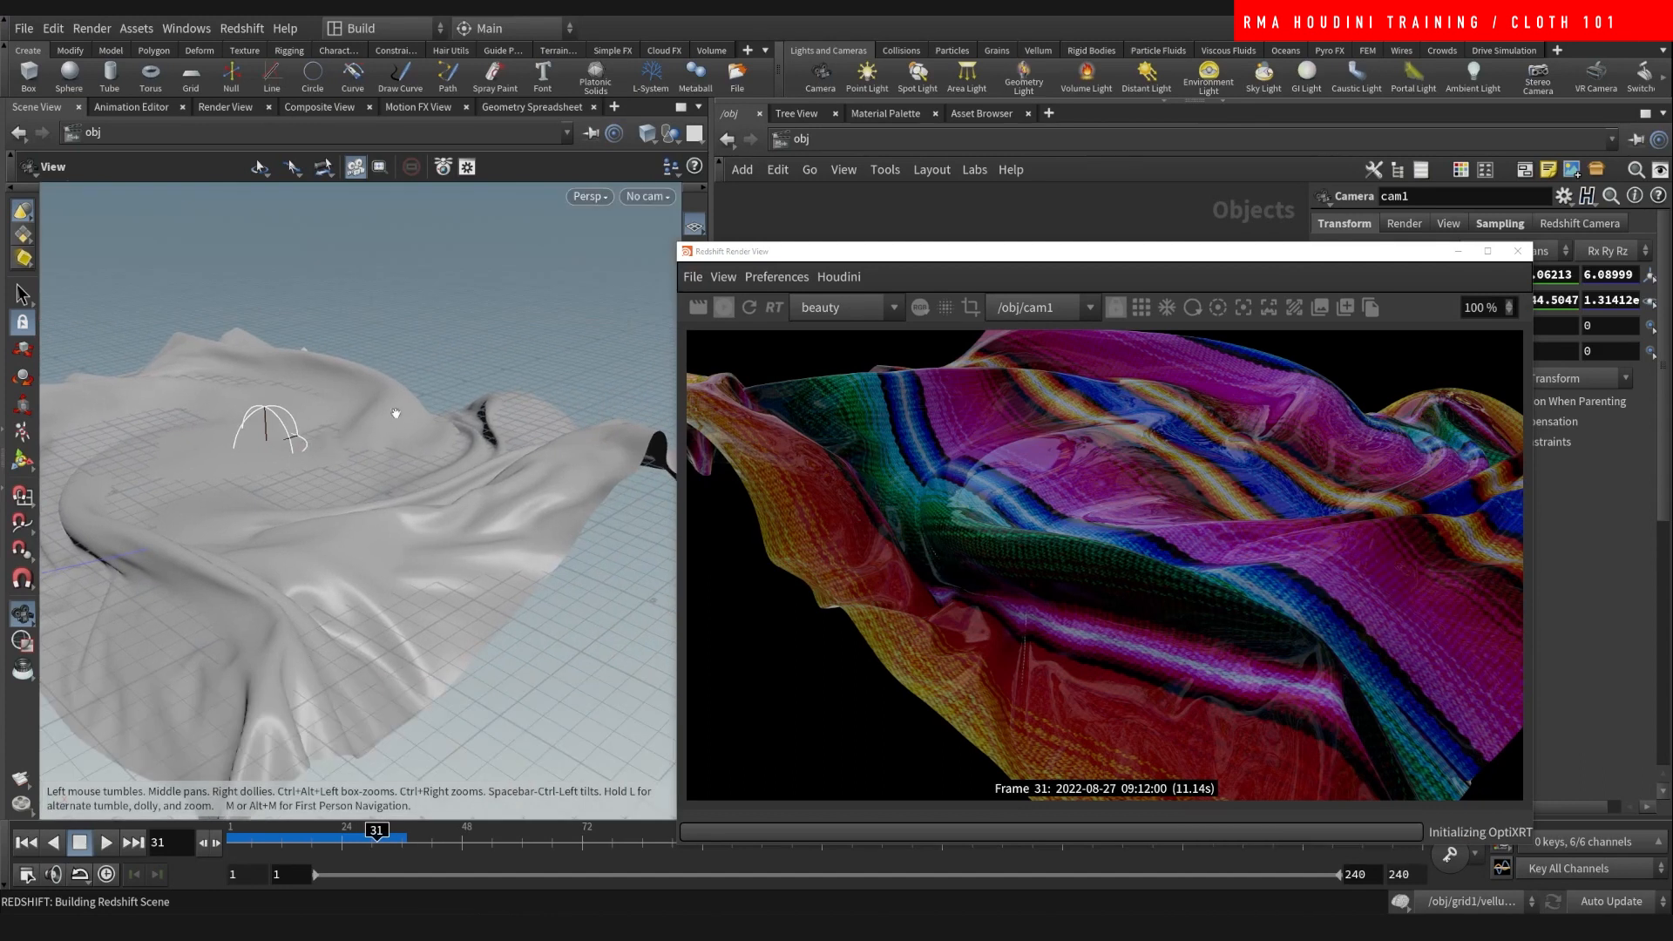
pyautogui.click(645, 197)
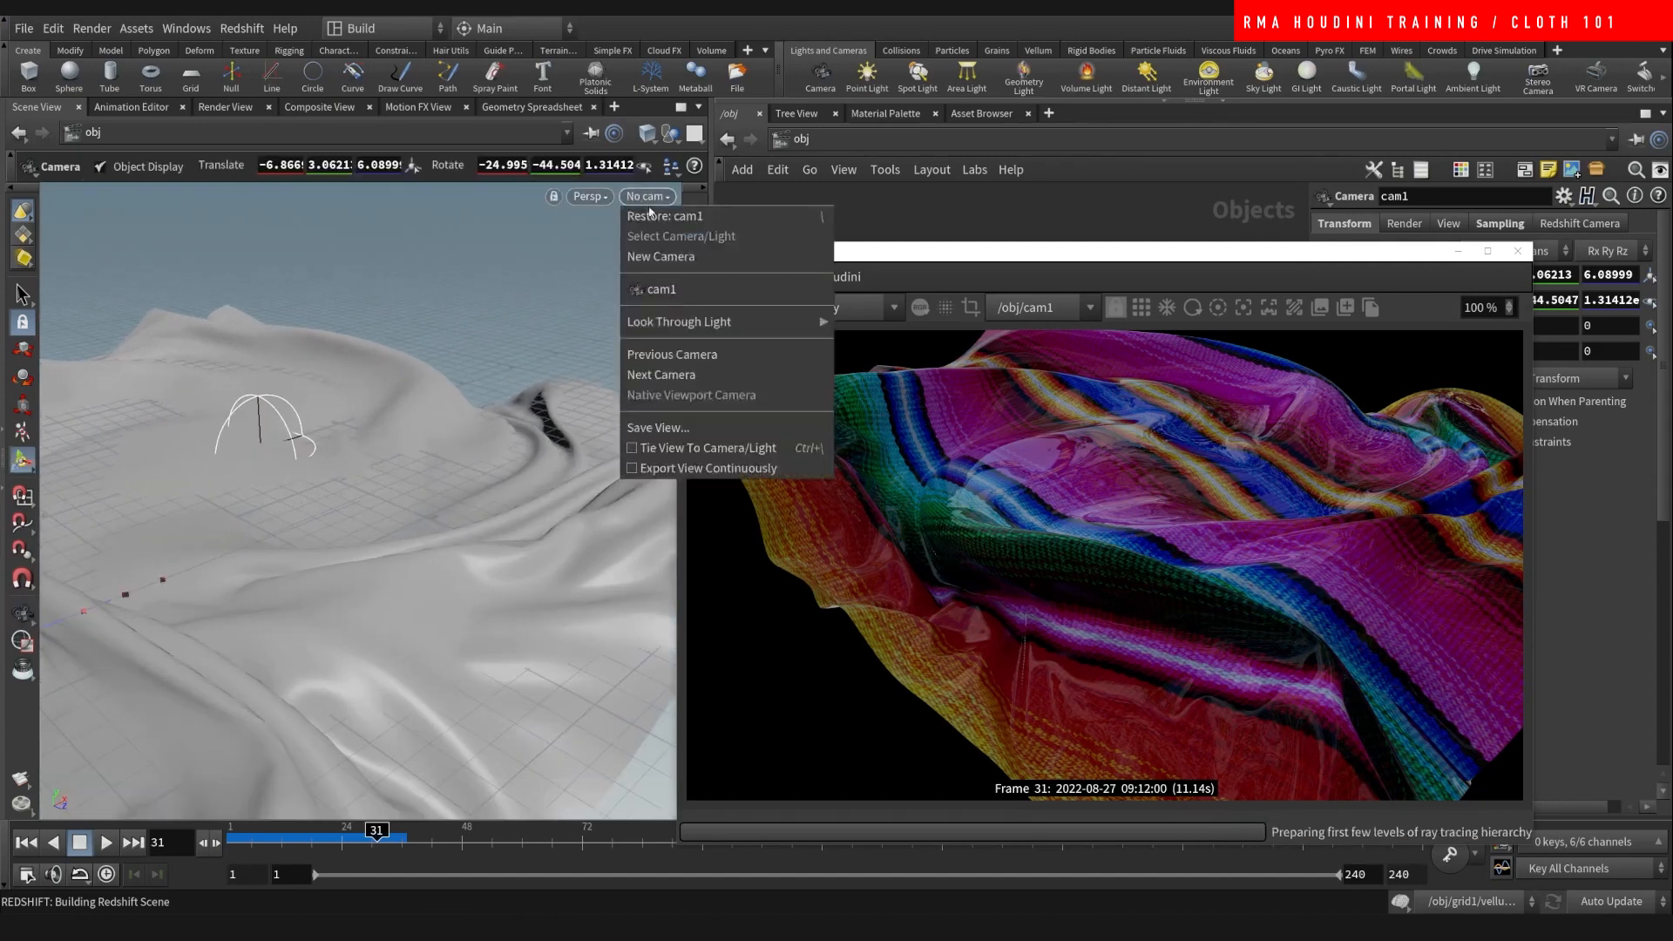
pyautogui.click(660, 289)
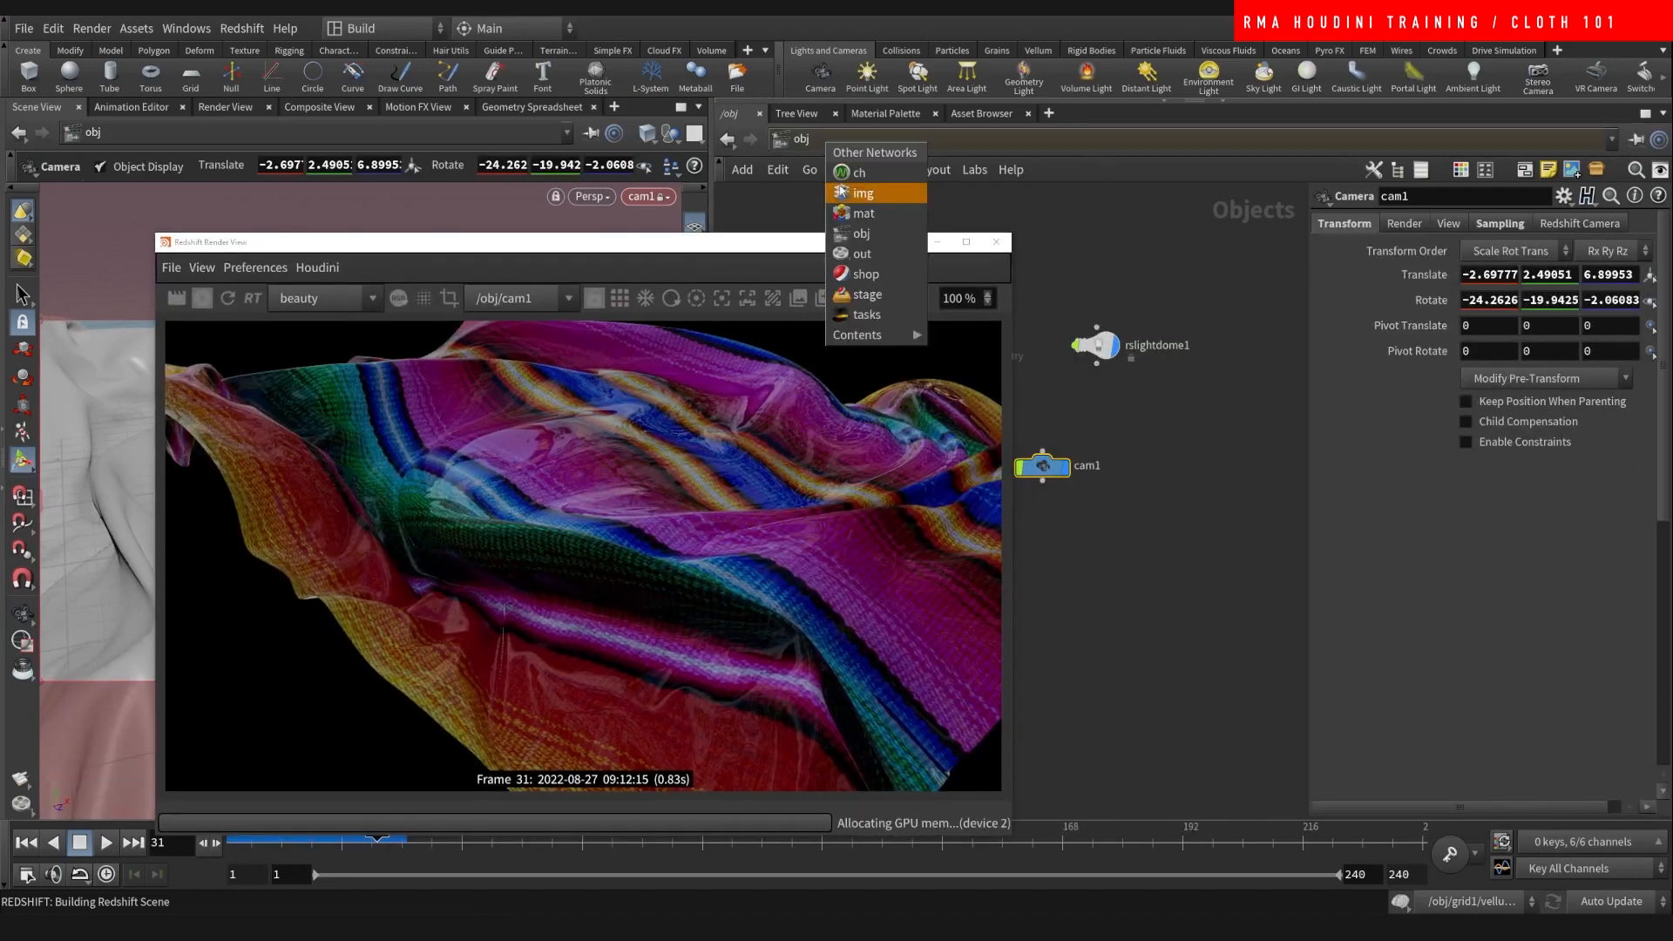
# - Show Material1's shader settings in /mat and move the render window aside
pyautogui.click(859, 213)
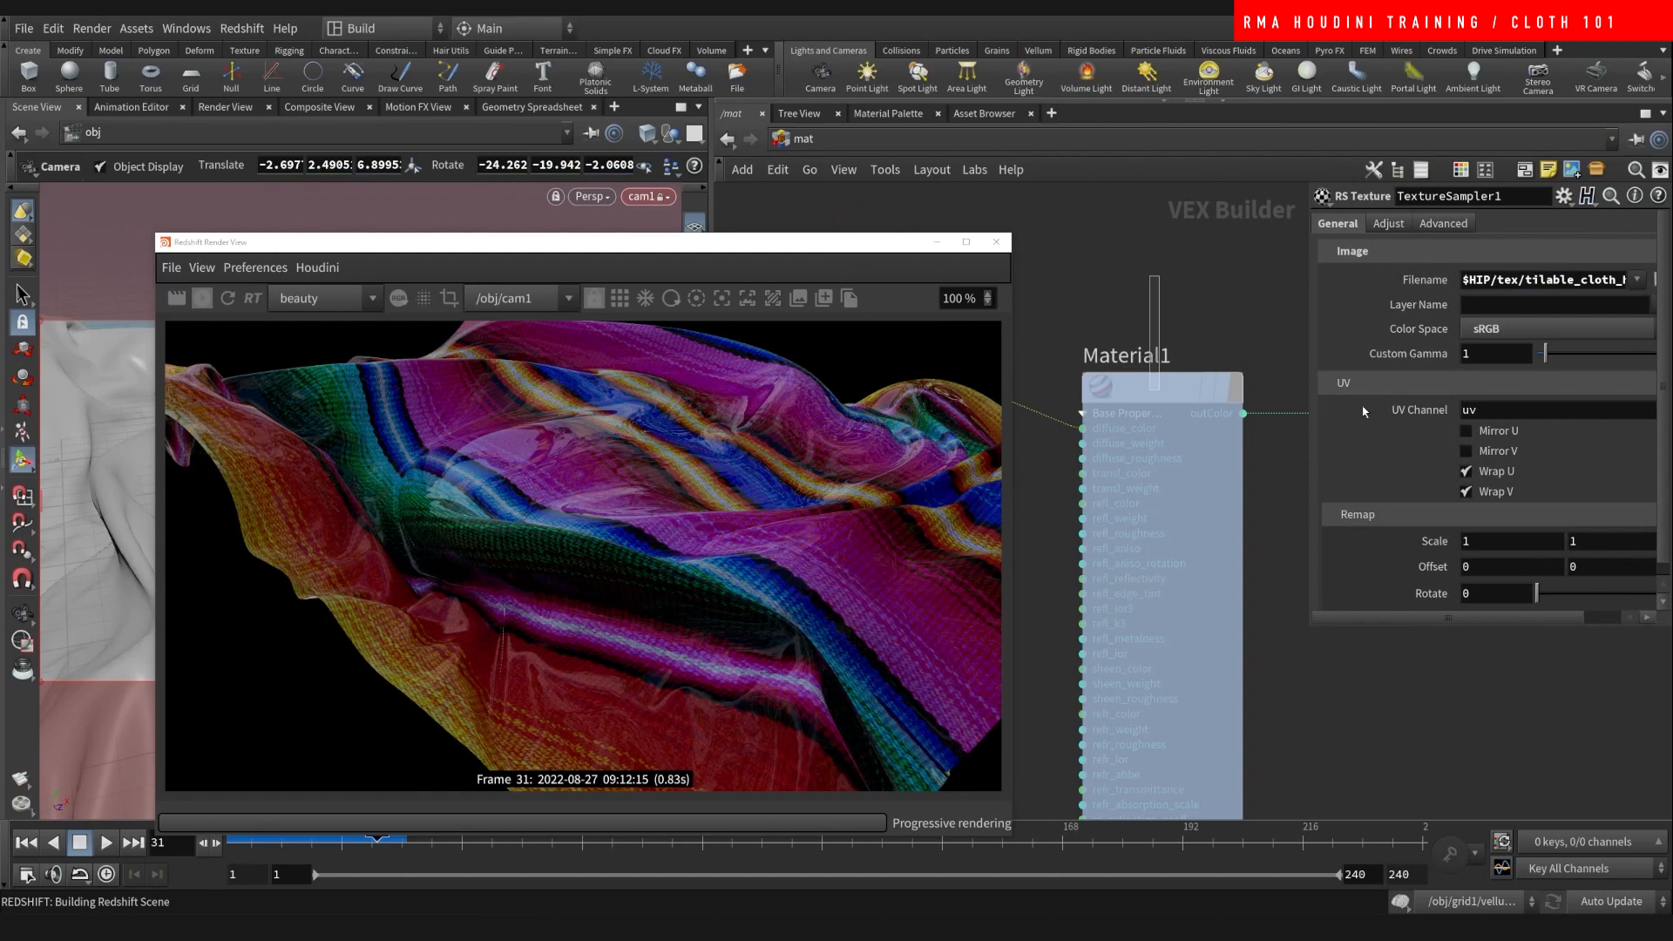
pyautogui.click(1160, 385)
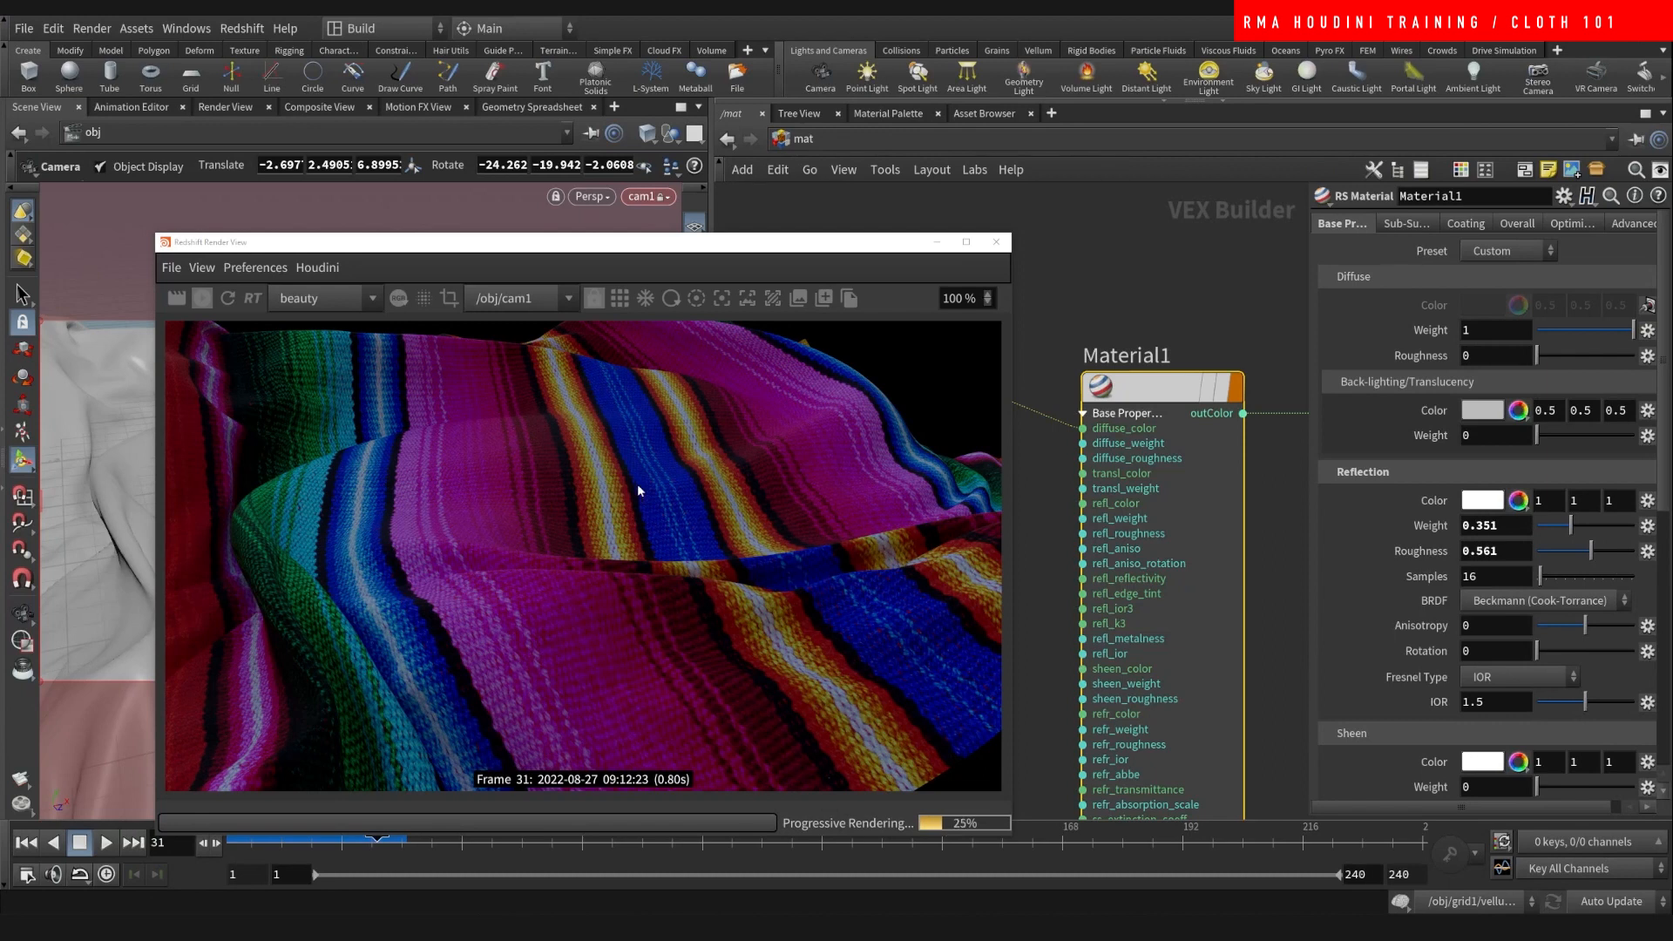
pyautogui.scroll(-3)
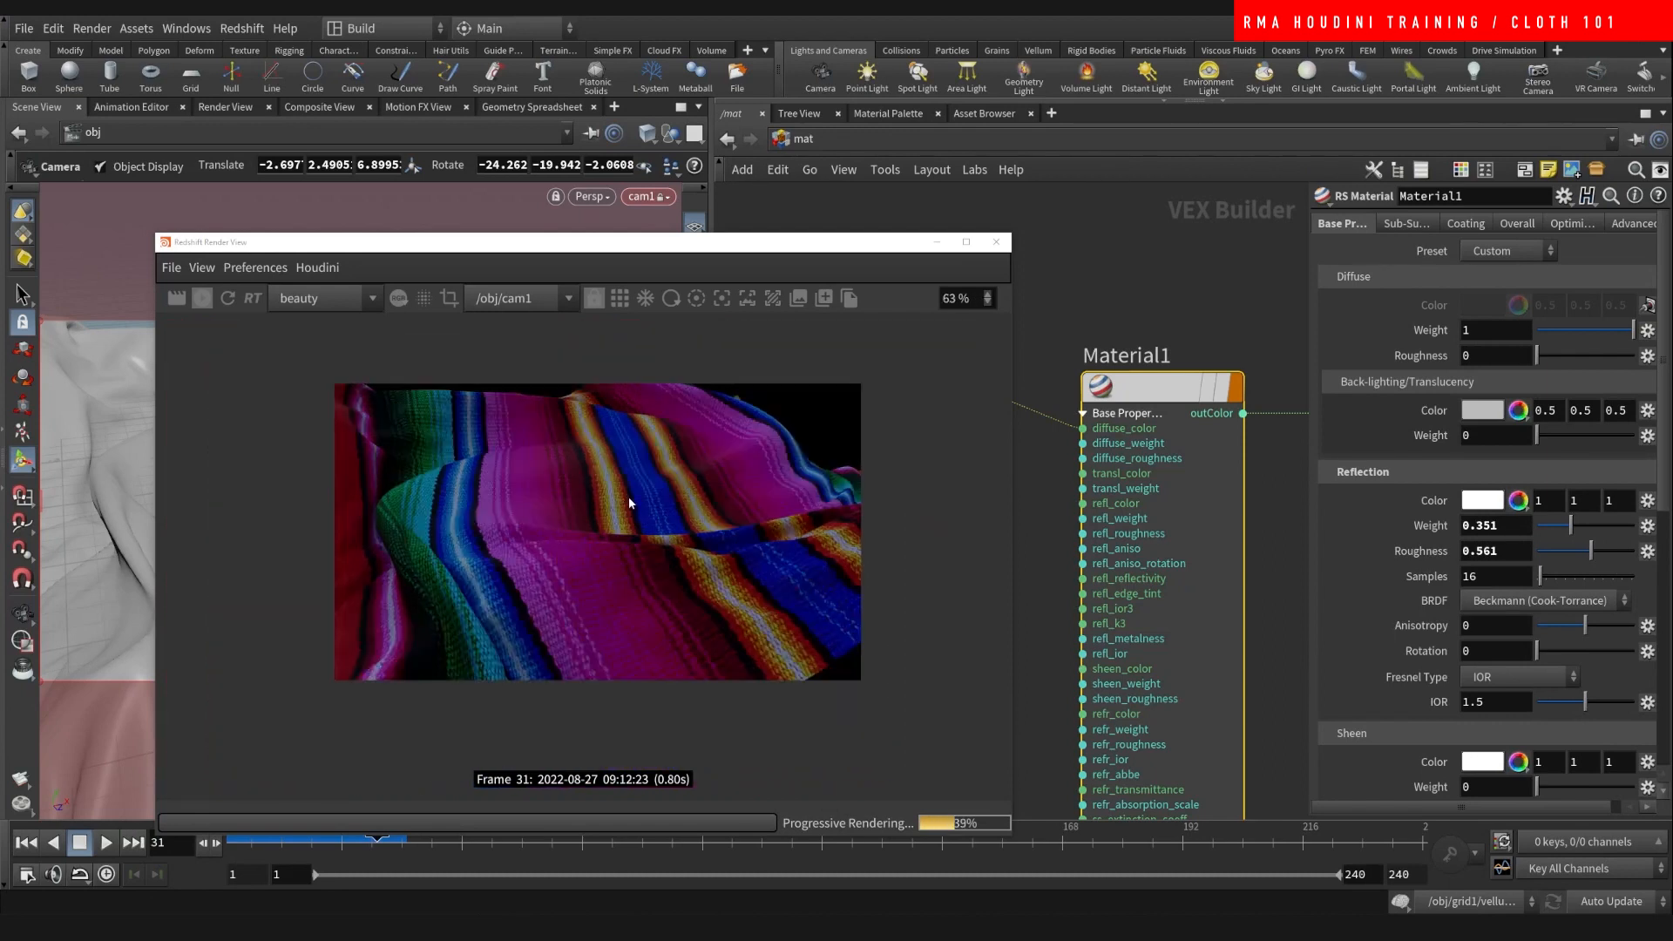
pyautogui.moveTo(582, 243); pyautogui.dragTo(512, 222)
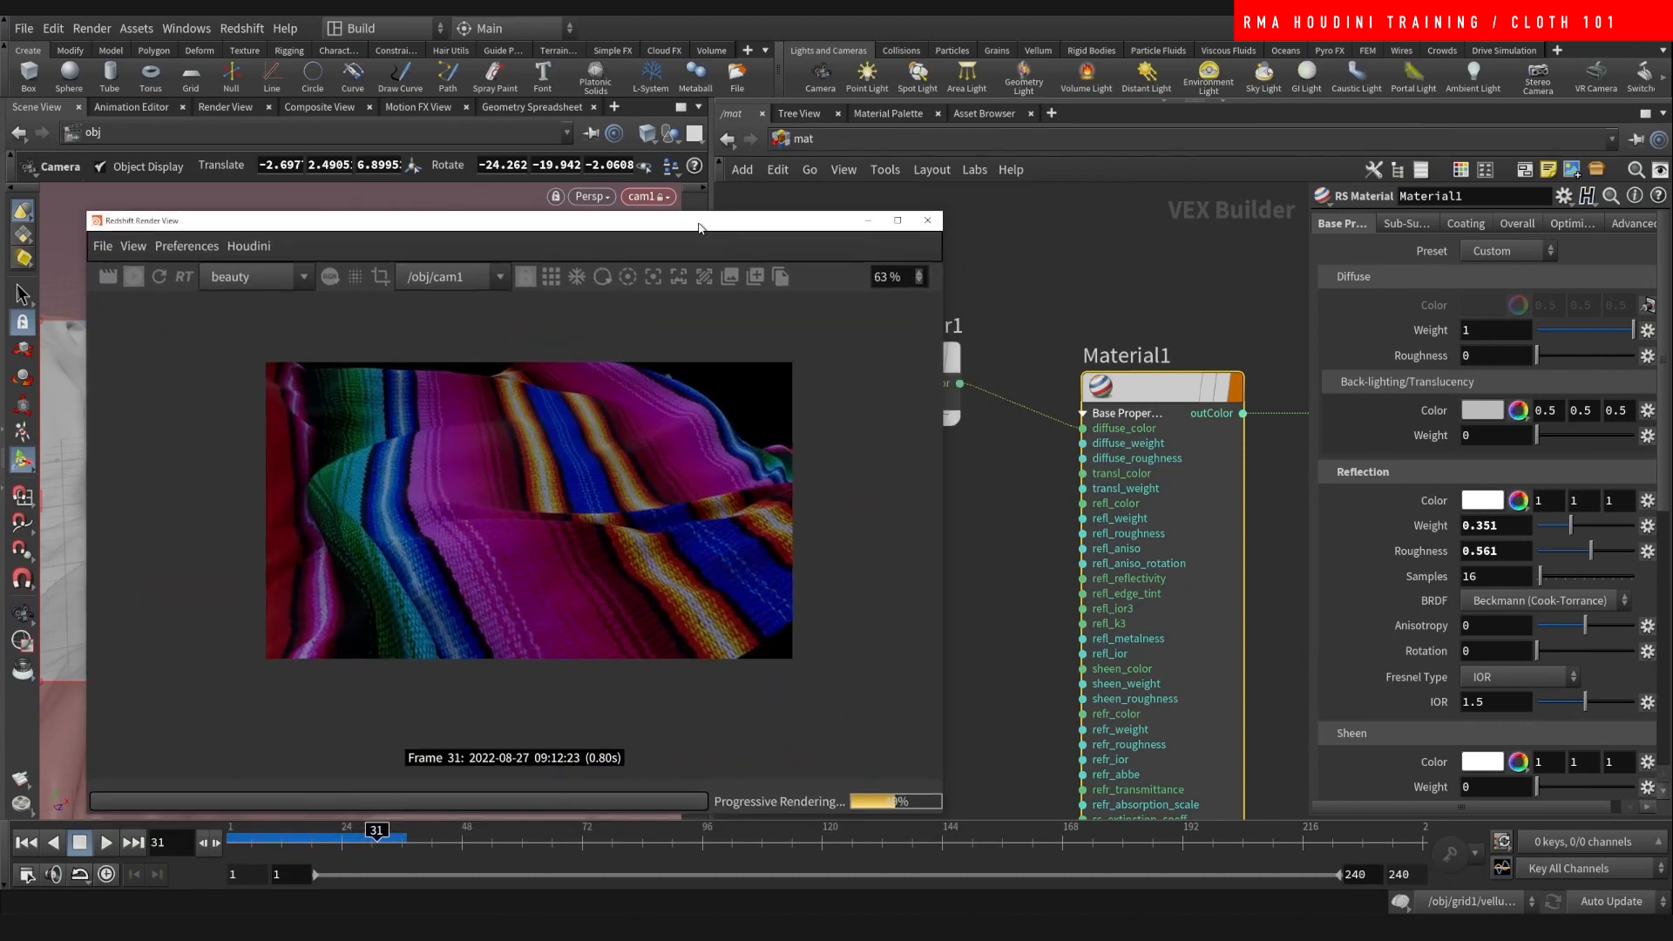
pyautogui.click(791, 138)
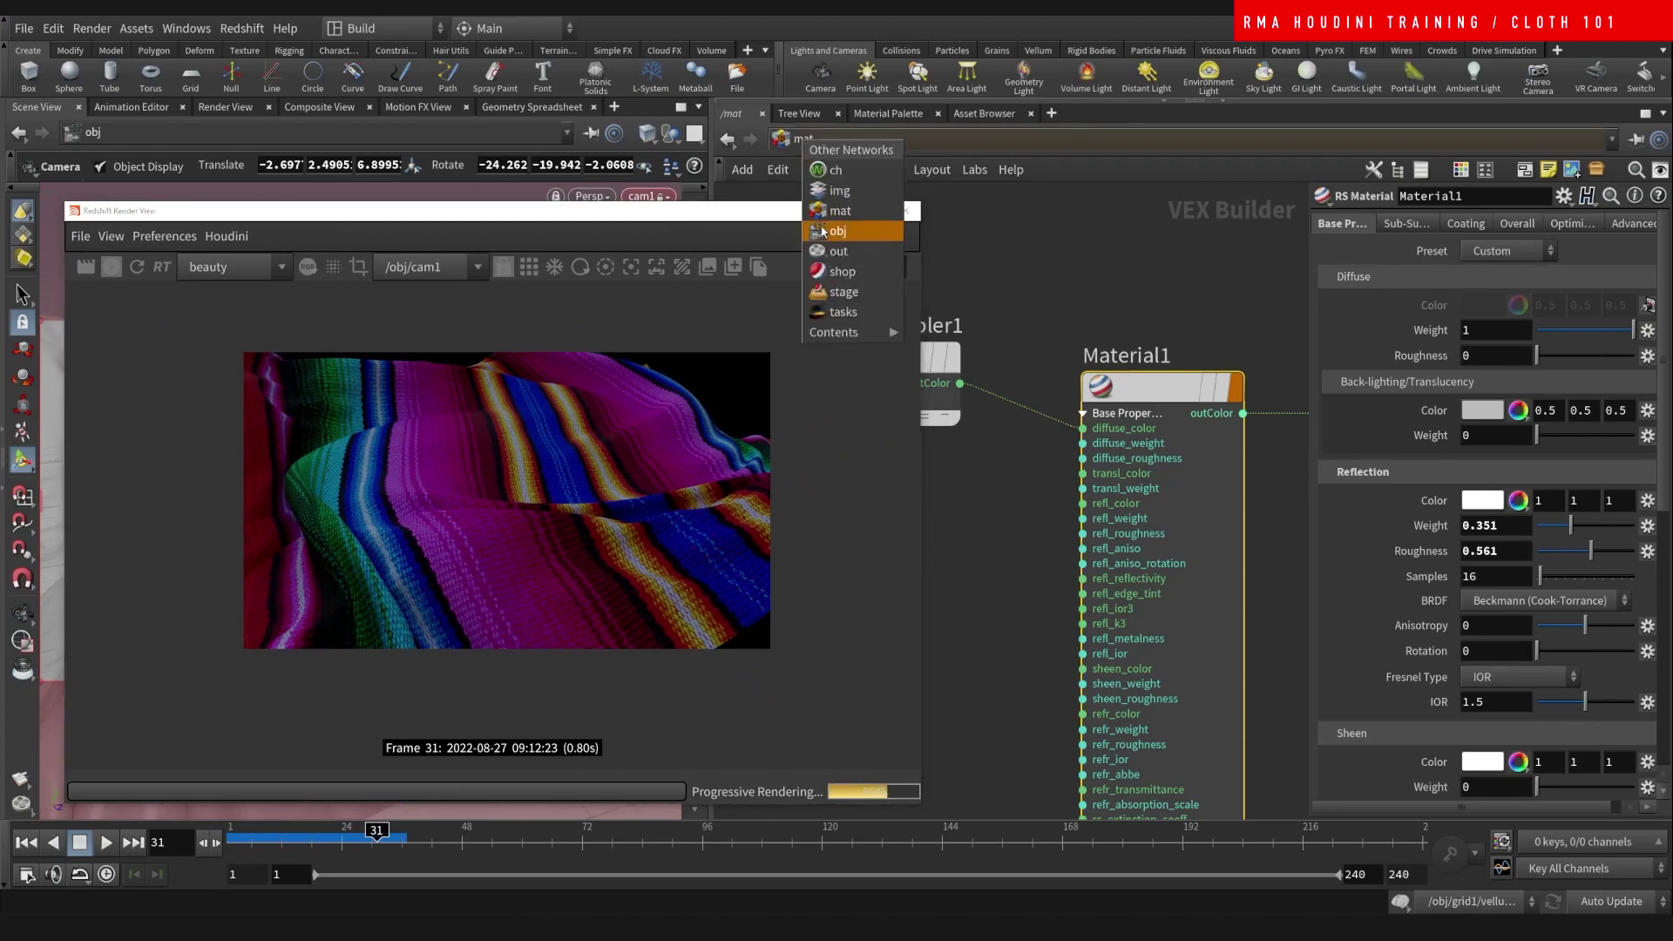
# - Lower rslightdome1's intensity from 4 to 2 in /obj
pyautogui.click(838, 230)
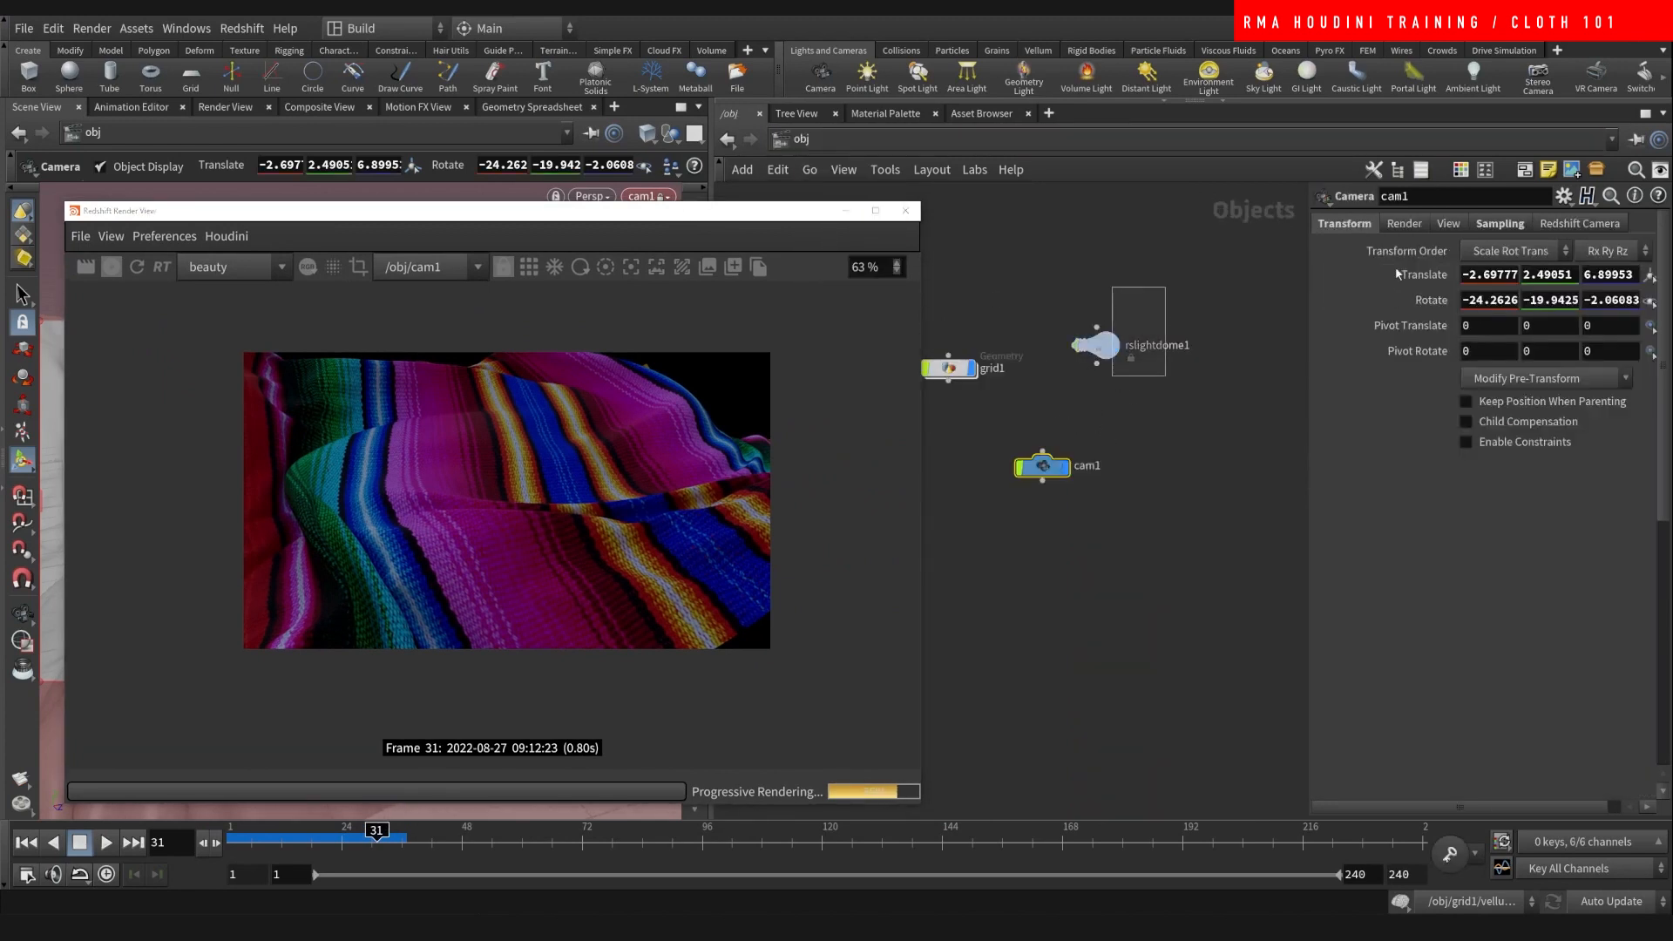
pyautogui.click(1095, 343)
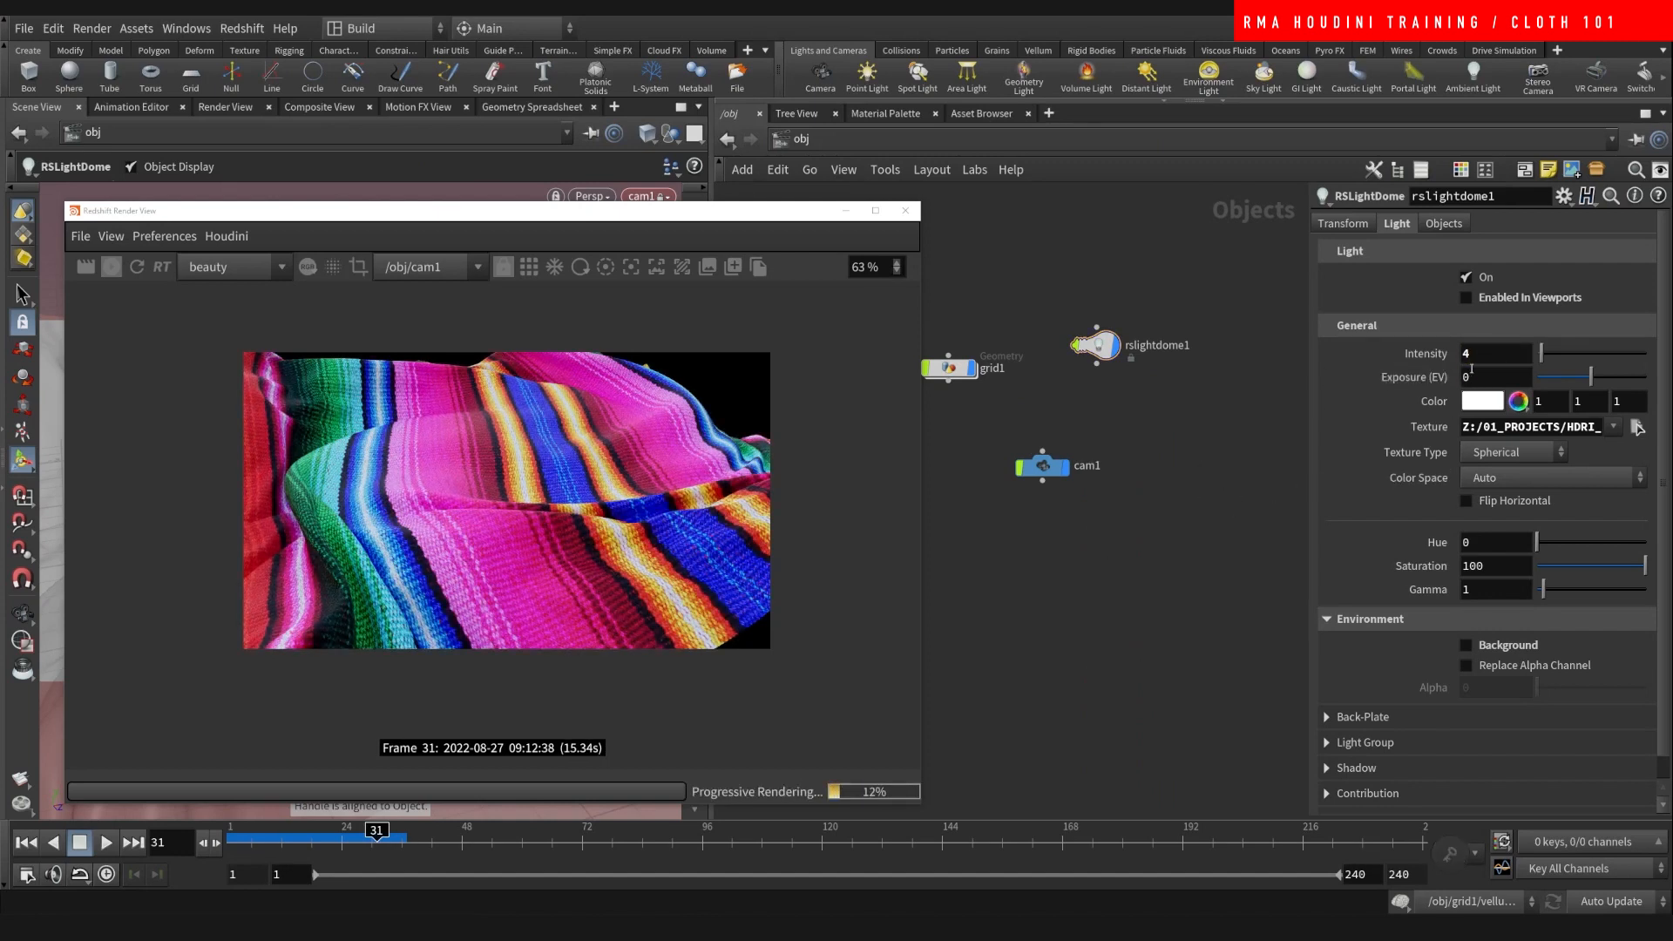
pyautogui.write('2')
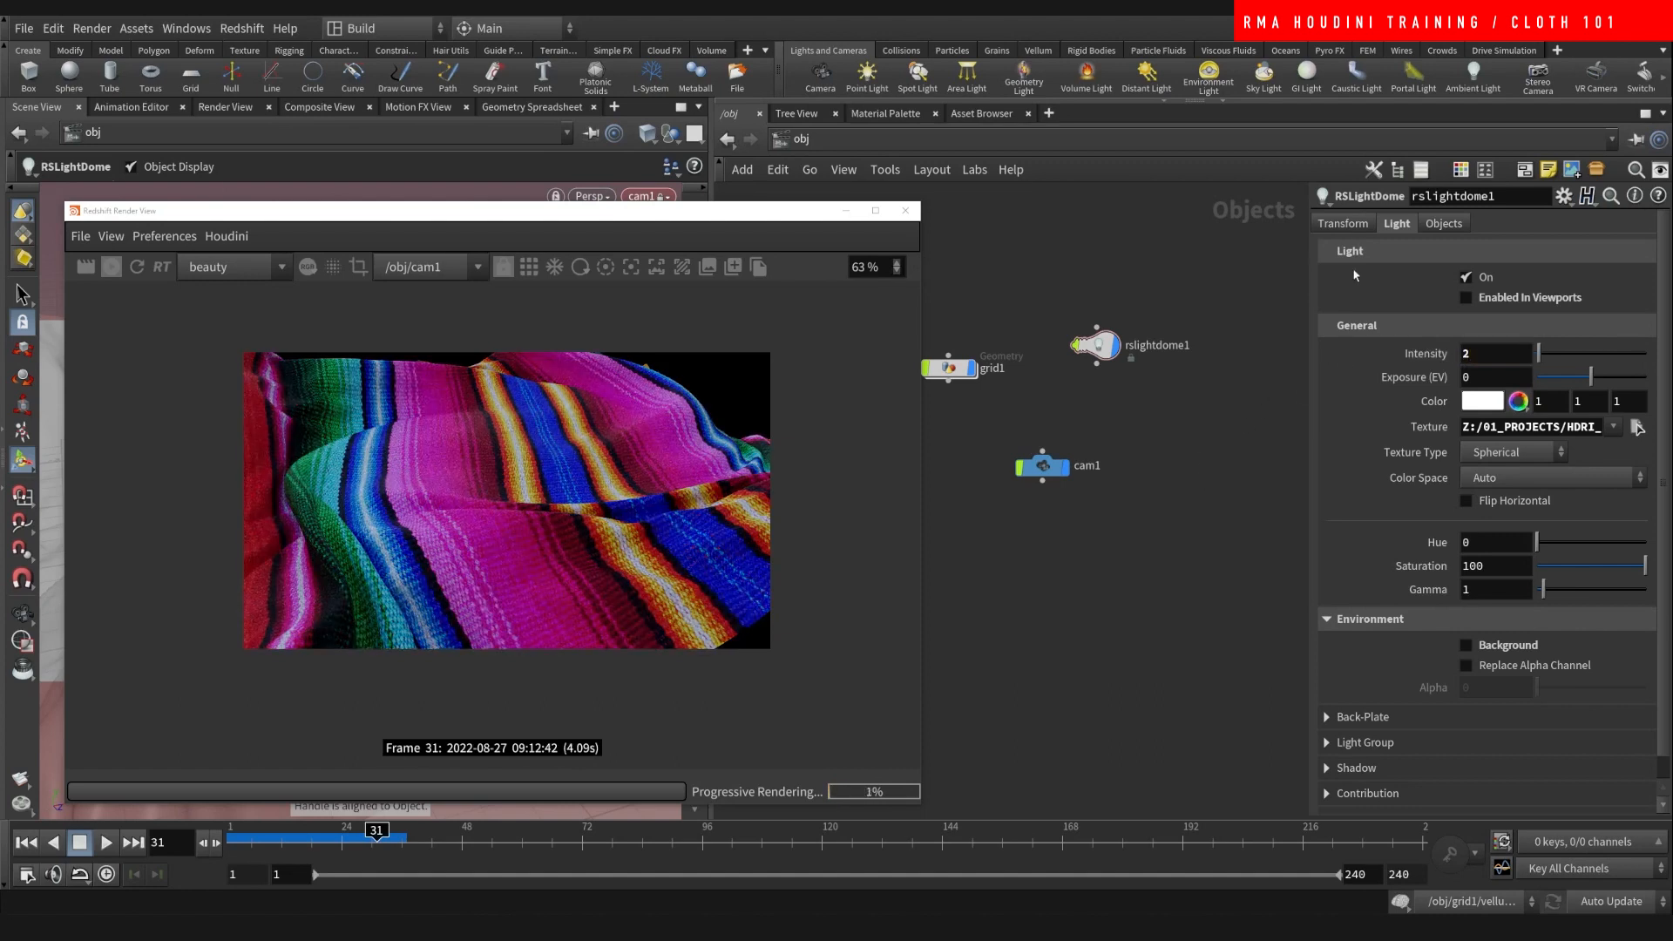
pyautogui.click(1342, 223)
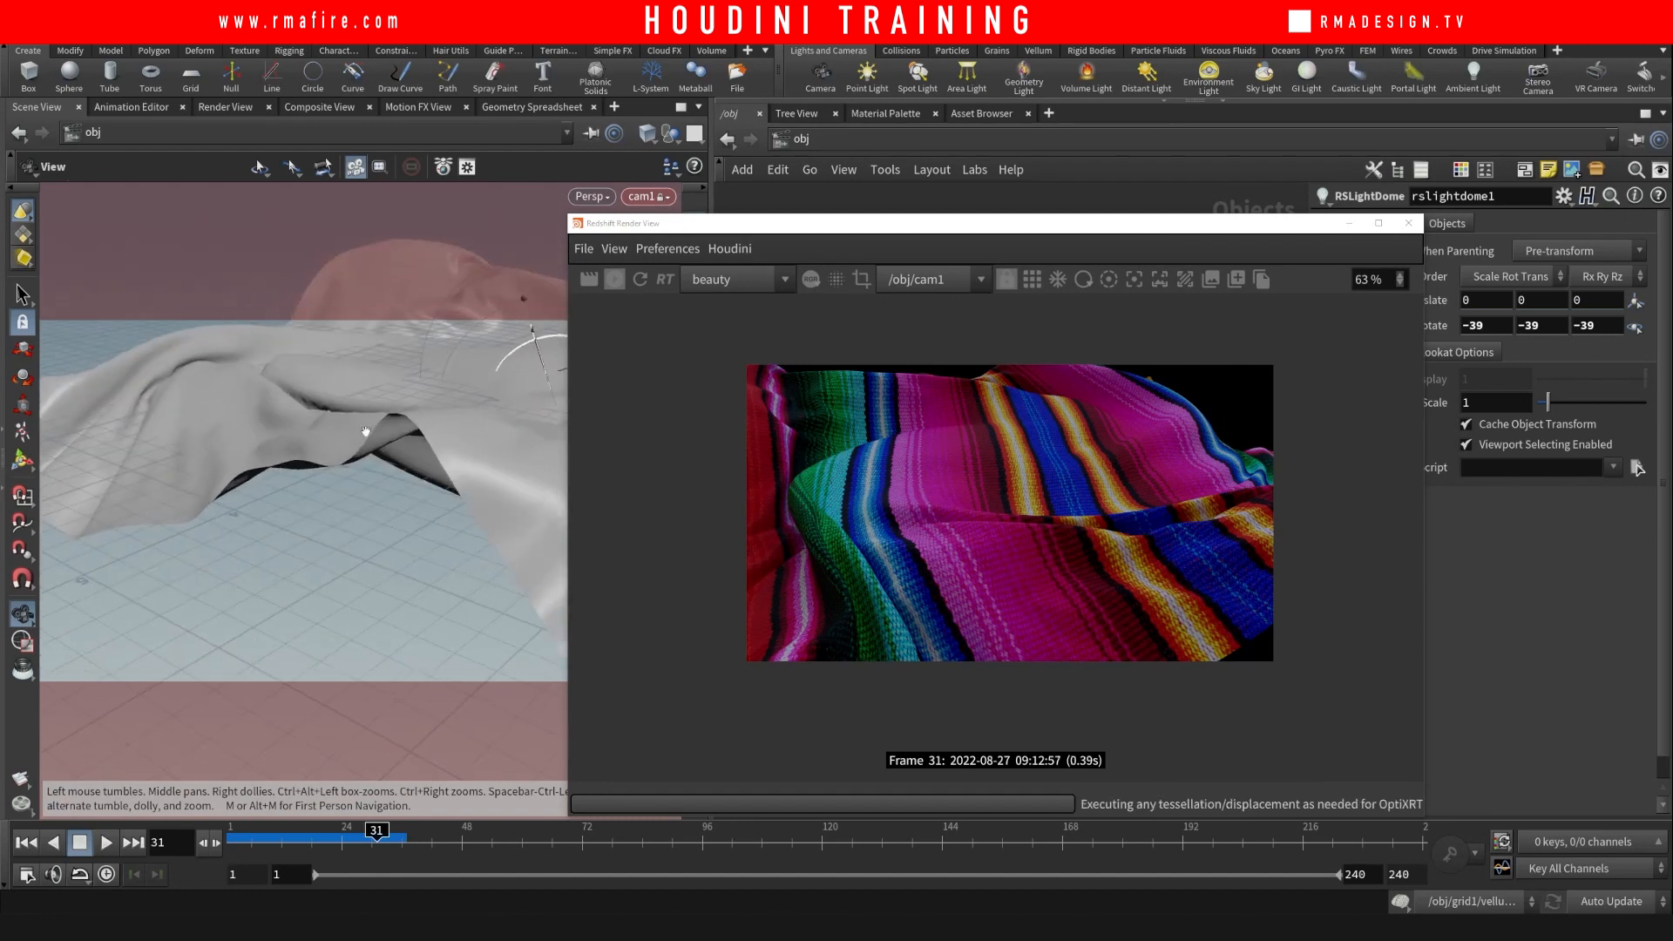
pyautogui.click(523, 298)
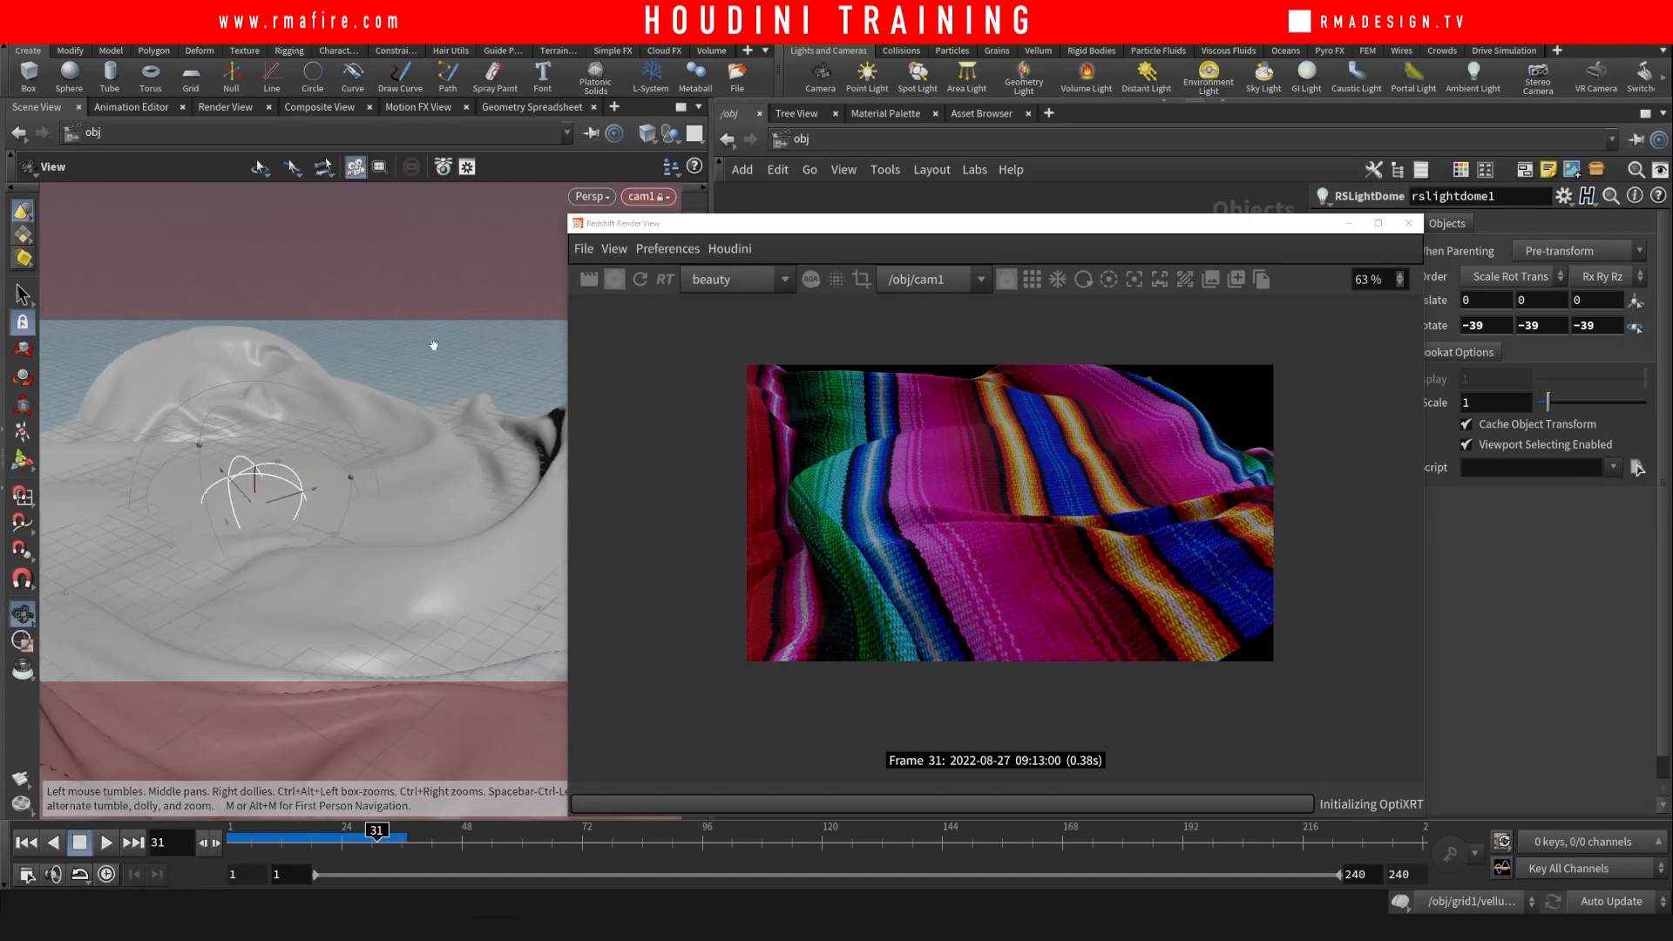
pyautogui.click(256, 491)
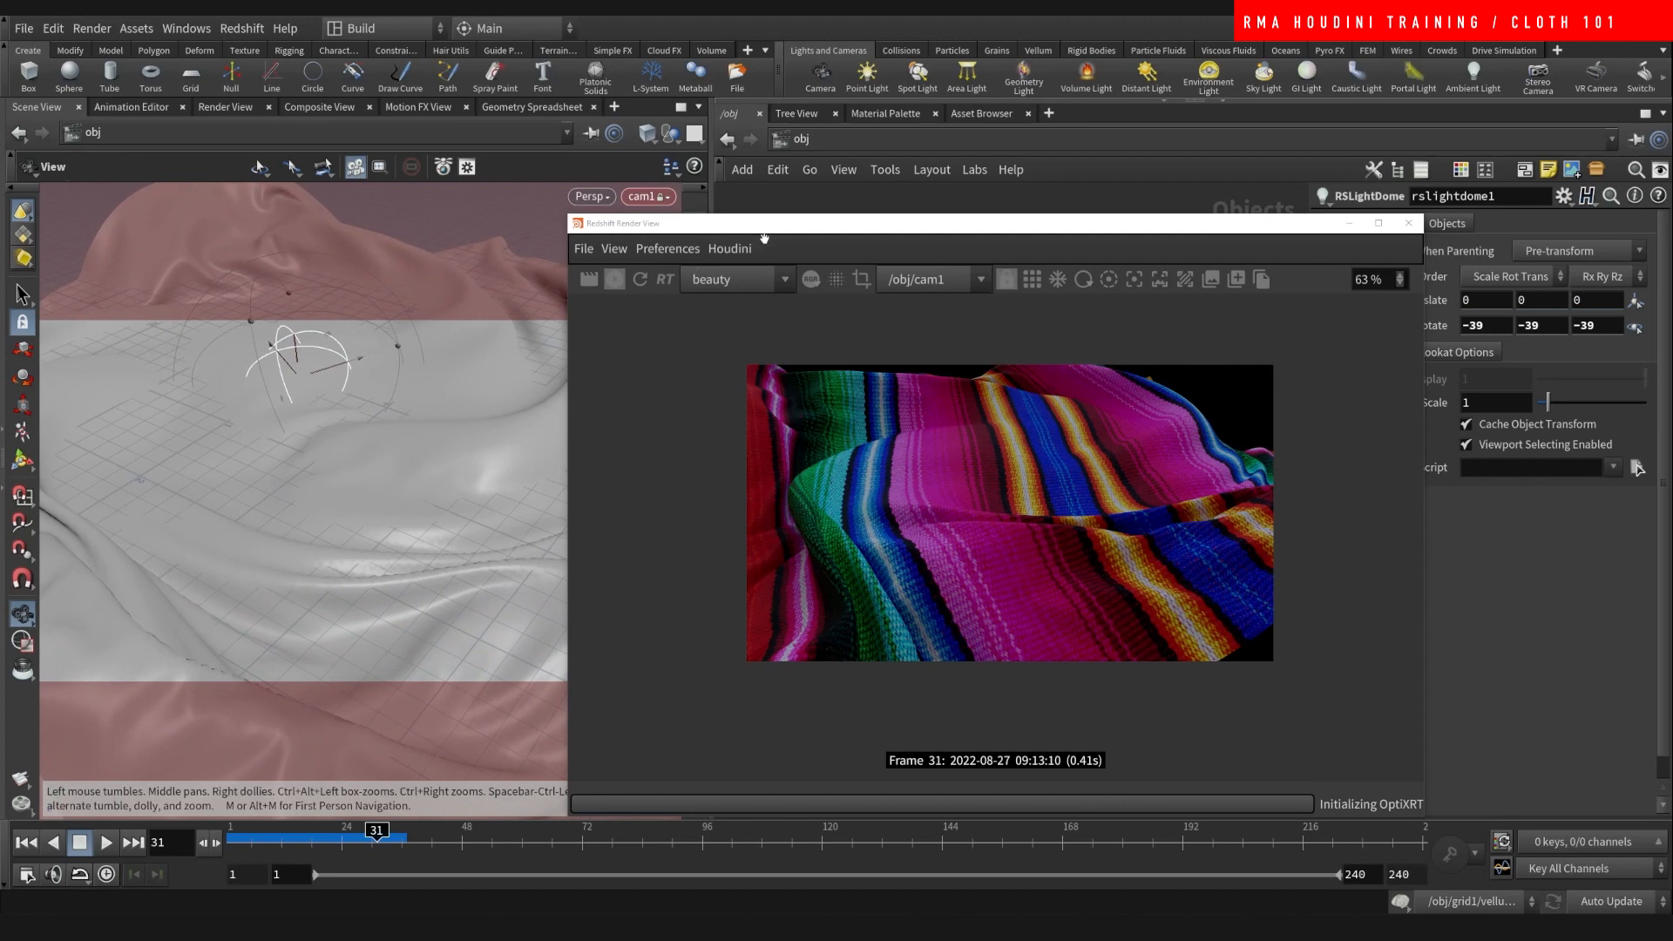
pyautogui.click(302, 363)
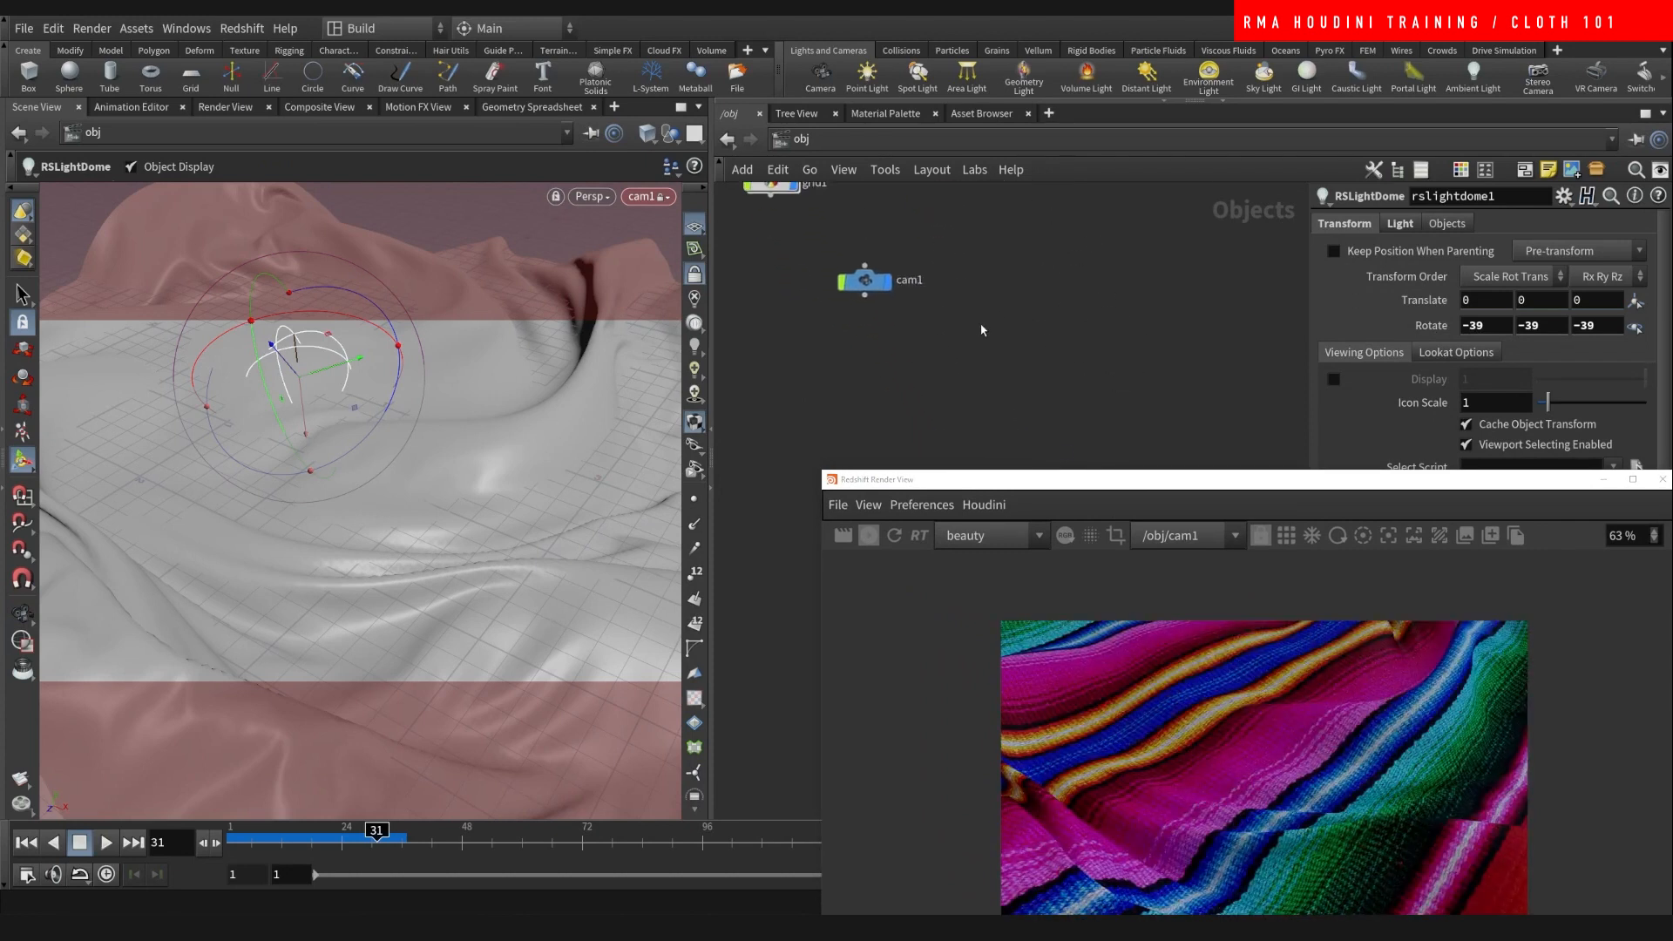
# - Enable depth of field on cam1 in its Redshift Camera DOF settings, using the camera focus
pyautogui.click(865, 279)
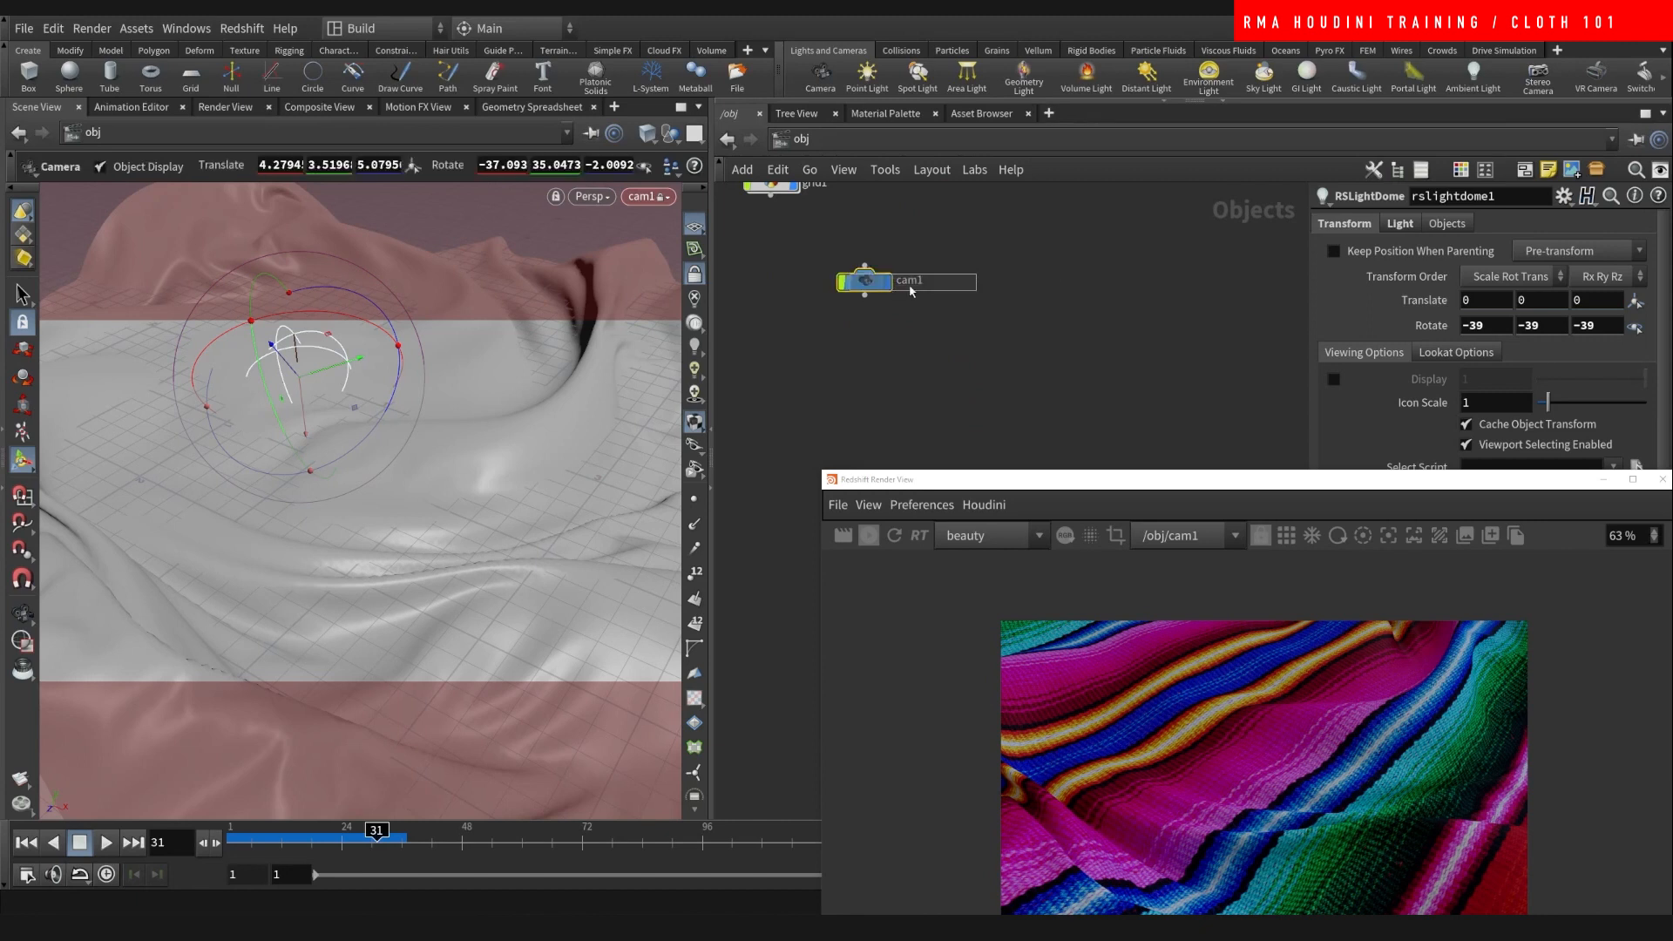
pyautogui.click(864, 281)
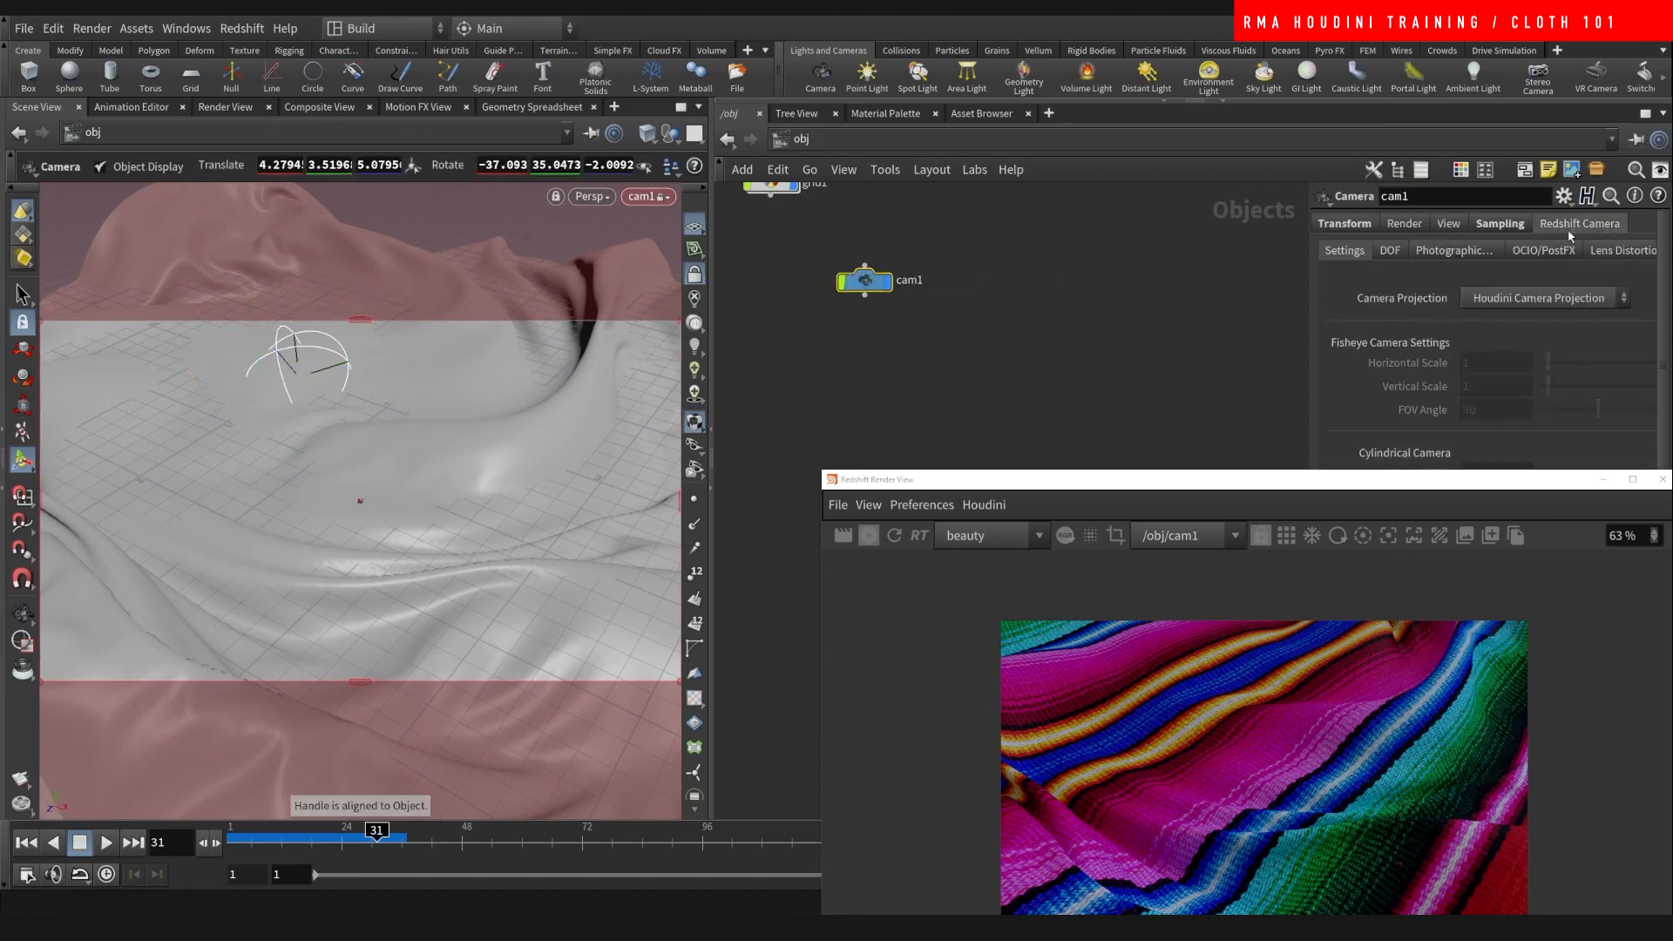
pyautogui.click(1389, 250)
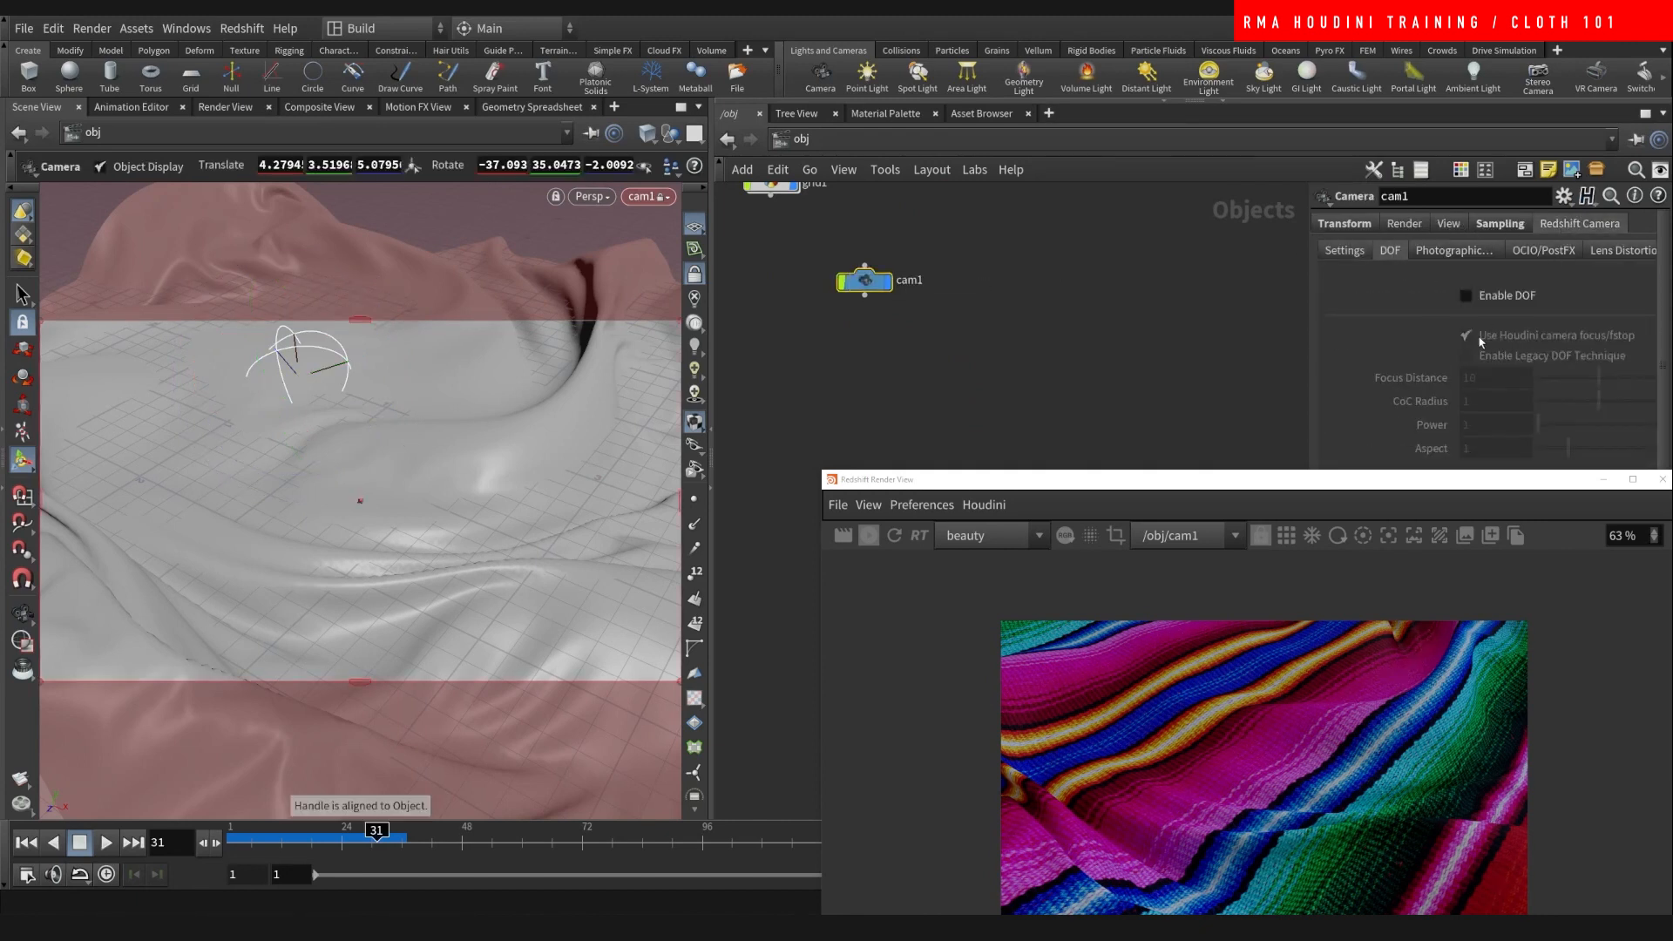
pyautogui.click(1466, 296)
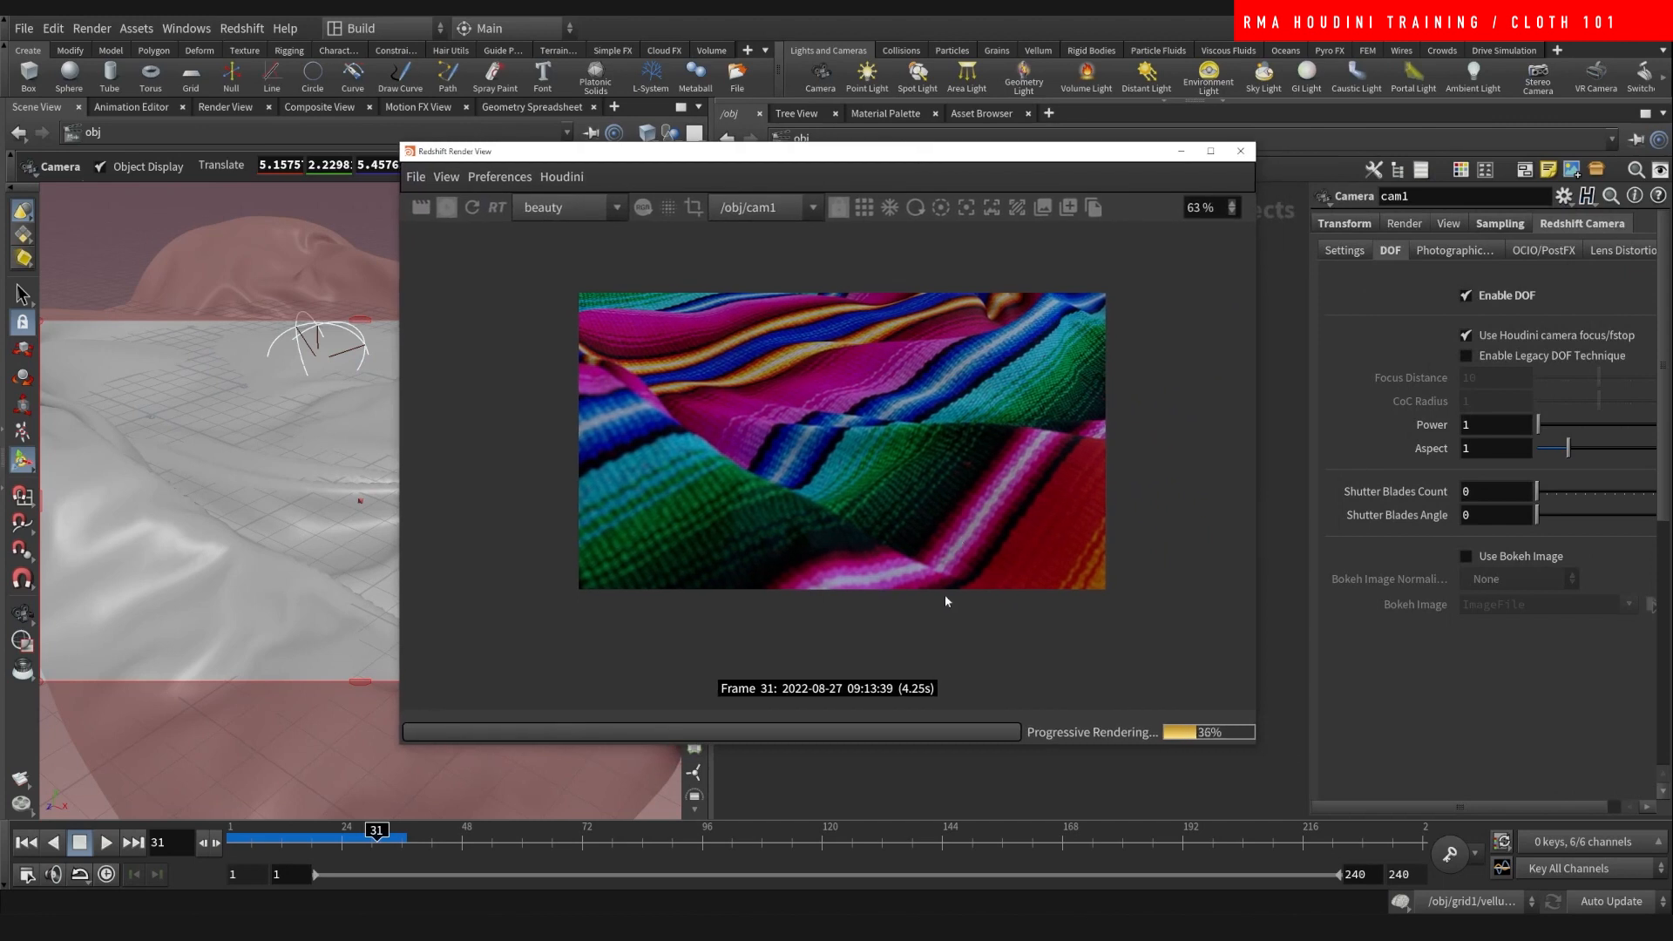
pyautogui.moveTo(863, 538)
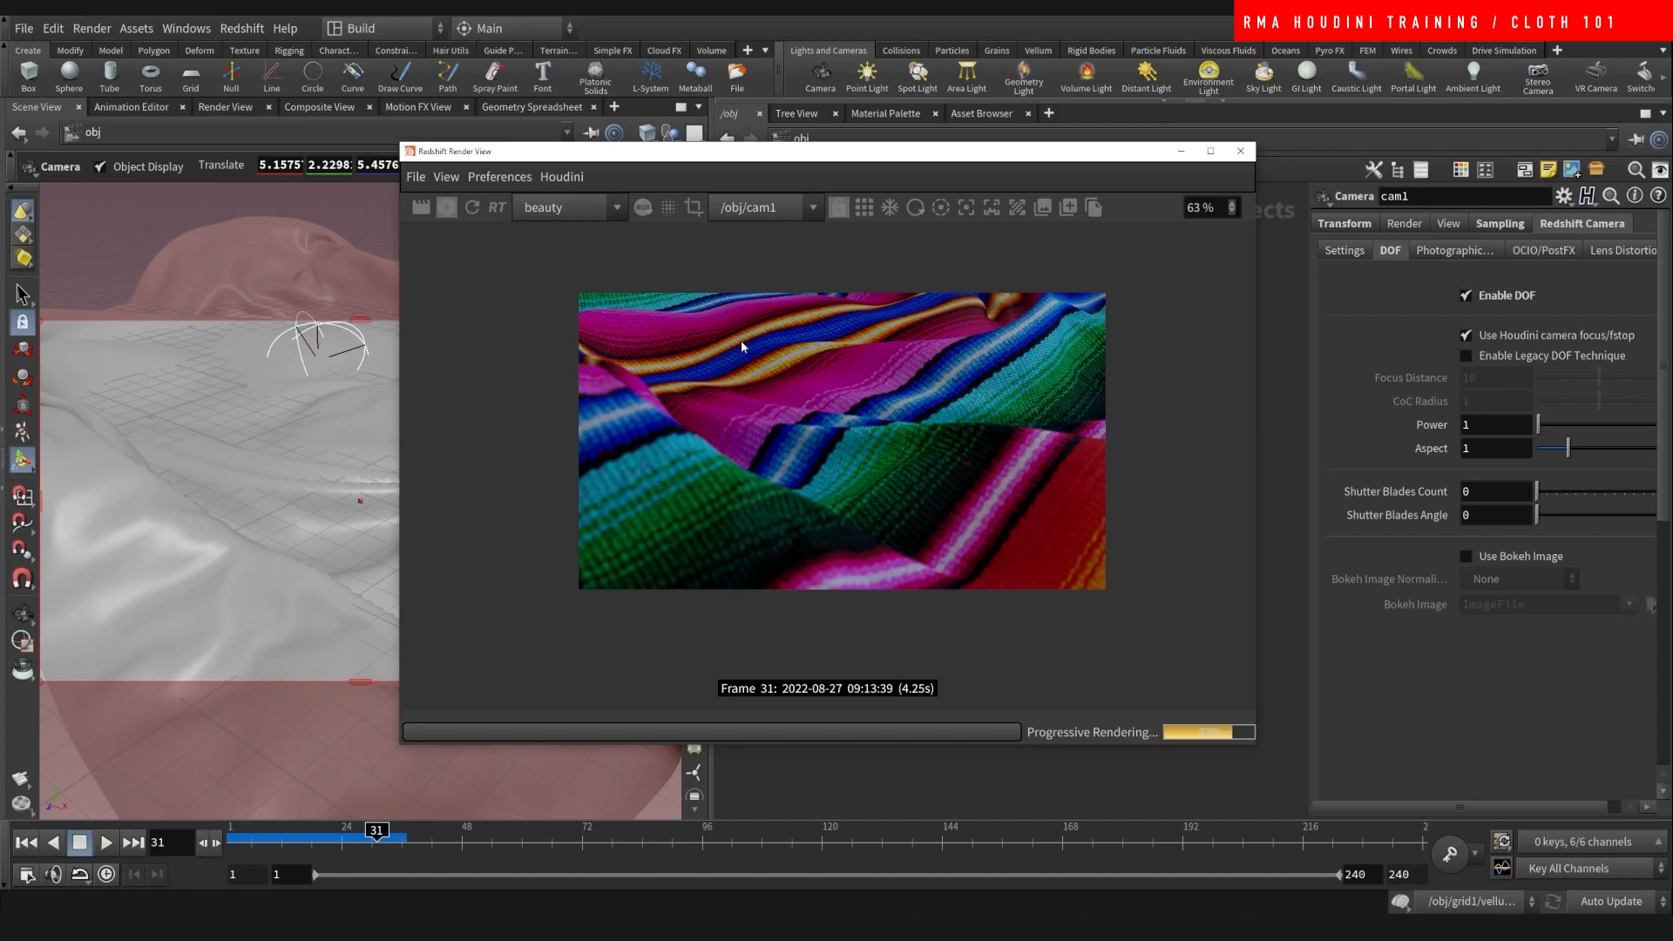
pyautogui.moveTo(720, 325)
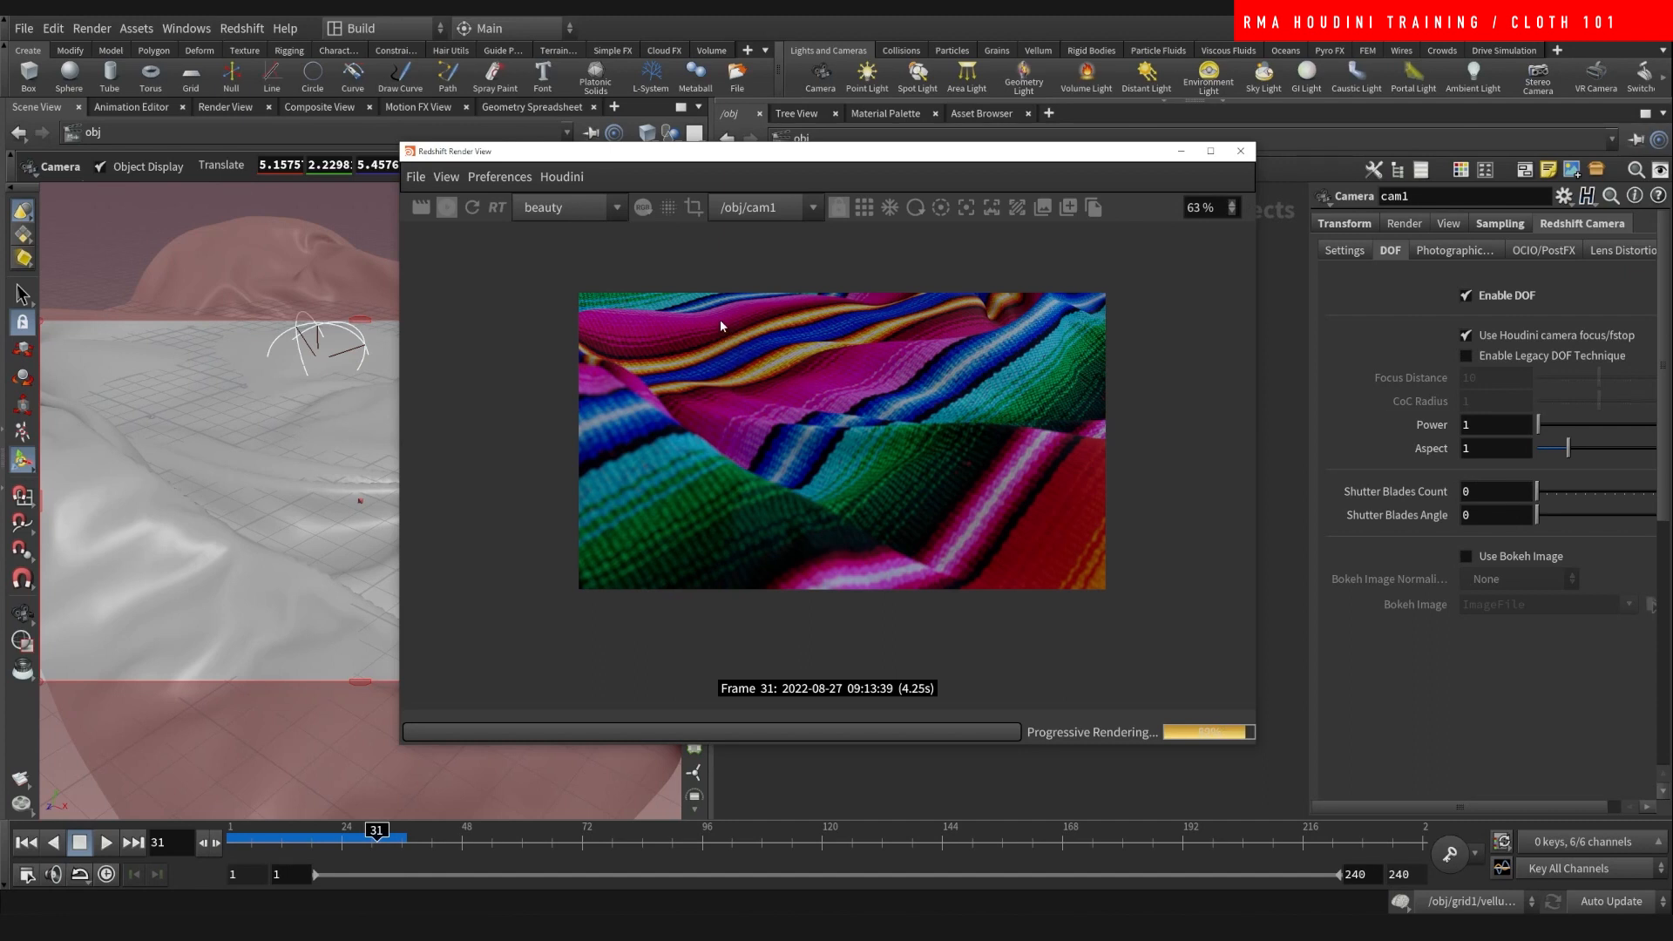